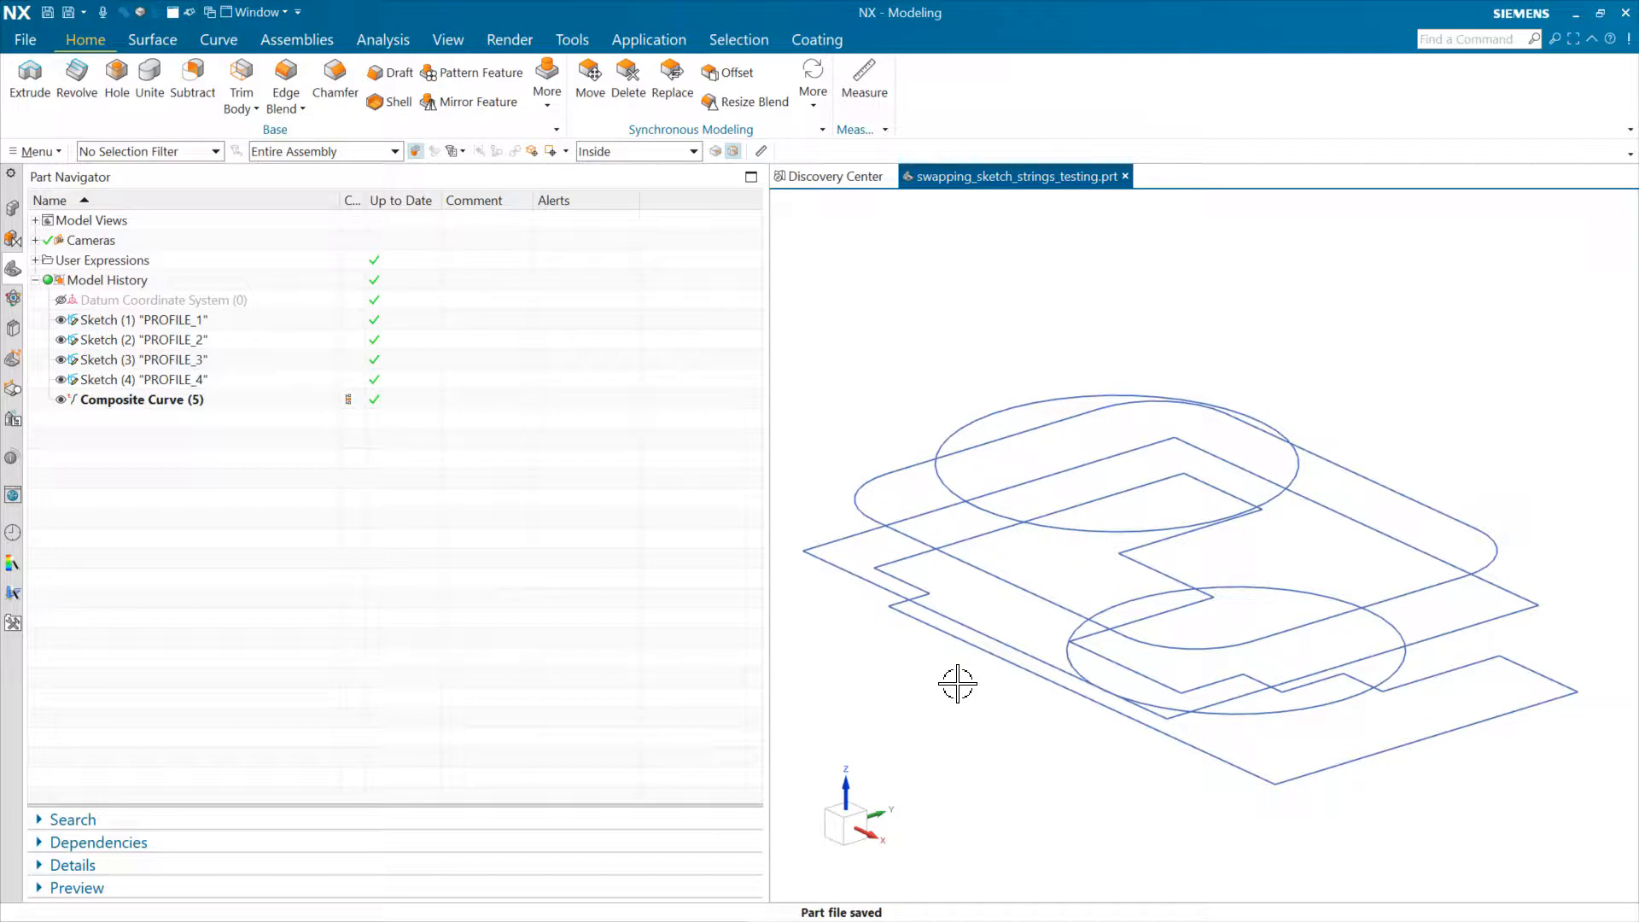
mouse_move(519, 527)
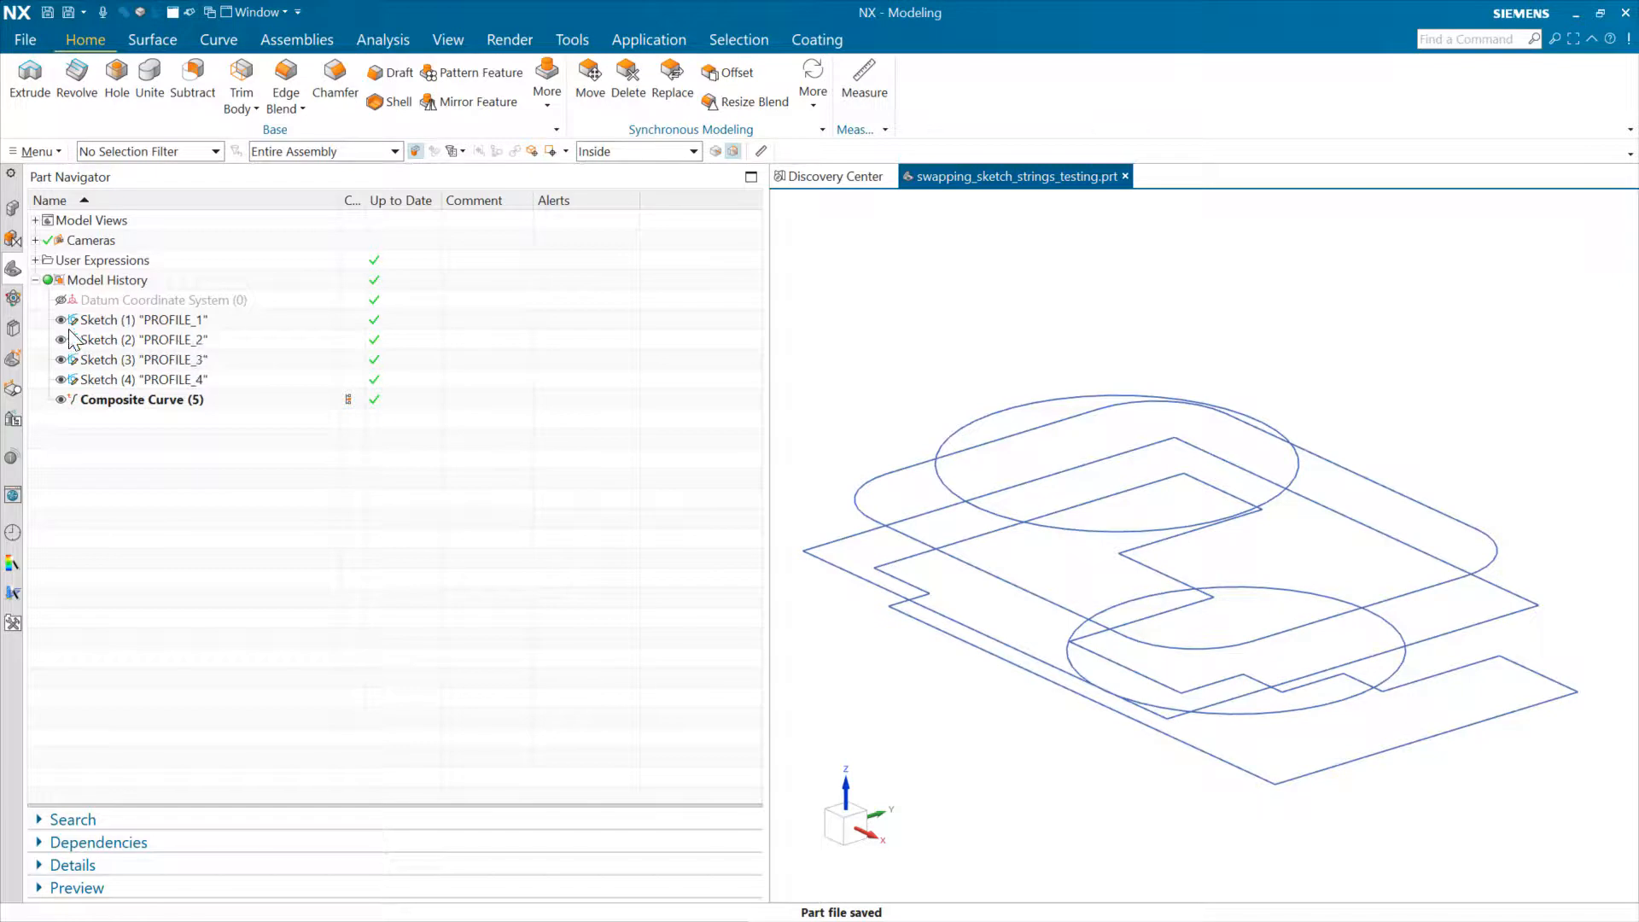
- Review profile sketches one by one, leaving PROFILE_4 shown and Composite Curve selected
click(142, 379)
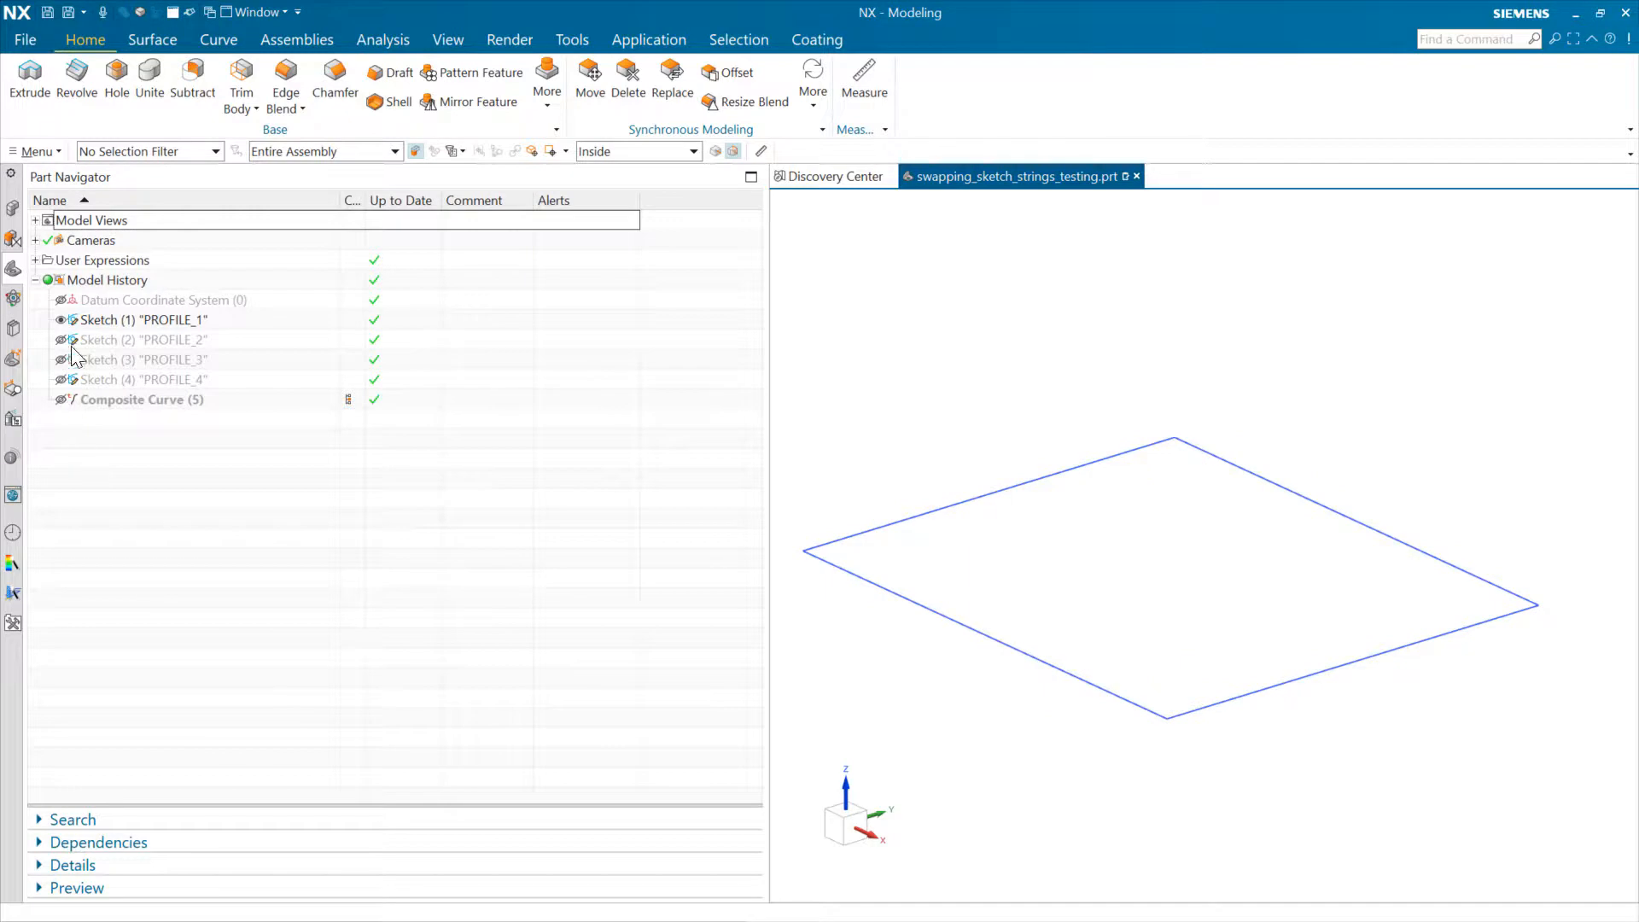
click(61, 340)
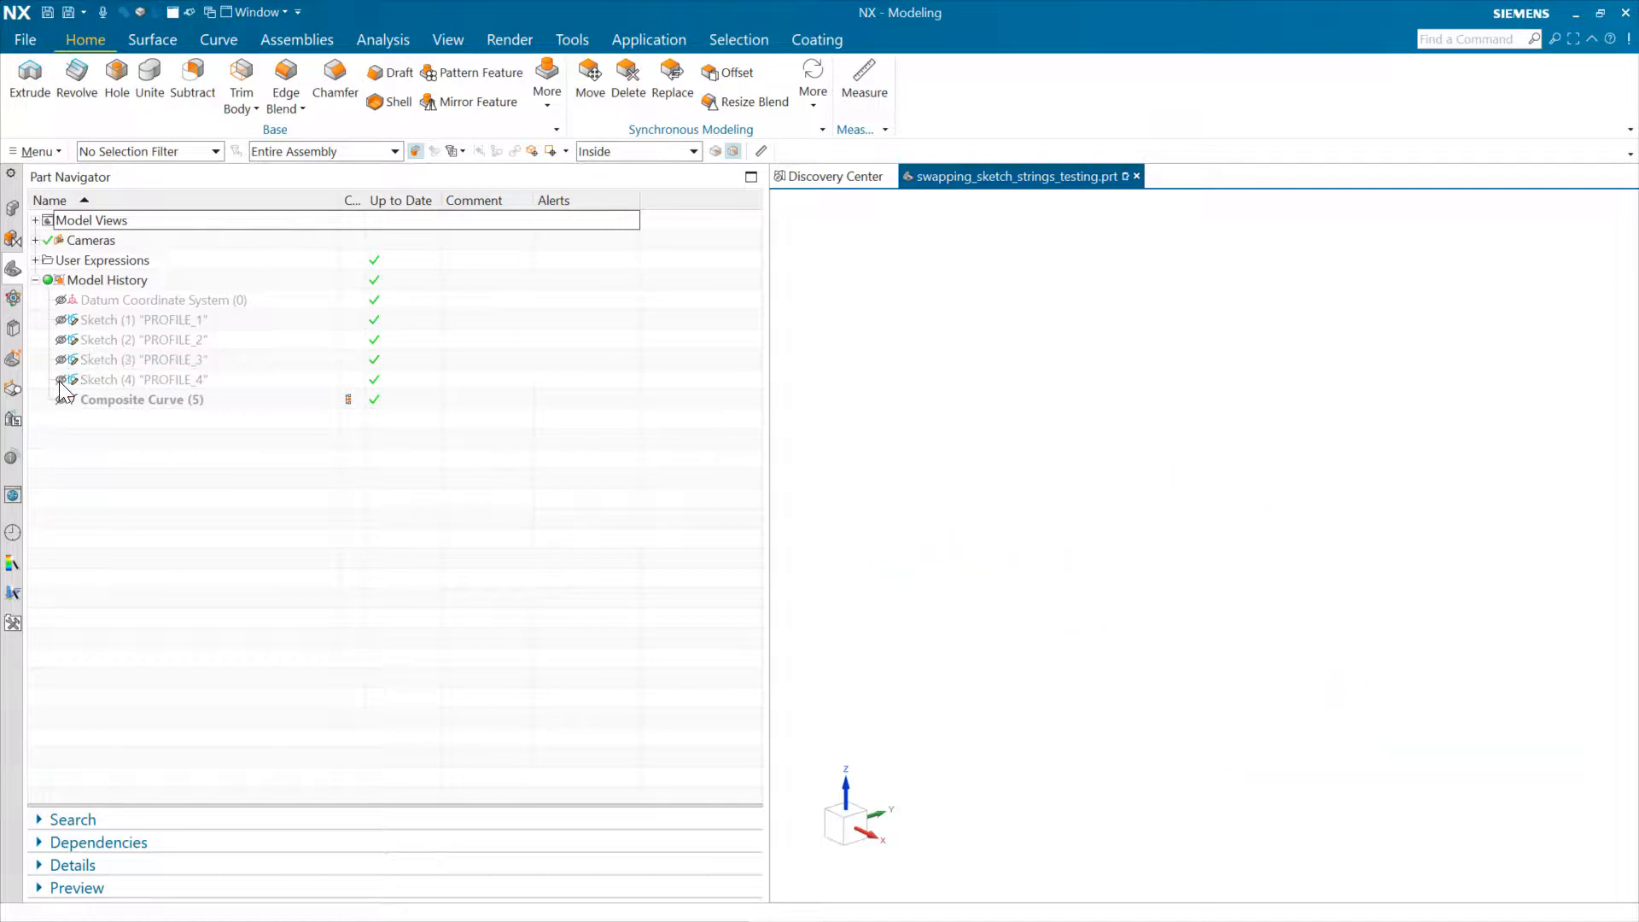
click(68, 379)
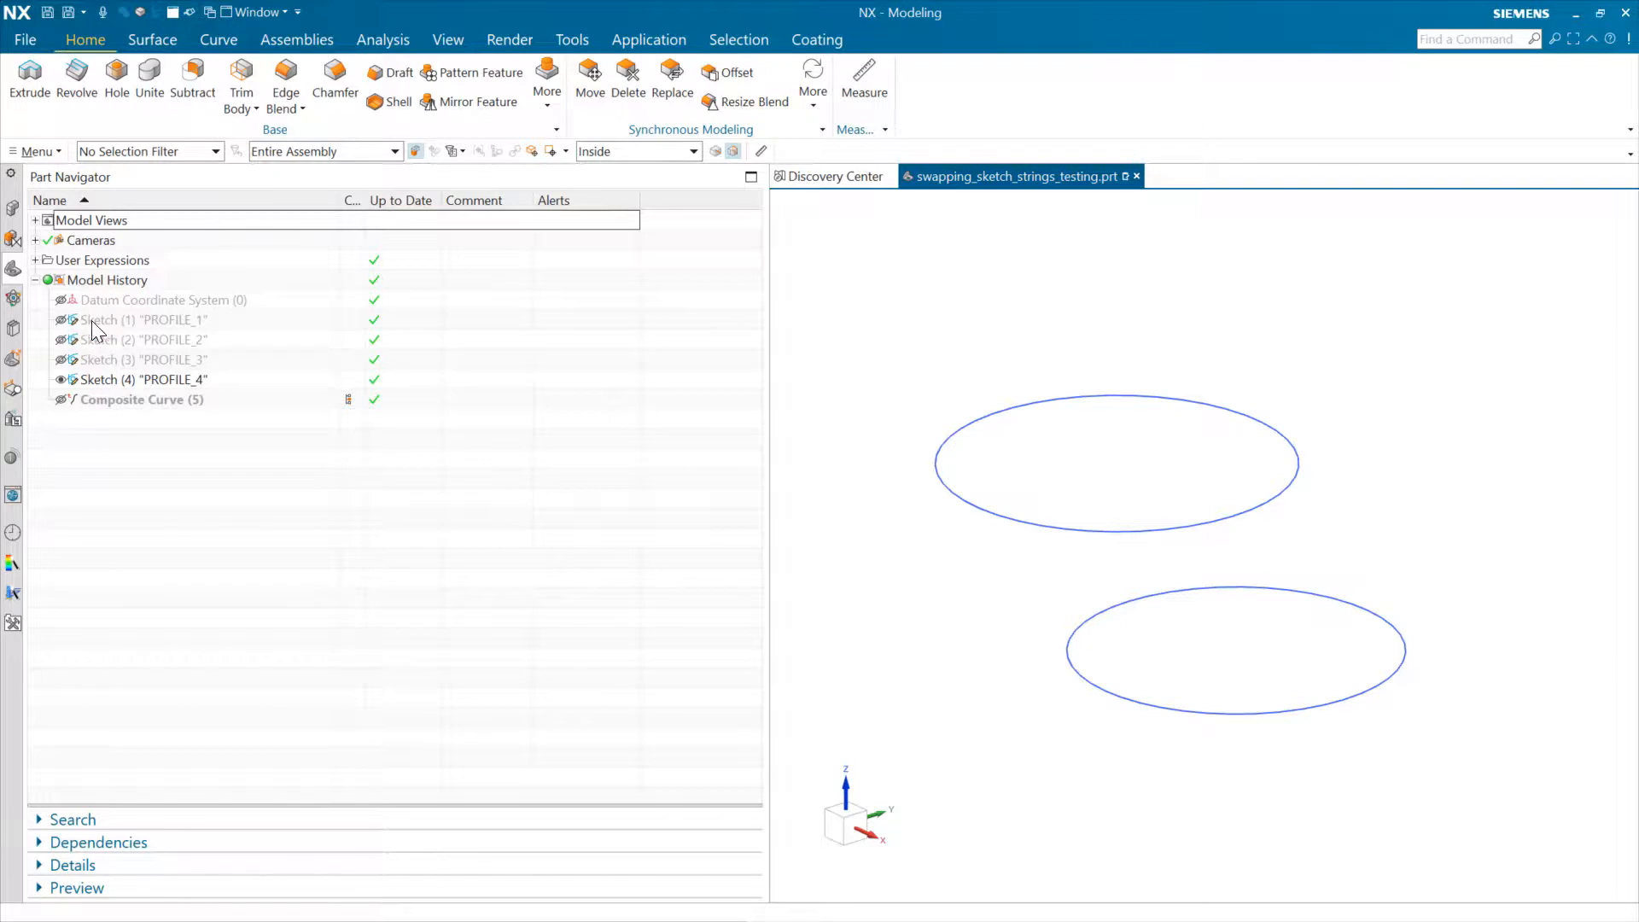
mouse_move(65, 411)
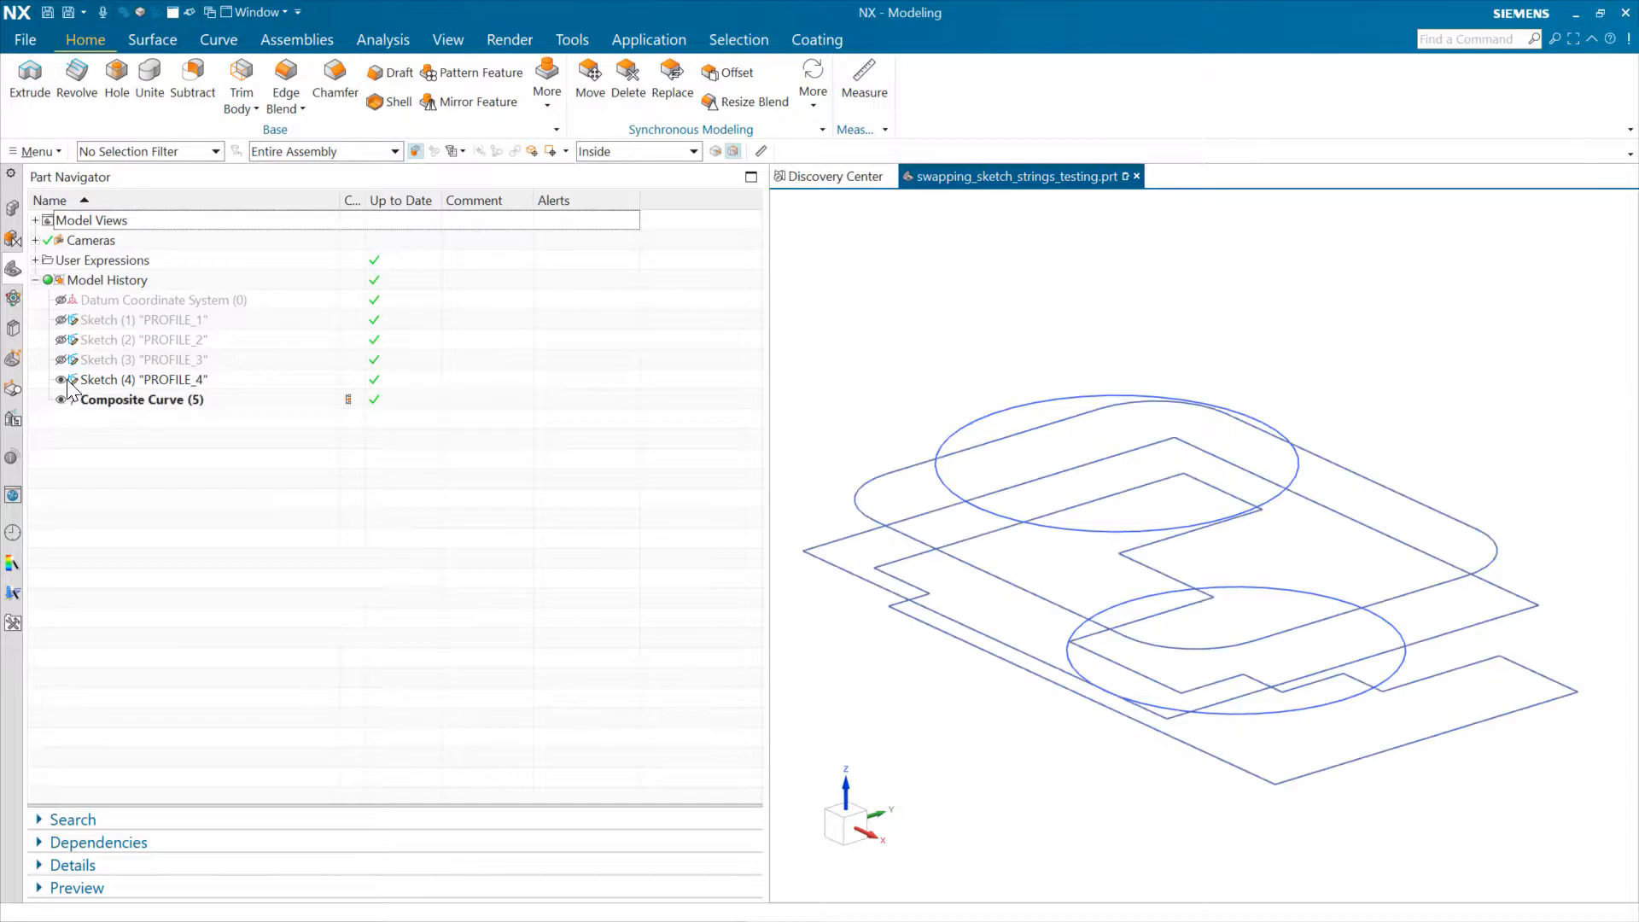
click(141, 379)
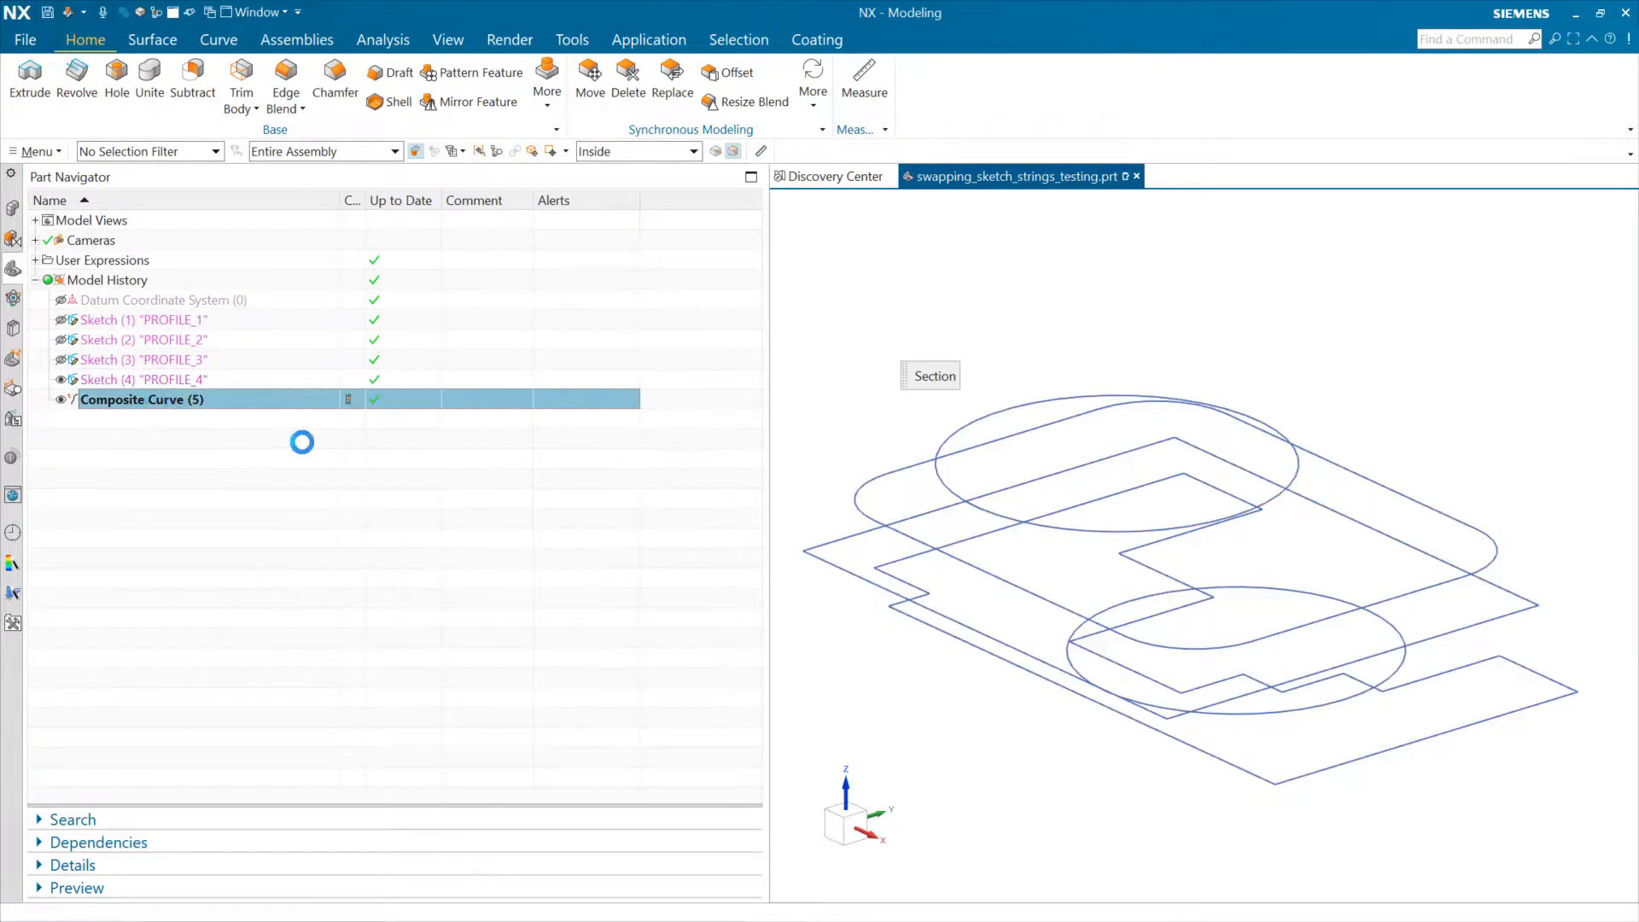
- Edit Composite Curve (5) and expand Settings to review its 30 source curves
double_click(142, 400)
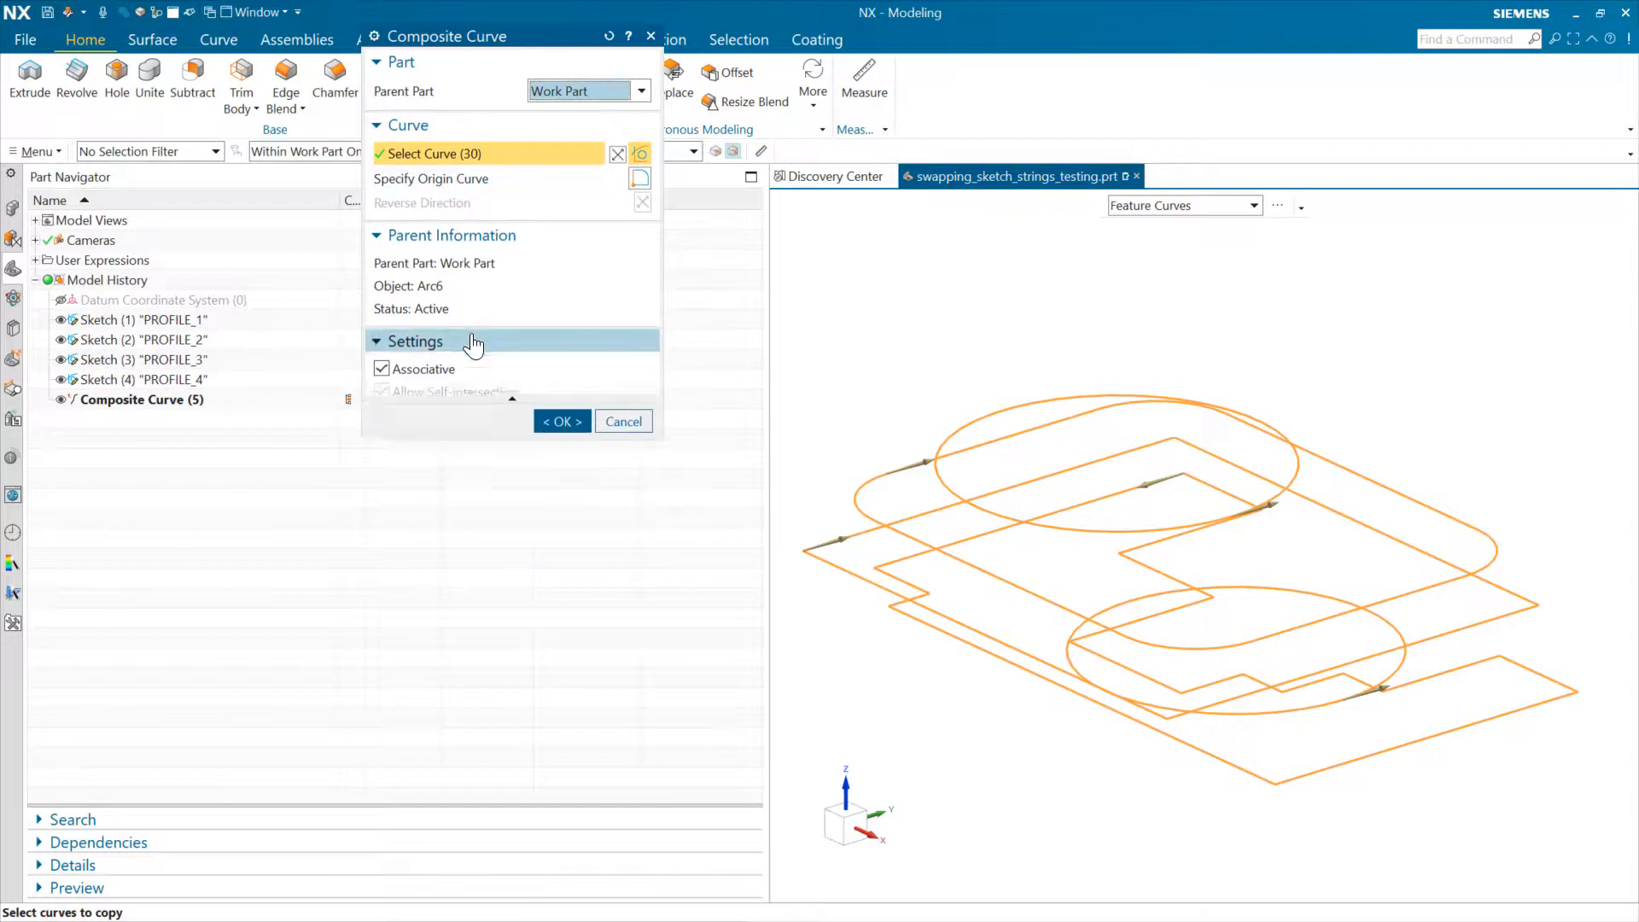
click(413, 342)
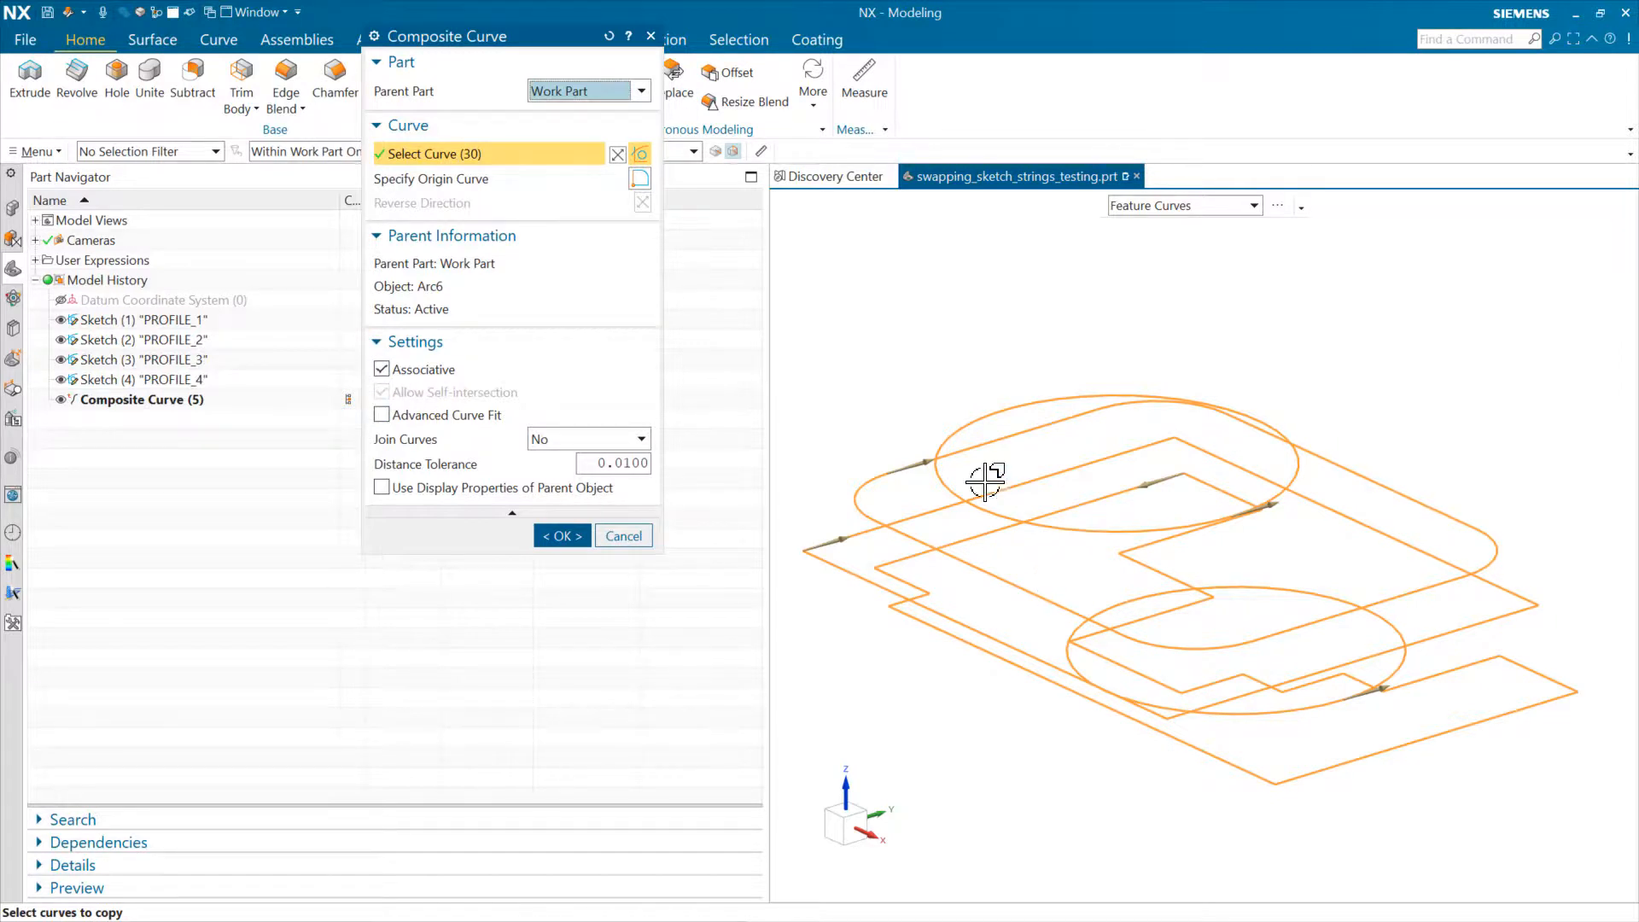
mouse_move(941, 611)
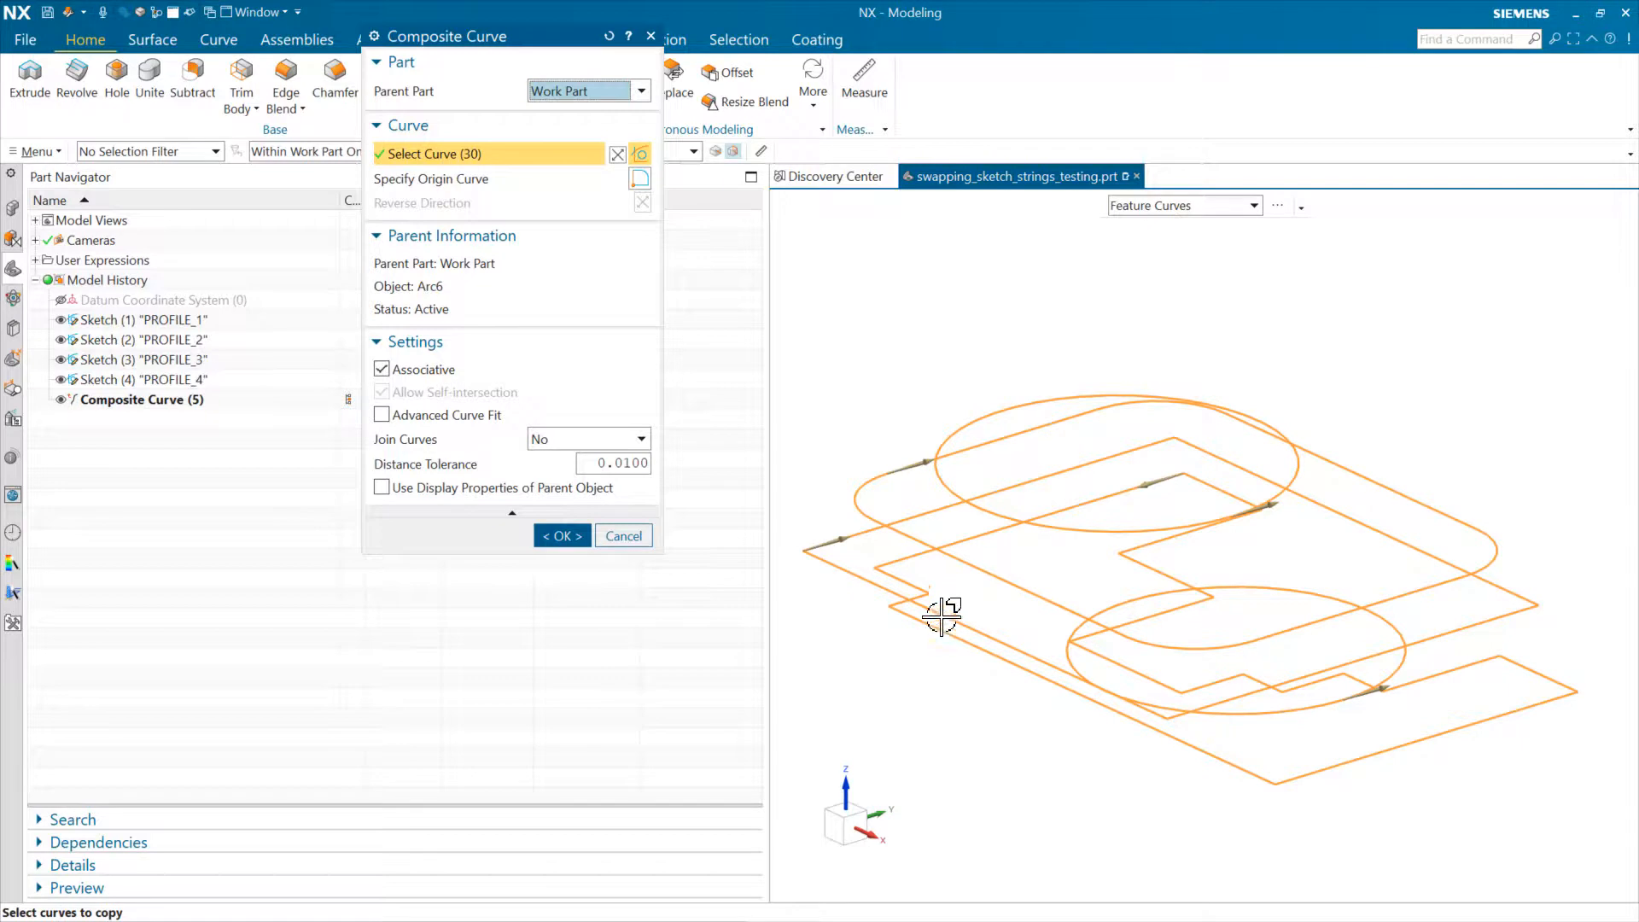
mouse_move(798, 637)
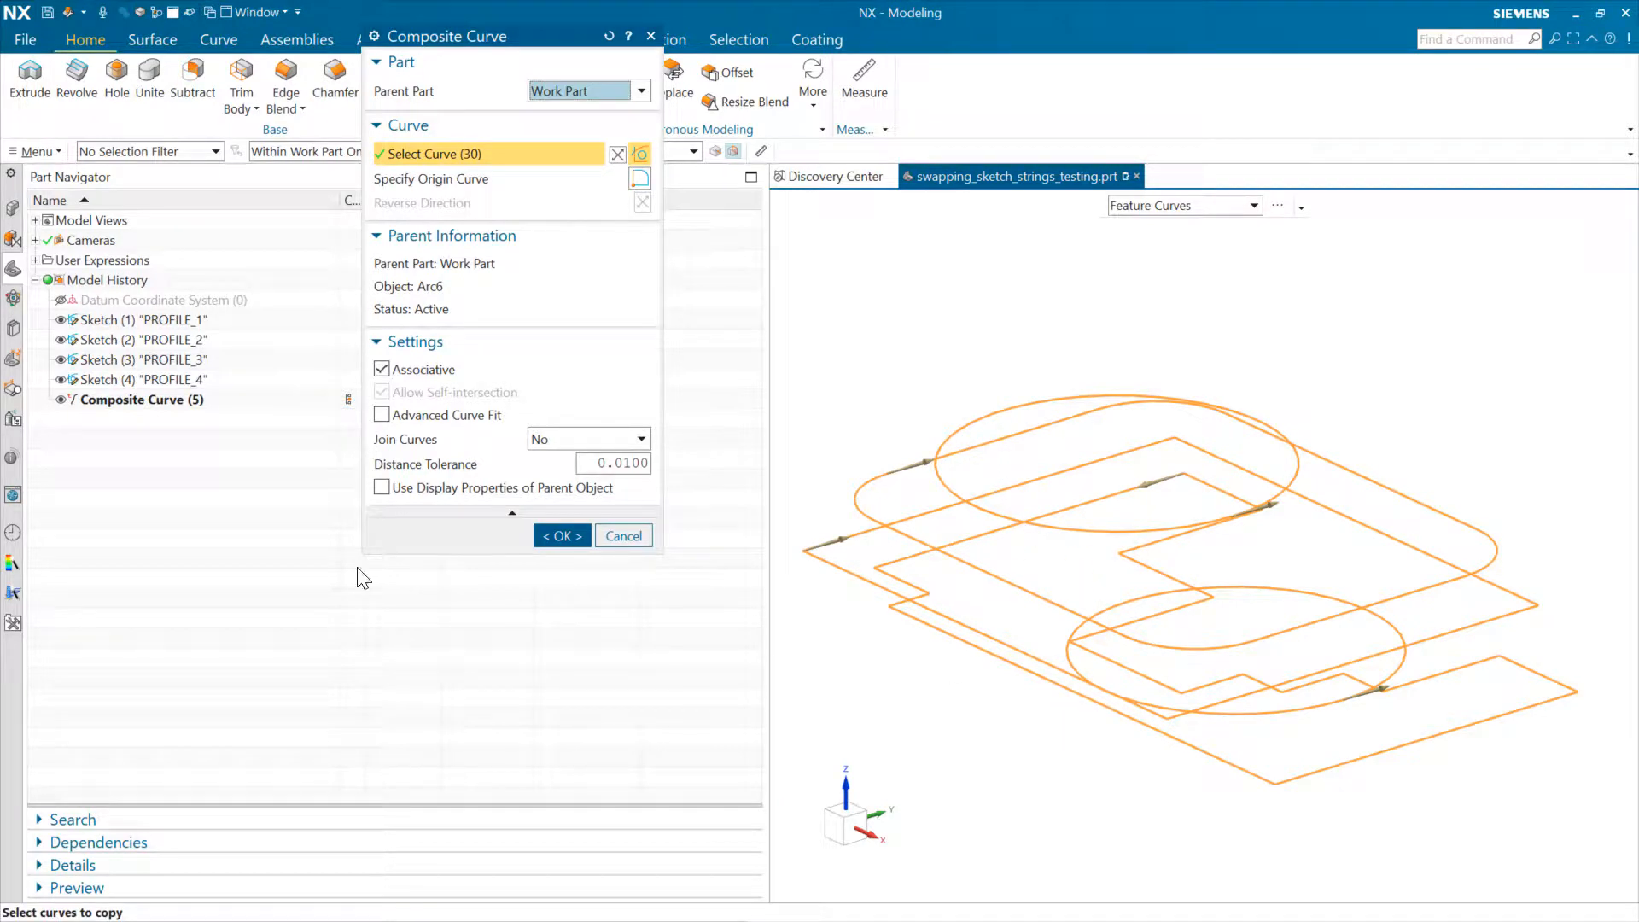
mouse_move(543, 281)
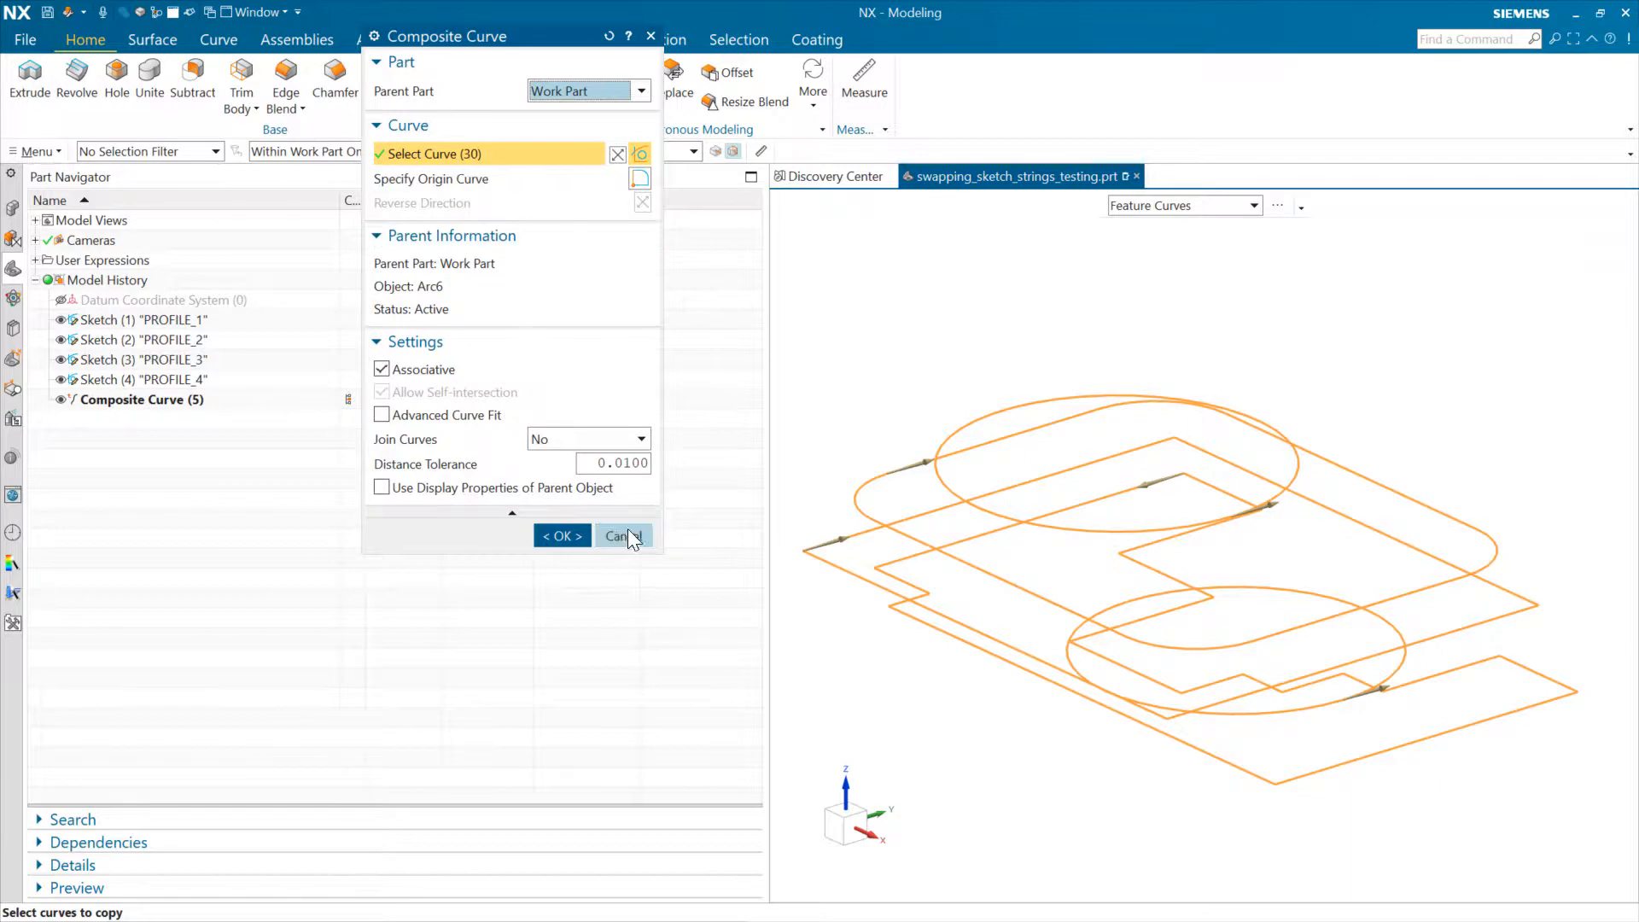
- Cancel the Composite Curve dialog, leaving the feature unchanged
click(618, 534)
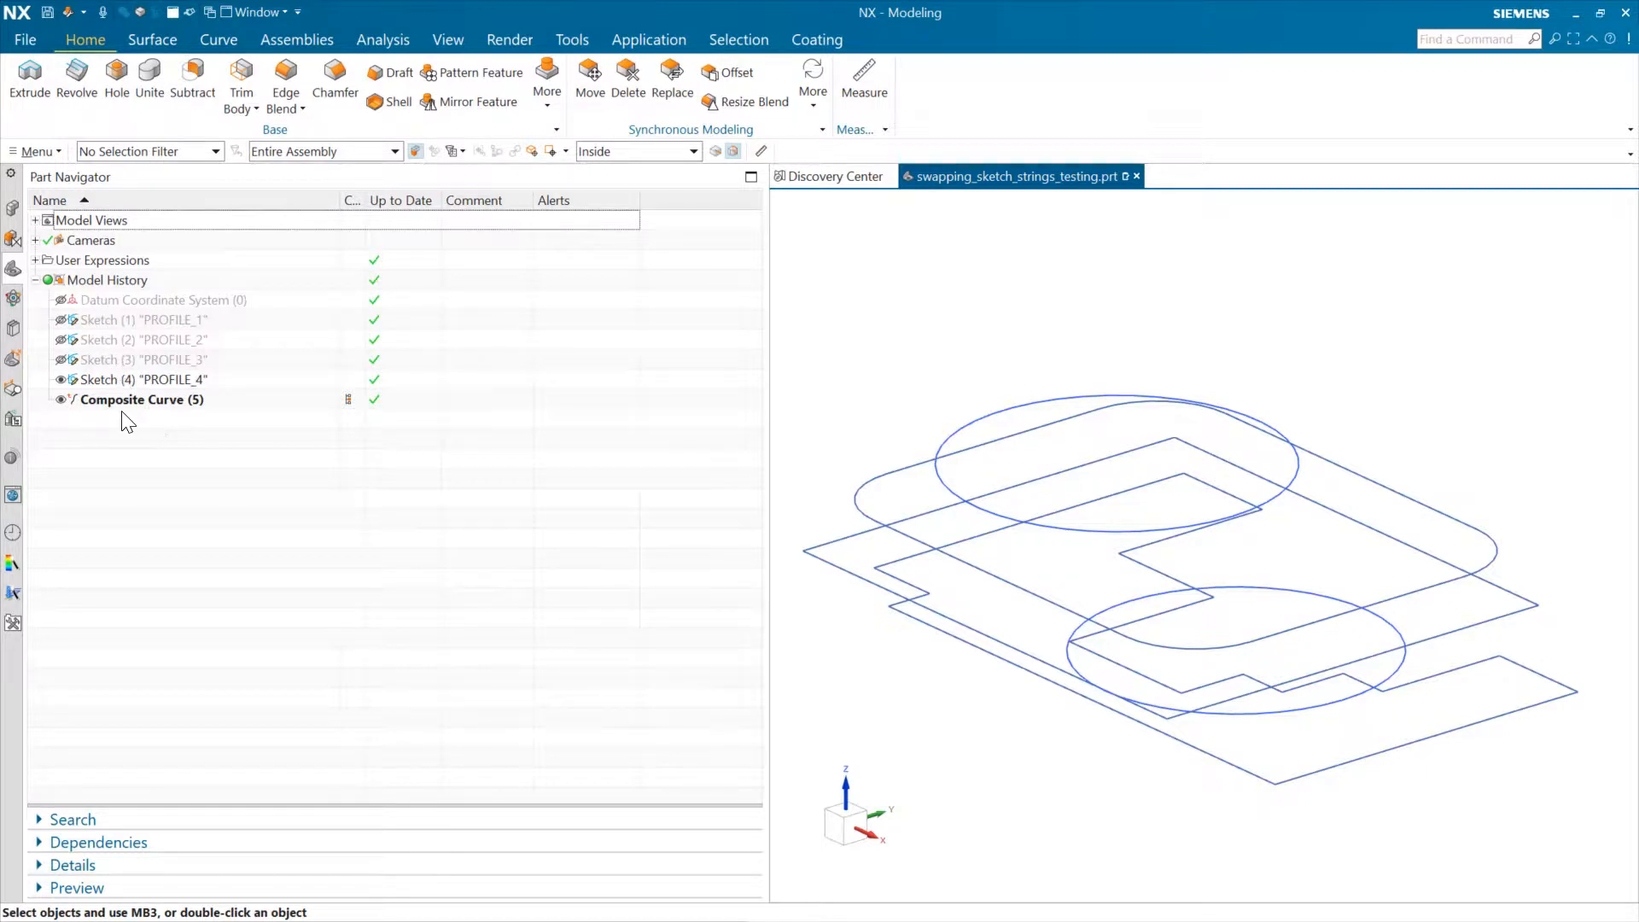
mouse_move(155, 463)
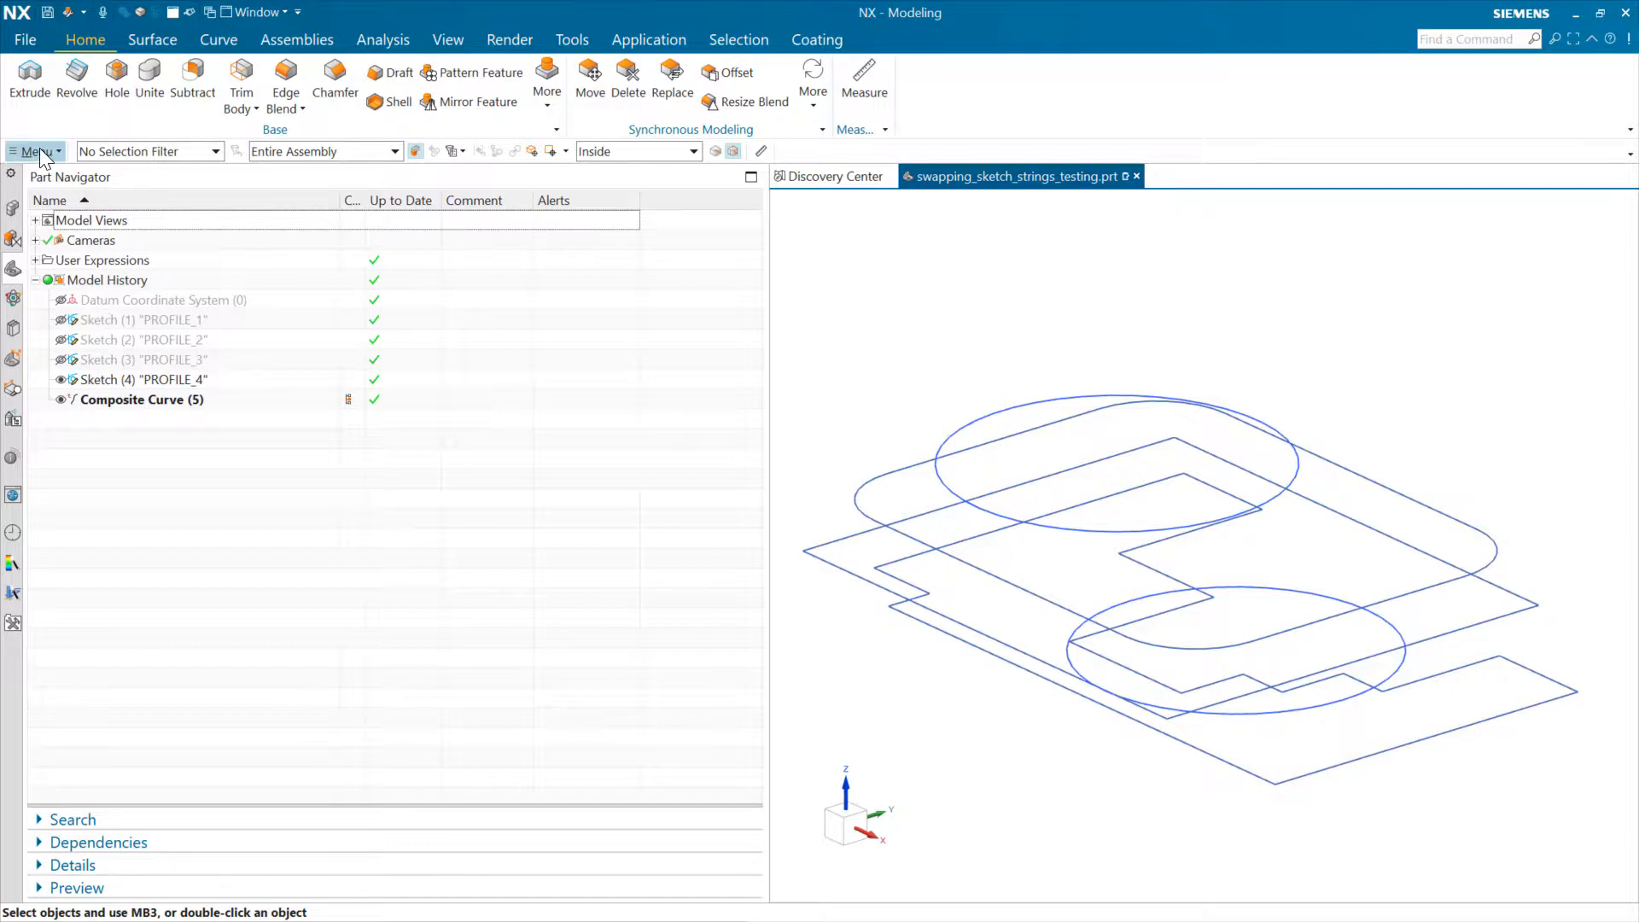
- Suppress by Expression with Create for Each on the four profile sketches, giving p1–p4
click(36, 152)
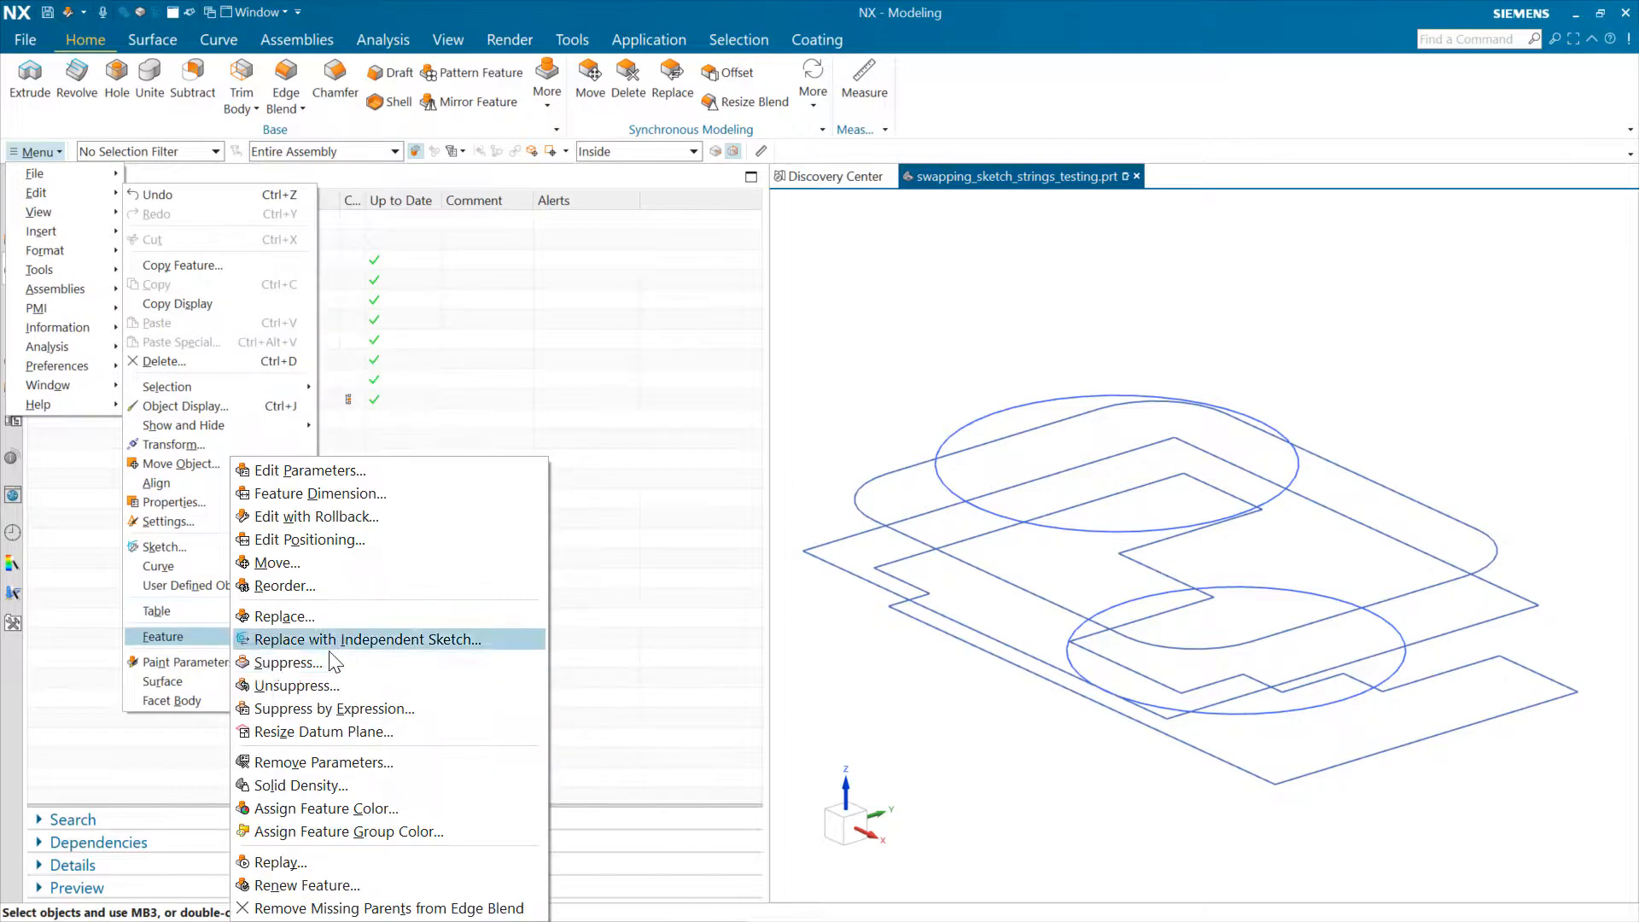
mouse_move(335, 707)
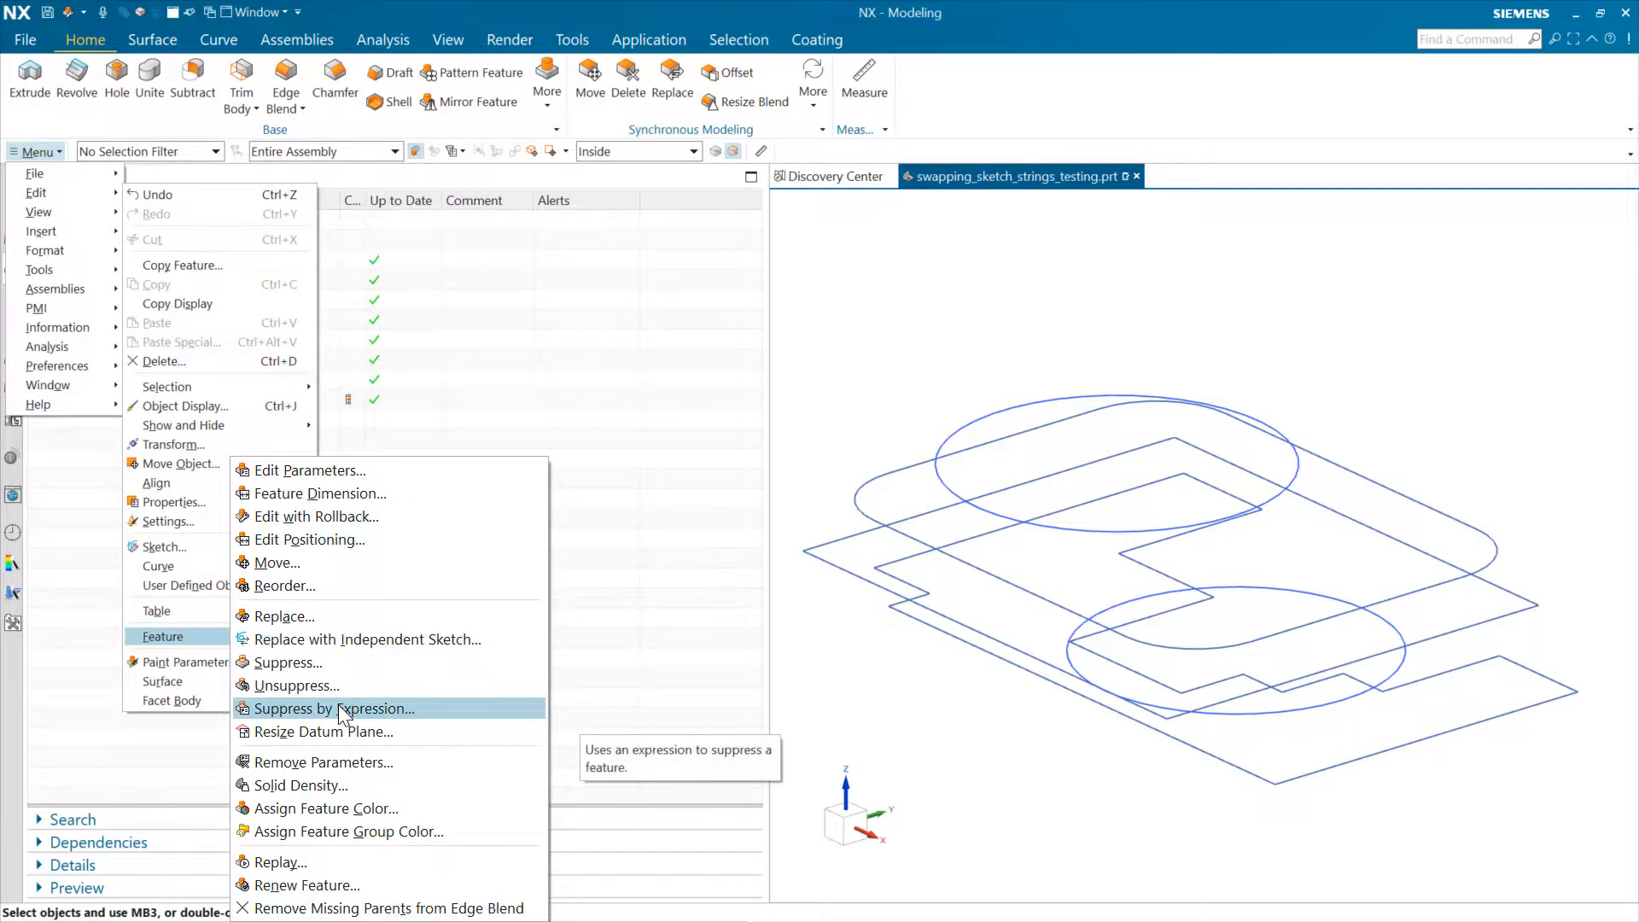
click(334, 709)
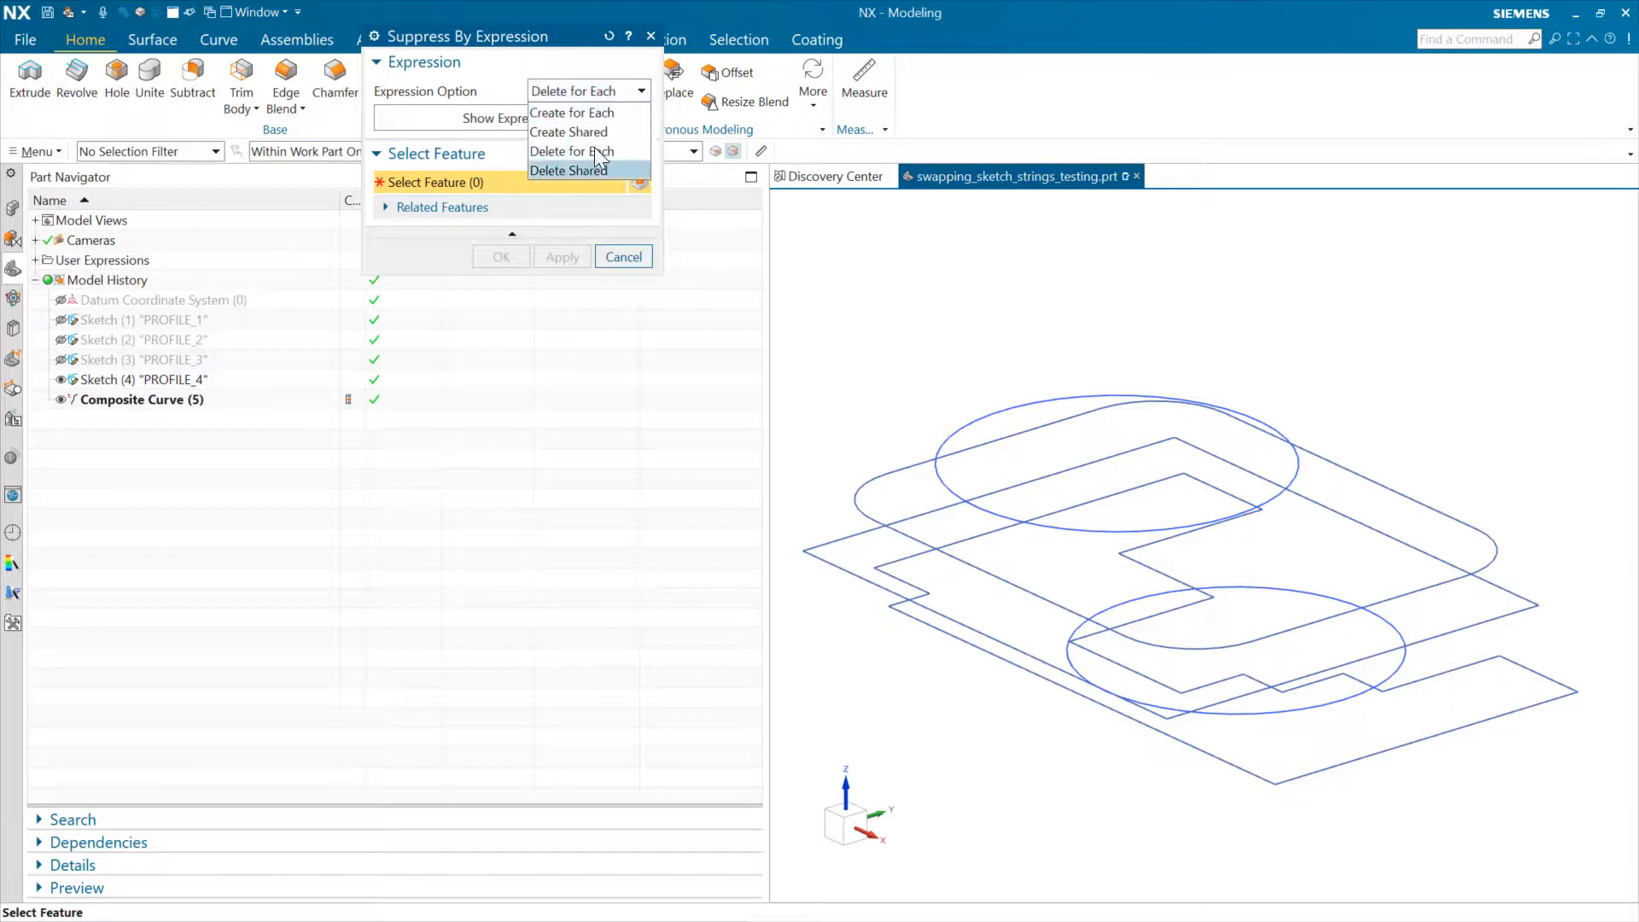
click(572, 112)
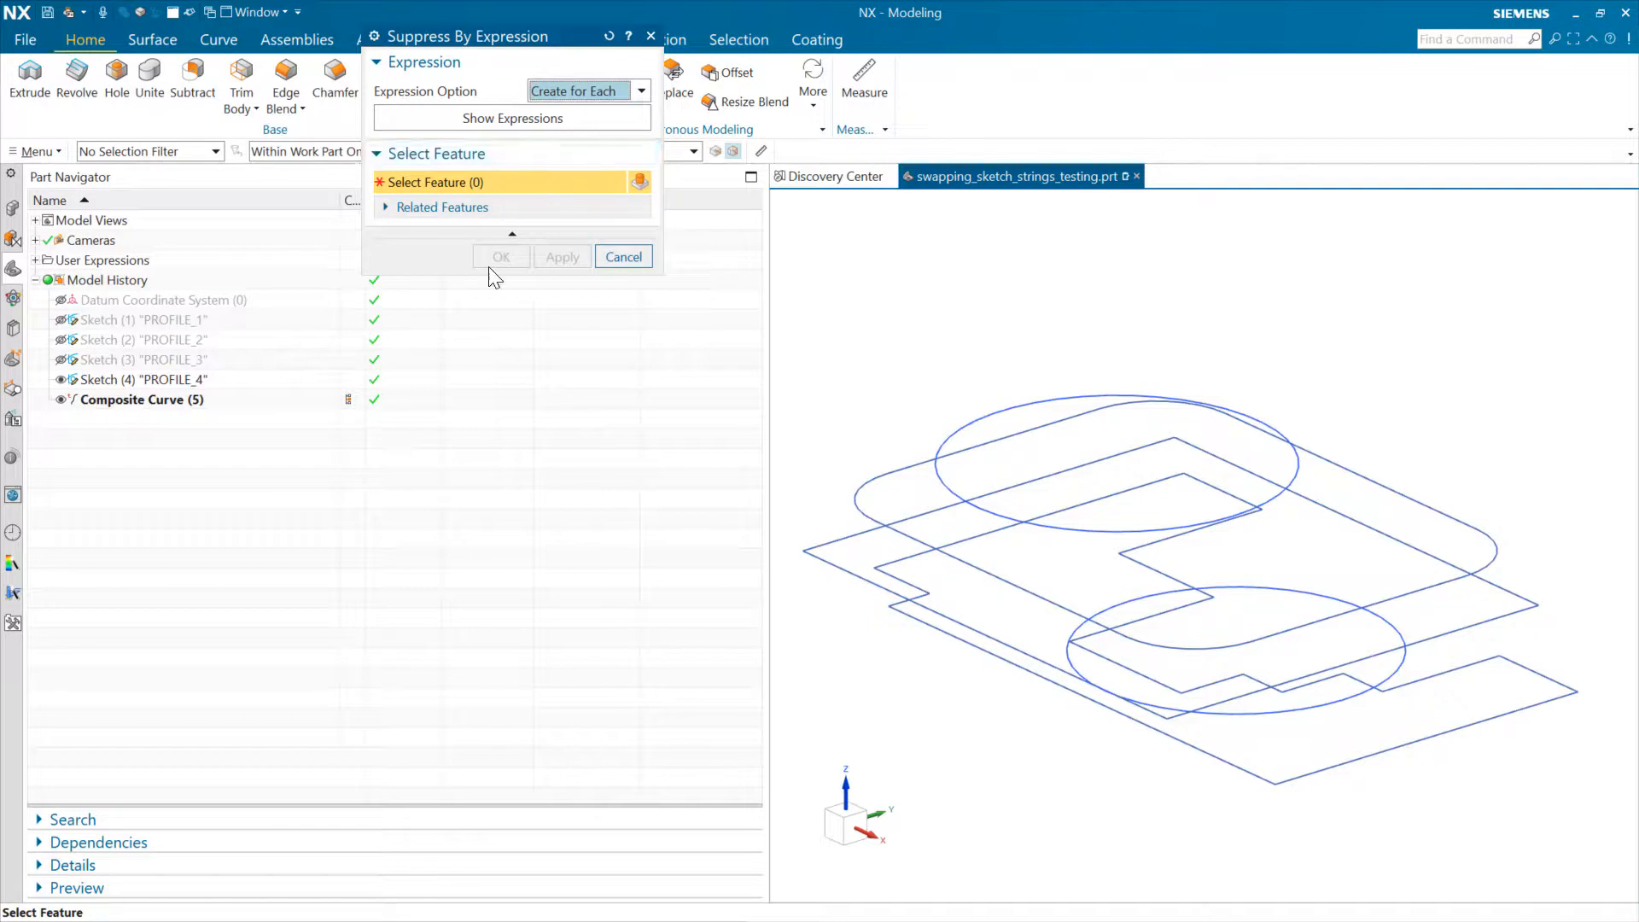
click(141, 319)
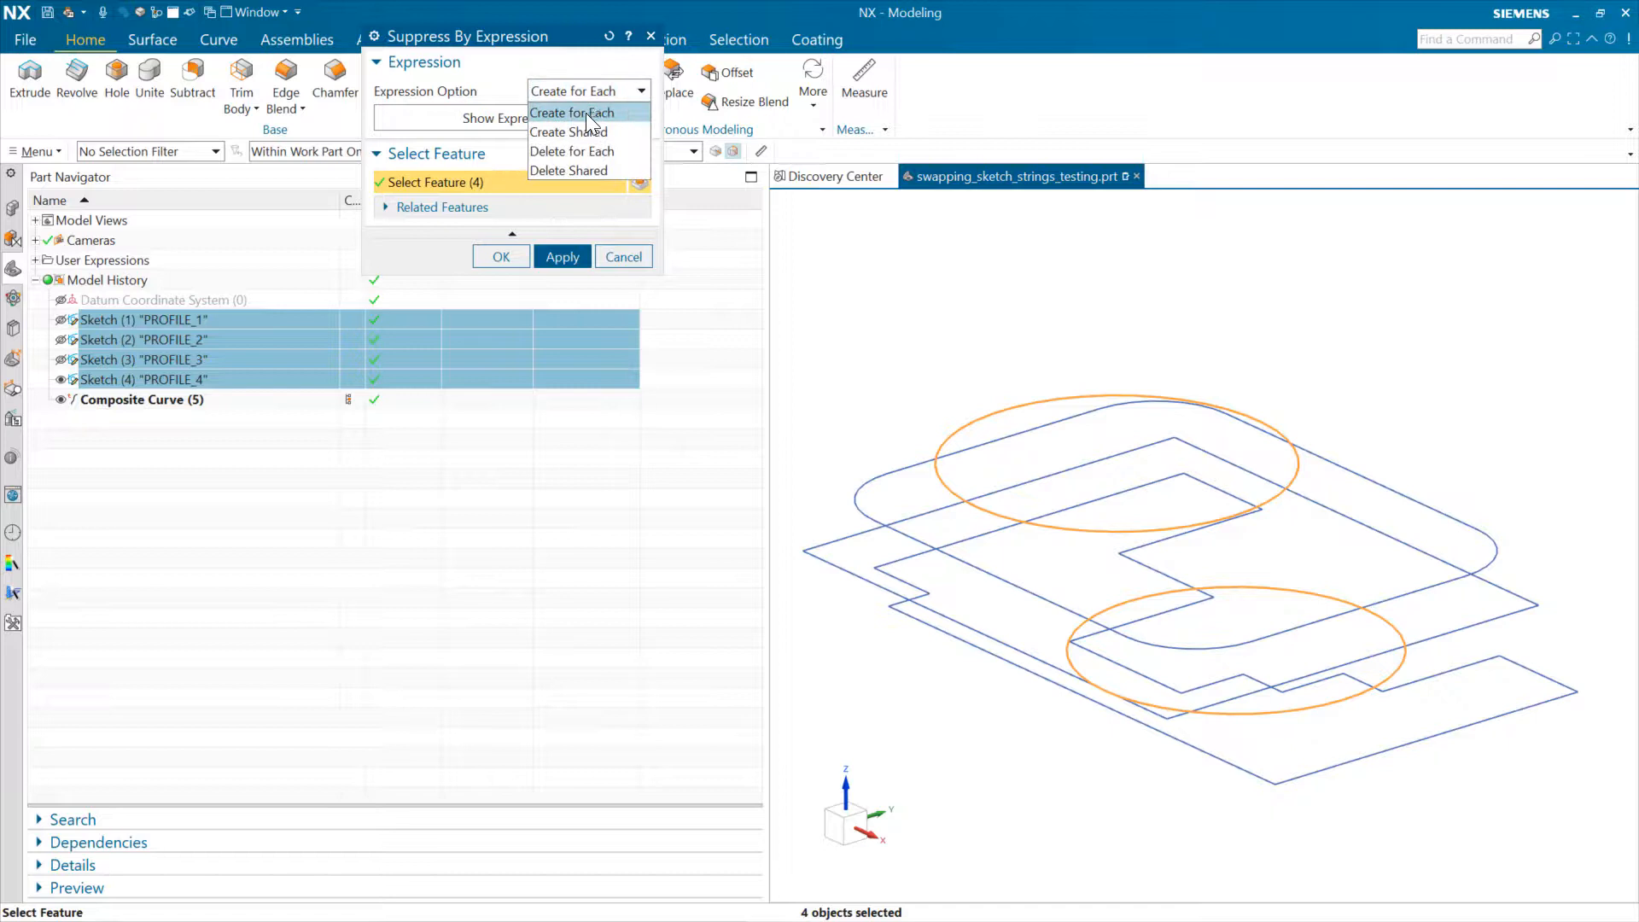
click(573, 90)
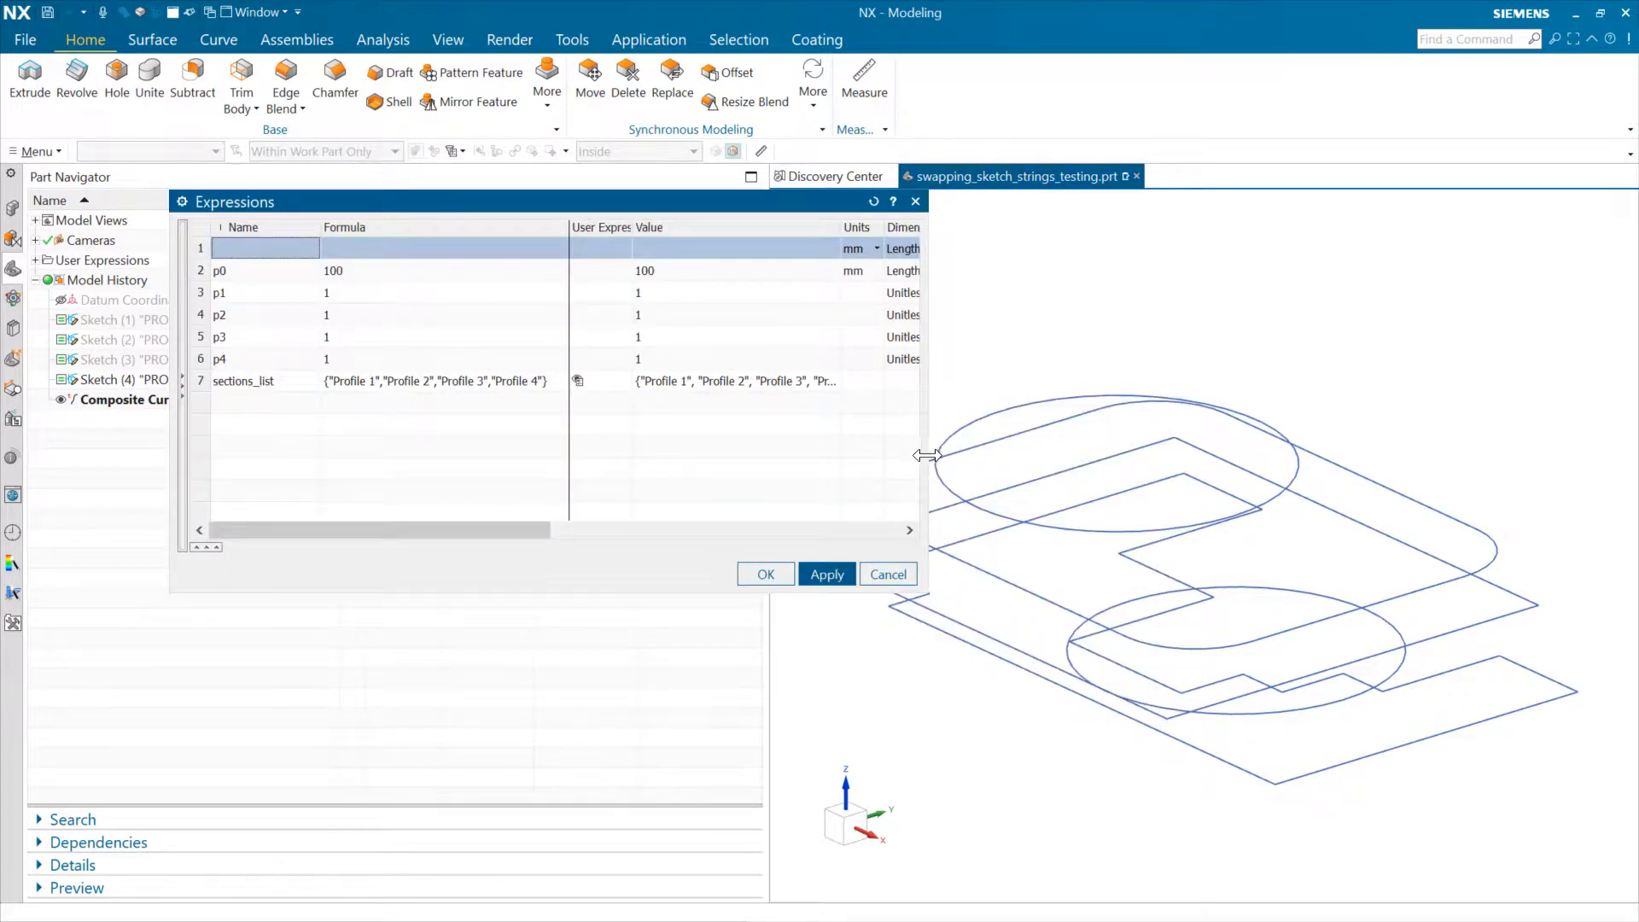
- Widen the Expressions dialog until the Source column for p1–p4 is visible
drag(926, 454, 1311, 454)
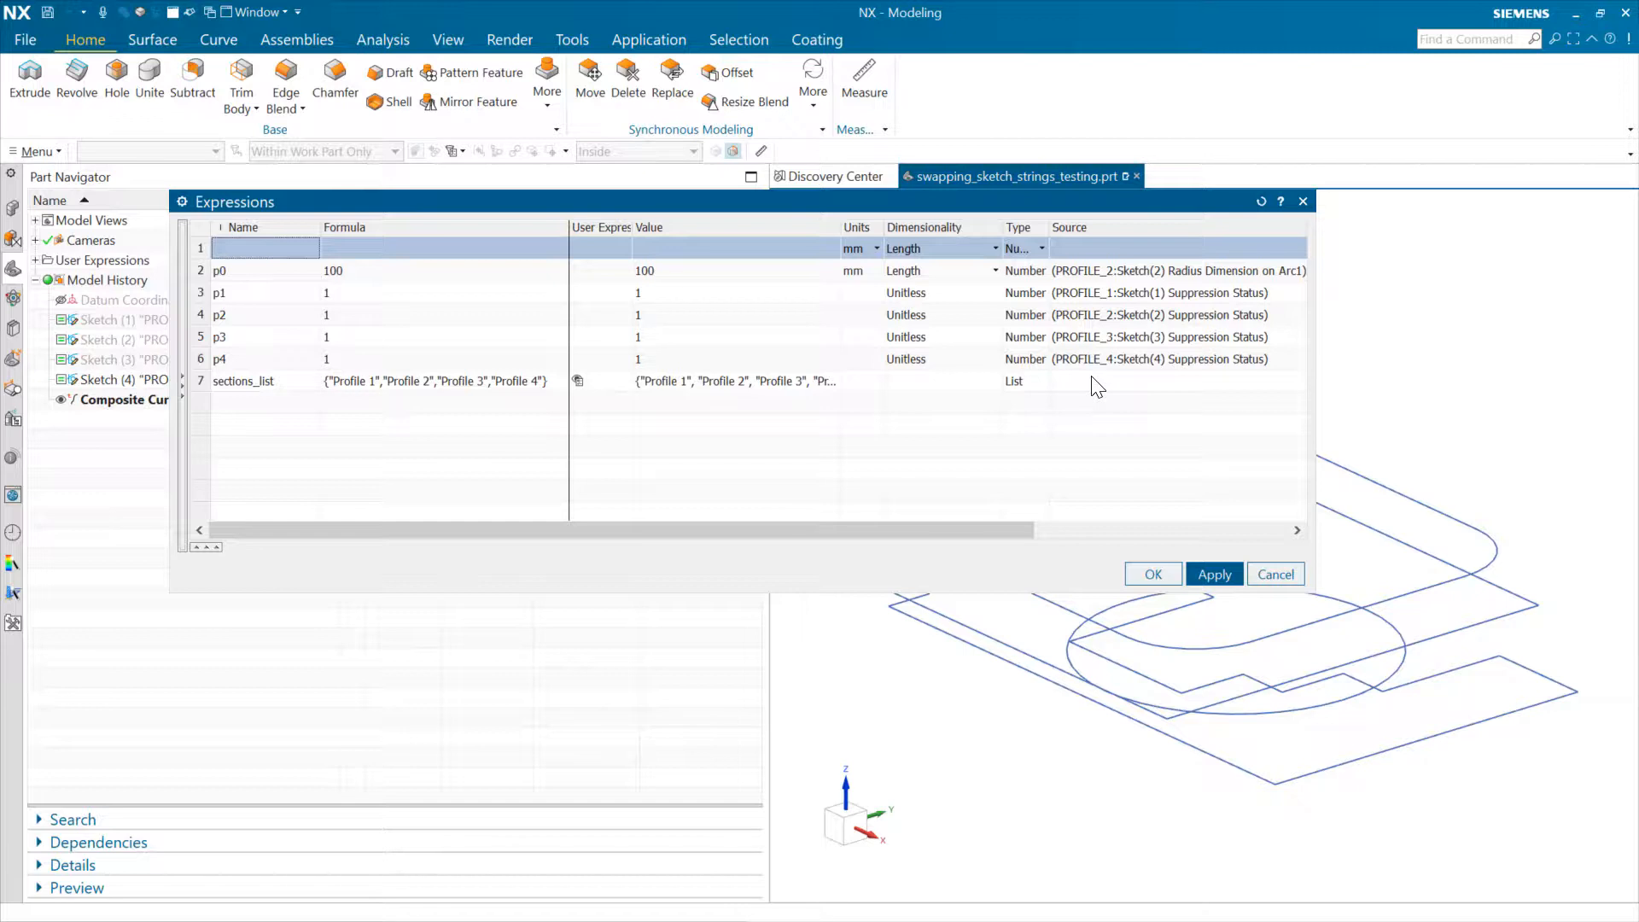
mouse_move(1118, 343)
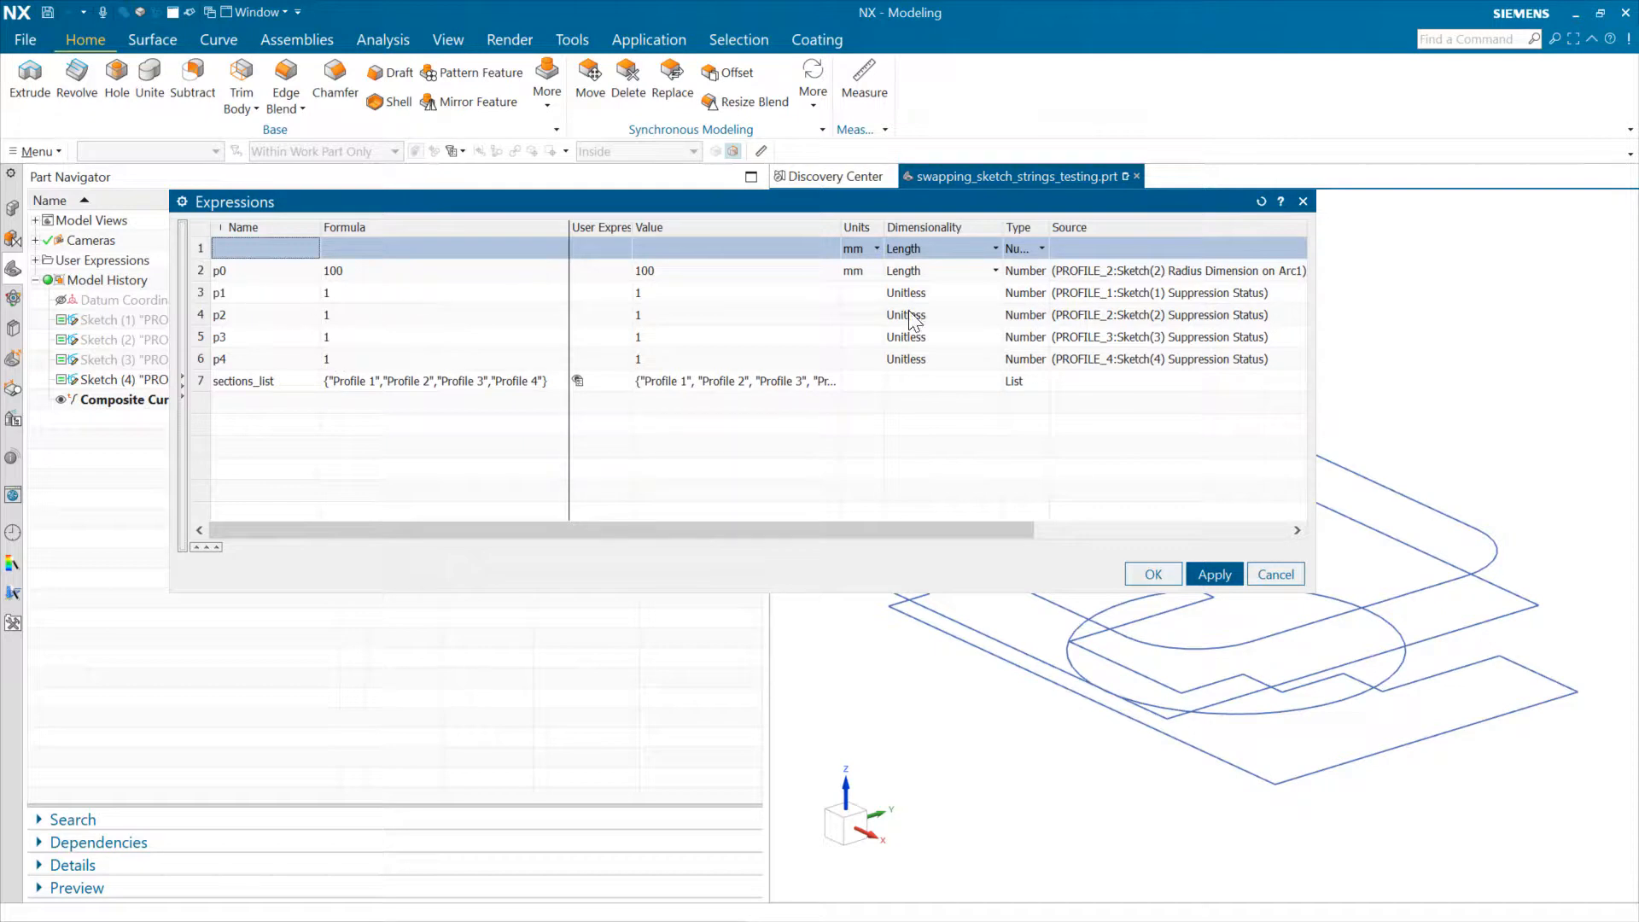
- Rename suppression expressions p1–p3 to include_profile_1 through include_profile_3
click(266, 291)
text(include_profile_)
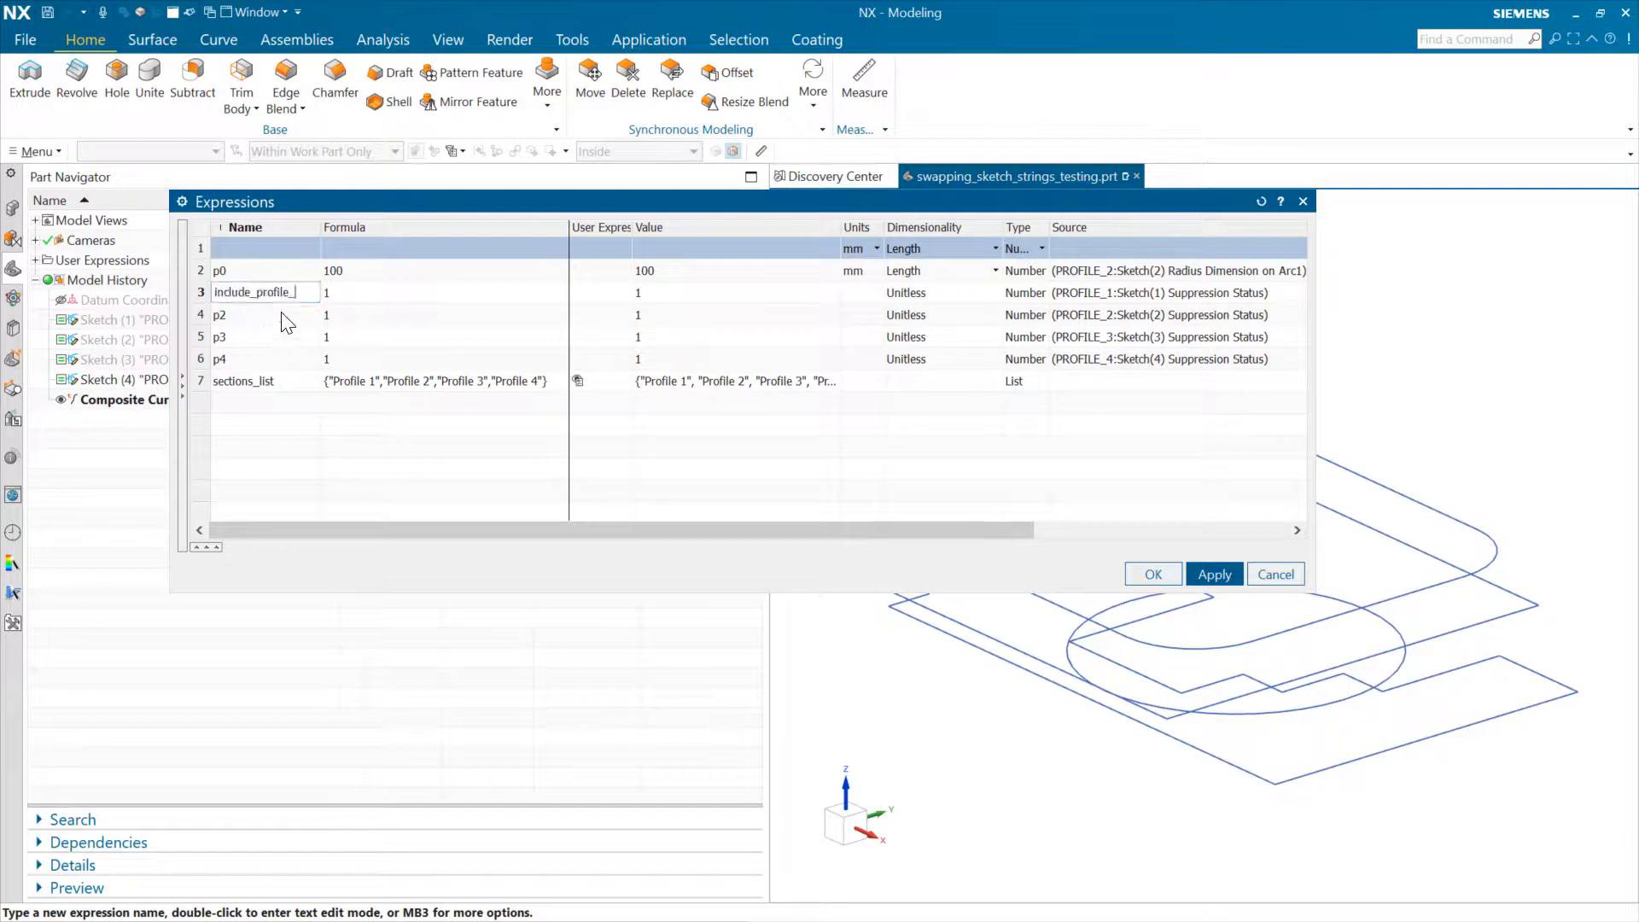
click(261, 314)
text(include_profile_)
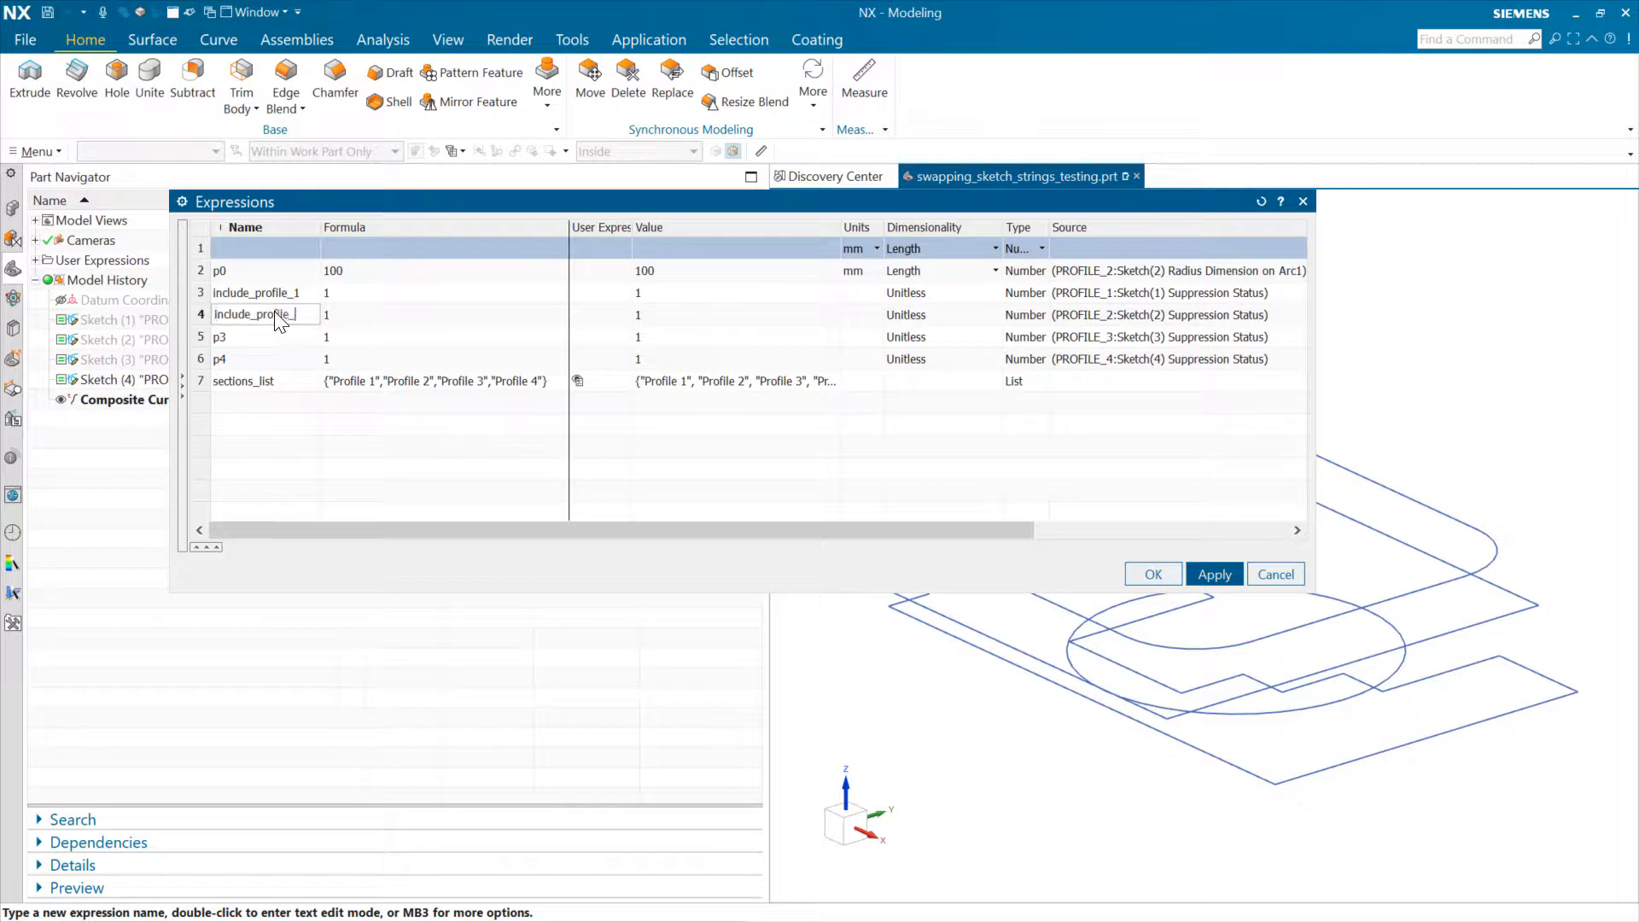
click(265, 336)
text(include_profile_)
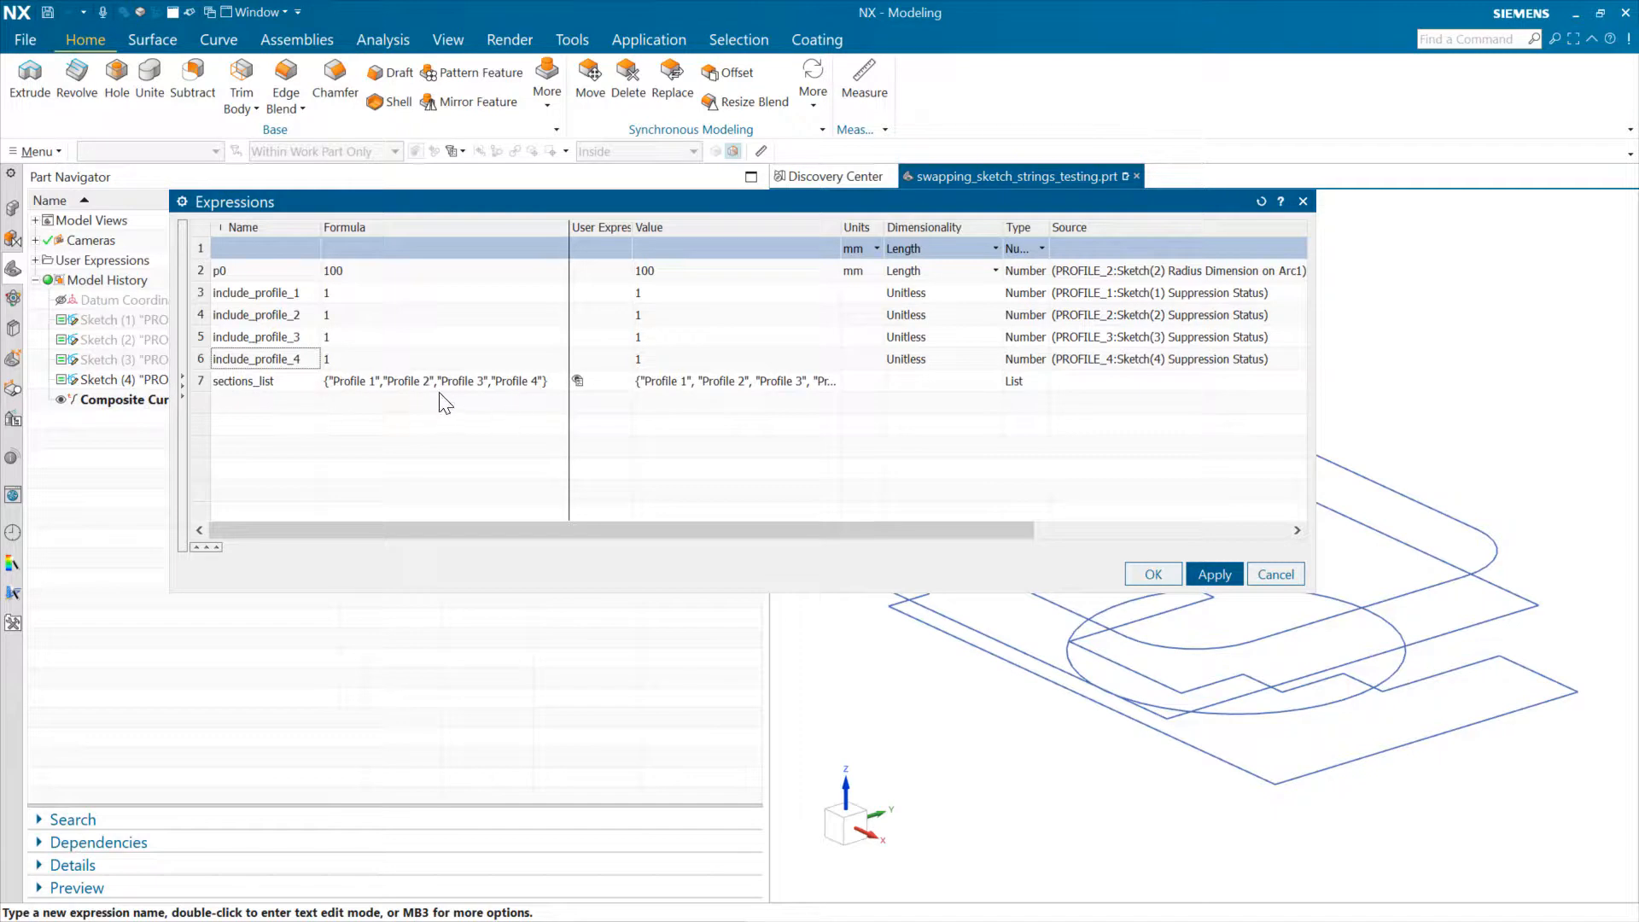
mouse_move(505, 389)
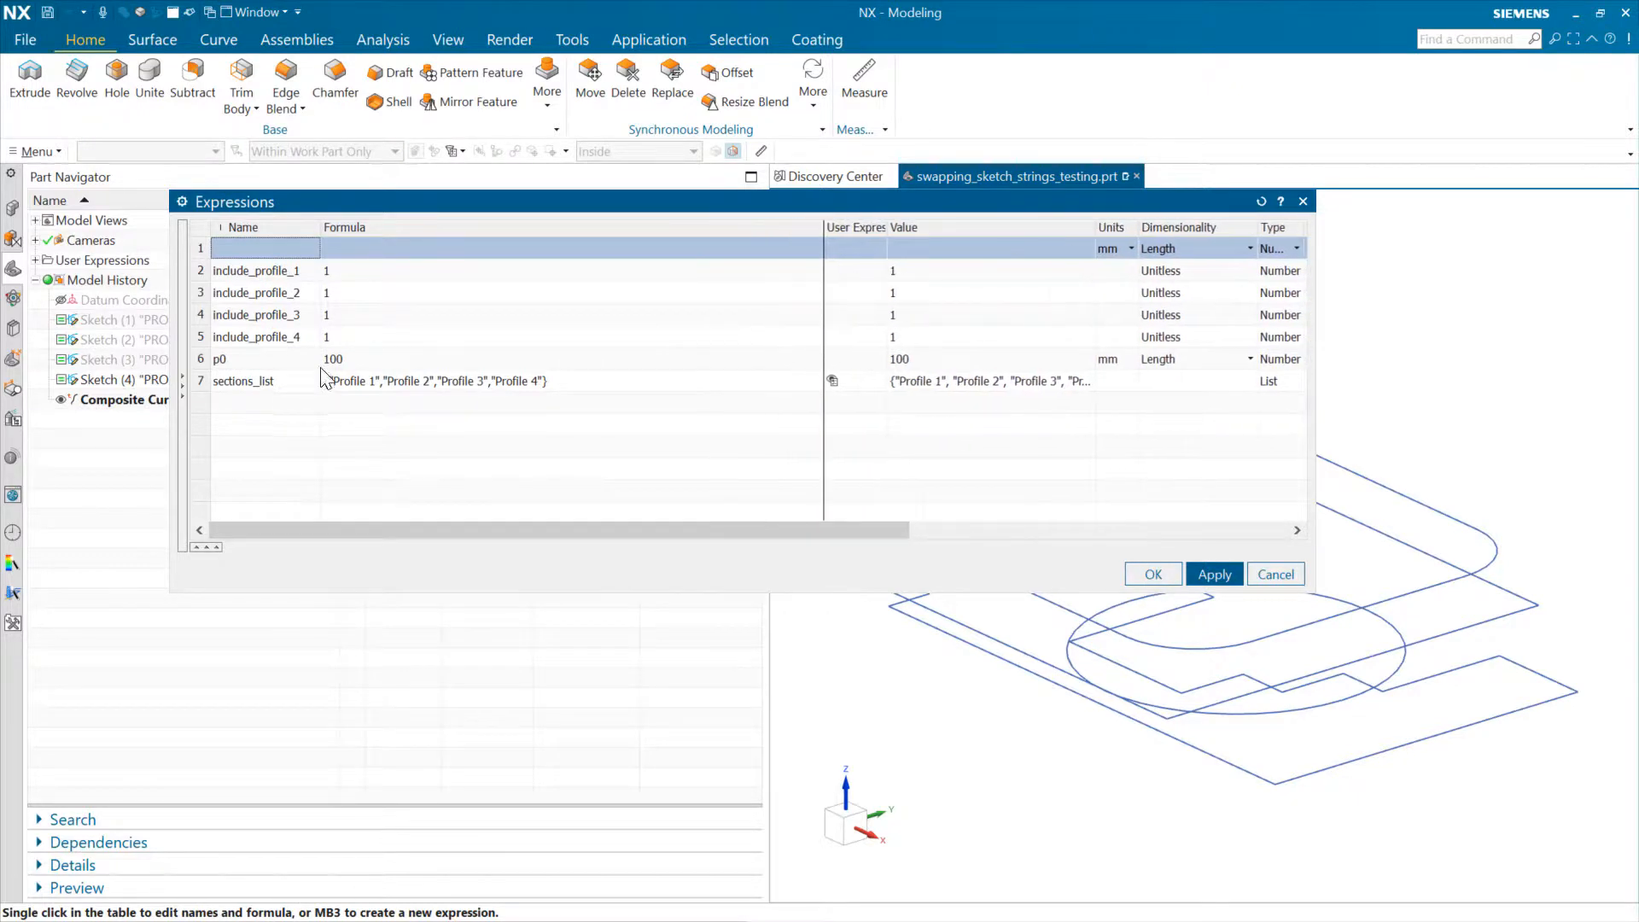
- Name a new expression UI_profile_choice in the blank row, valued 2
click(266, 247)
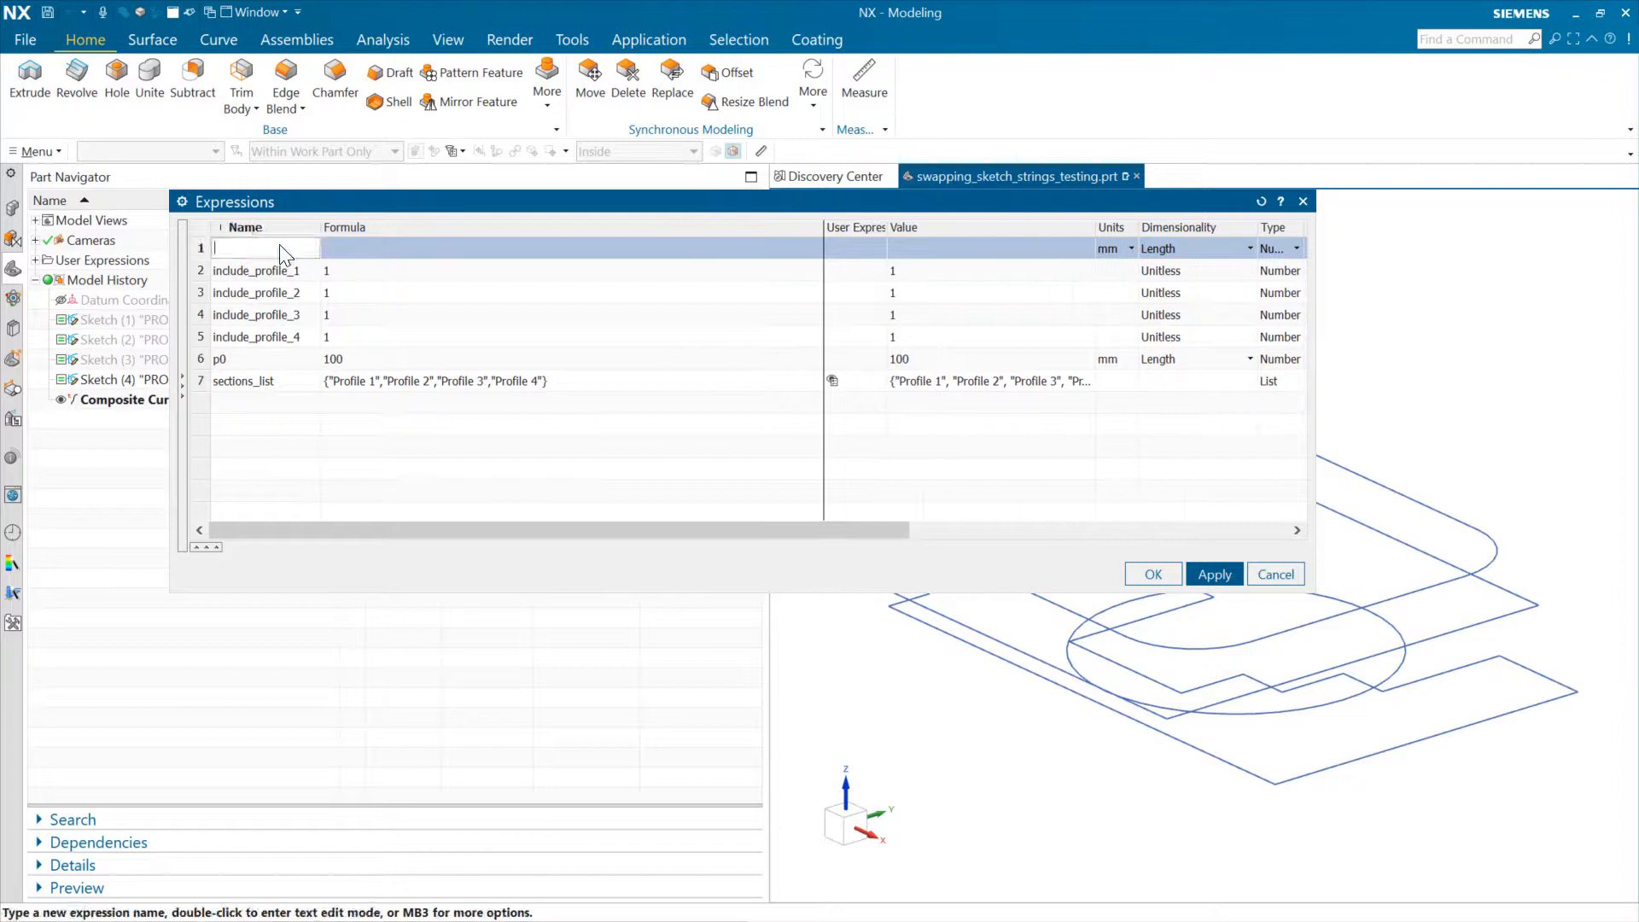
text(UI)
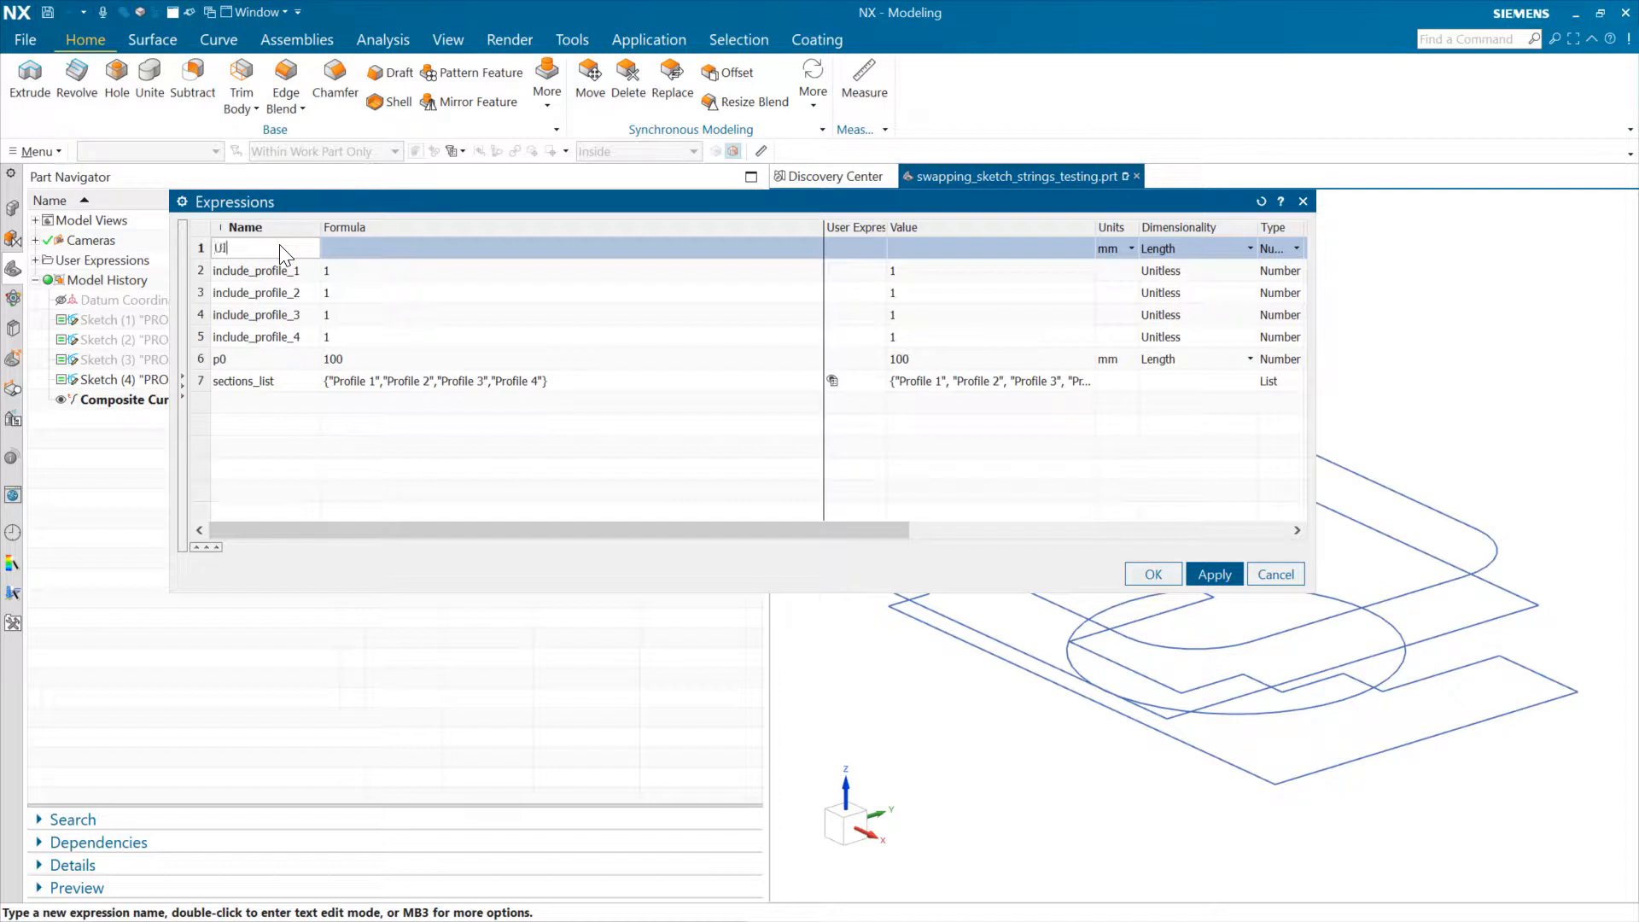
text(_)
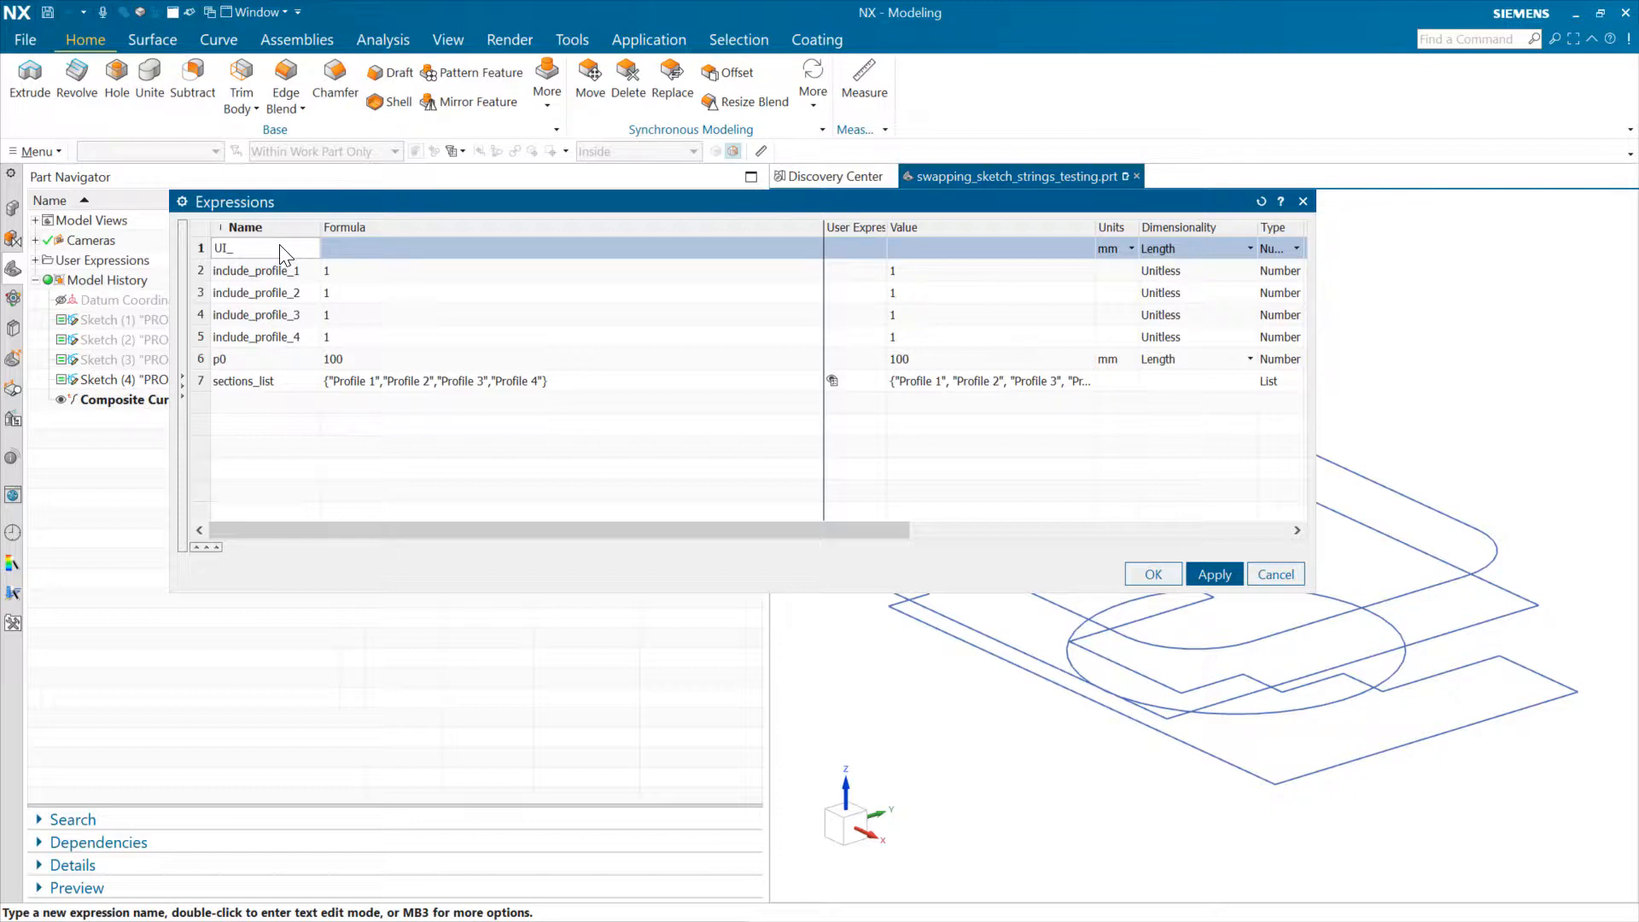
text(profile_choice)
click(572, 249)
text(2)
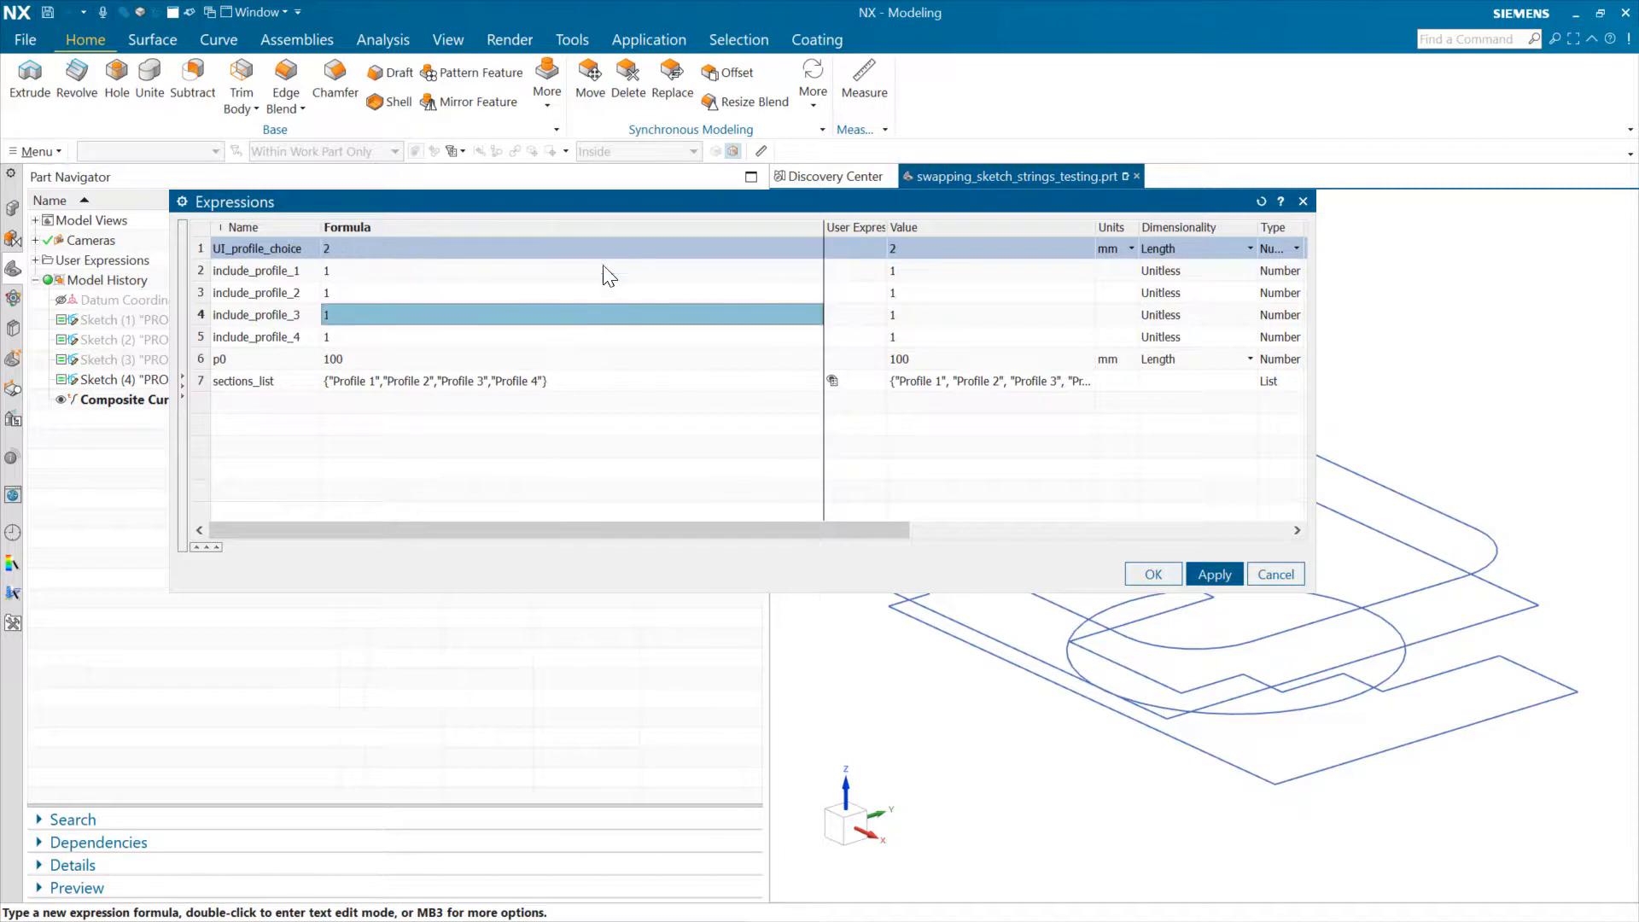
- Make UI_profile_choice unitless and set include_profile_1 = if(UI_profile_choice=1)then(1)else(0)
click(1249, 247)
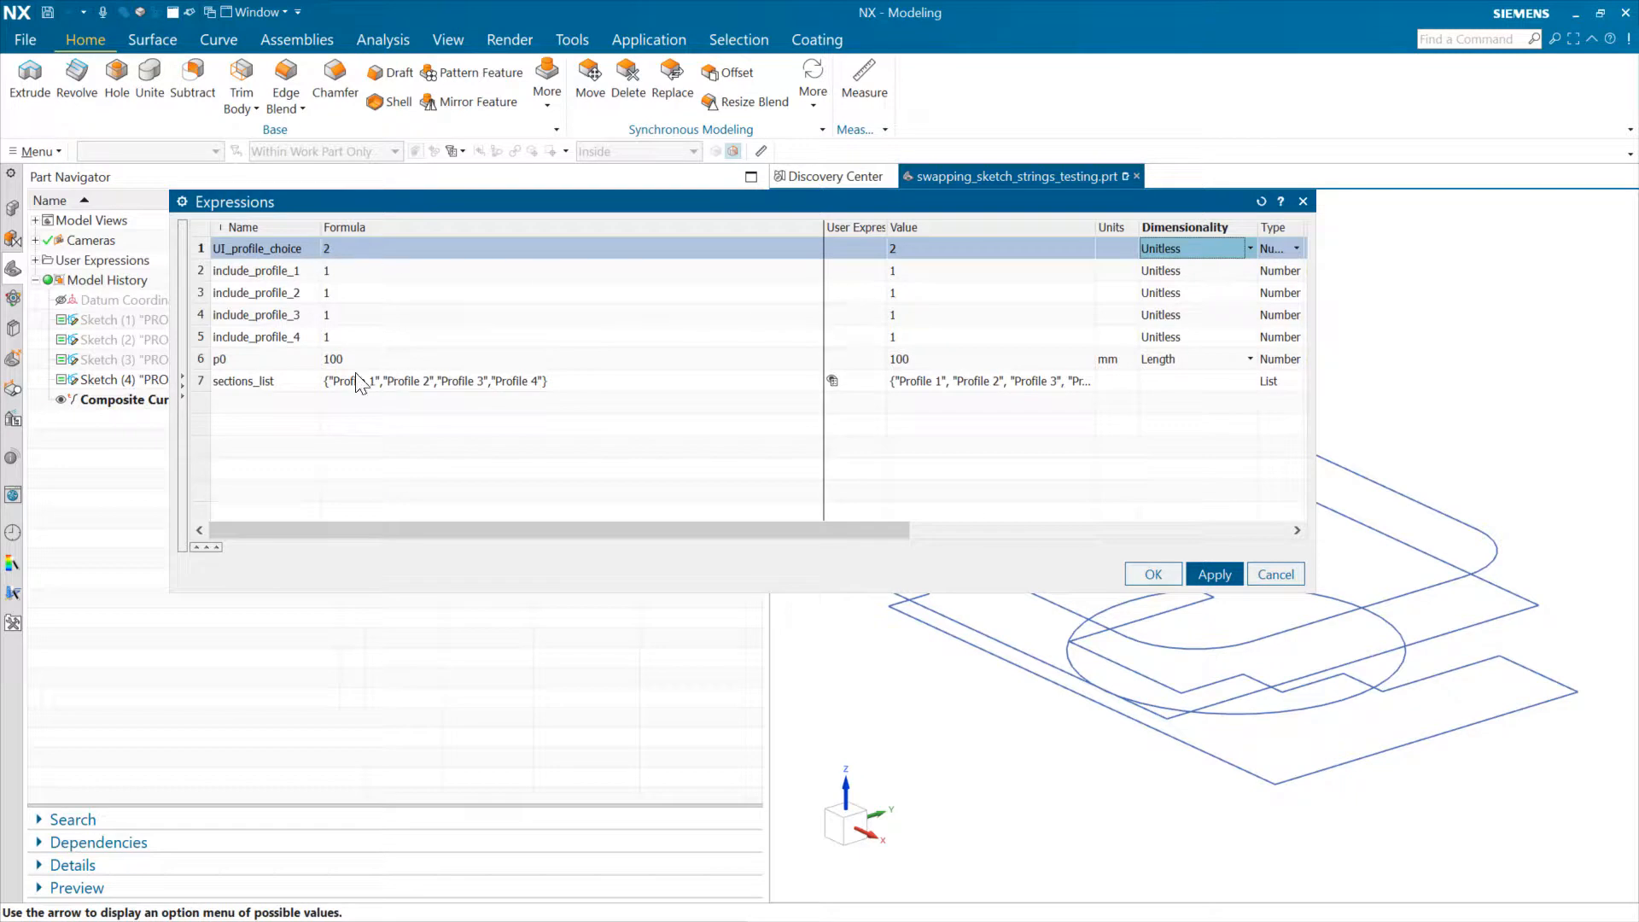
mouse_move(505, 394)
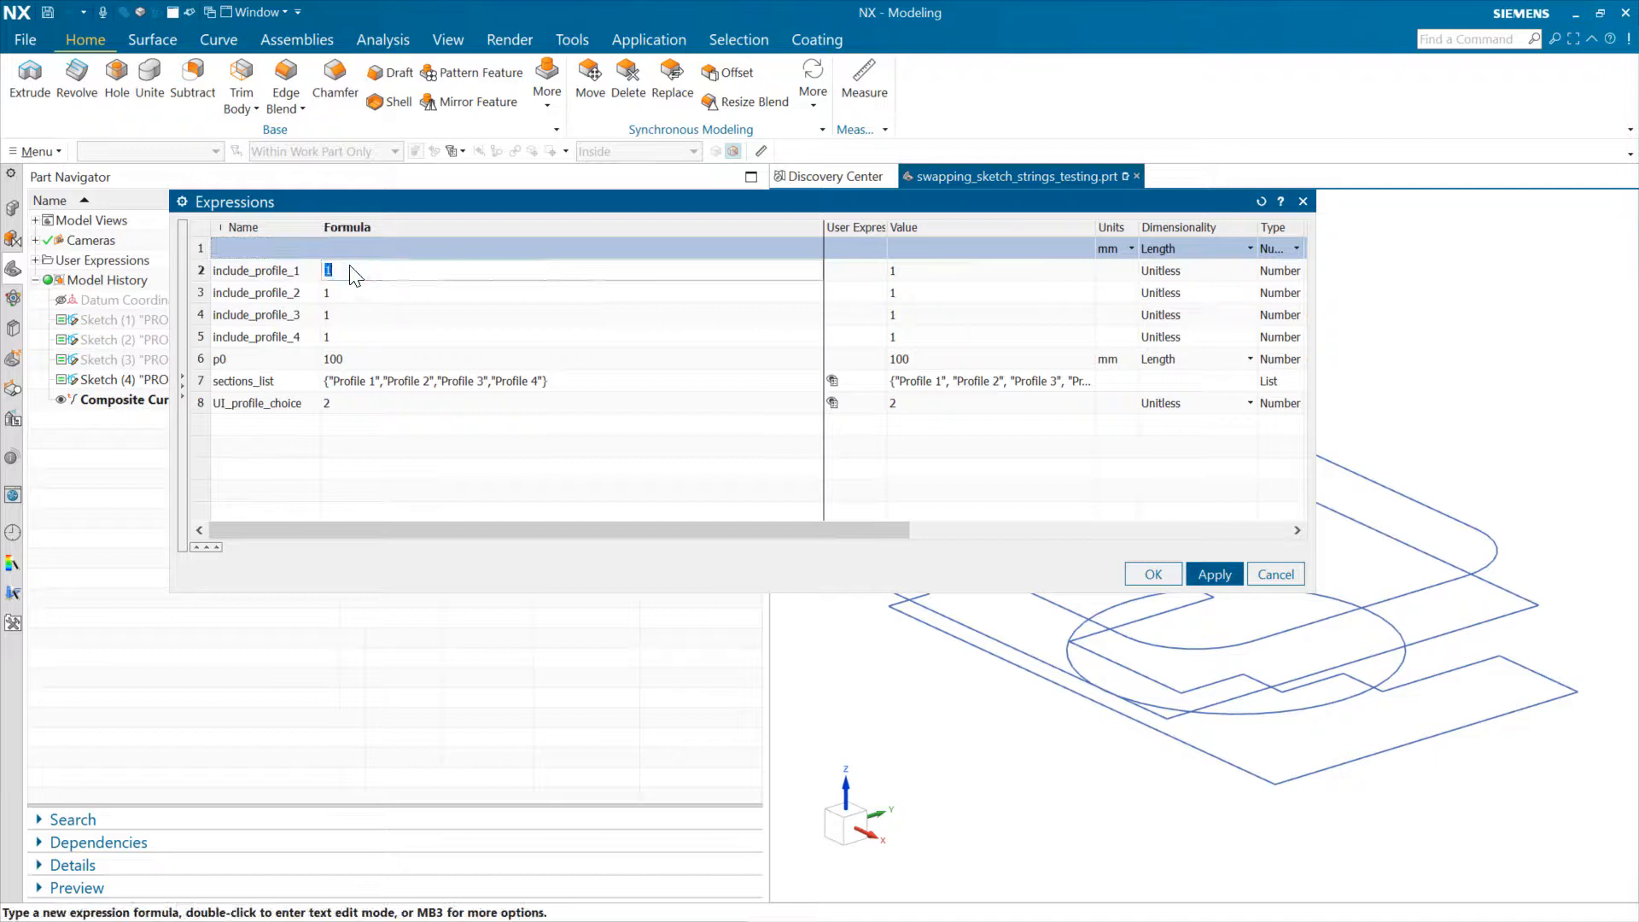
text(iF())
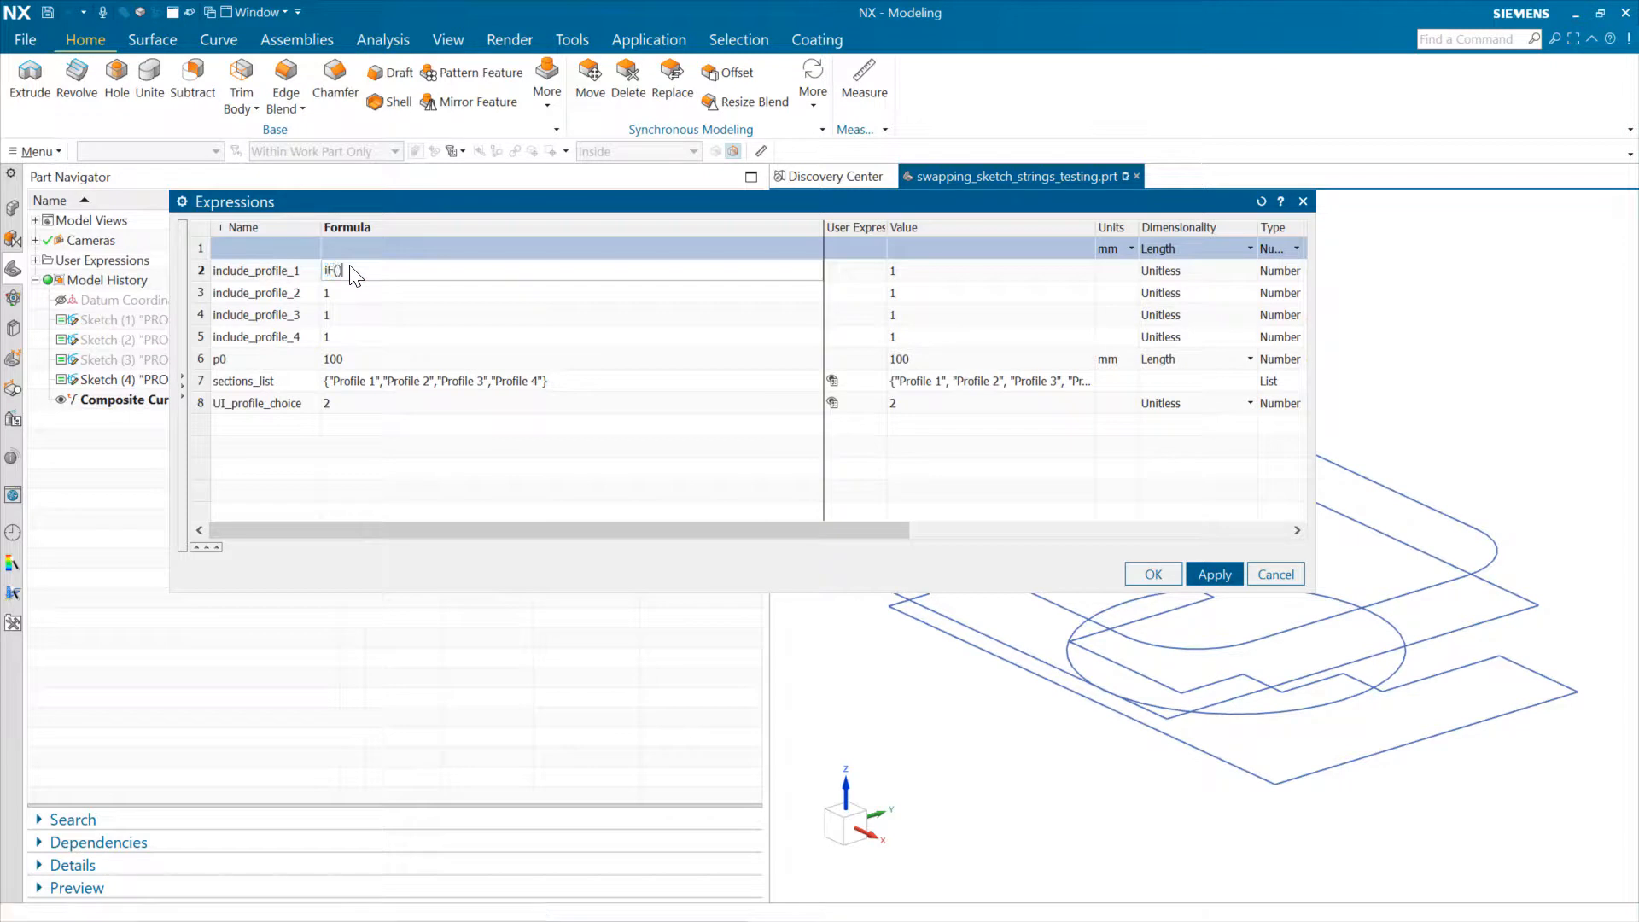
text(then())
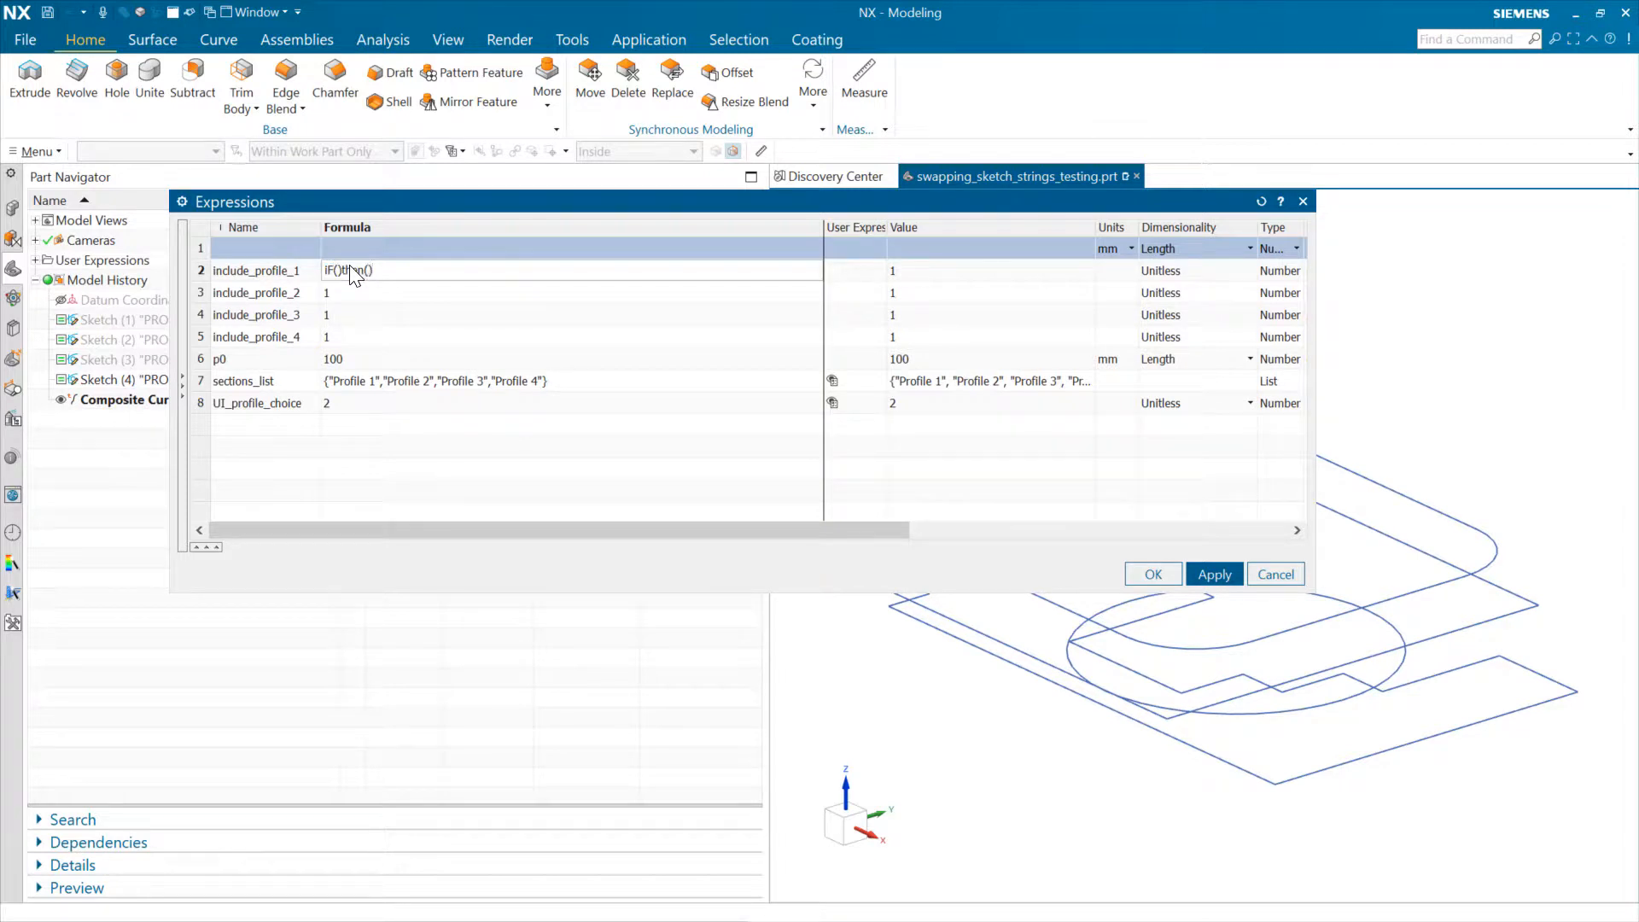
text(else())
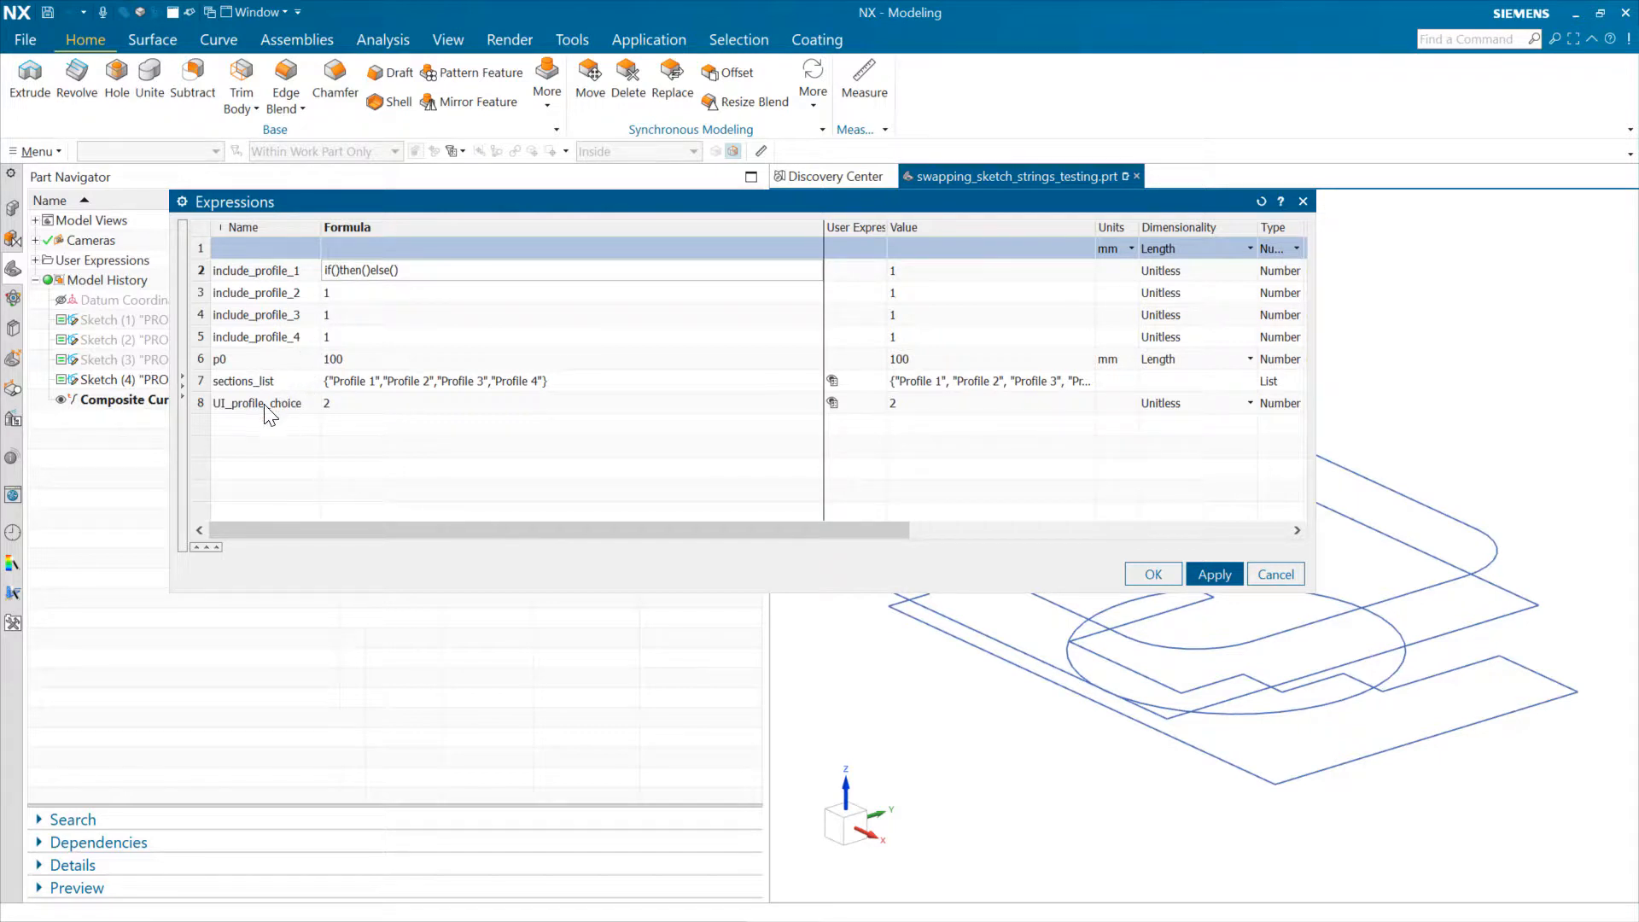
text(UI_profile_choice)
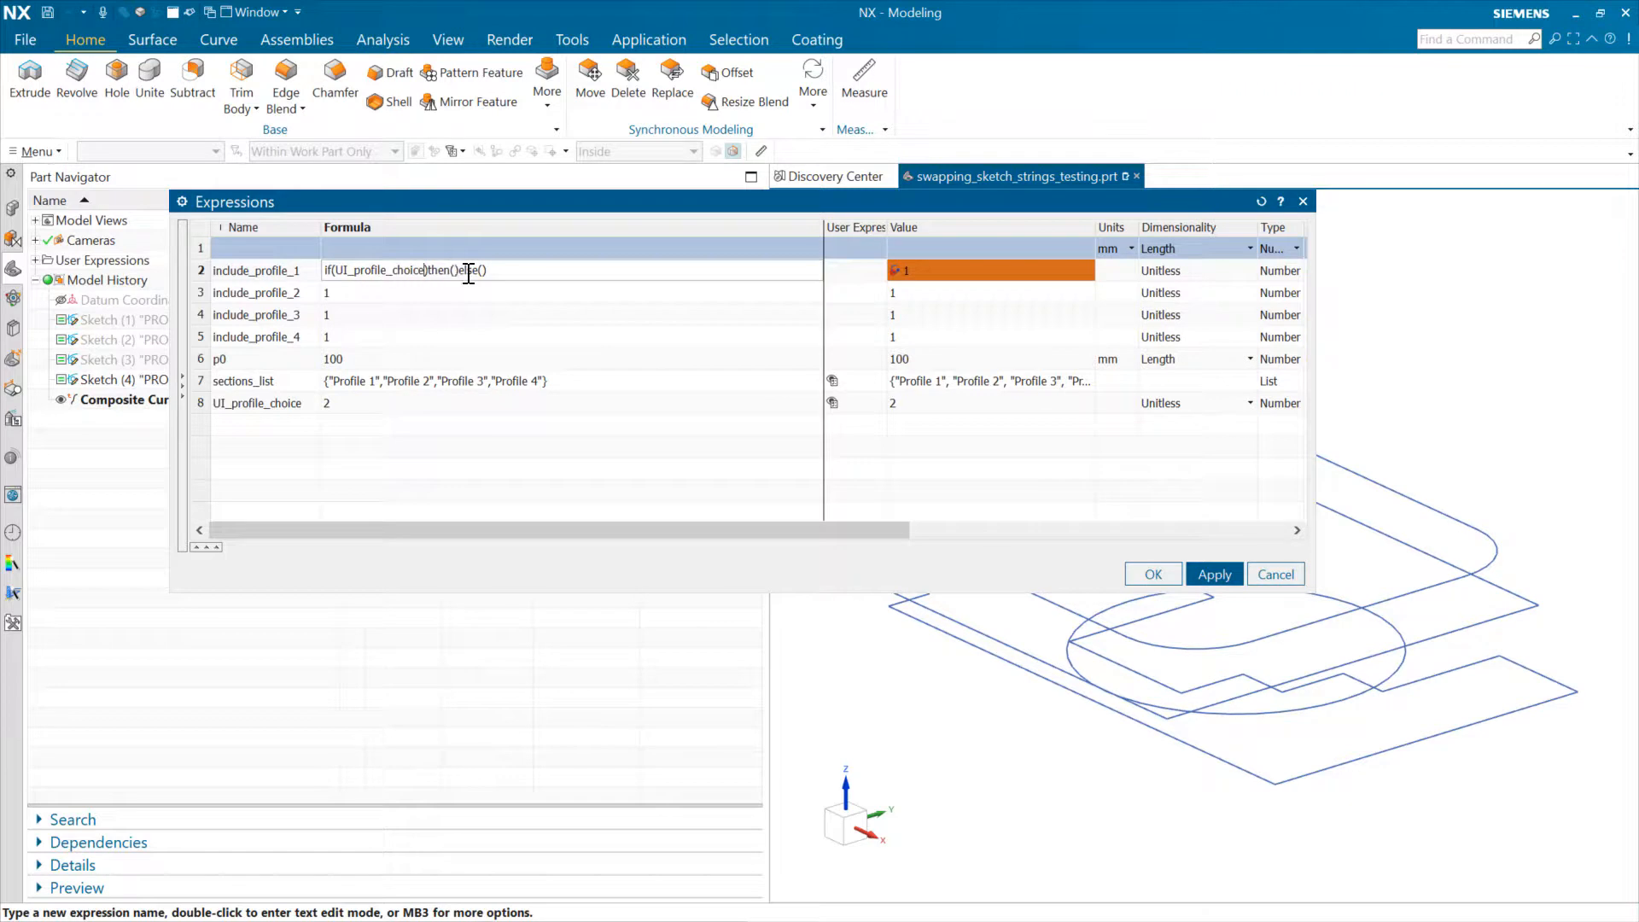
text(=1)
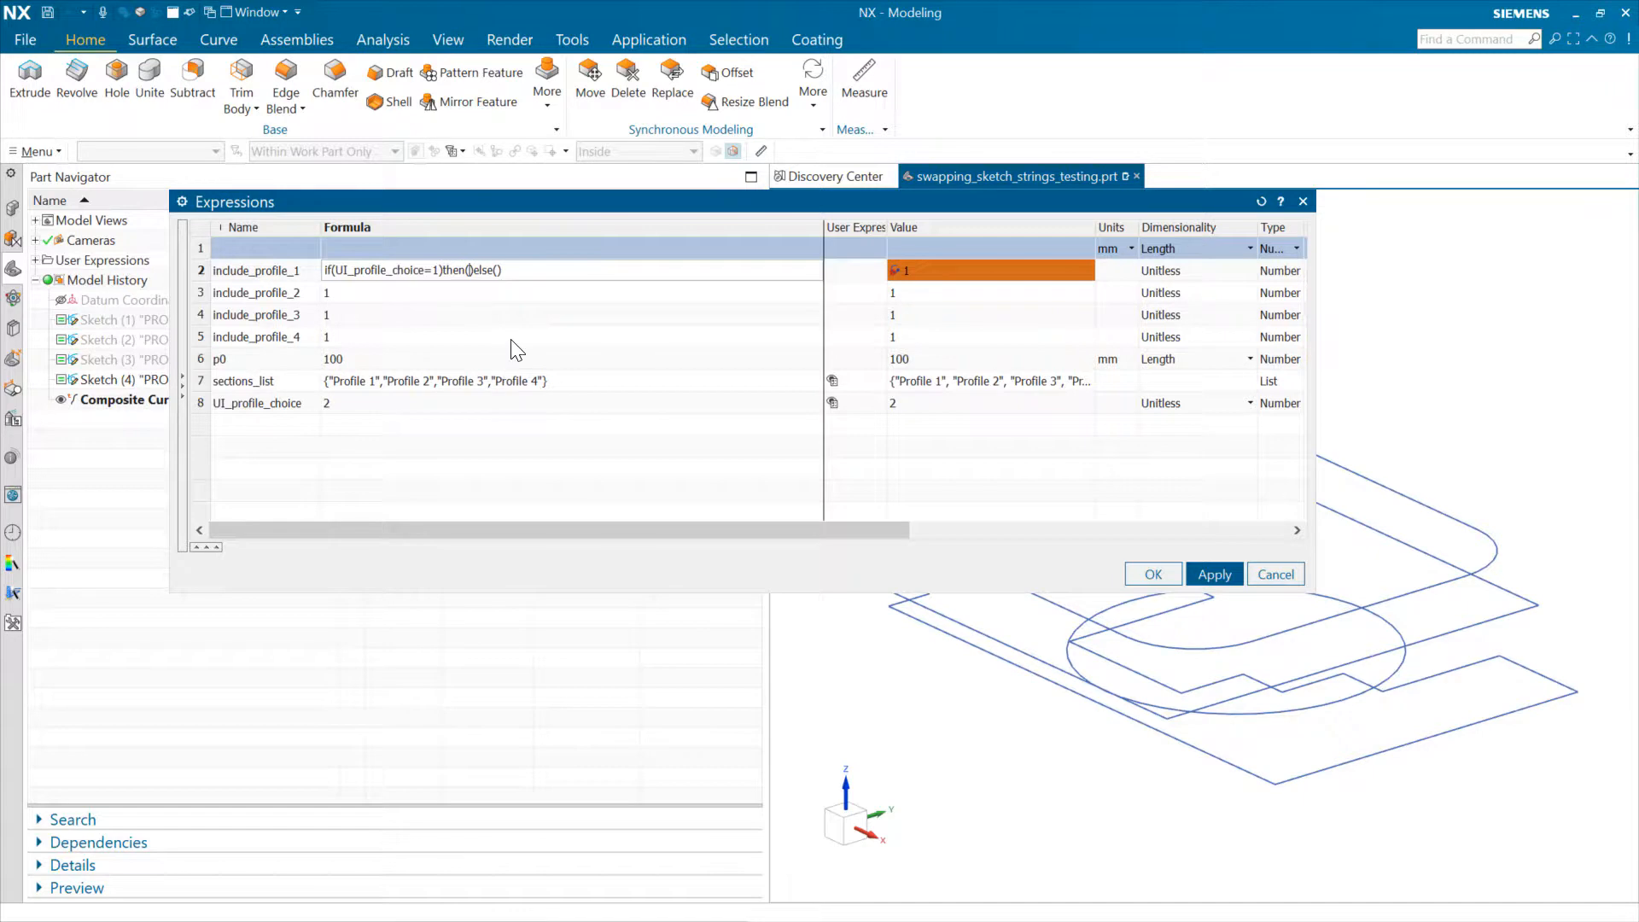
text(1)
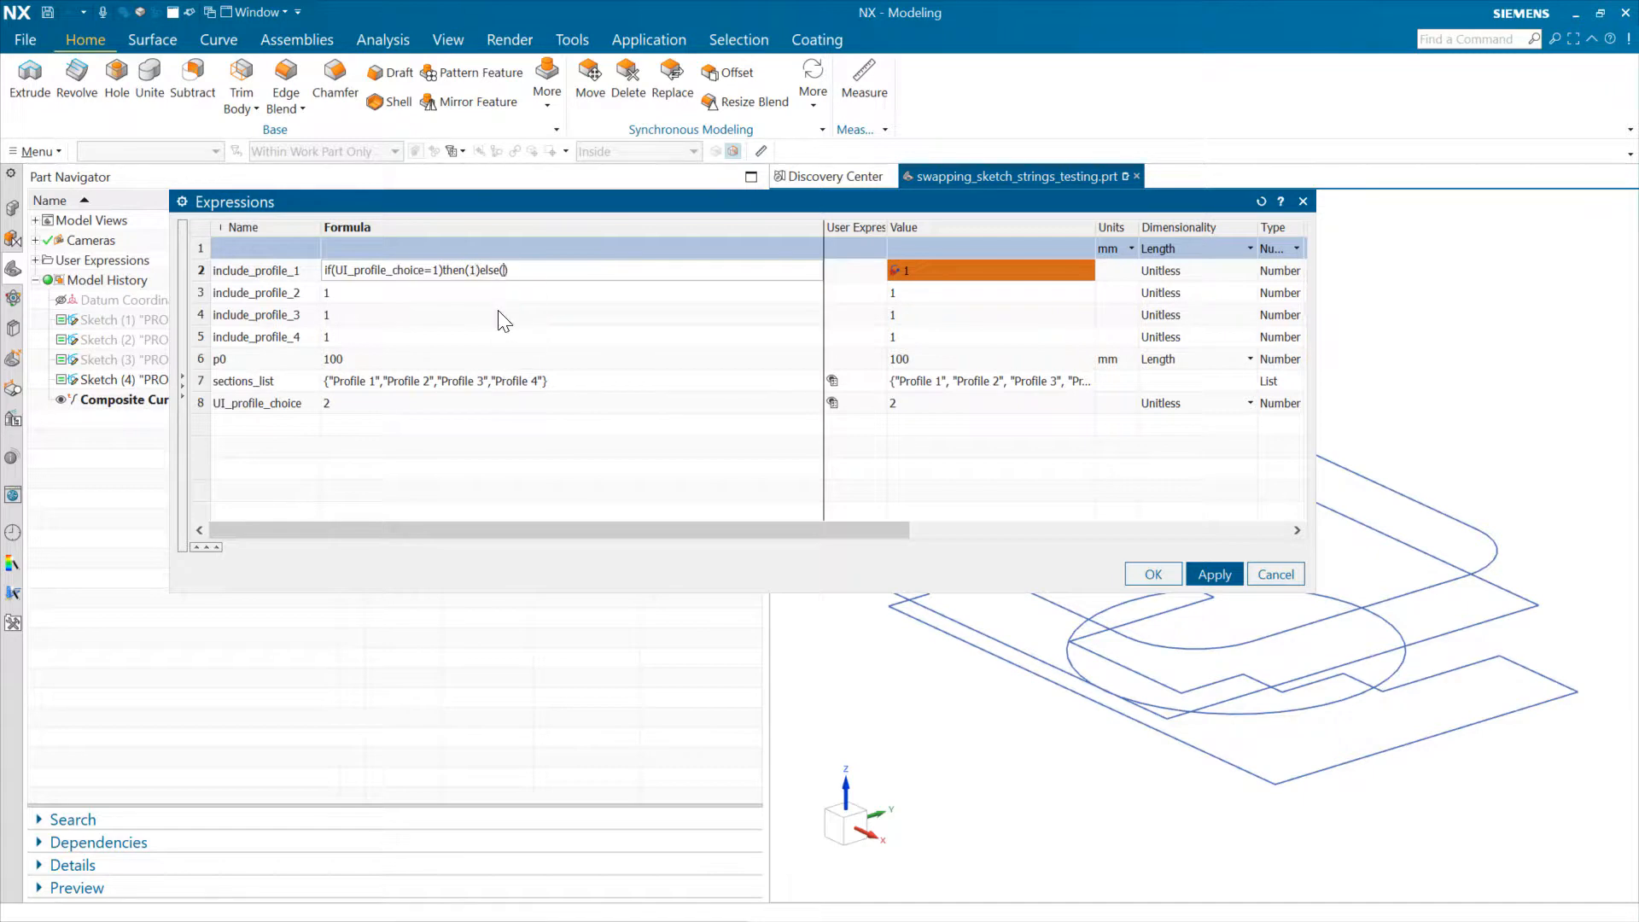
text(0)
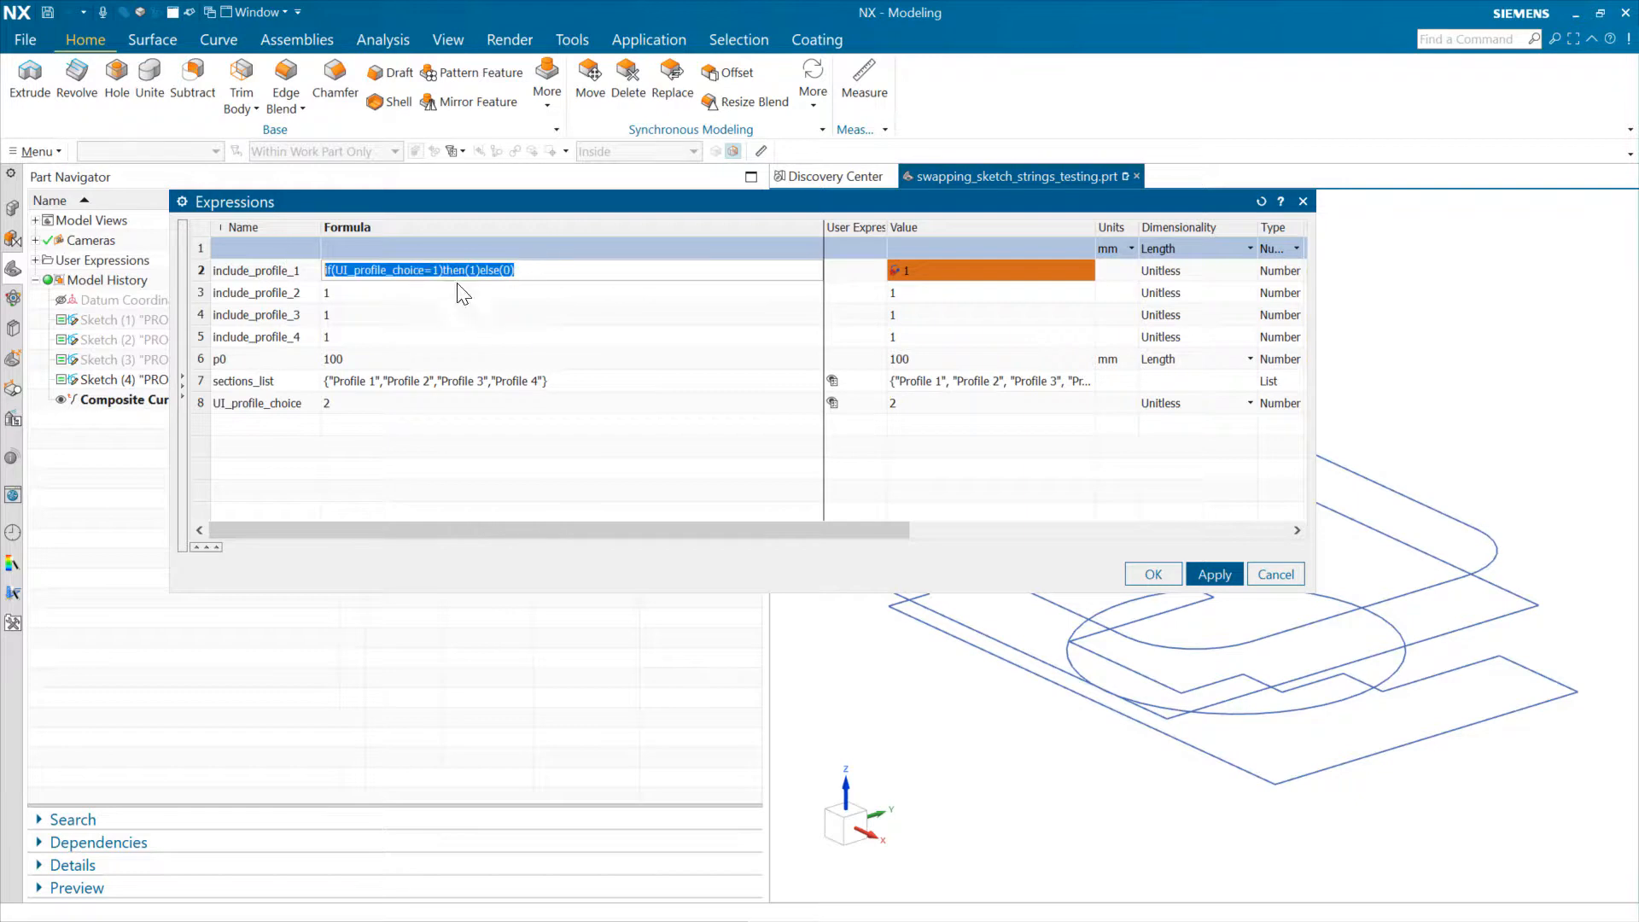
- Reuse the if formula across include_profile_1–4 for choices 0–3, apply, and close Expressions
click(408, 292)
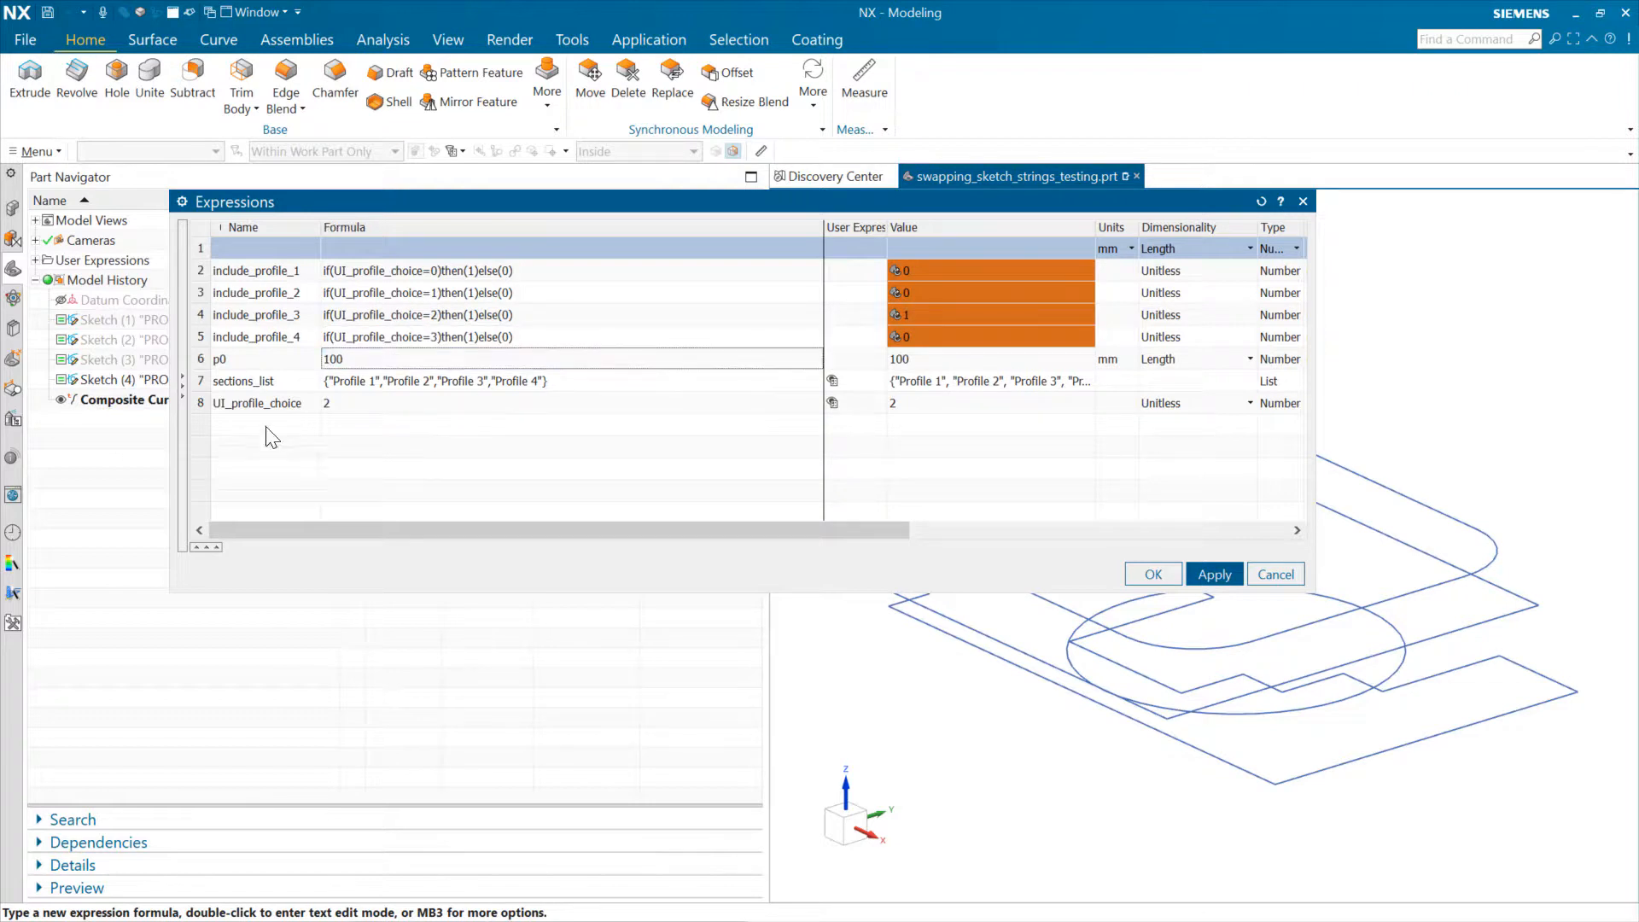
click(256, 403)
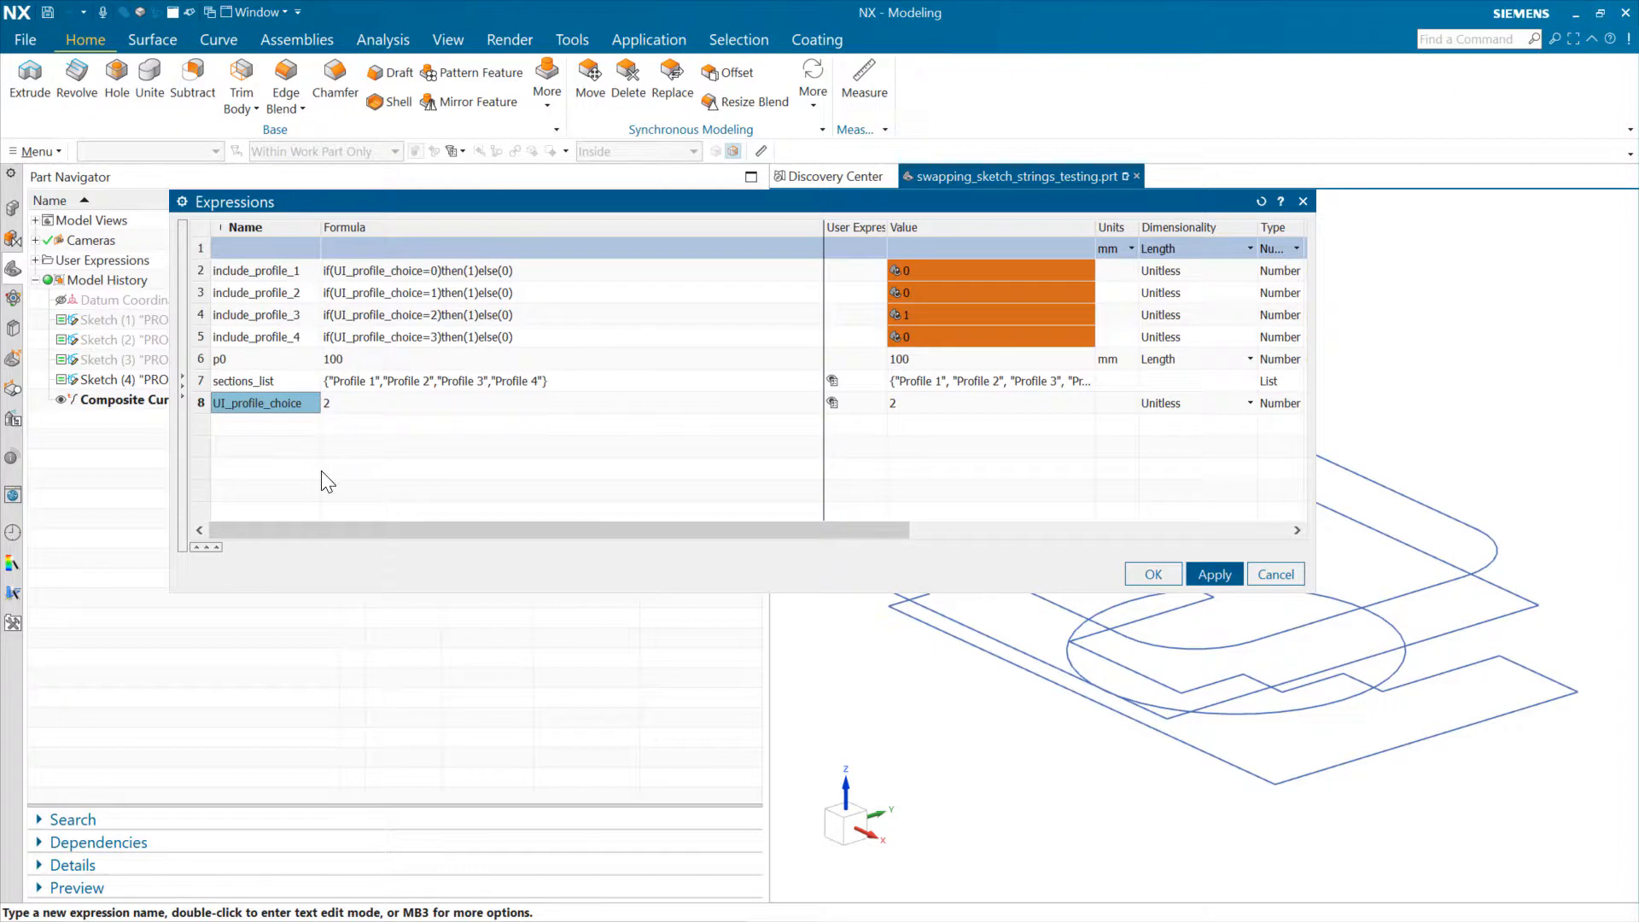
click(1214, 573)
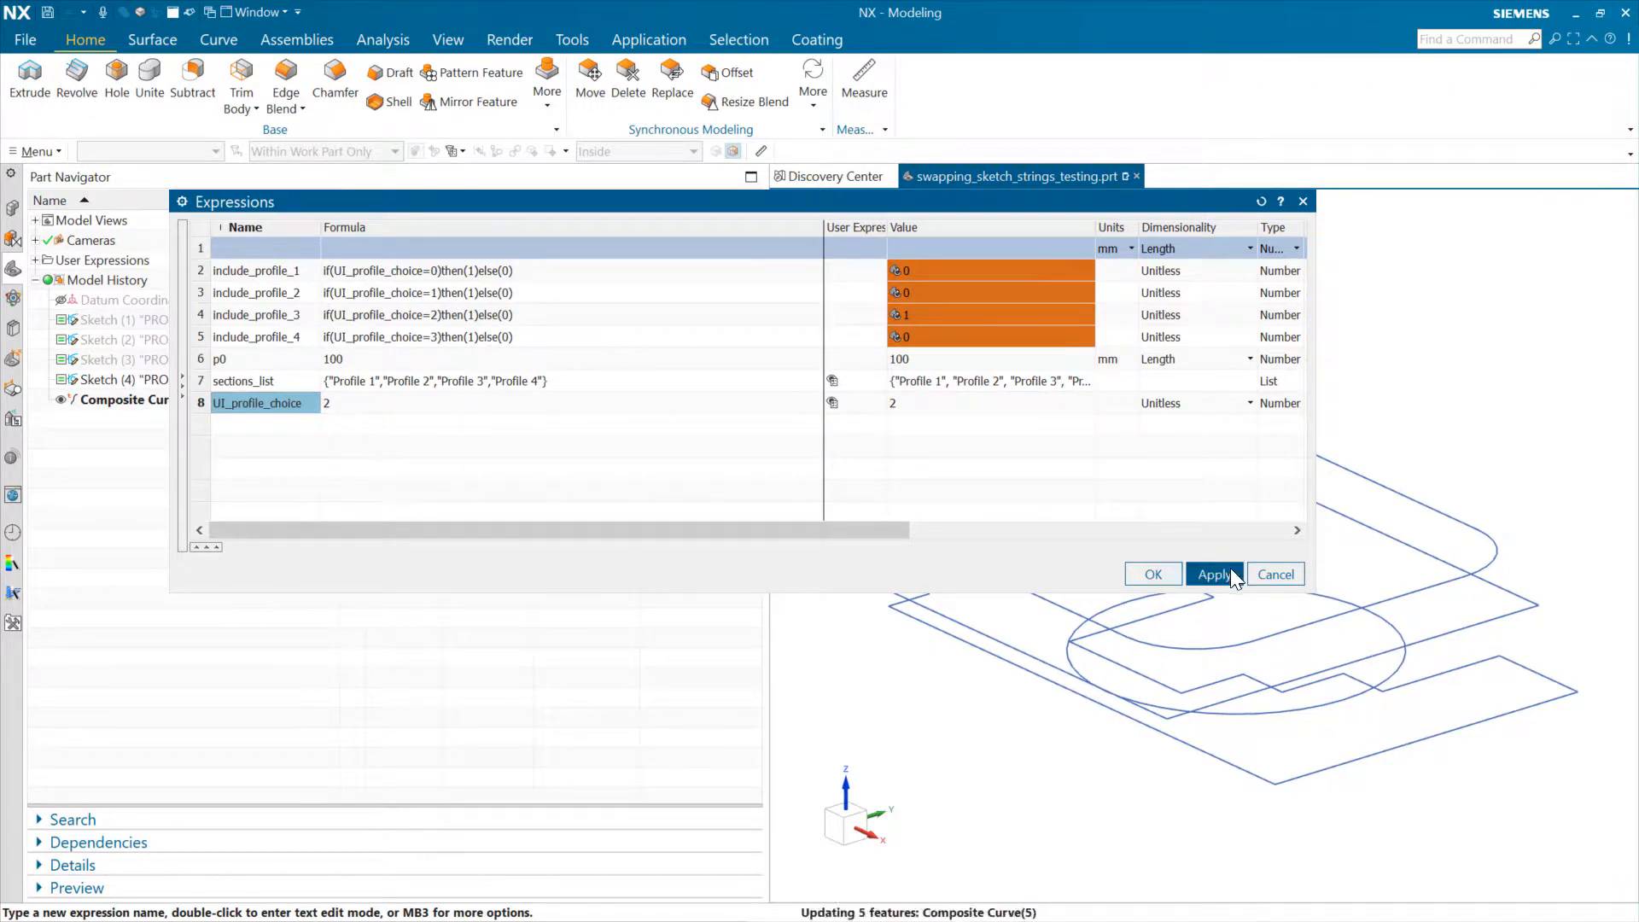
click(1153, 574)
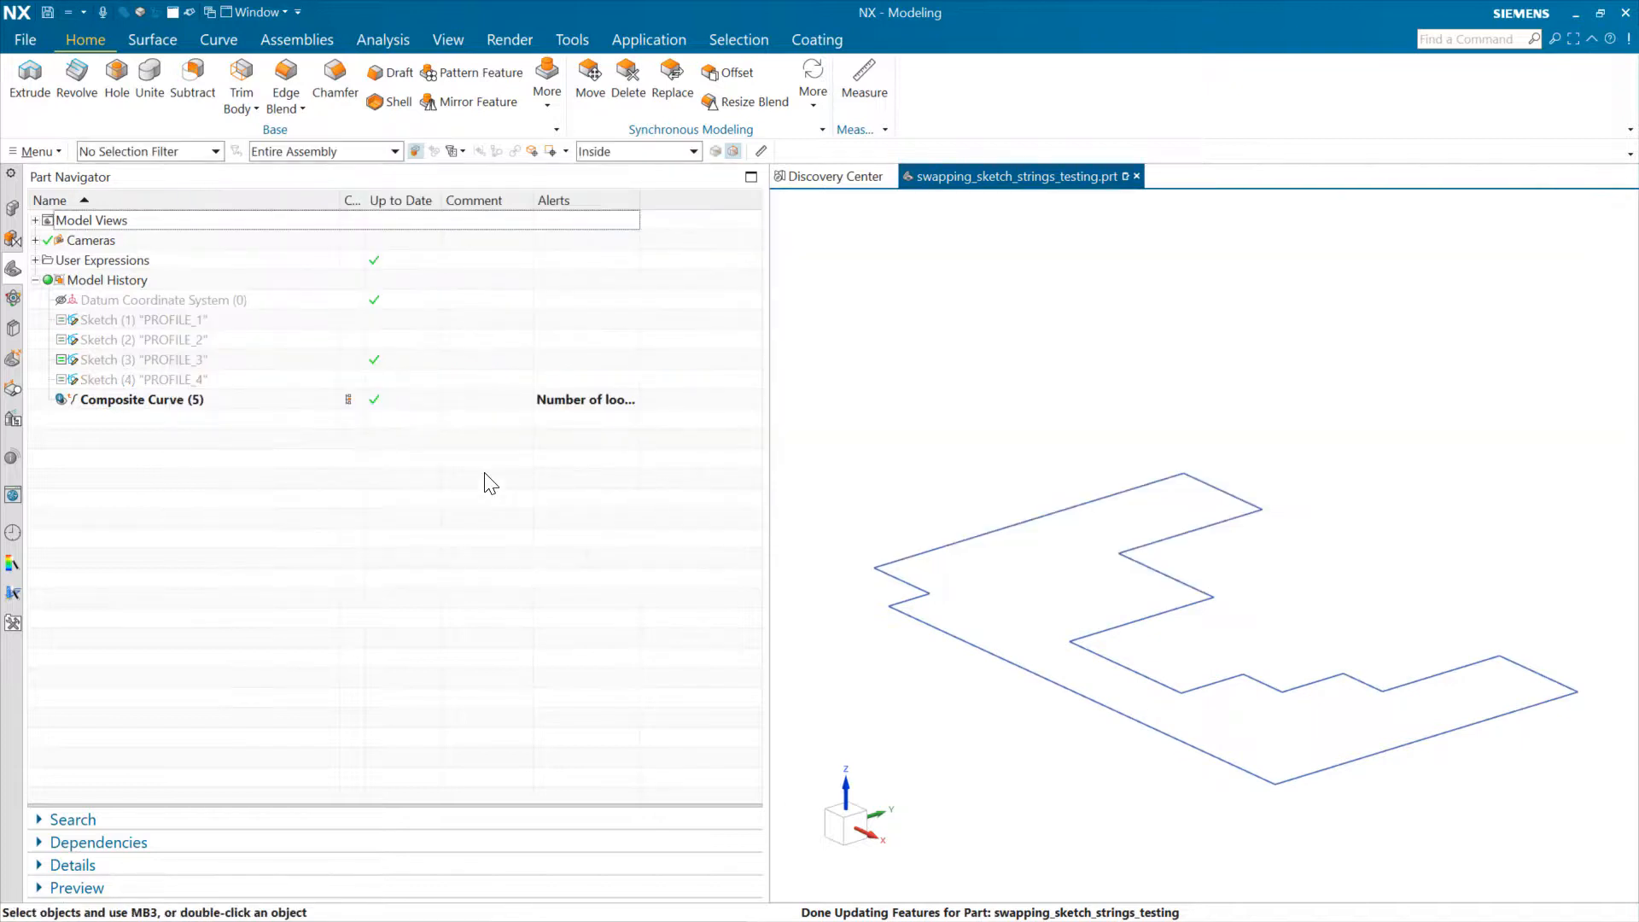
- Launch PTS Author from the Tools tab to begin a new template
click(572, 39)
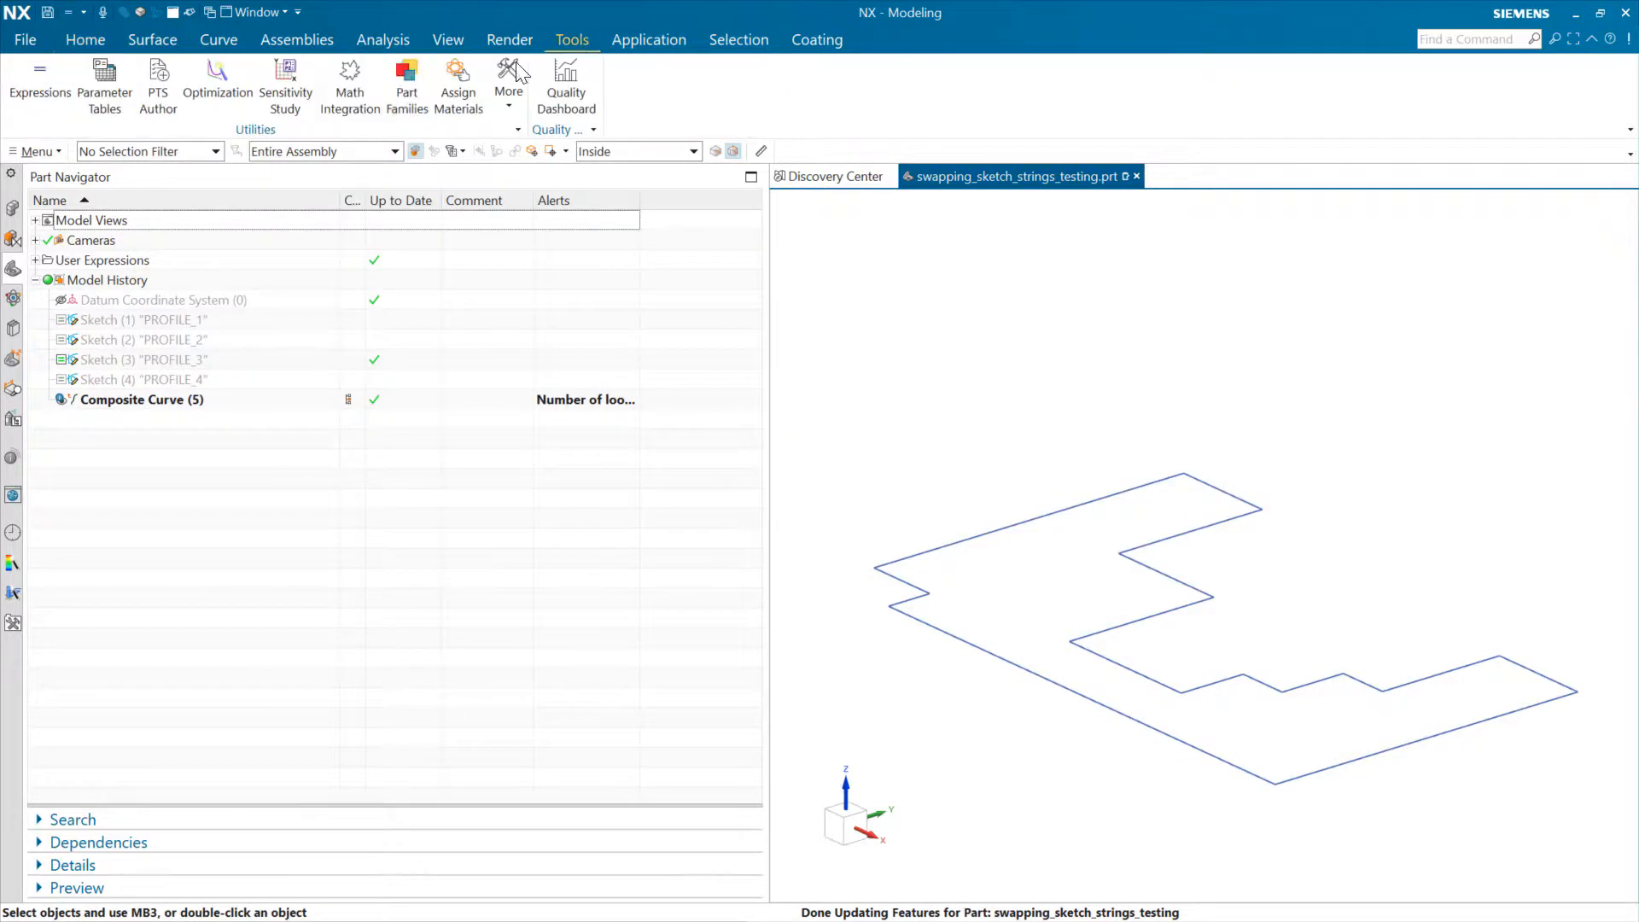
click(157, 92)
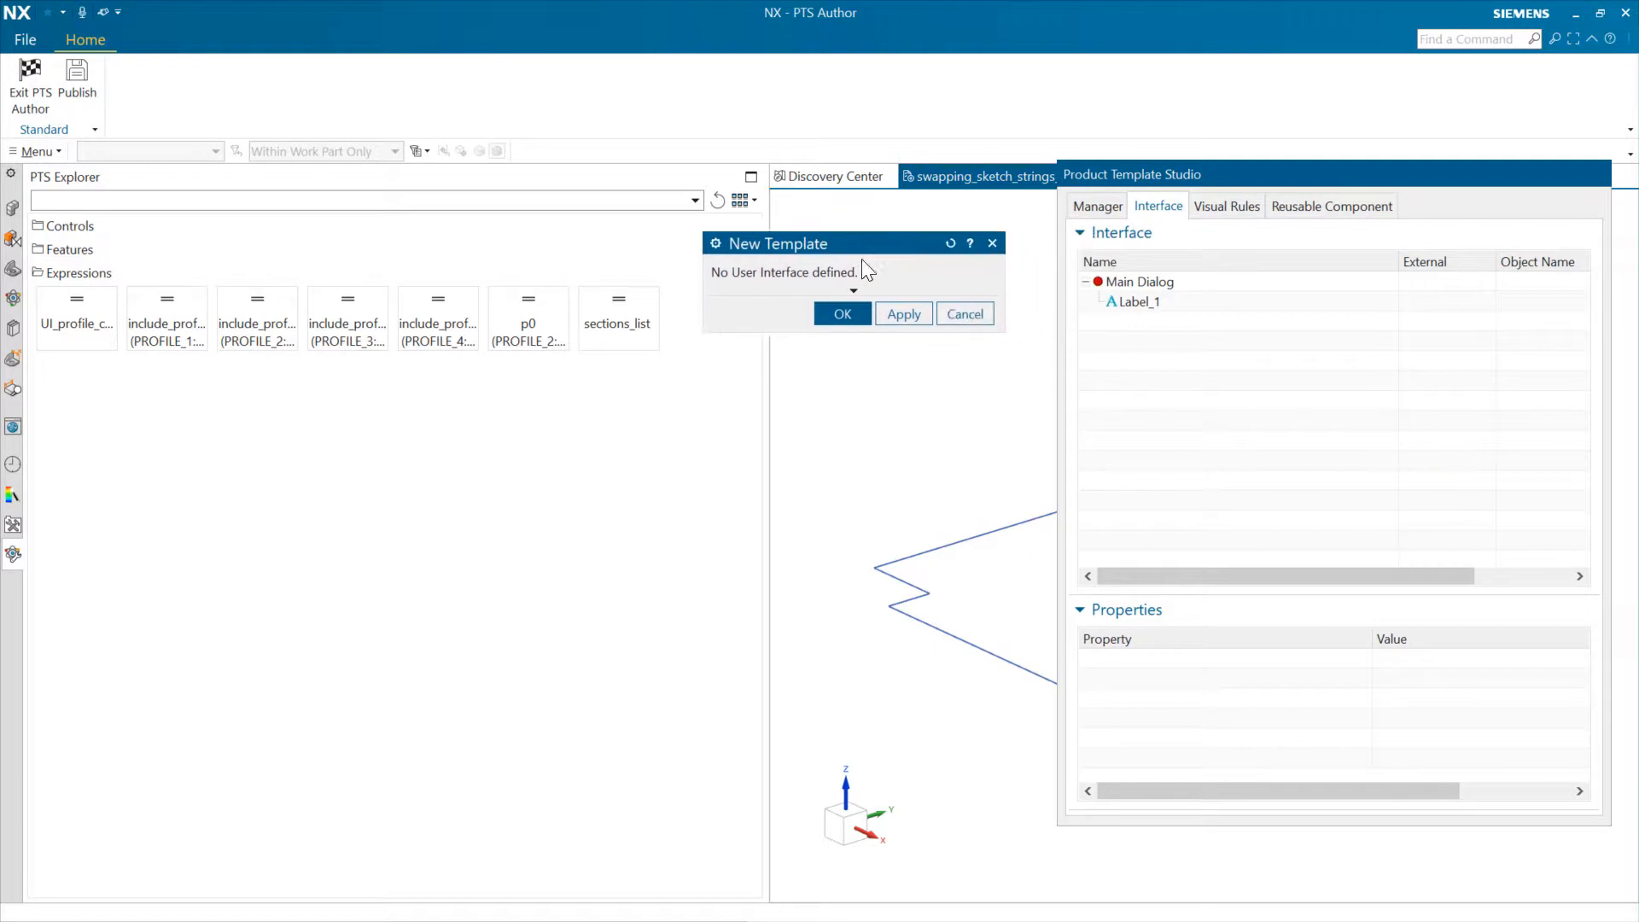
mouse_move(1177, 317)
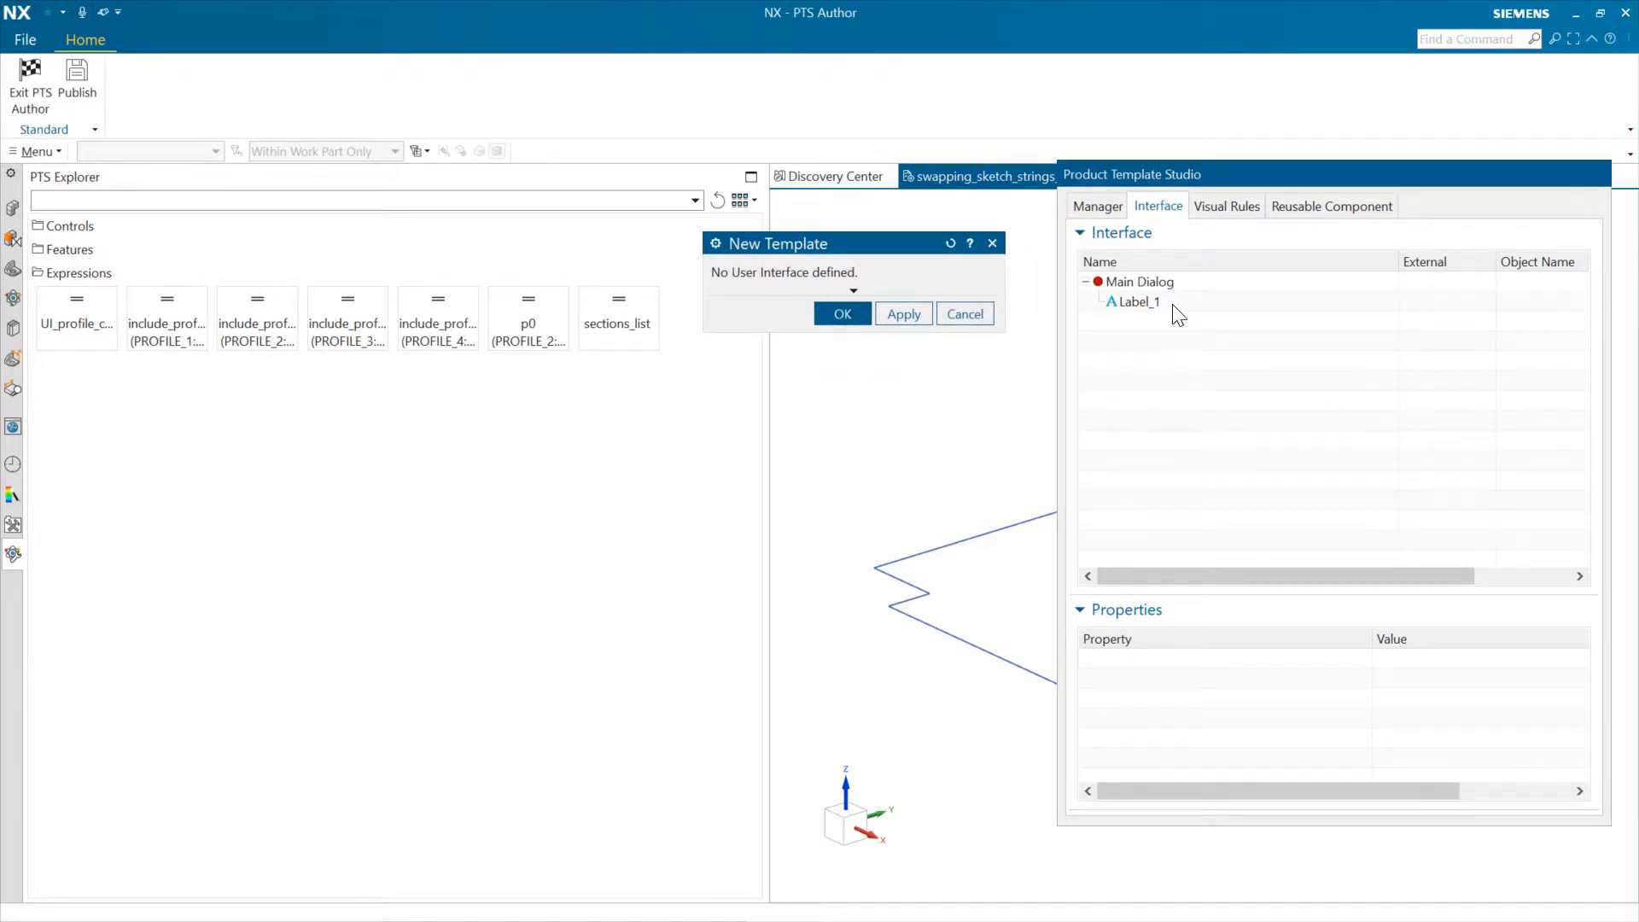
- Replace the placeholder label with a New Group and add UI_profile_choice as a number control
right_click(1139, 303)
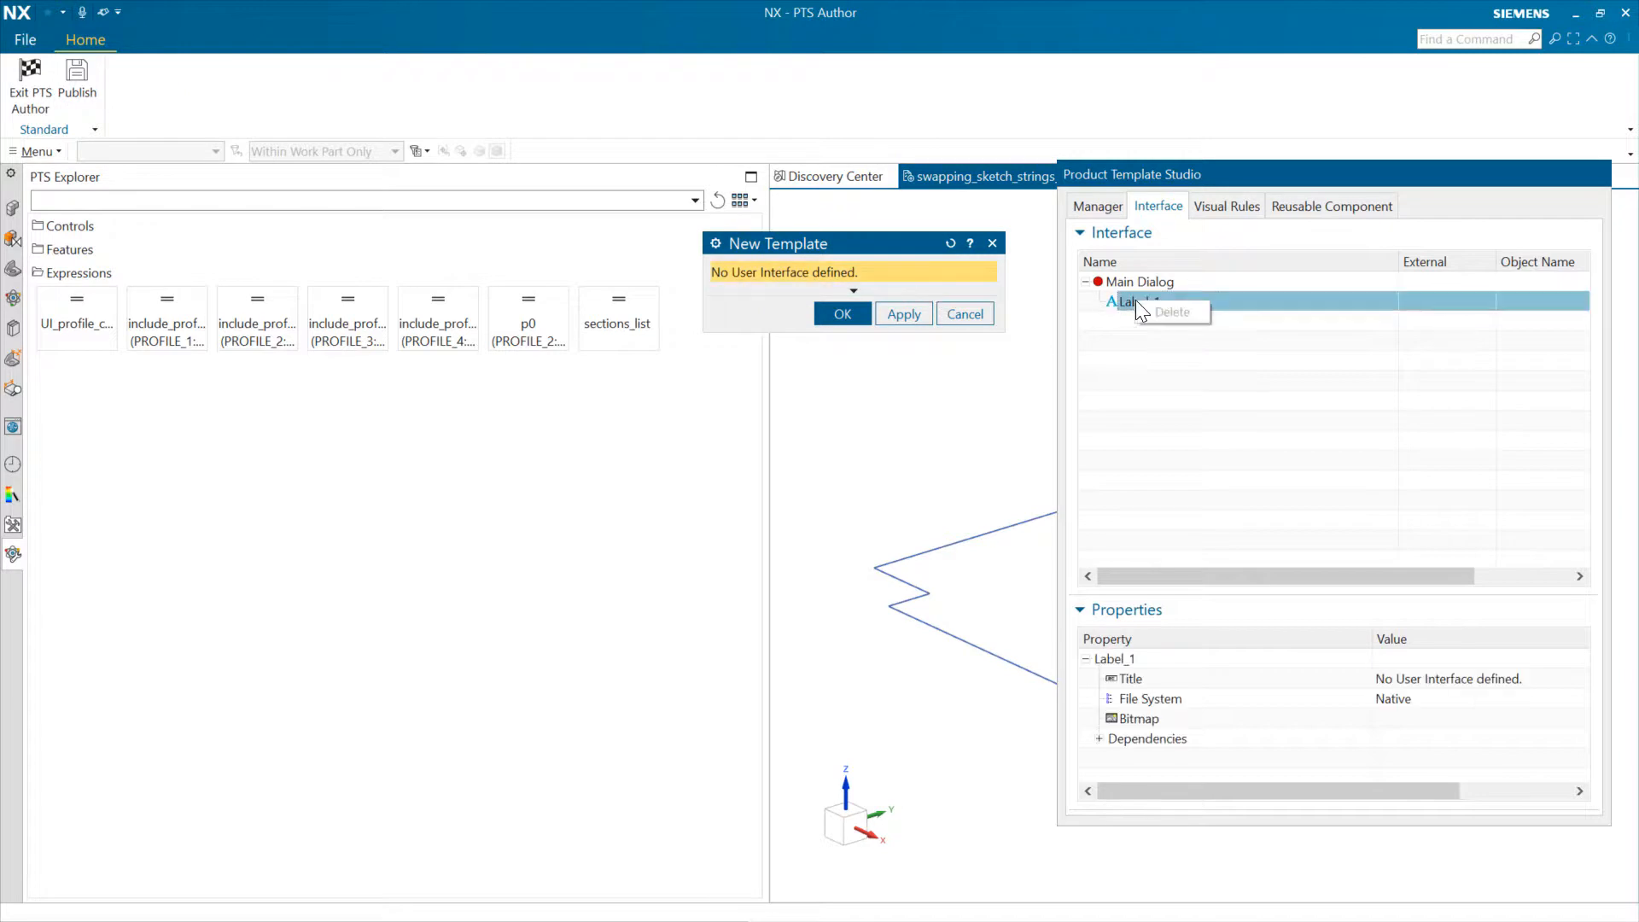
click(70, 225)
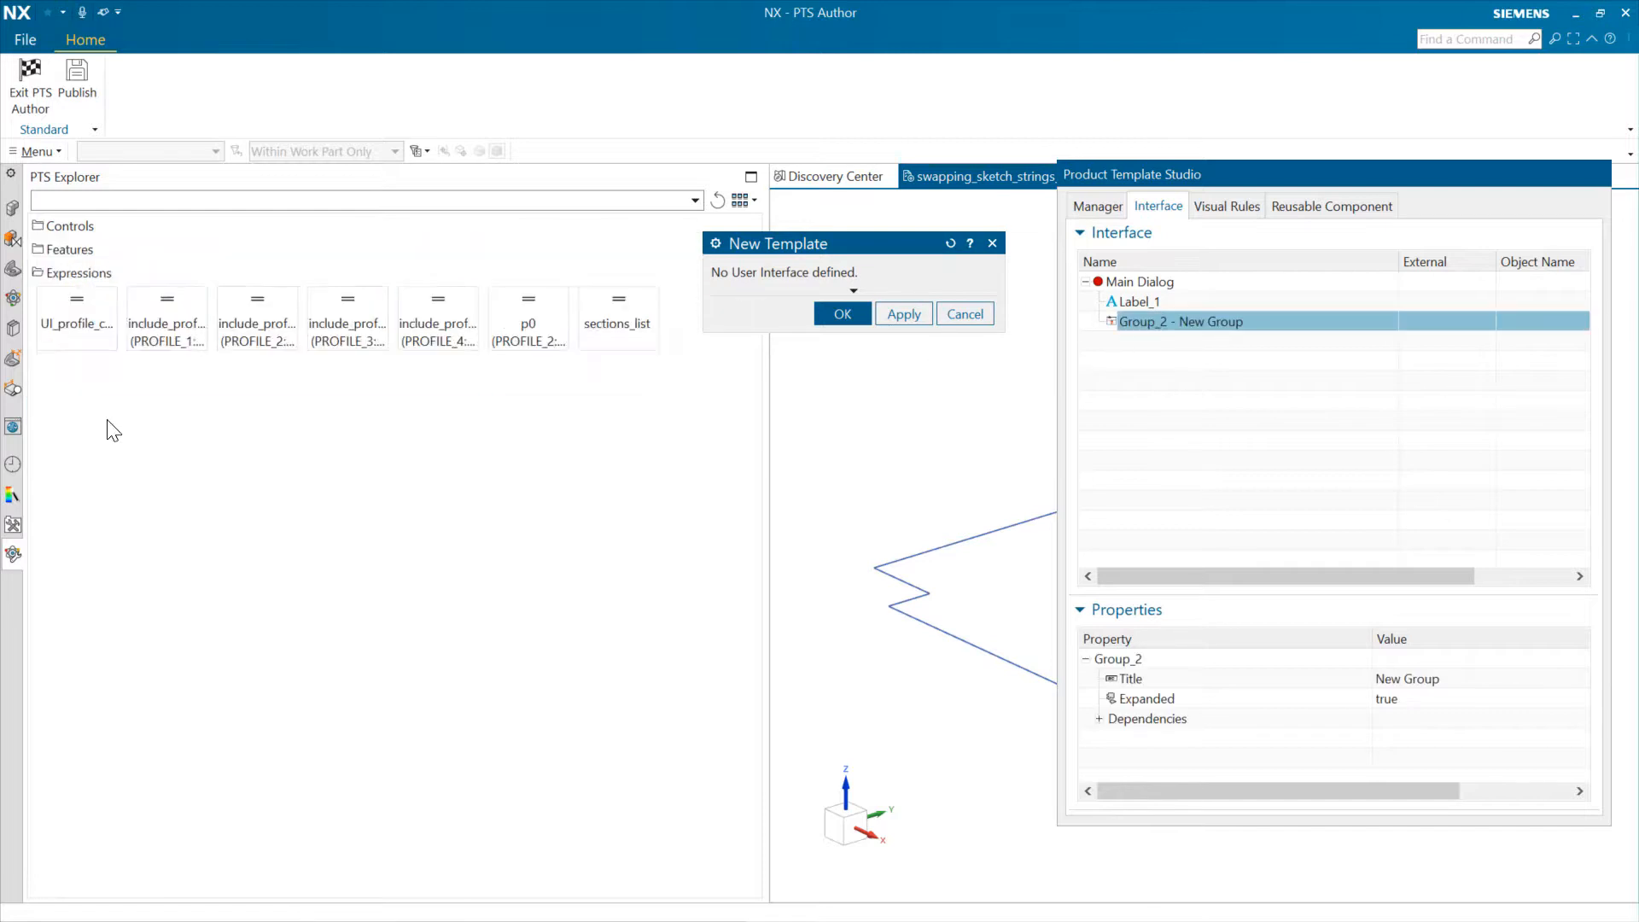
click(77, 317)
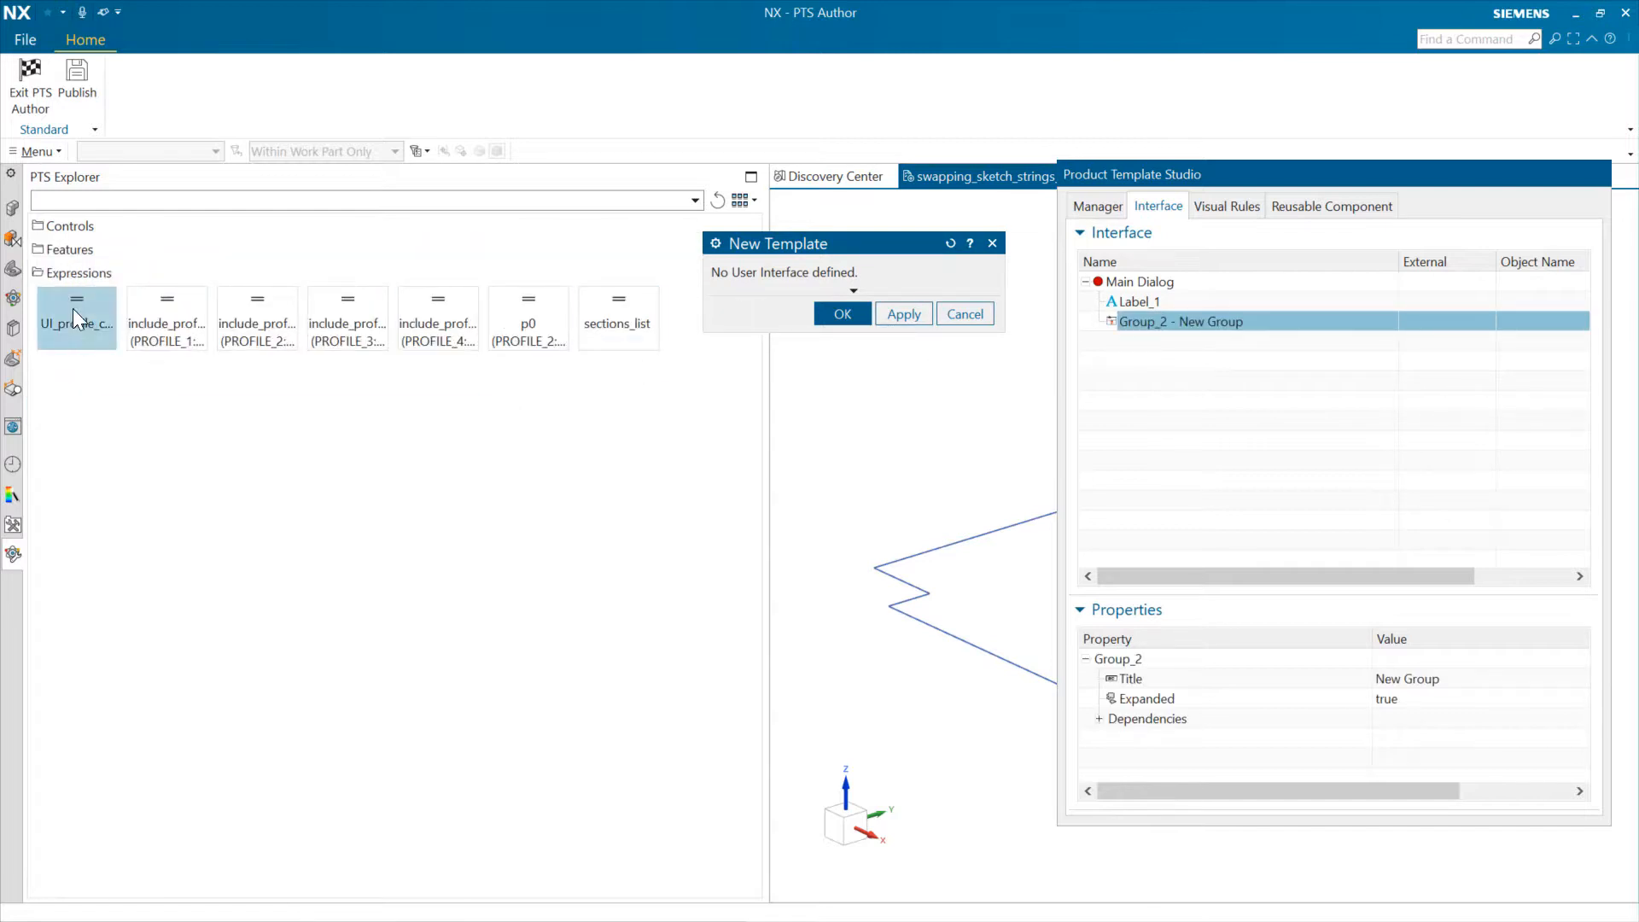
right_click(76, 317)
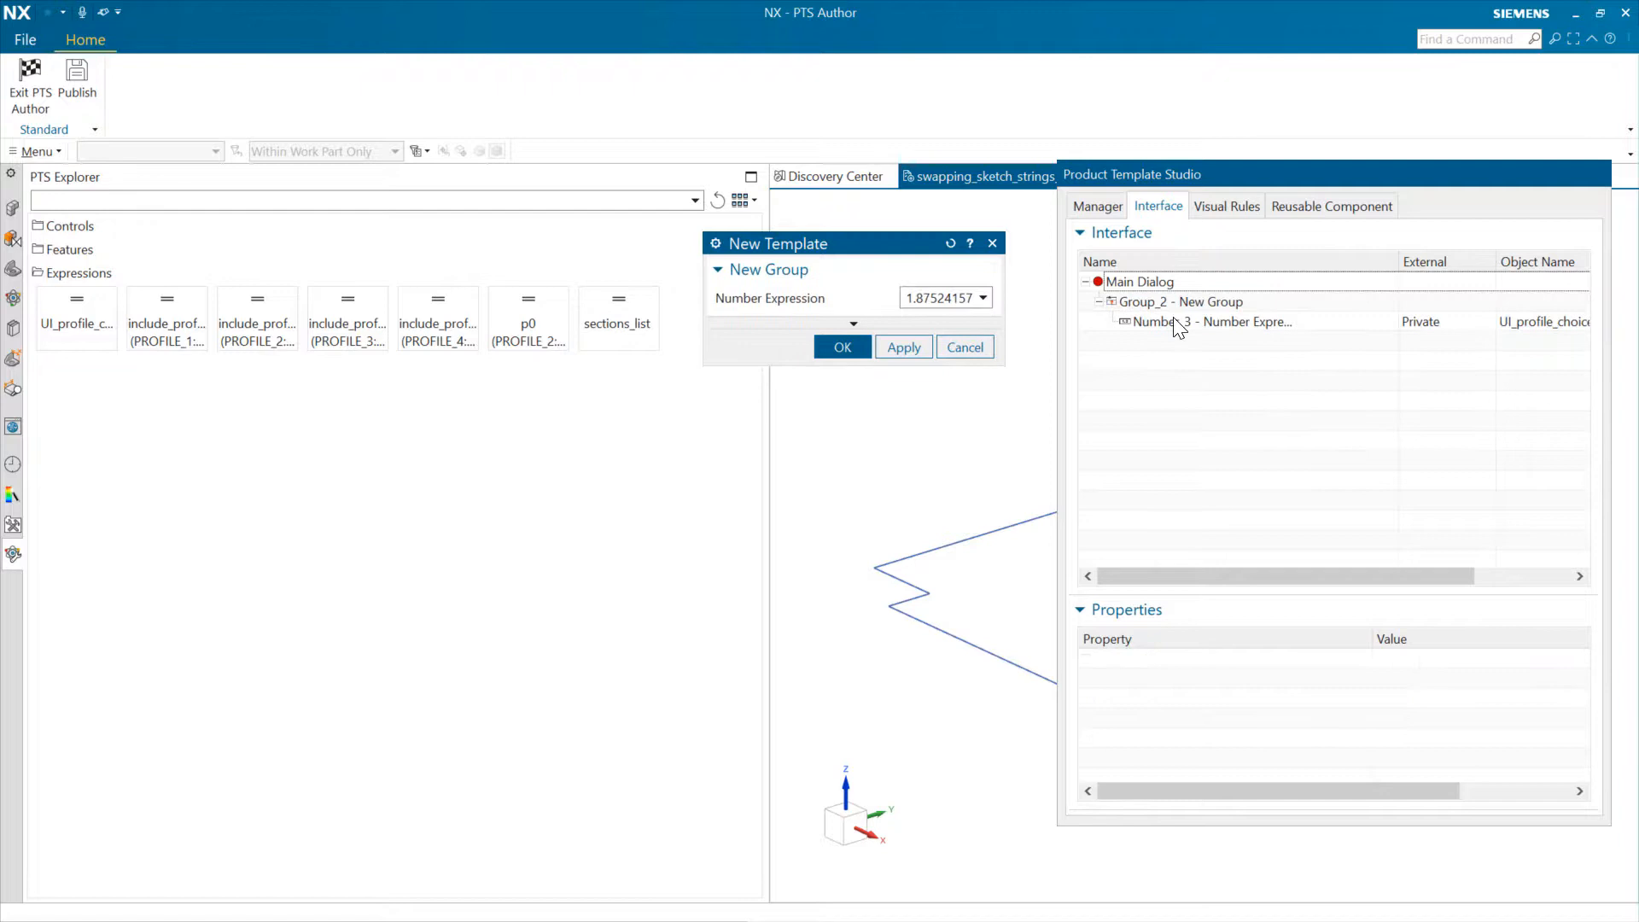
- Set the Main Dialog Title to 'Section Swap Test'
click(1180, 301)
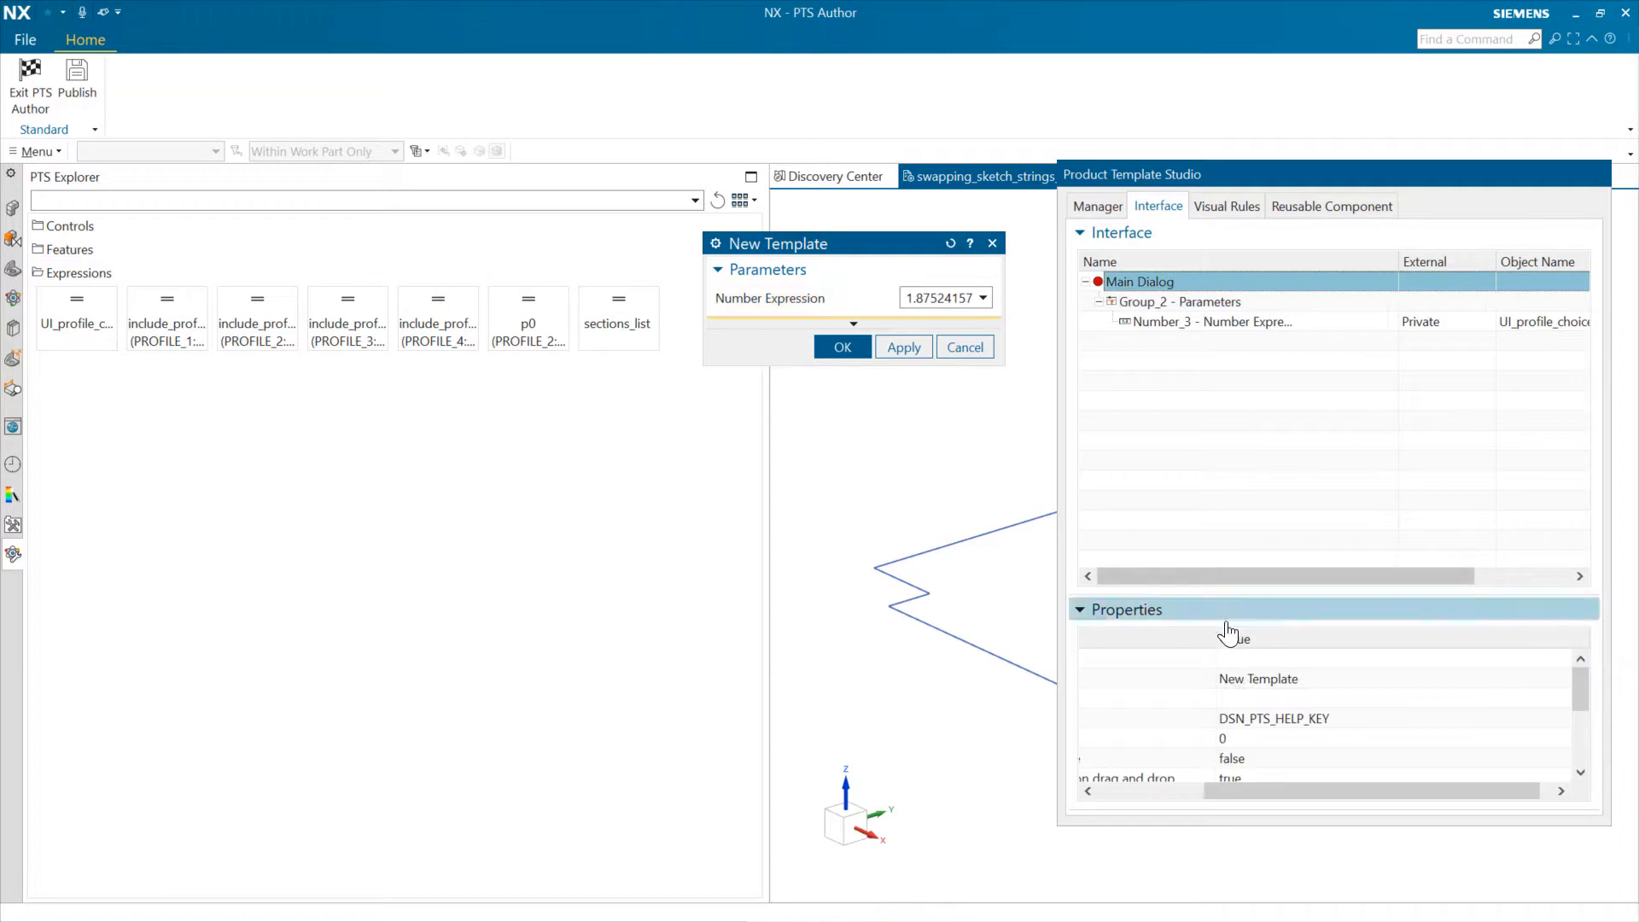
text(Section Swap)
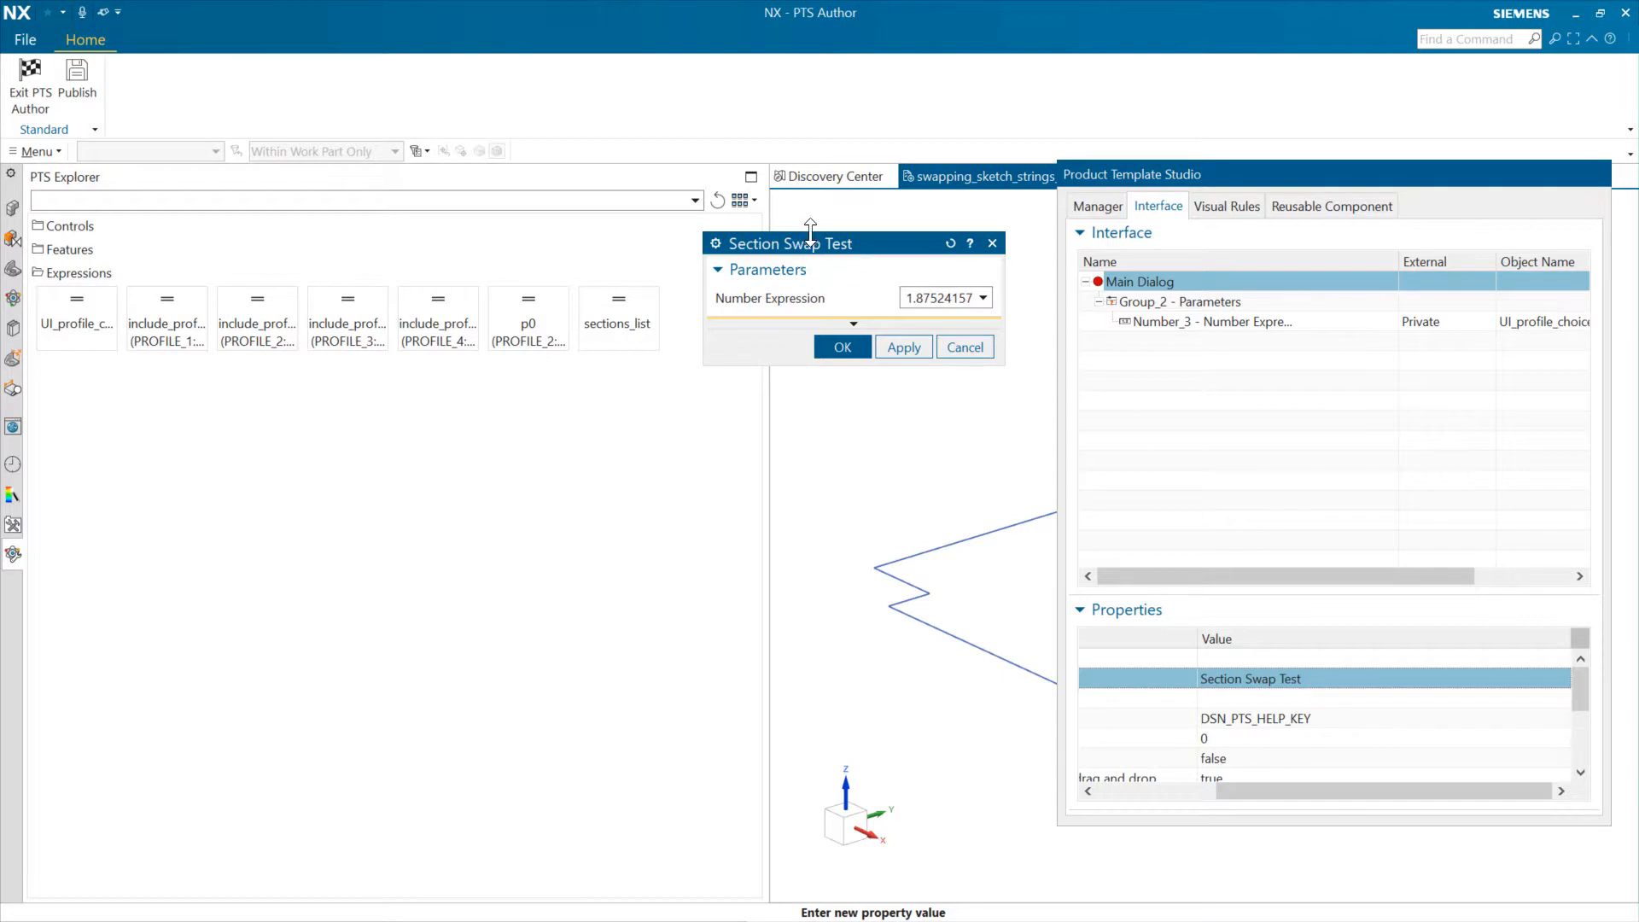
- Enter 'Section Choice' as the title of the Number_3 field
click(1210, 321)
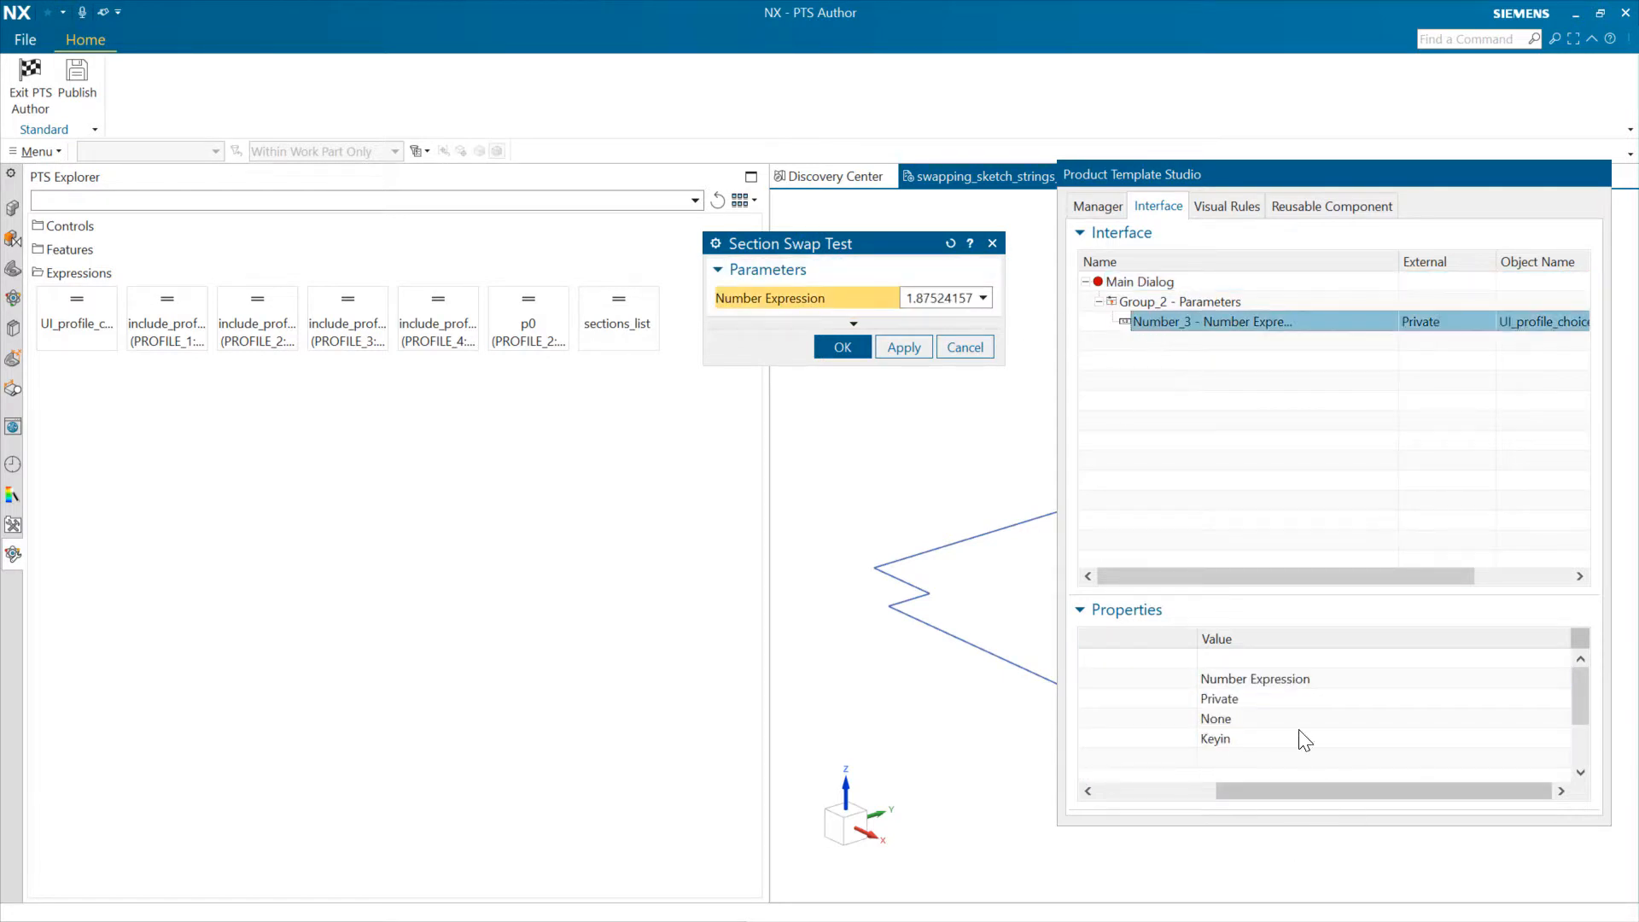
text(SEct)
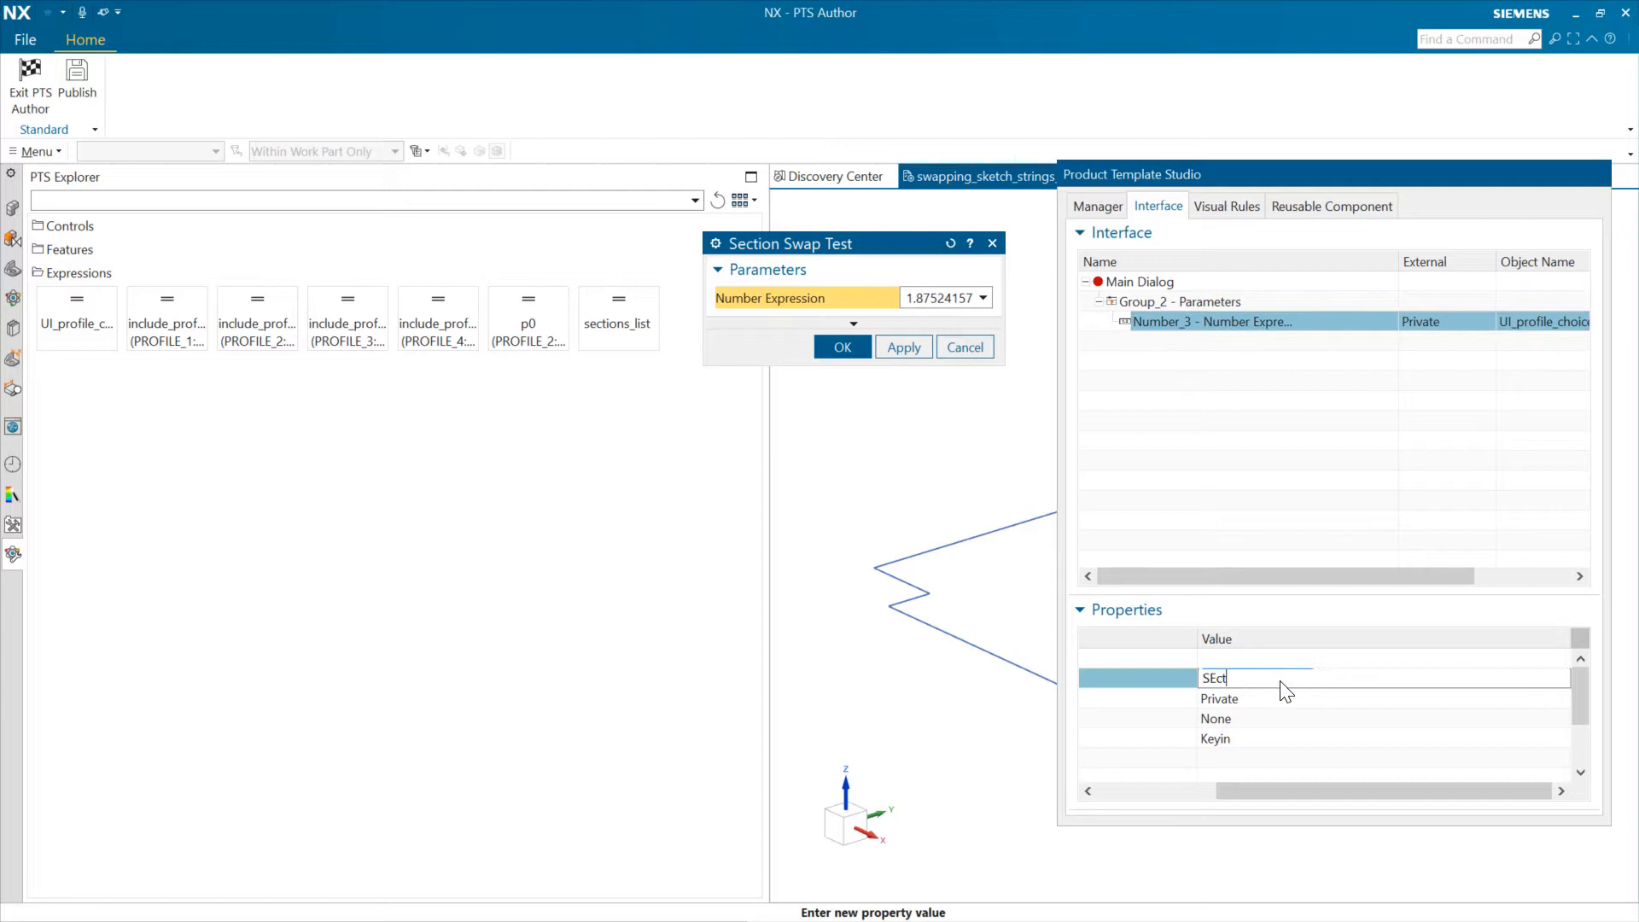
text(ion Choice)
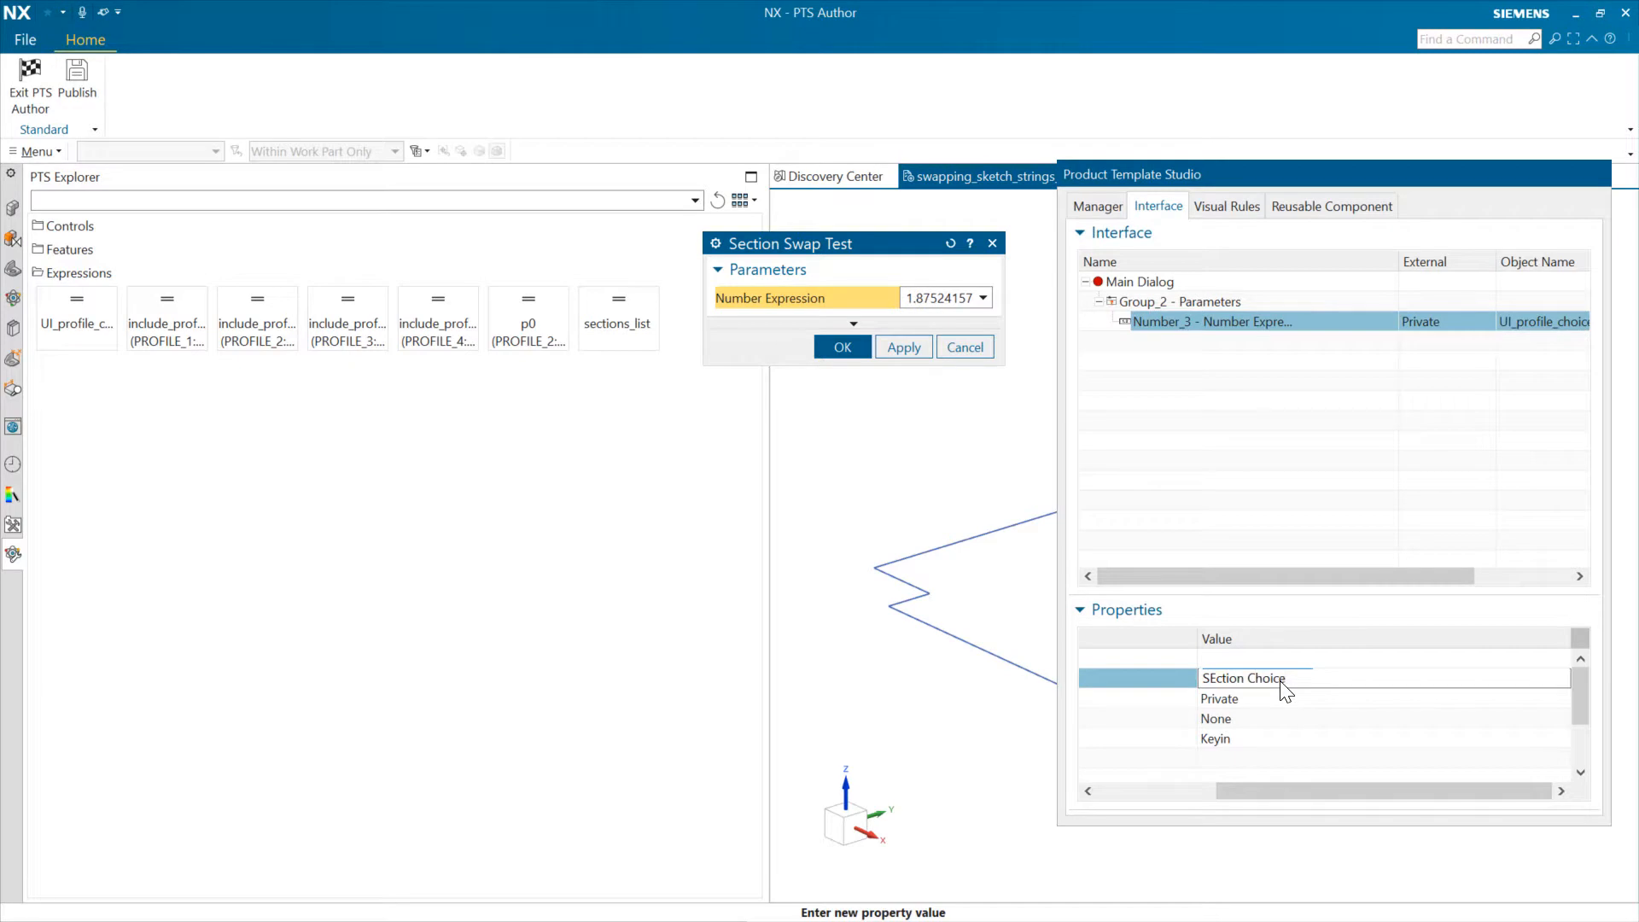
text(Section Choice)
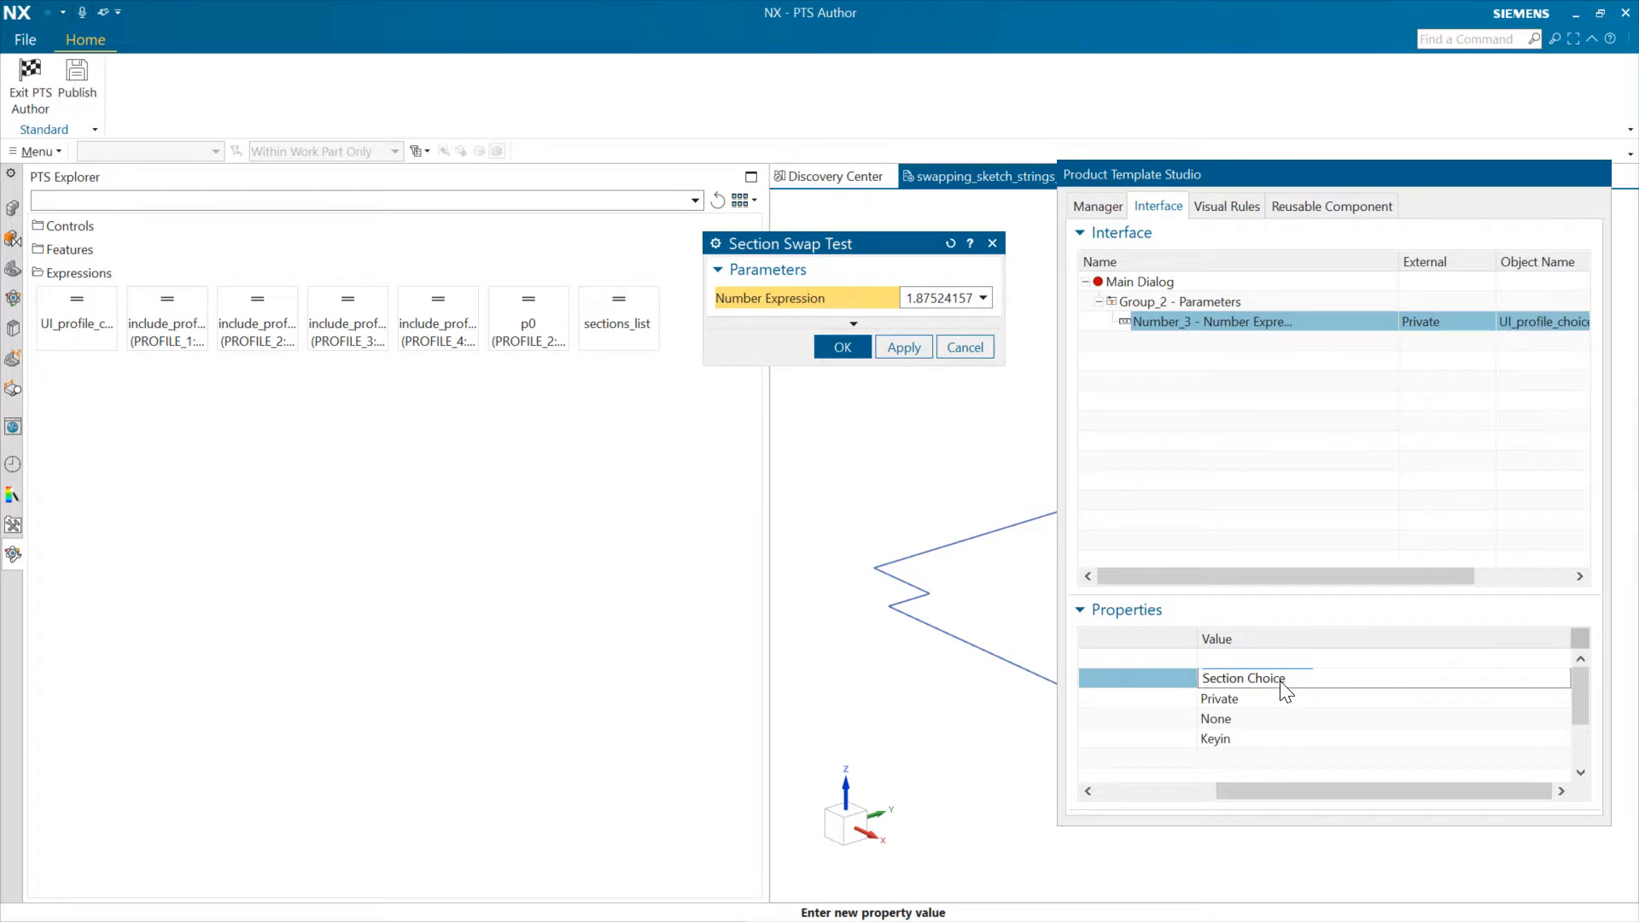
- Commit the Section Choice title and set its Display Style to List of Choices
click(1241, 678)
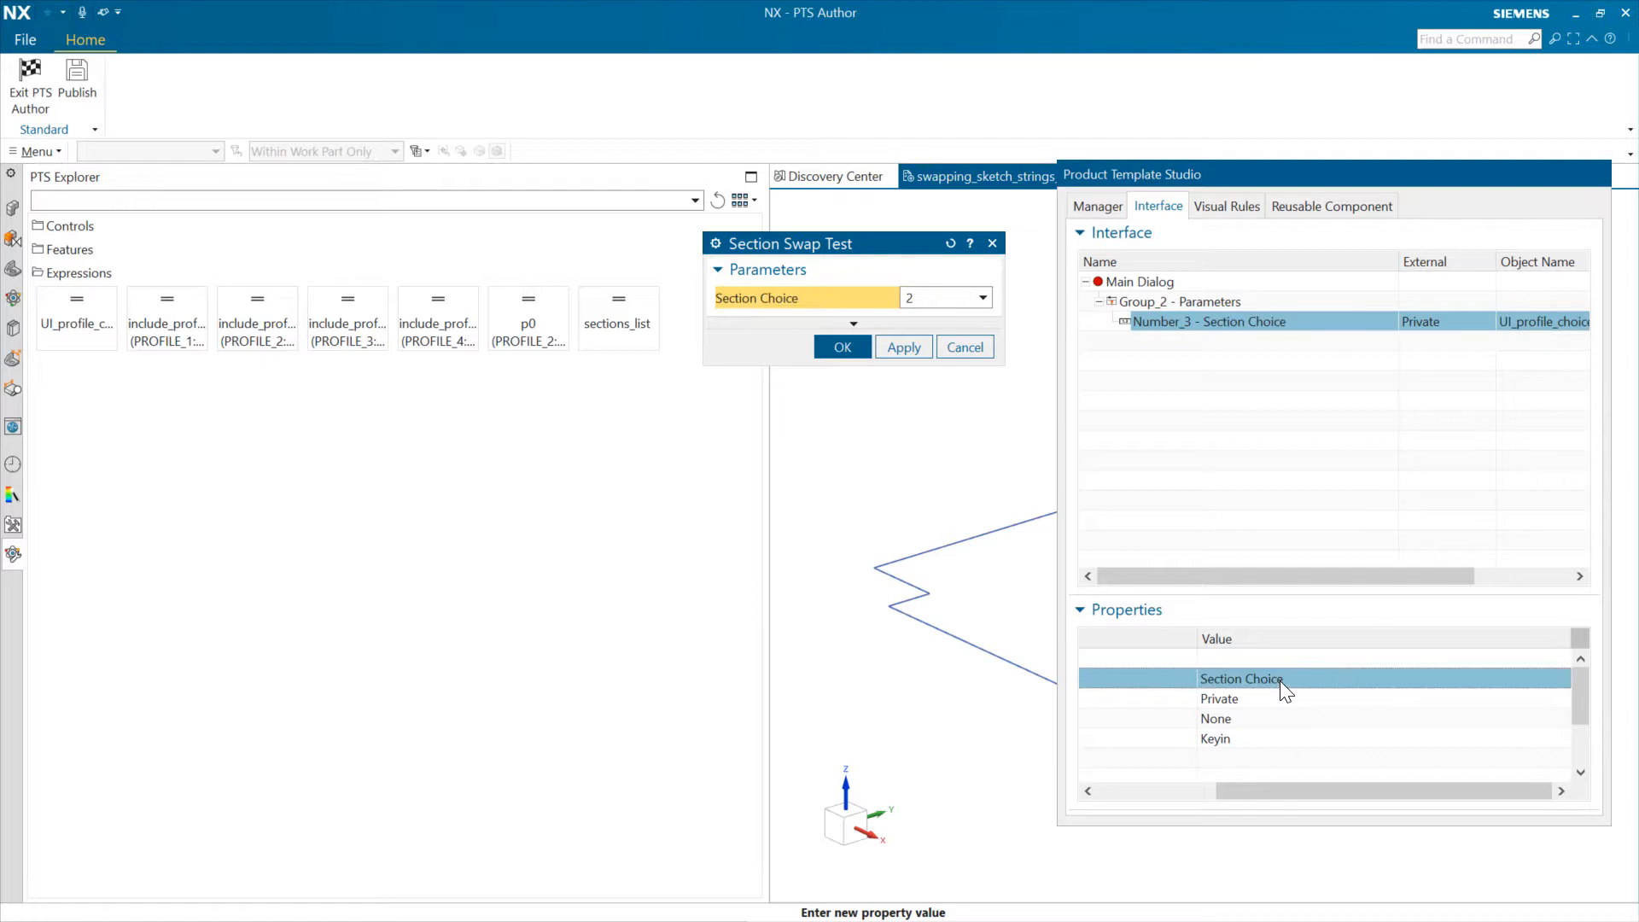
mouse_move(928, 449)
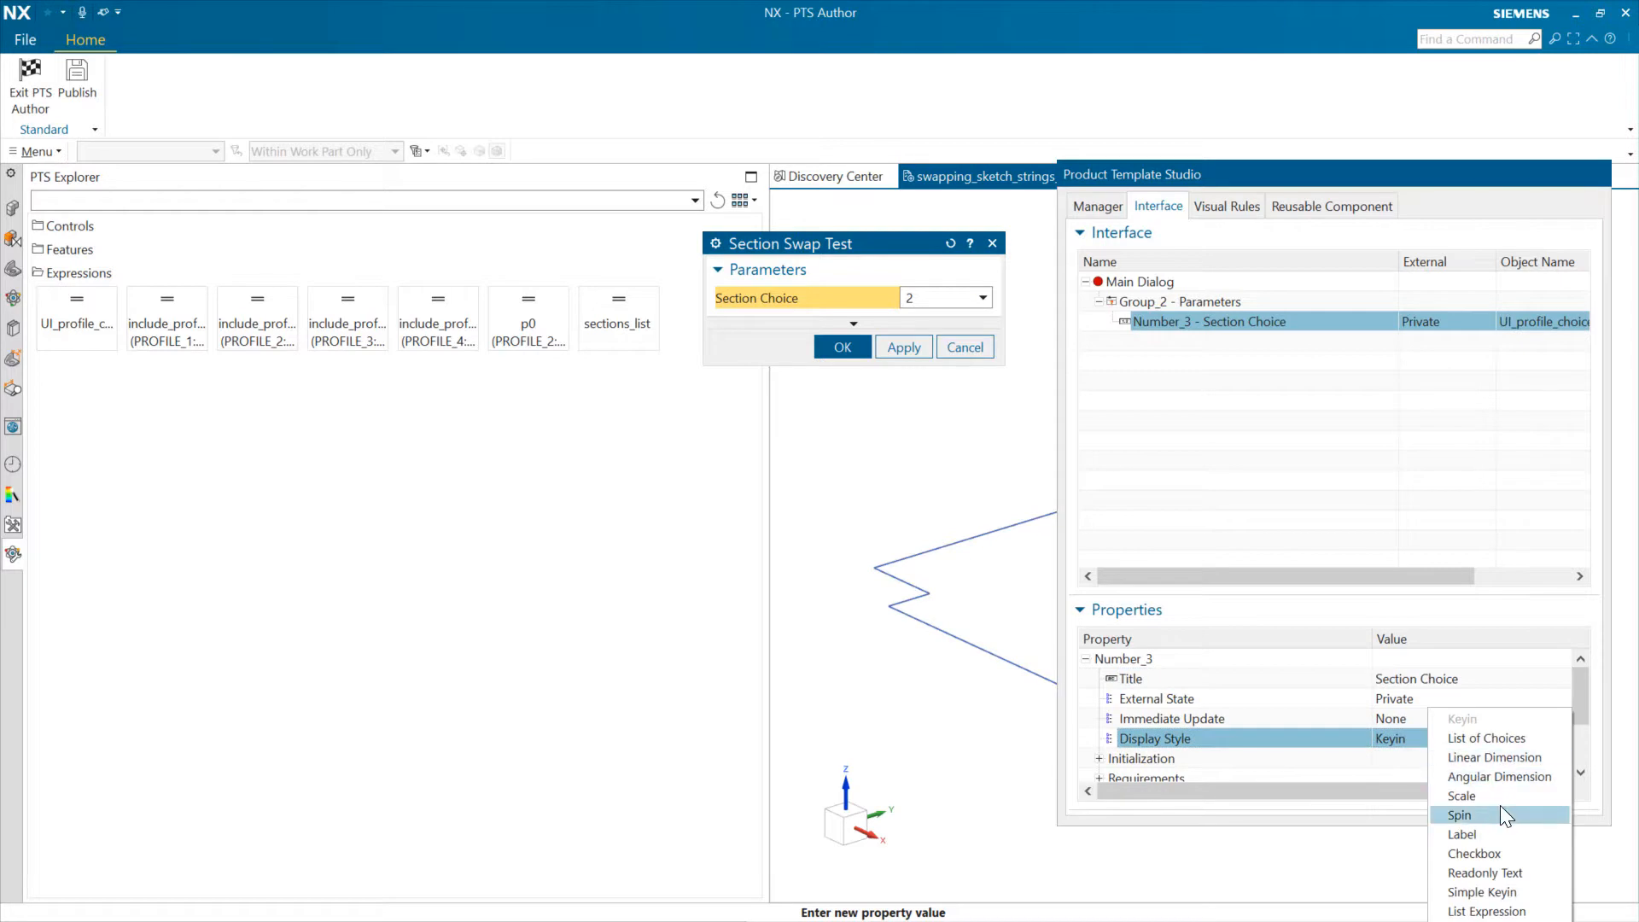
click(1485, 737)
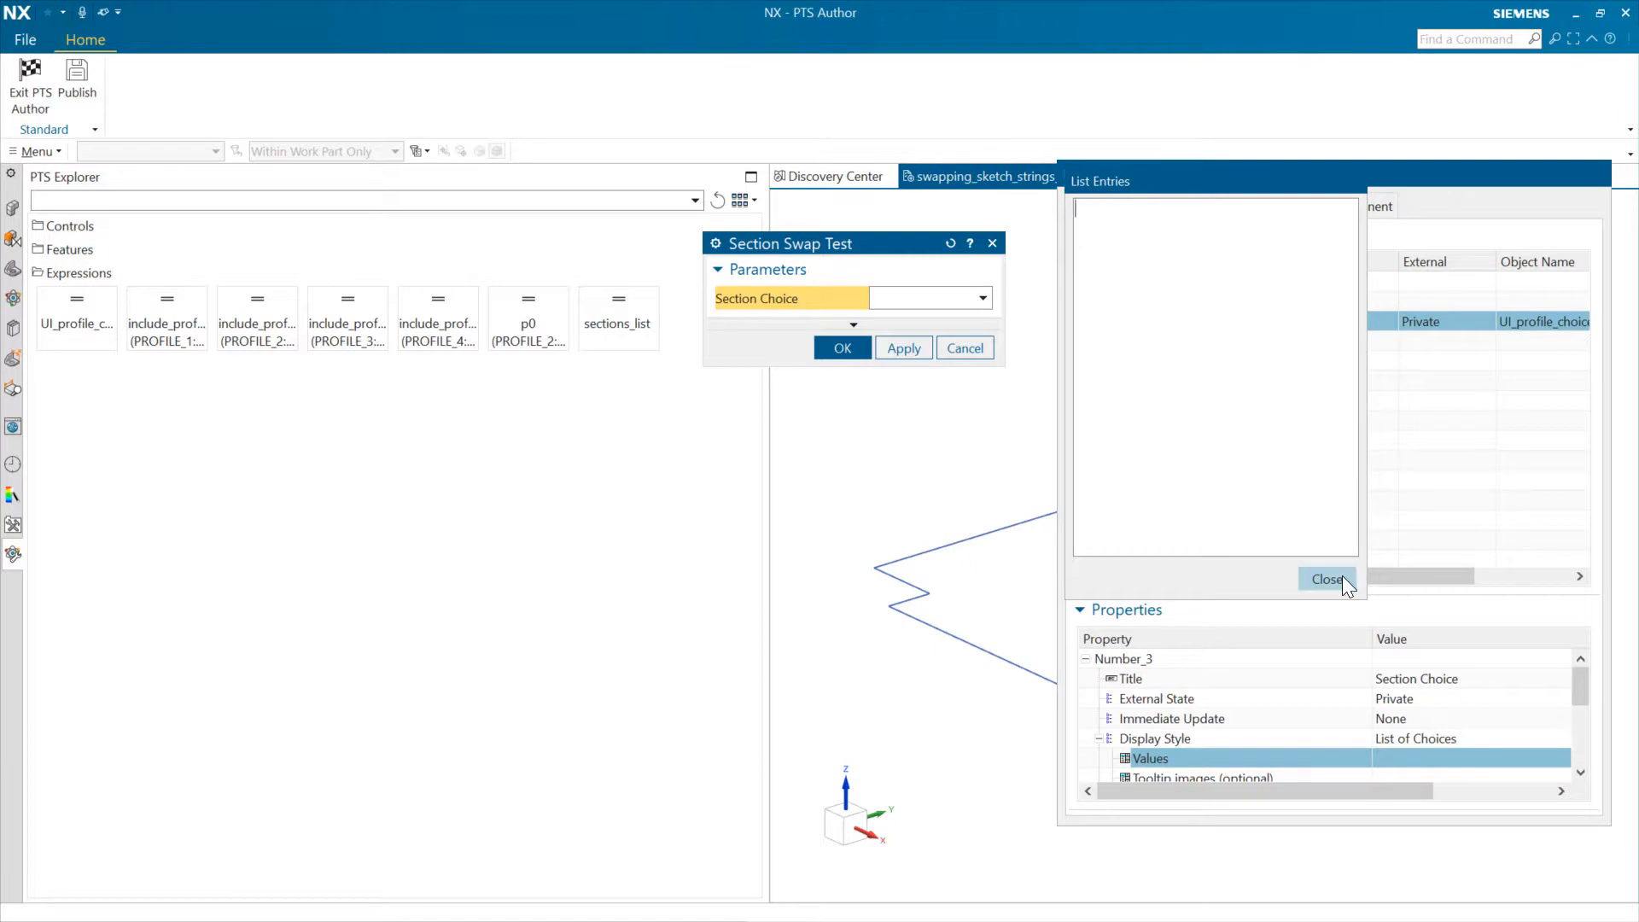
click(1328, 579)
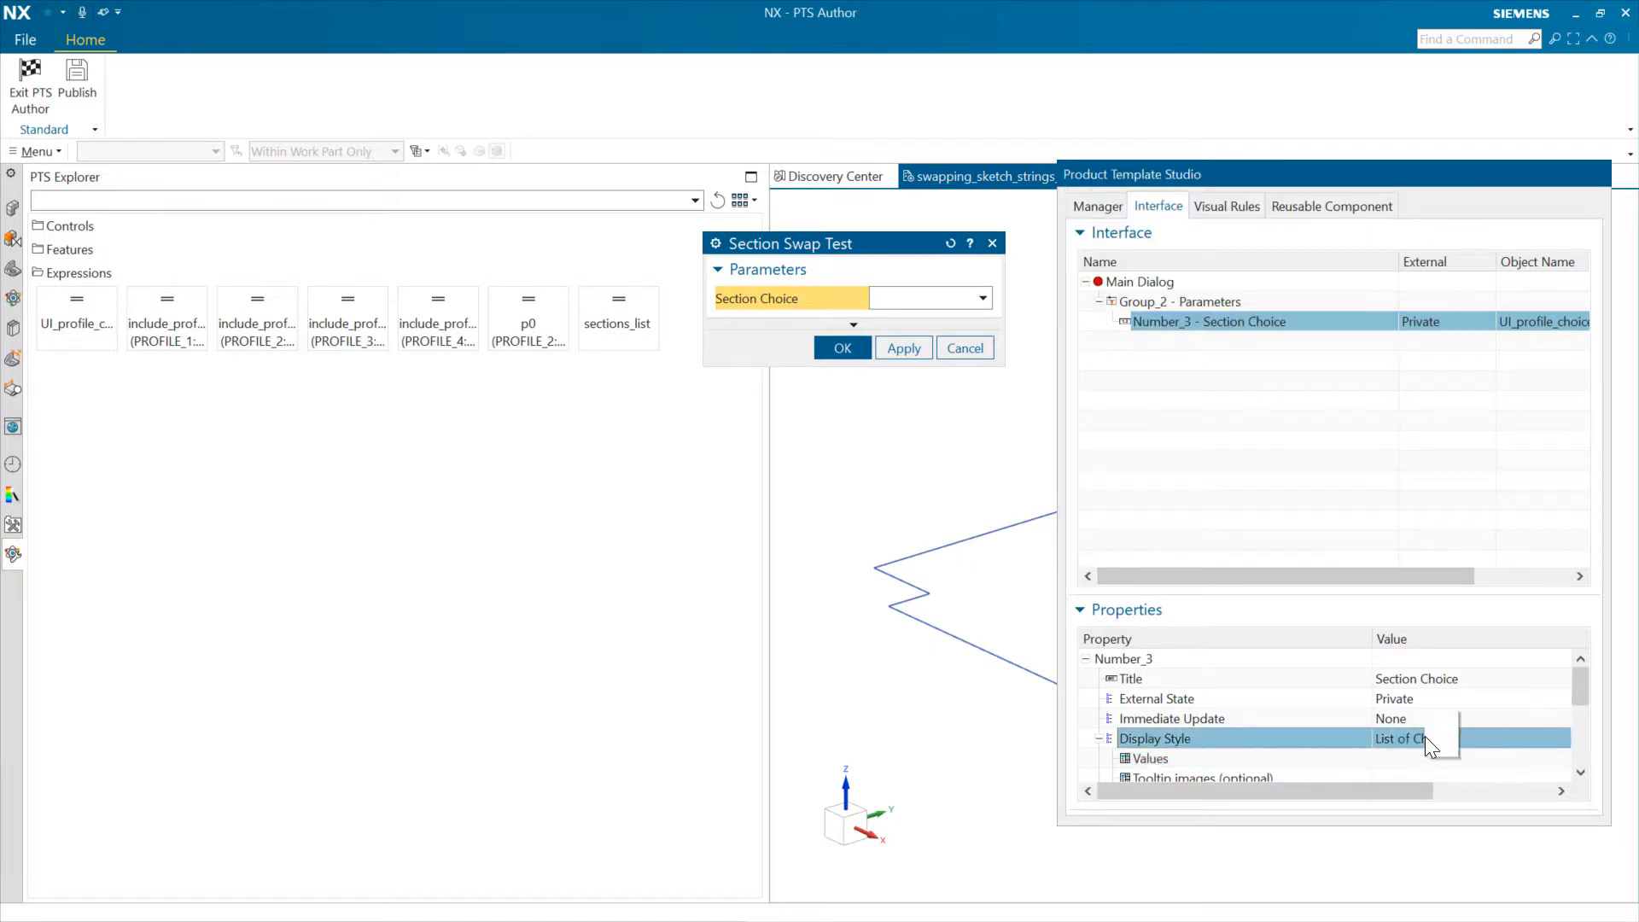
click(1417, 737)
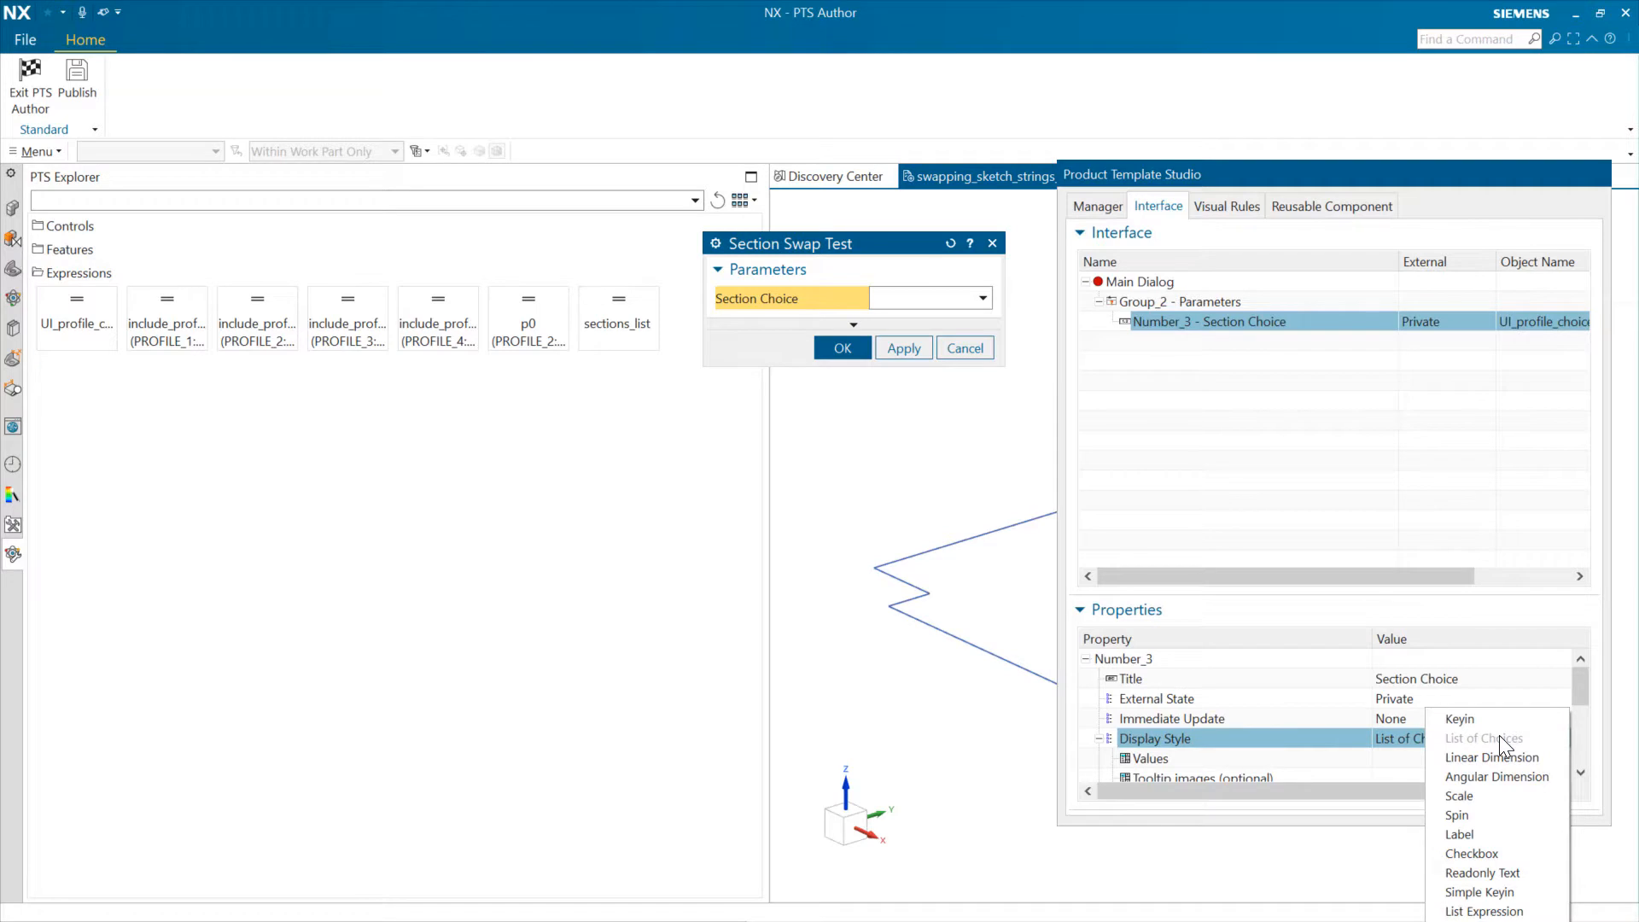
mouse_move(1459, 754)
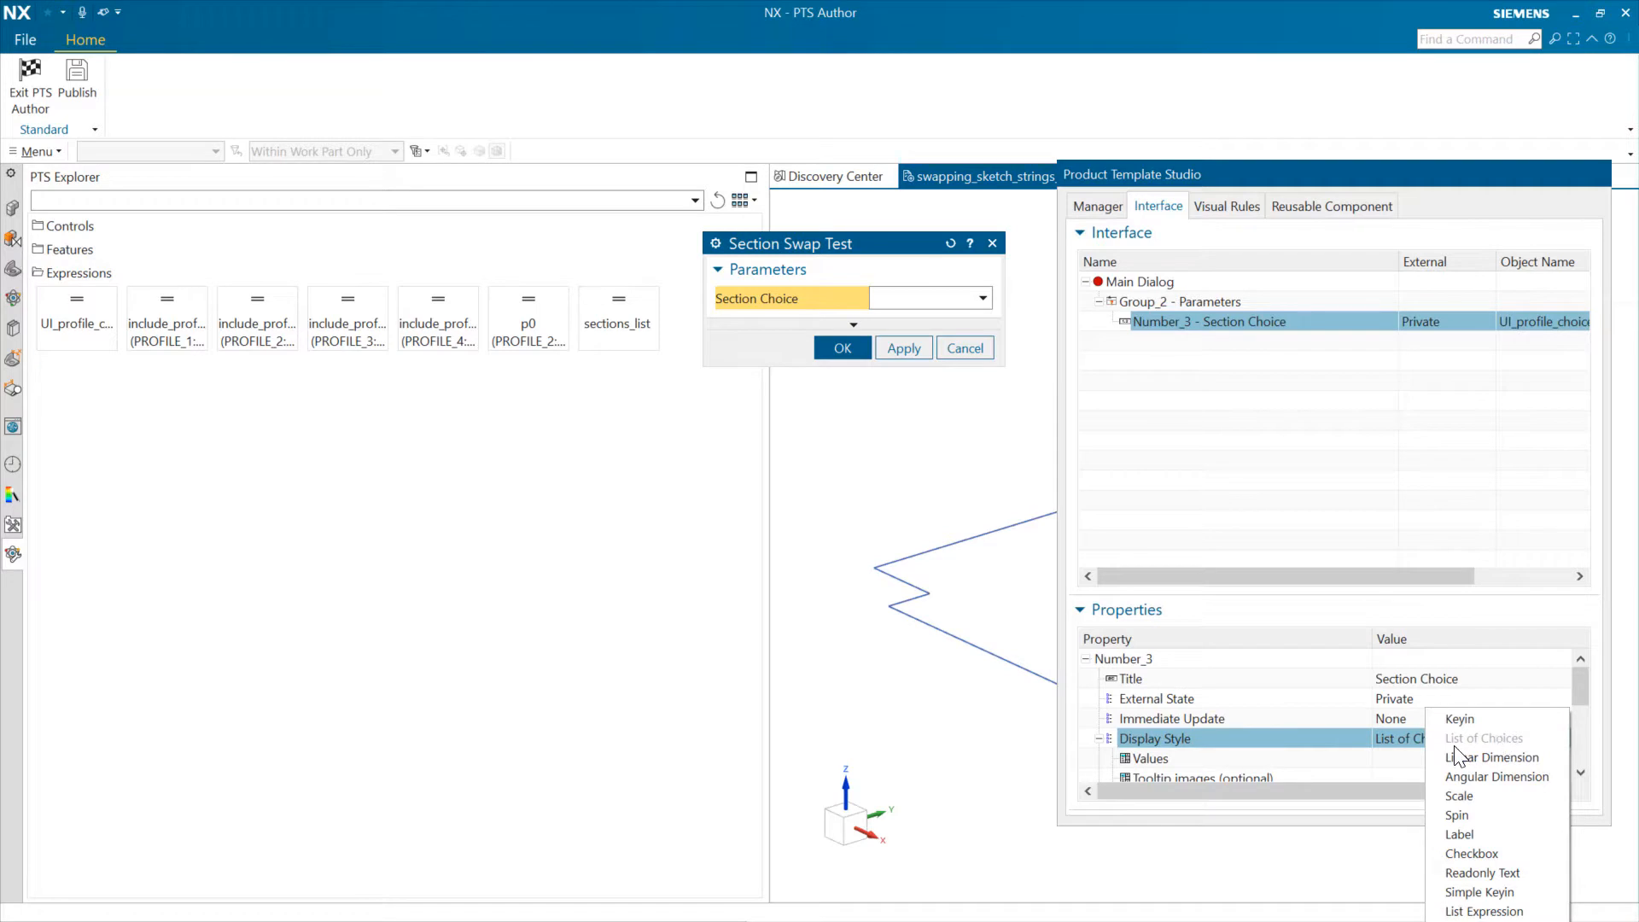
mouse_move(1473, 747)
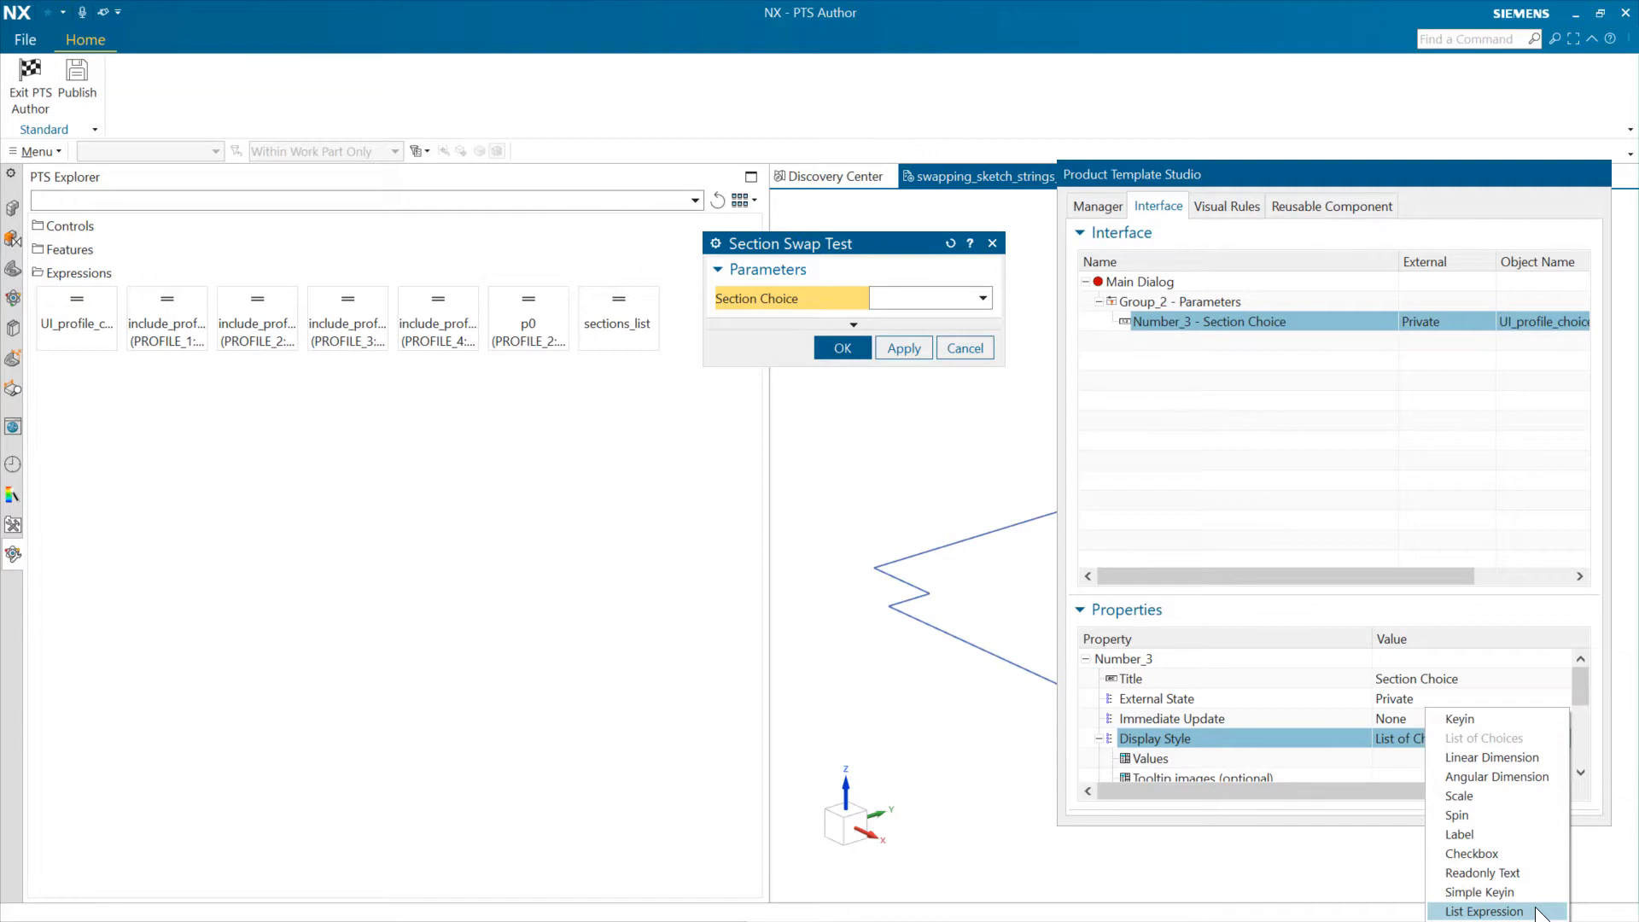
- Feed the Section Choice options from the sections_list expression (Profile 1–4)
click(1483, 912)
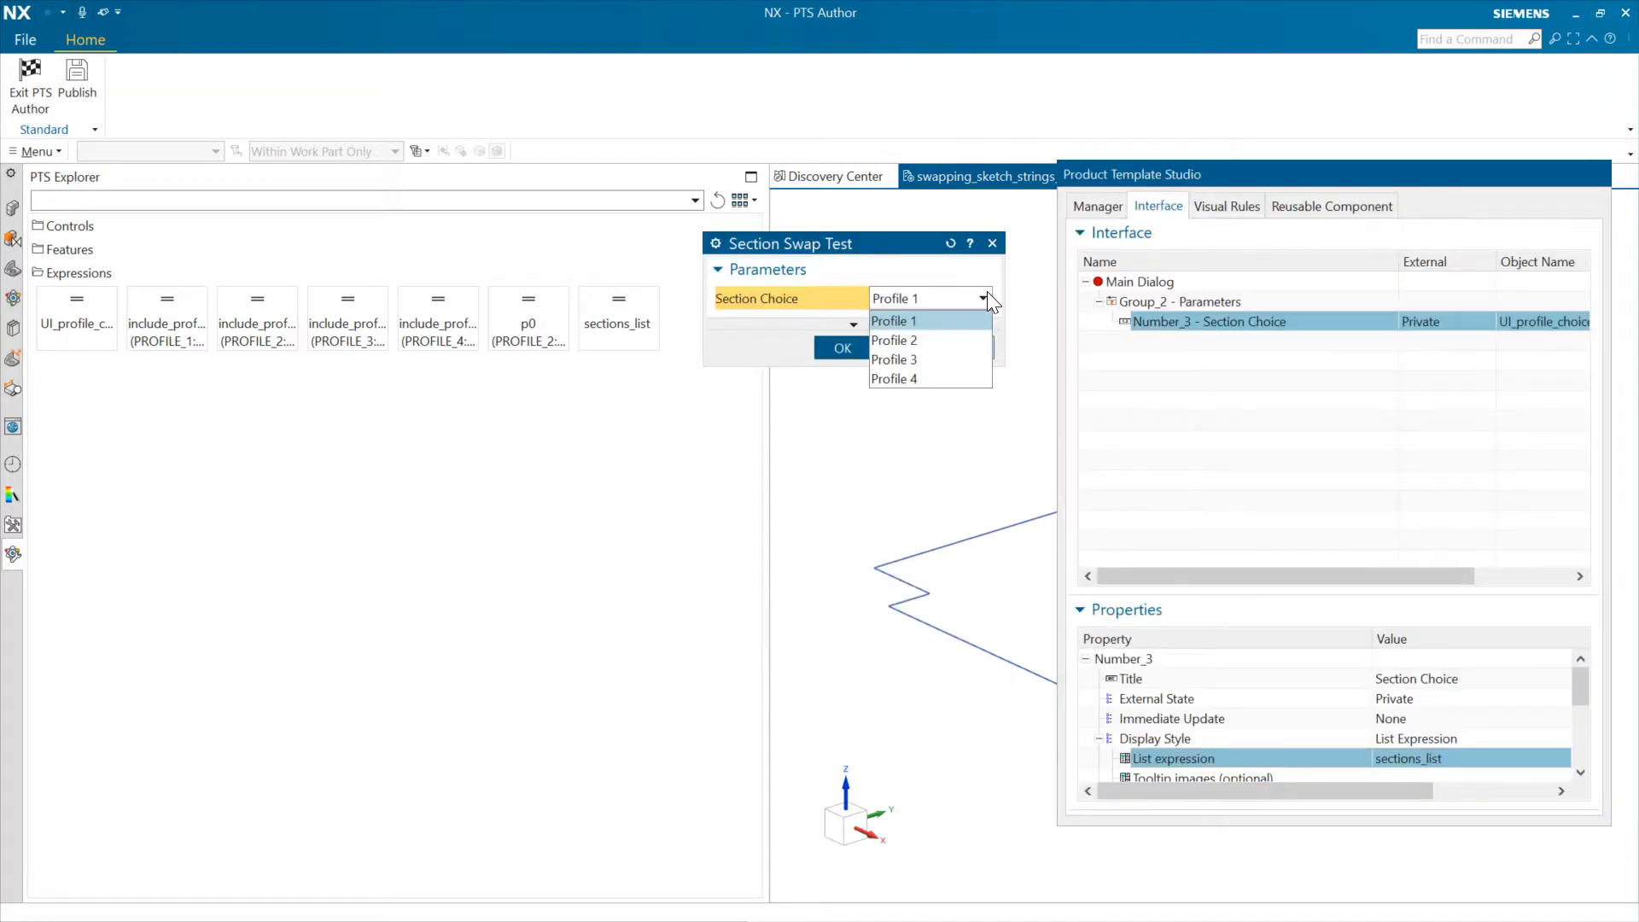
click(893, 321)
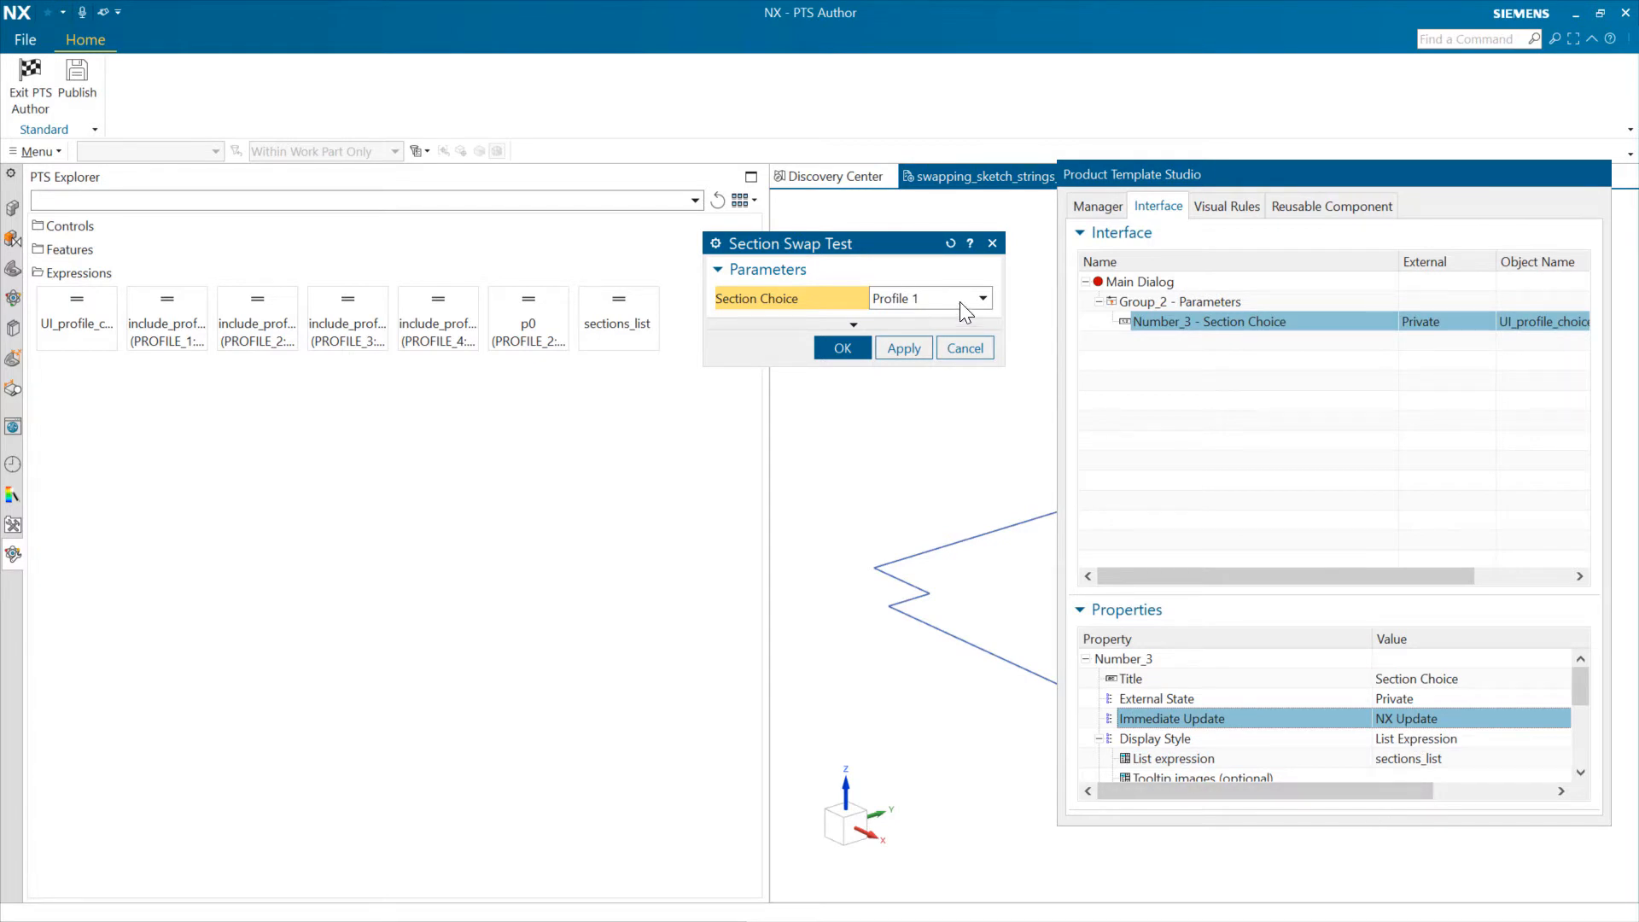
mouse_move(789, 510)
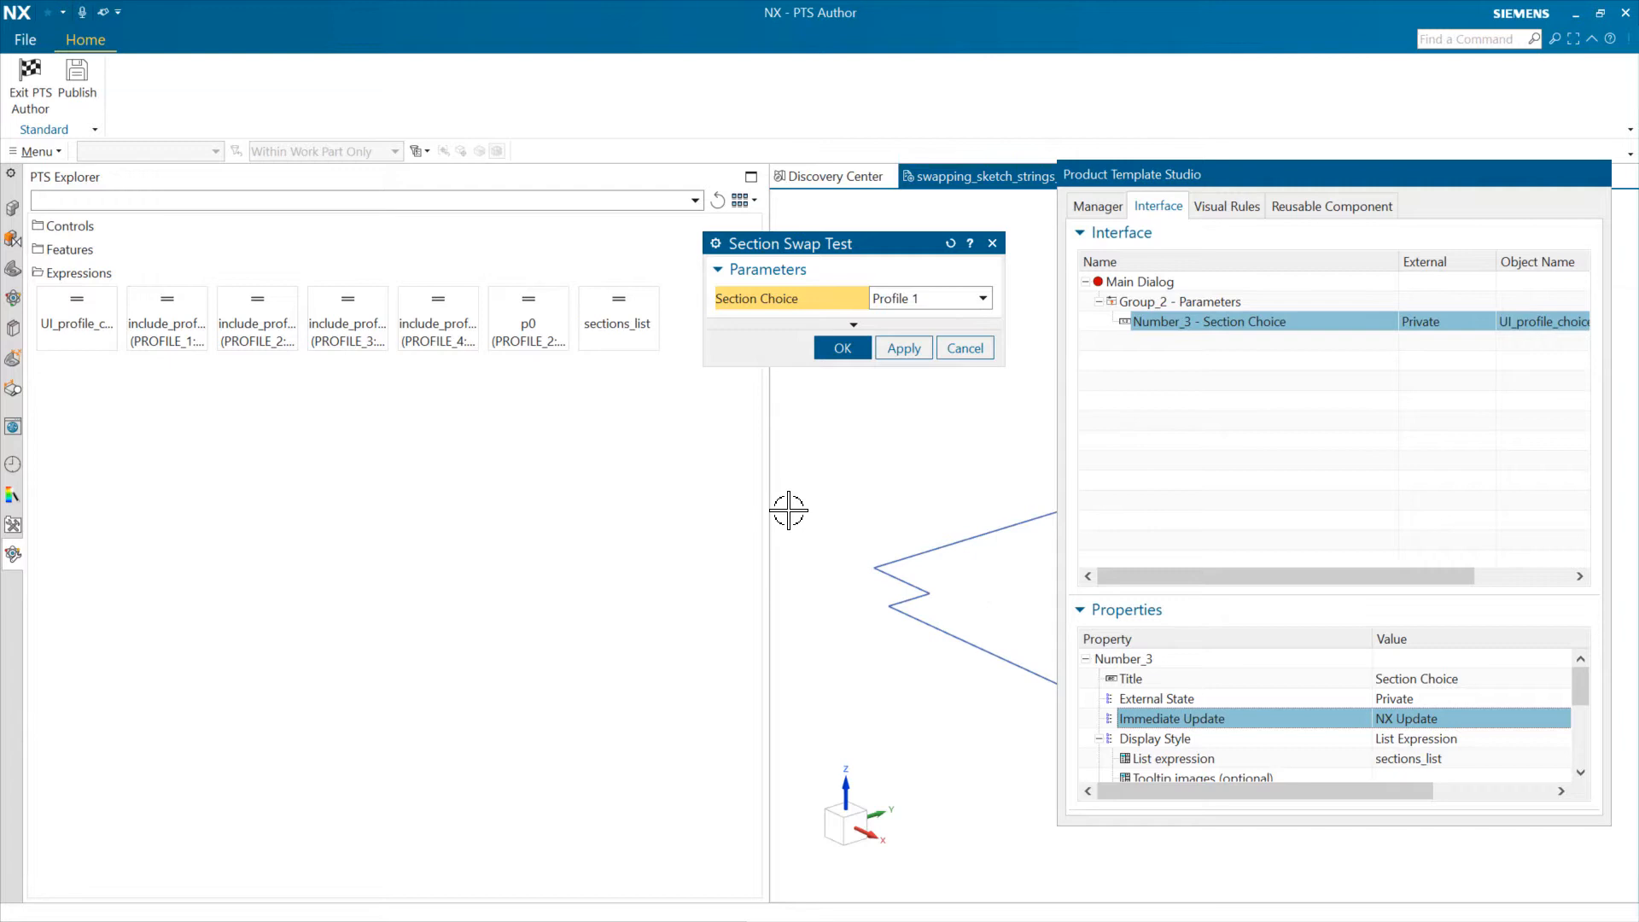
mouse_move(249, 319)
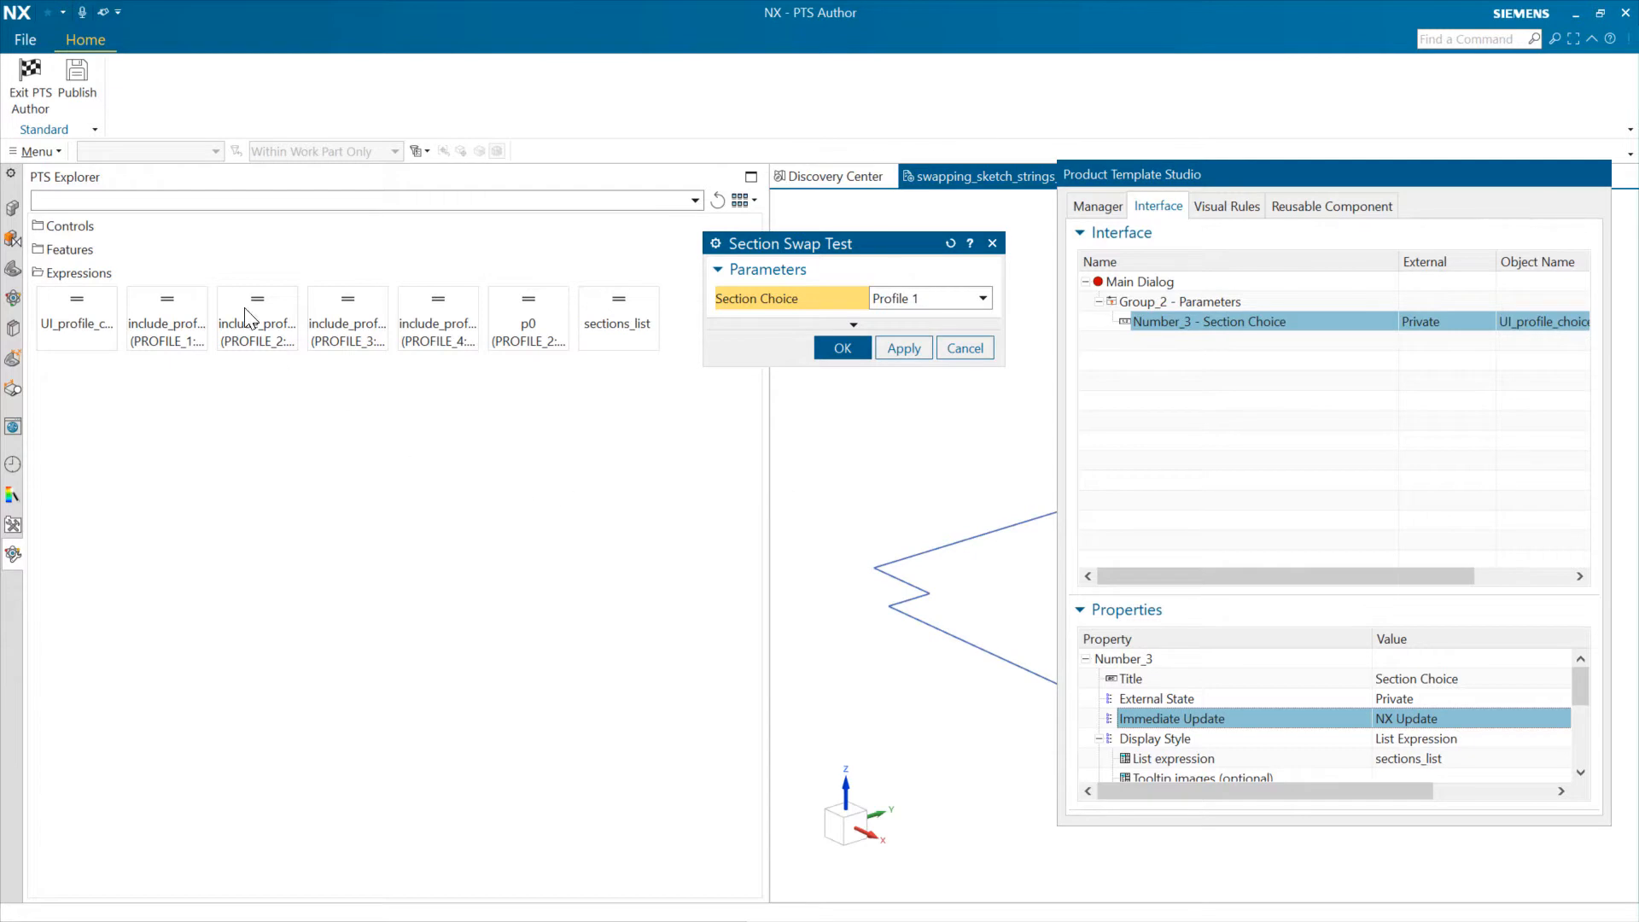
mouse_move(1236, 309)
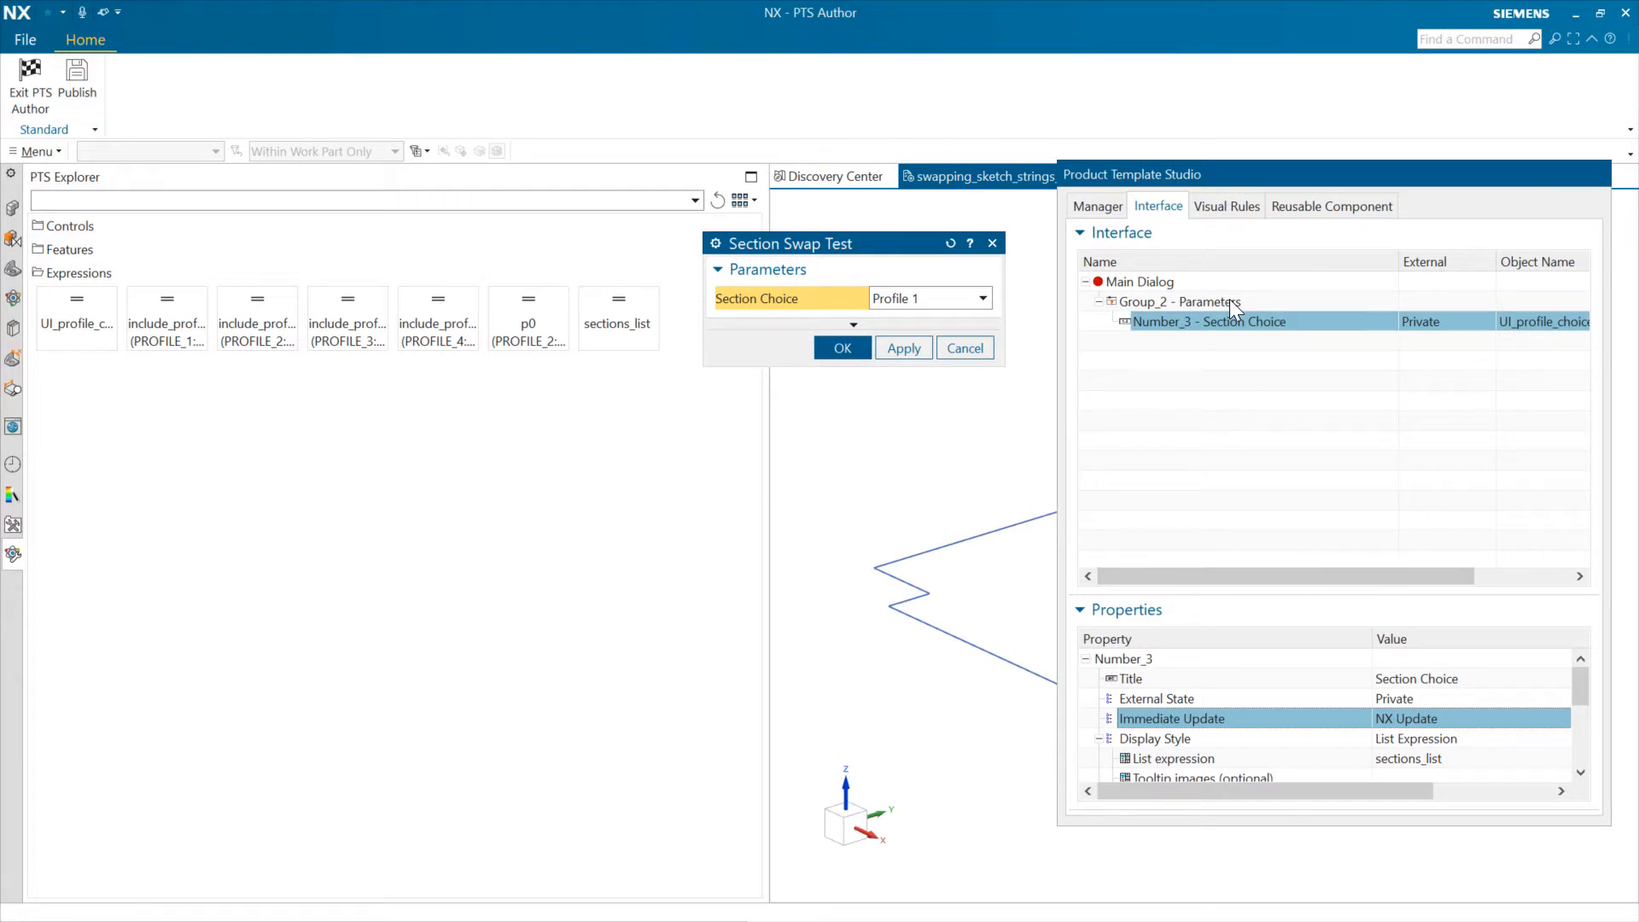
- Set the Main Dialog's Allow quick access to Conditional Quick Access
click(1139, 282)
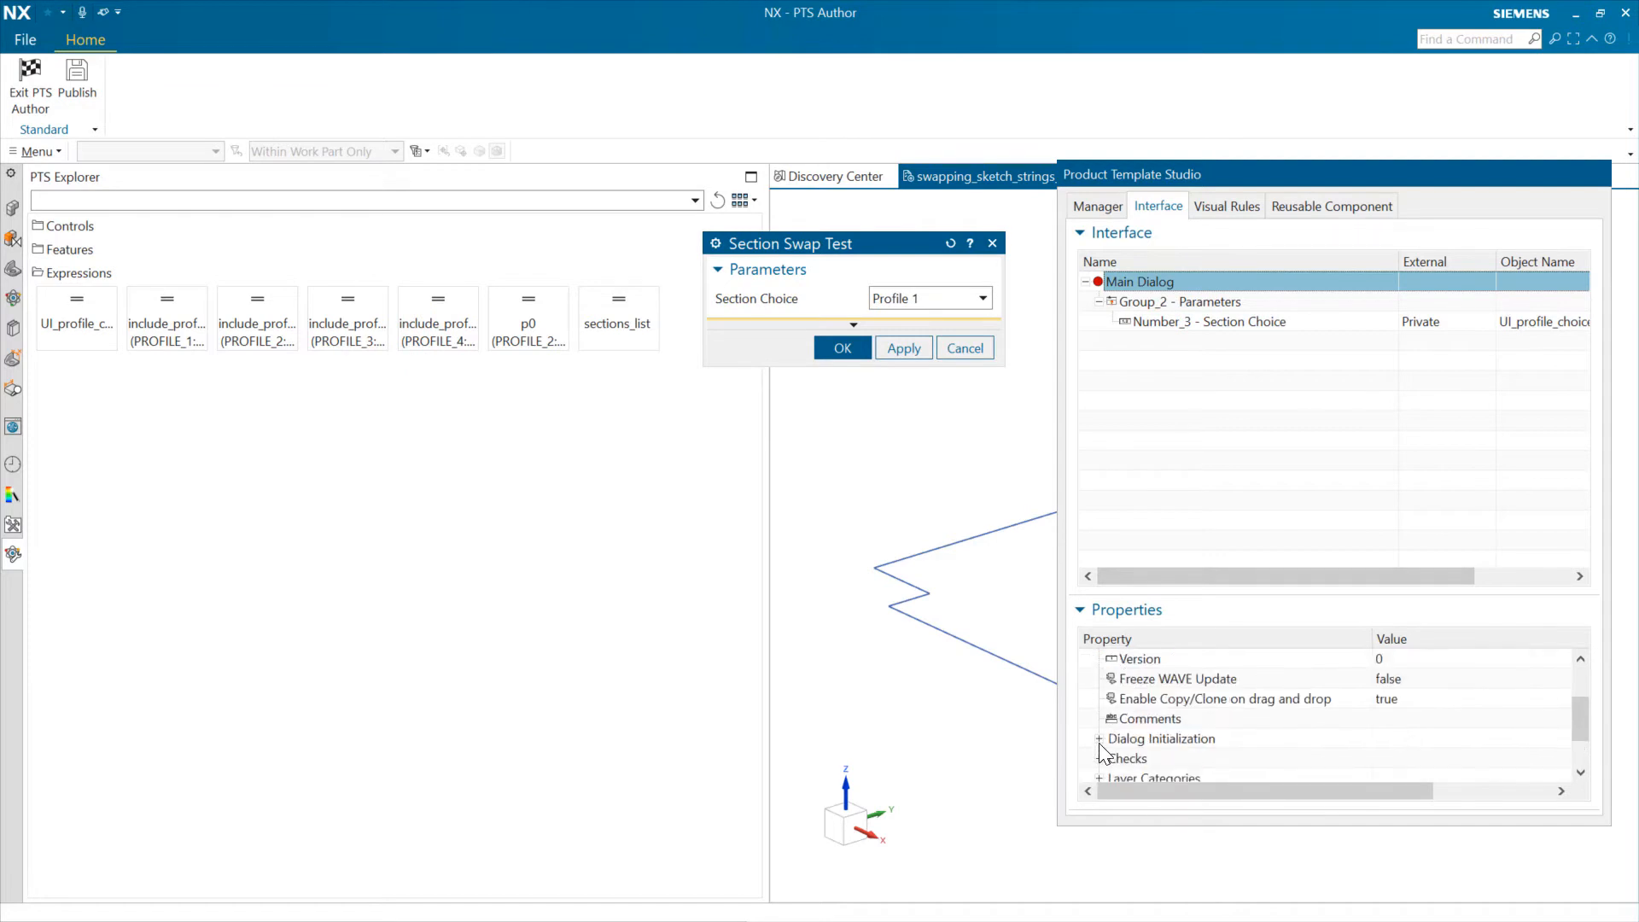
scroll(down, 3)
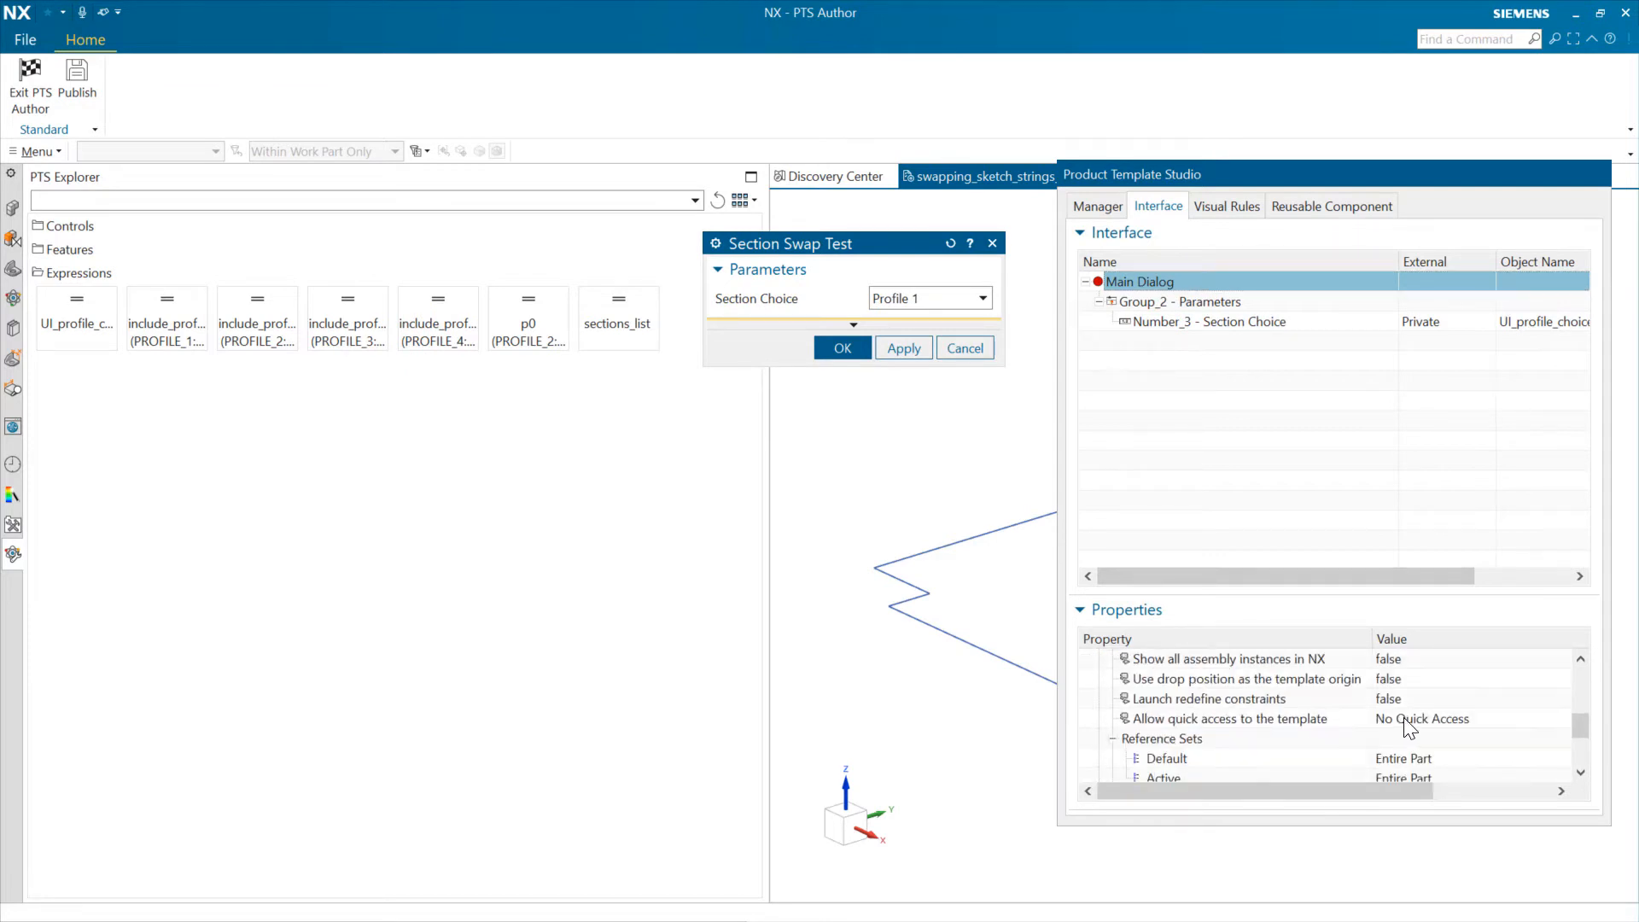
click(1472, 718)
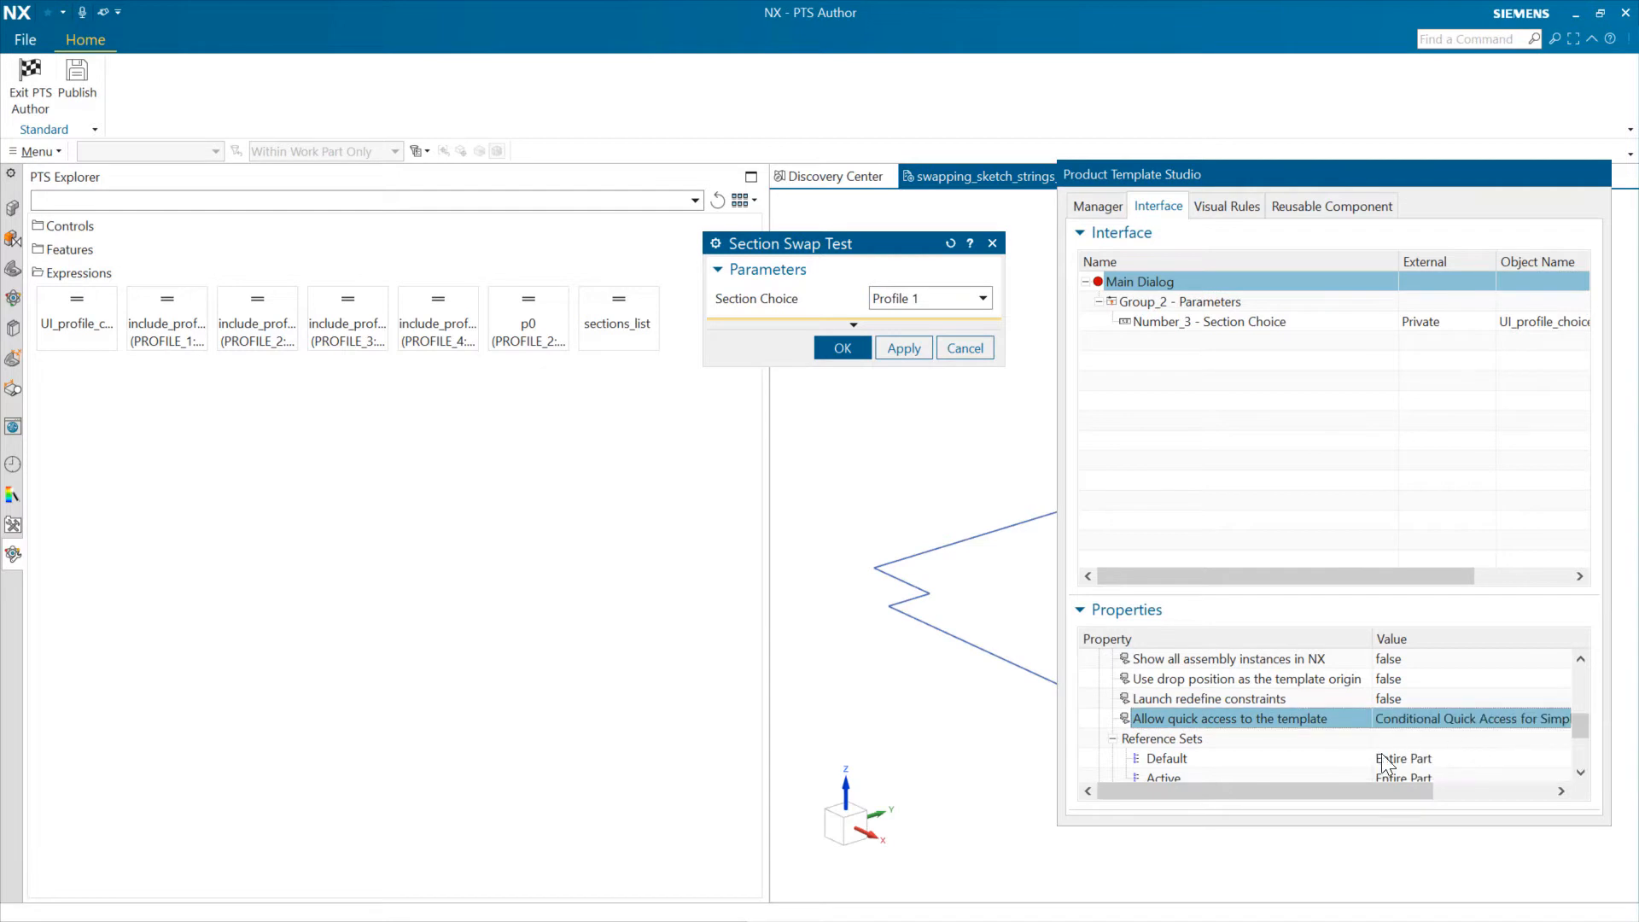
mouse_move(382, 365)
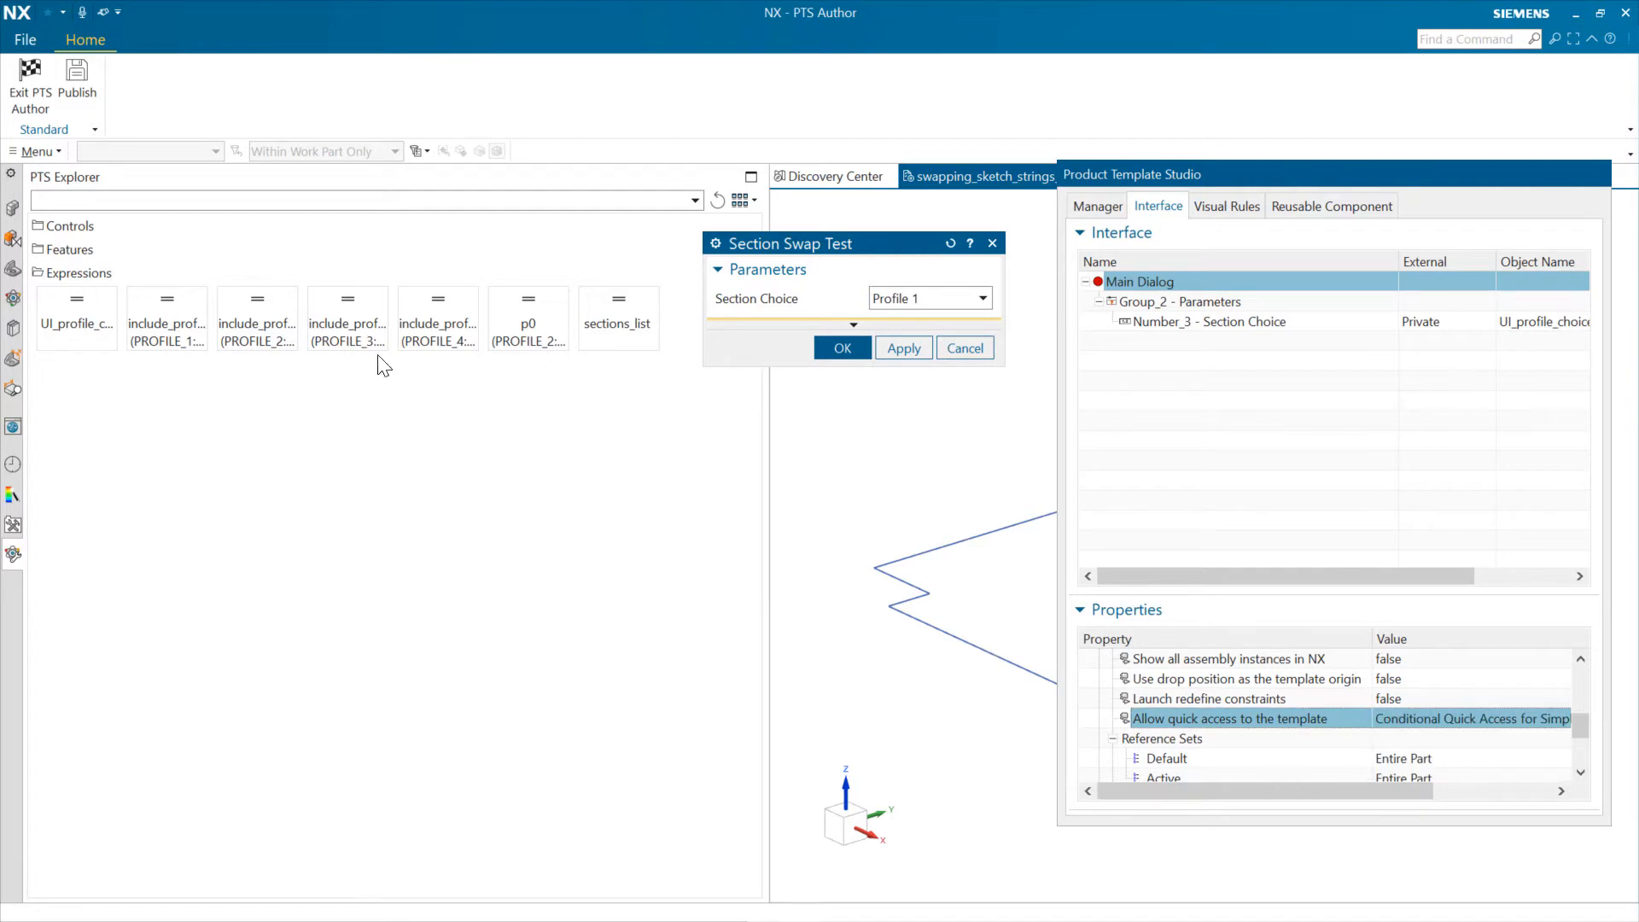
mouse_move(77, 78)
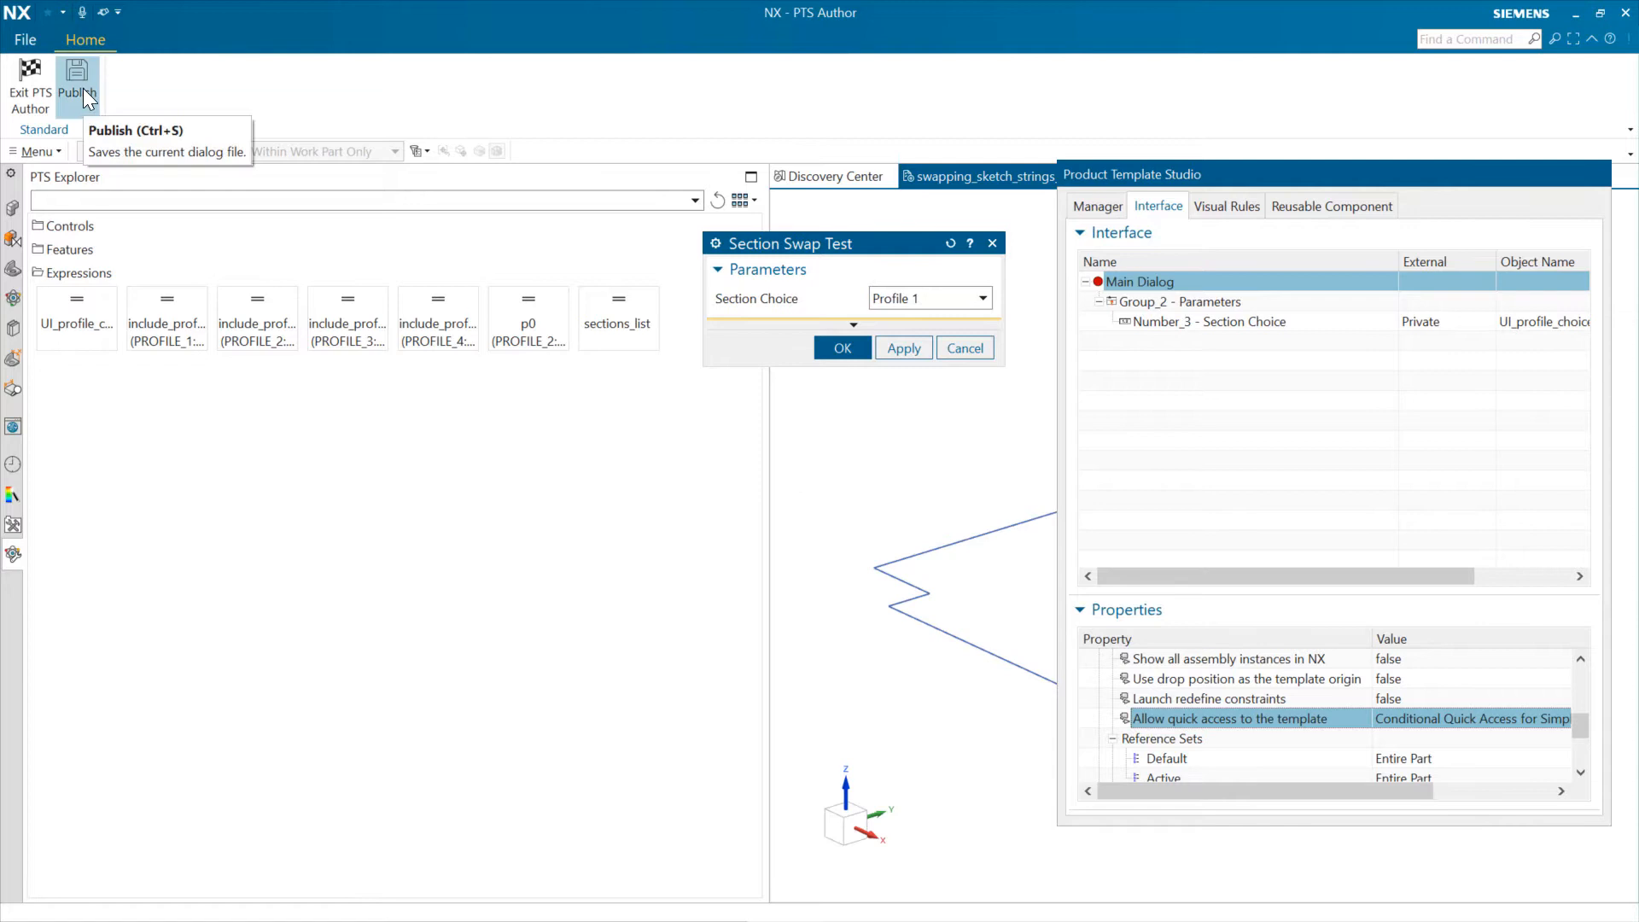
mouse_move(29, 78)
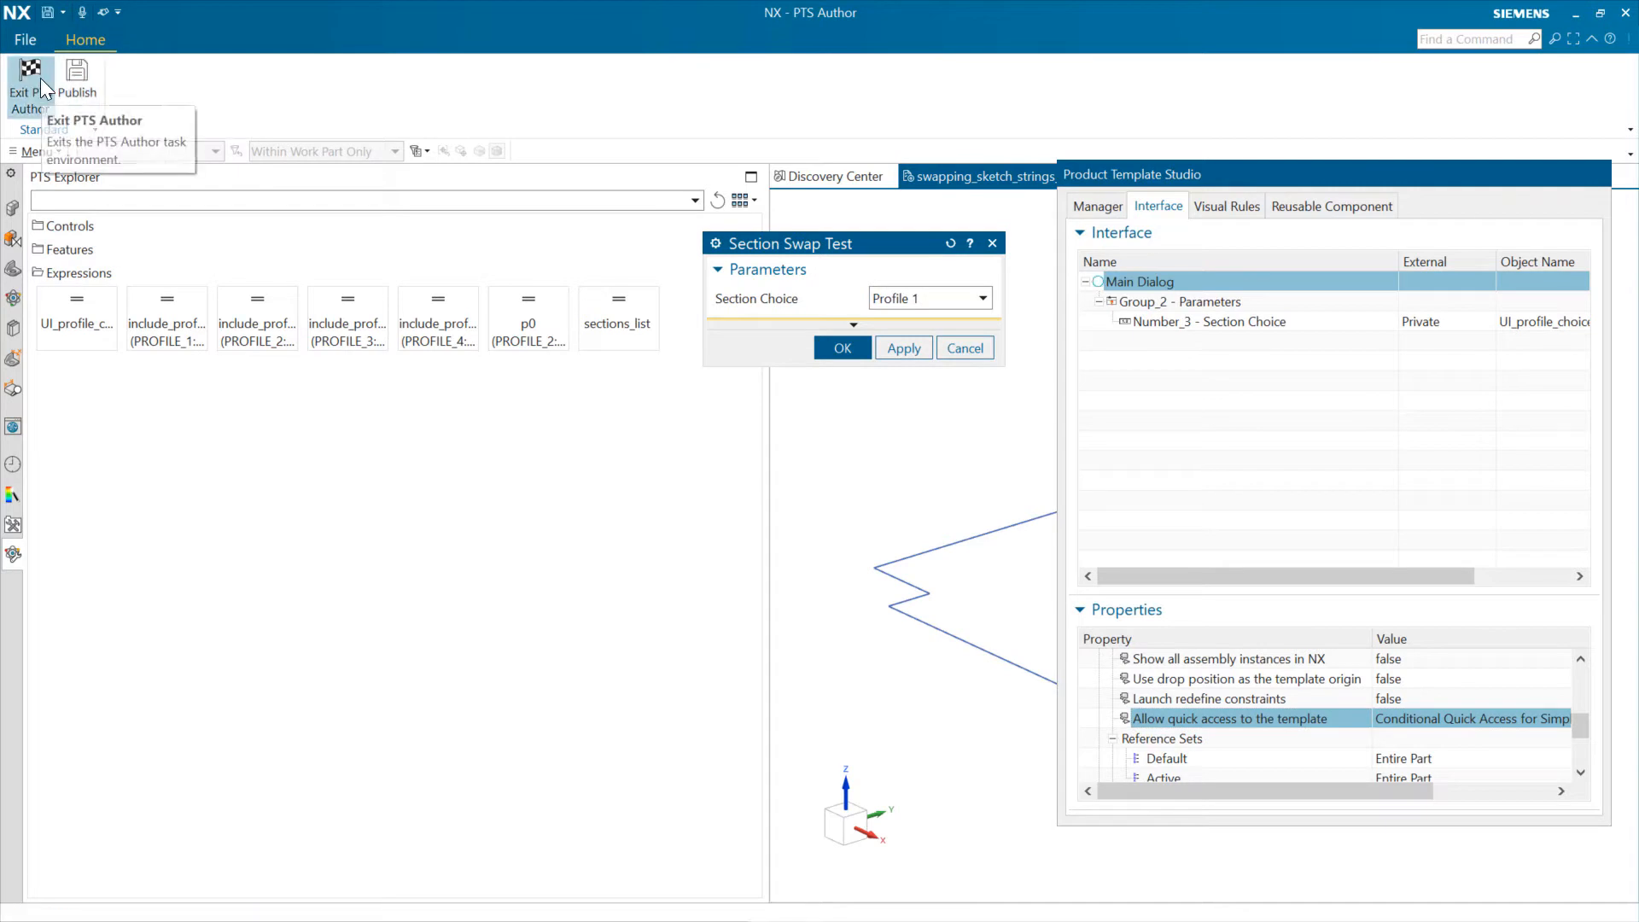
- Exit PTS Author and return to the Modeling application
click(29, 92)
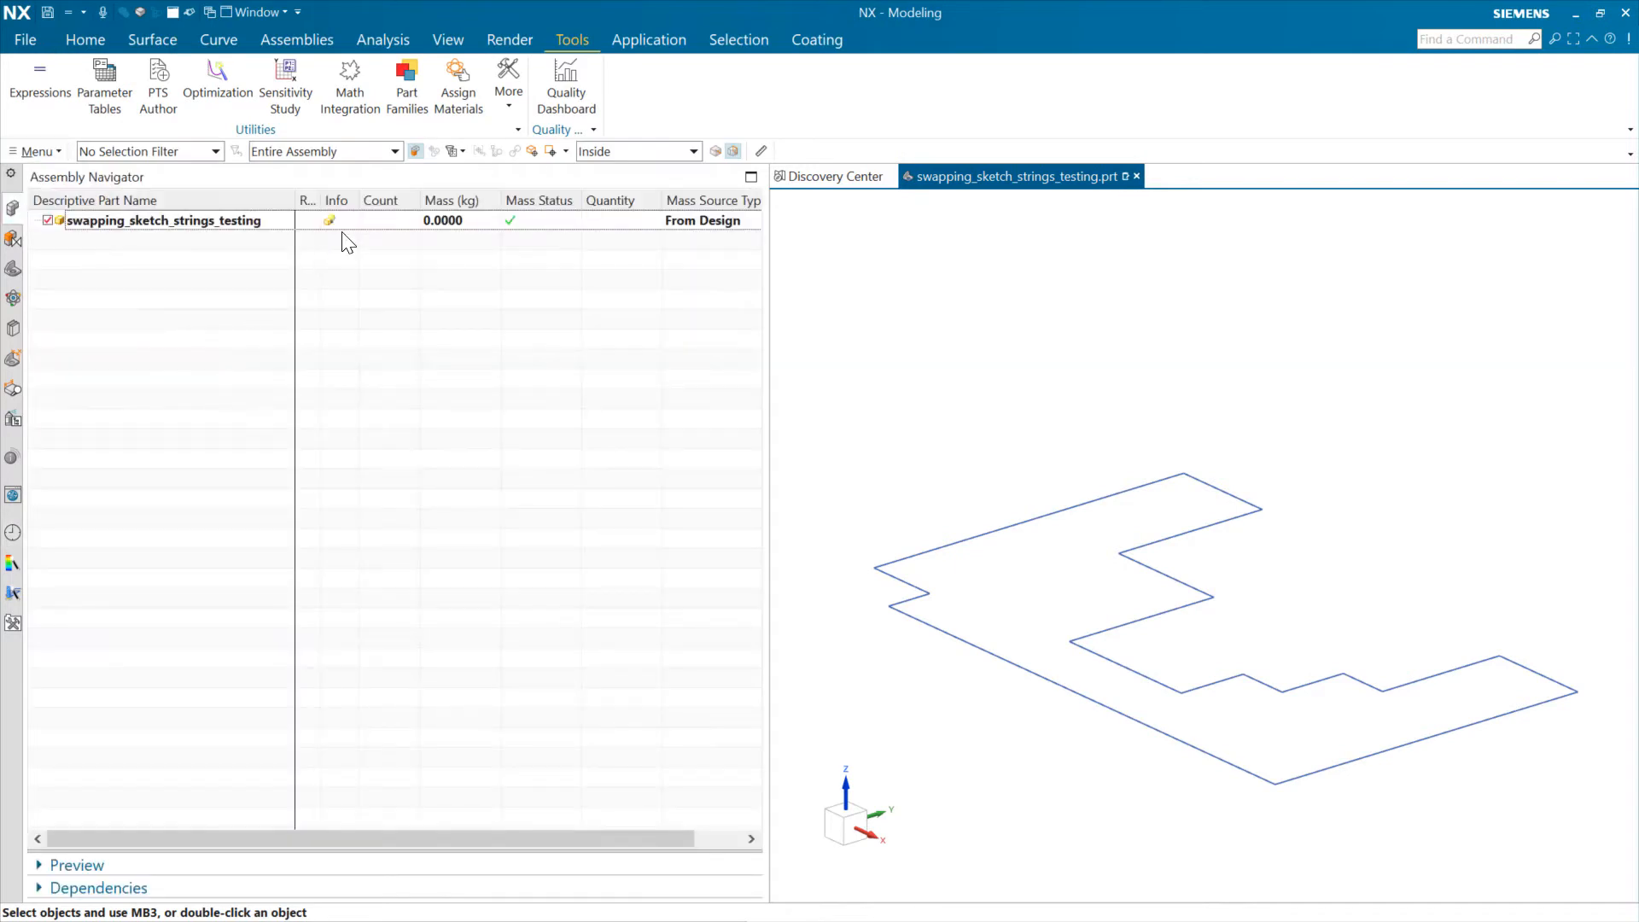
mouse_move(329, 220)
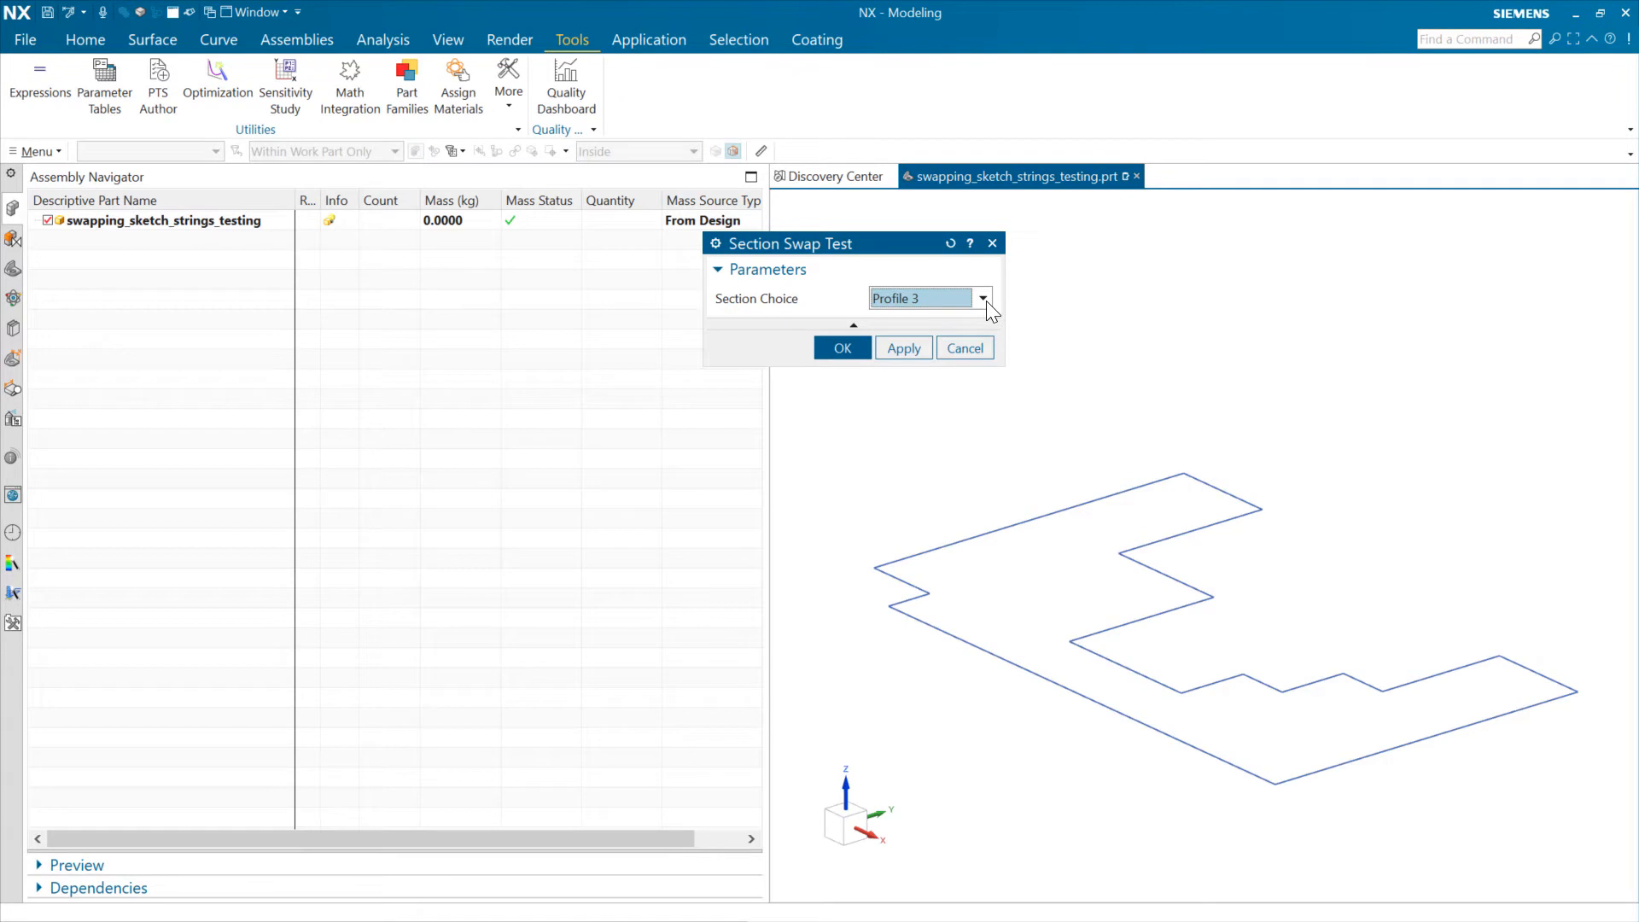
mouse_move(983, 300)
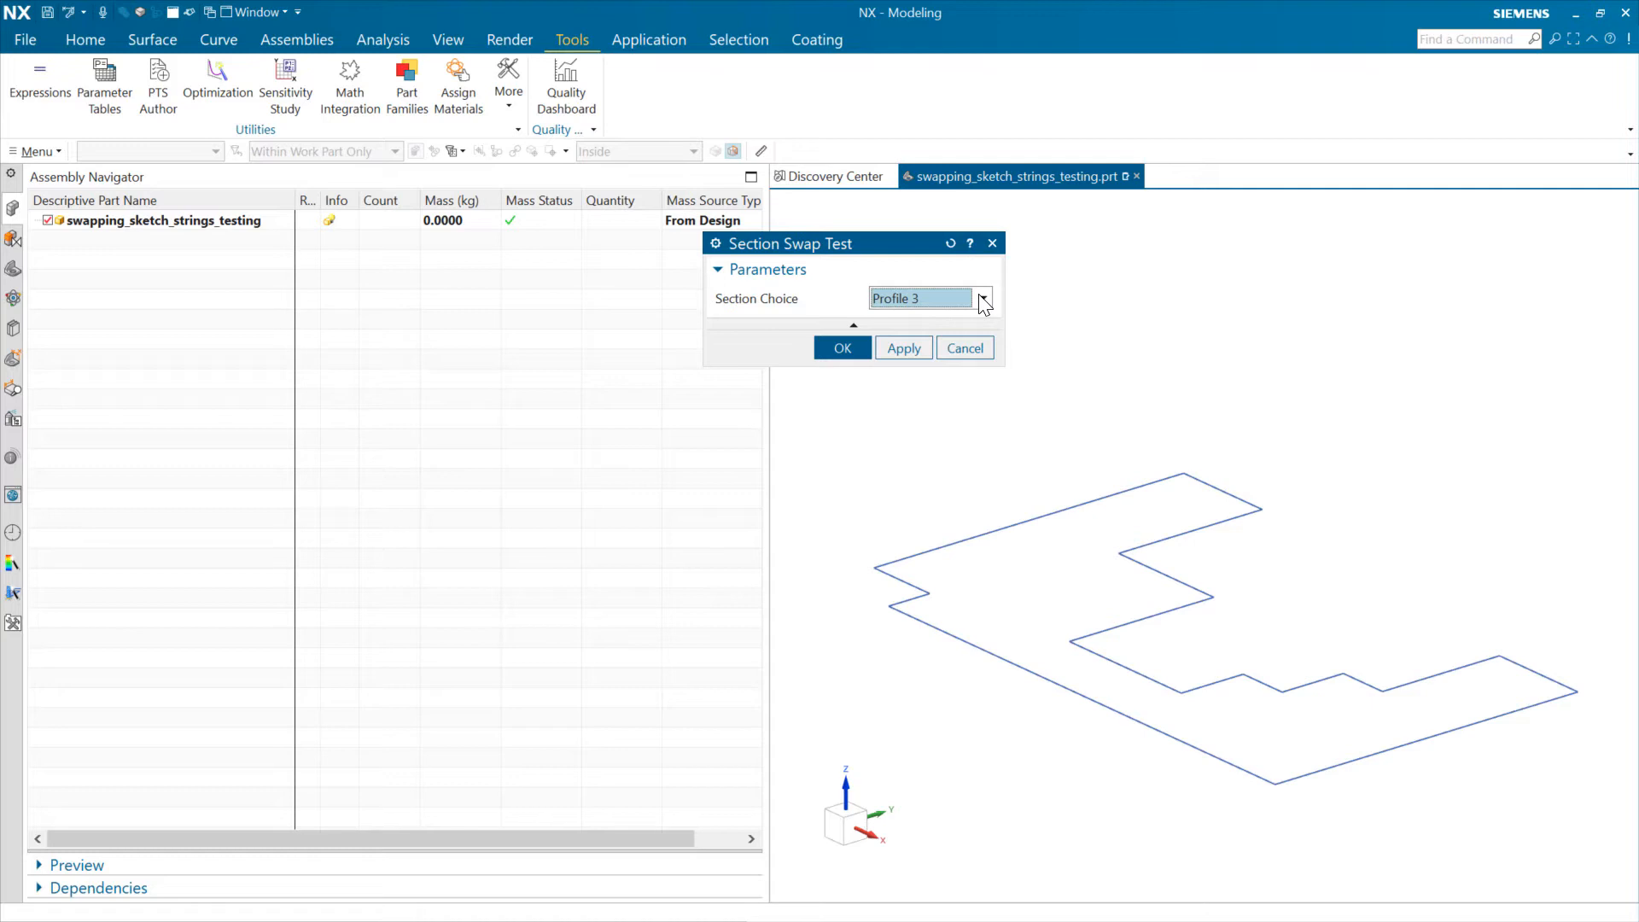
- Preview Profile 1, Profile 2 and Profile 4 in Section Choice, then close Section Swap Test
click(979, 297)
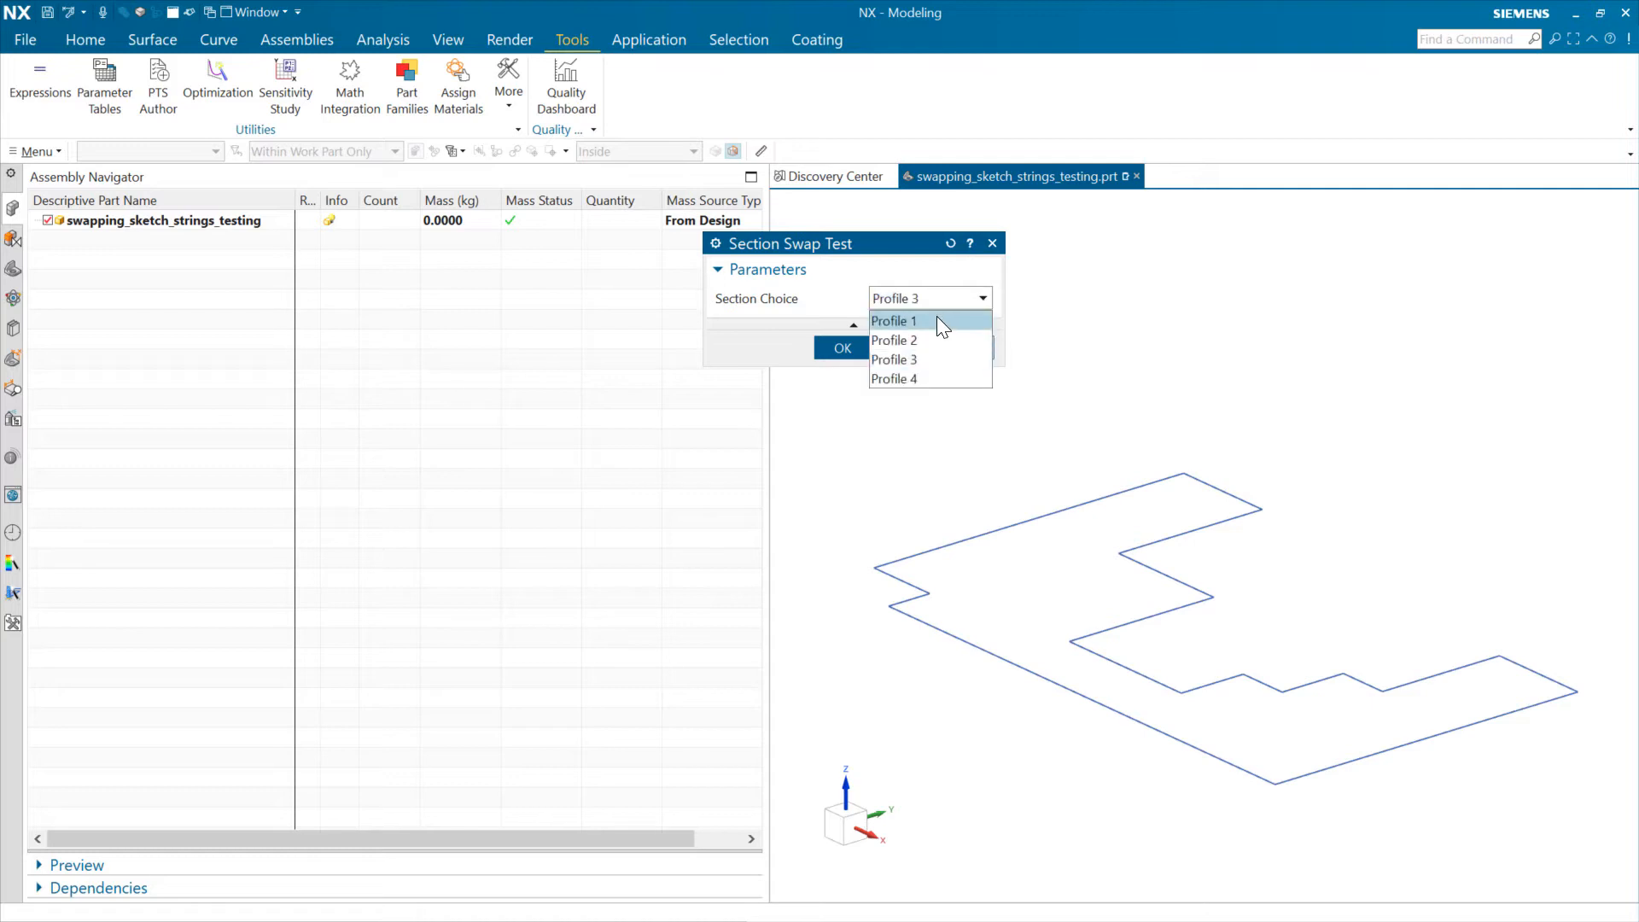
click(892, 321)
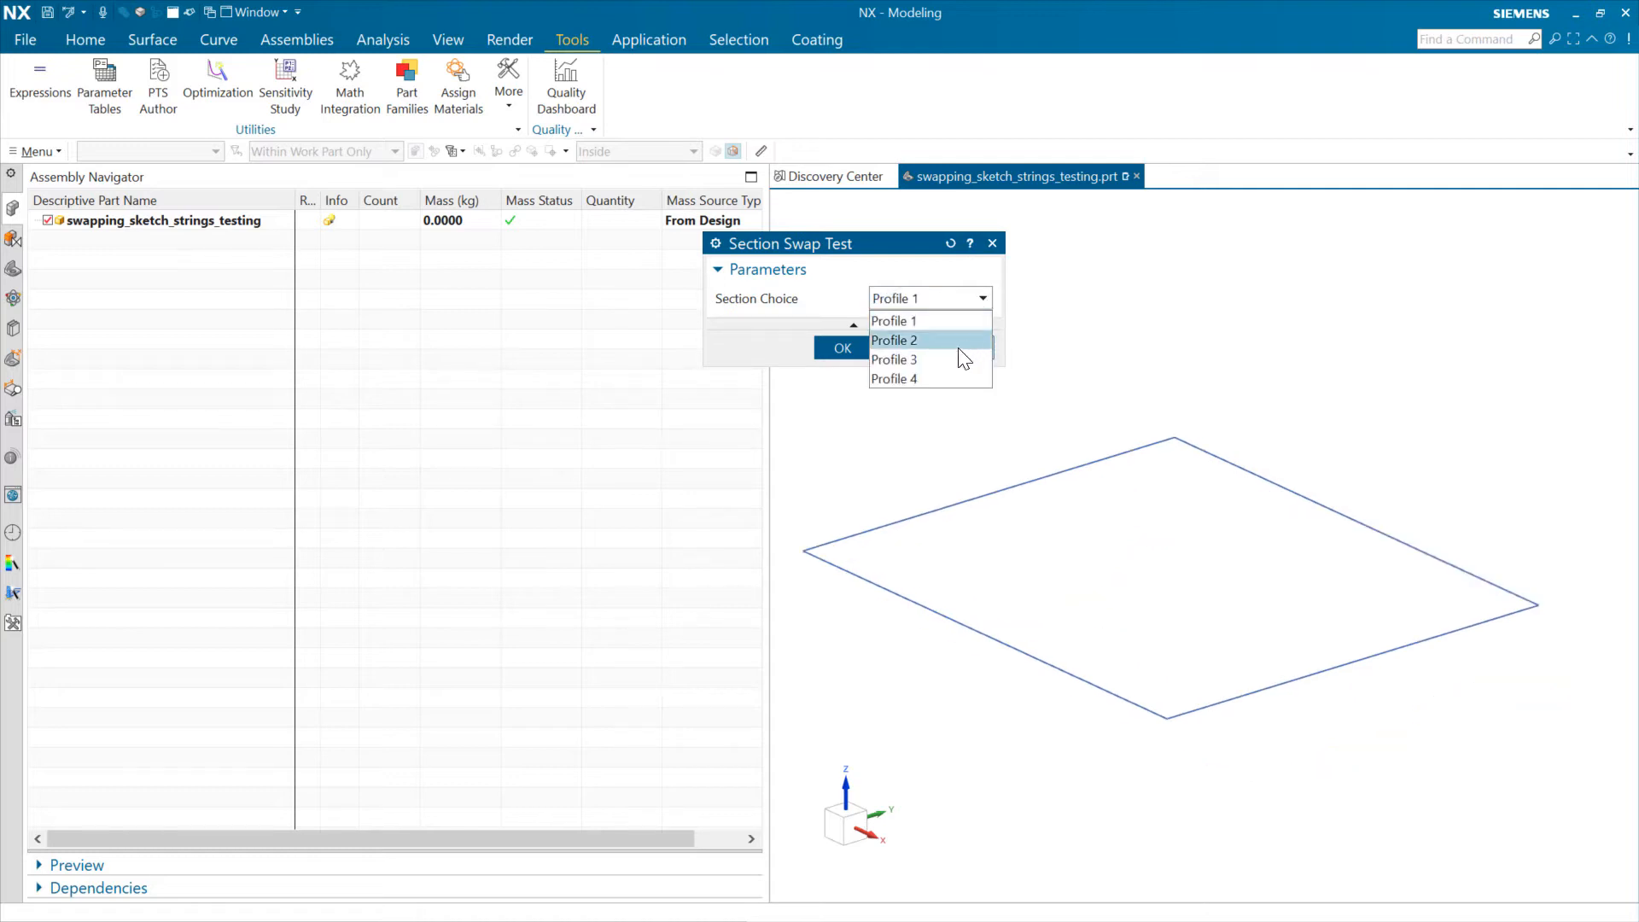
click(893, 340)
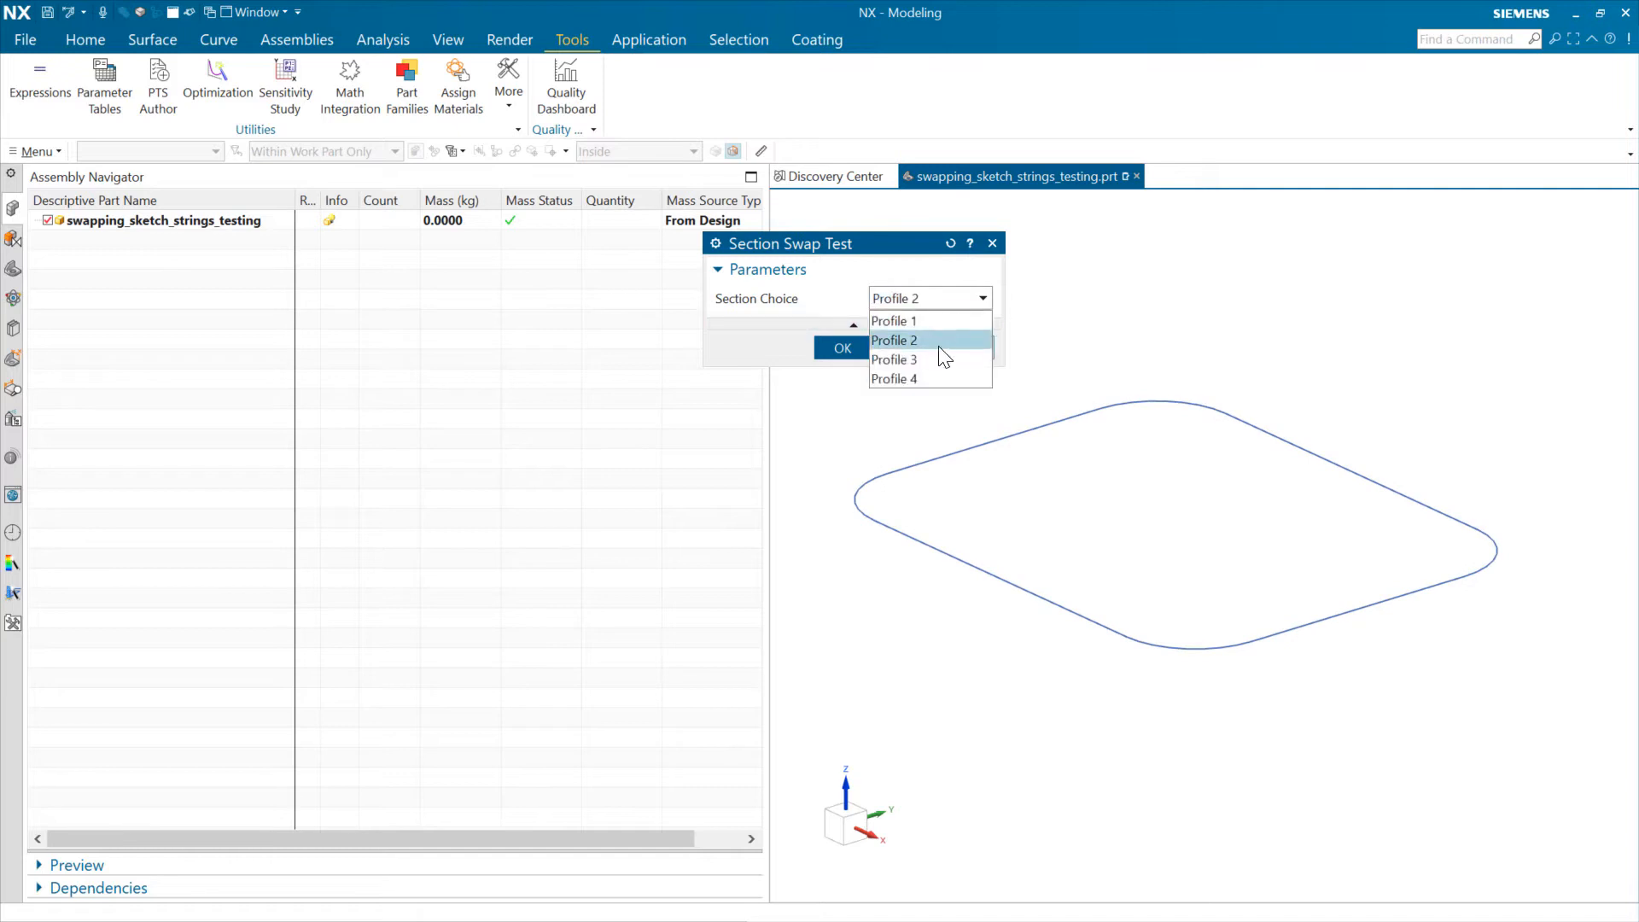
click(893, 379)
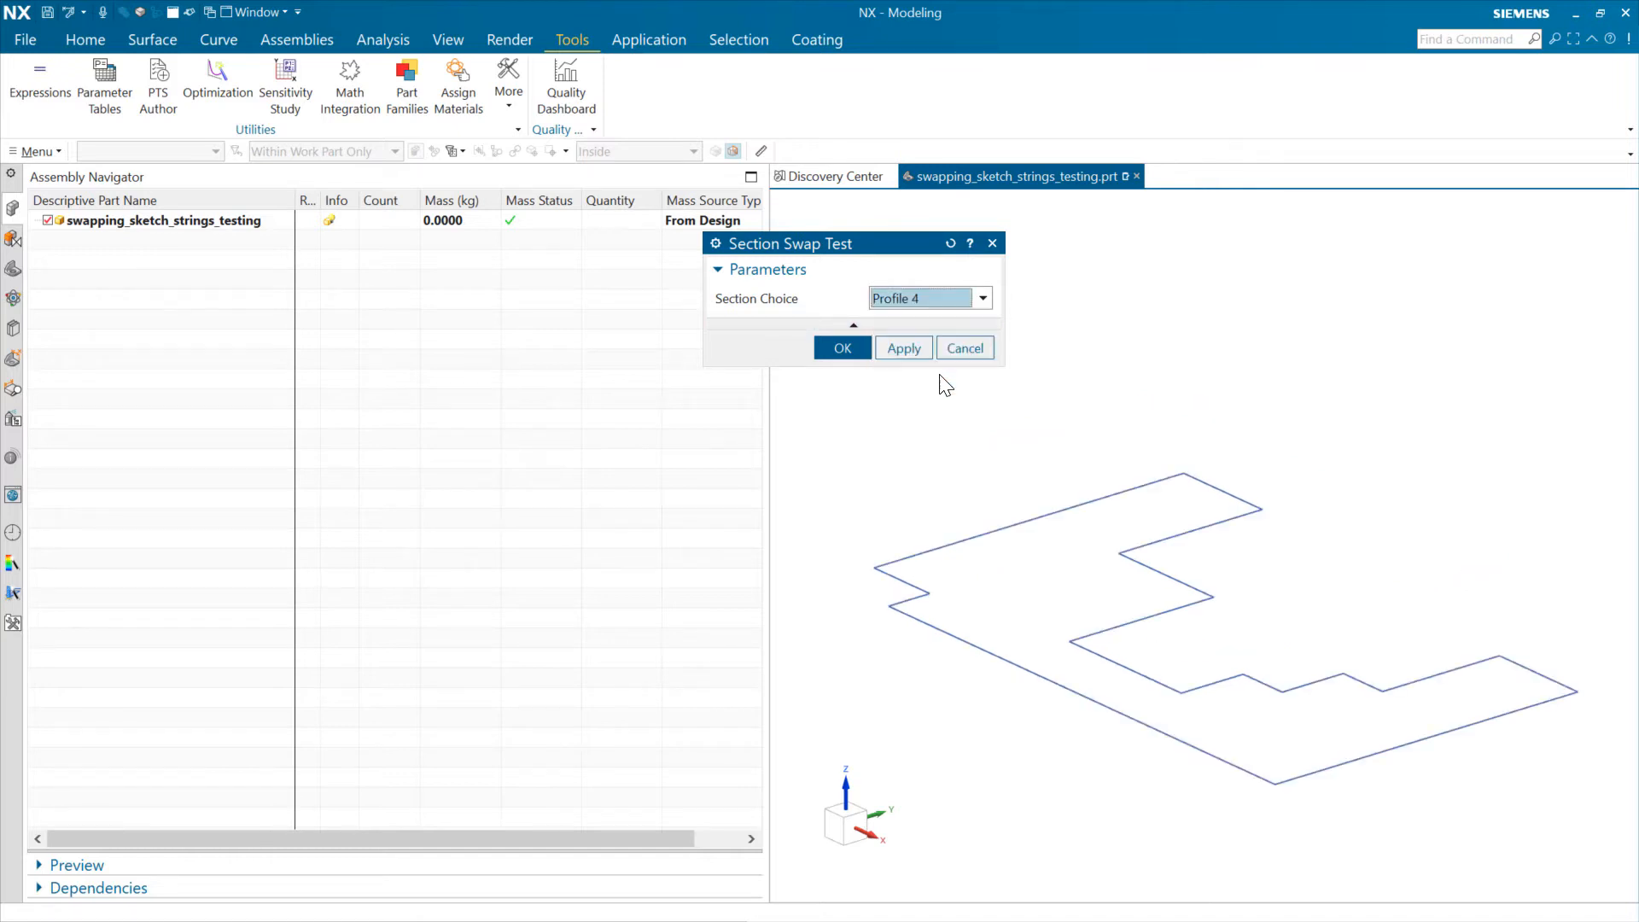
click(980, 297)
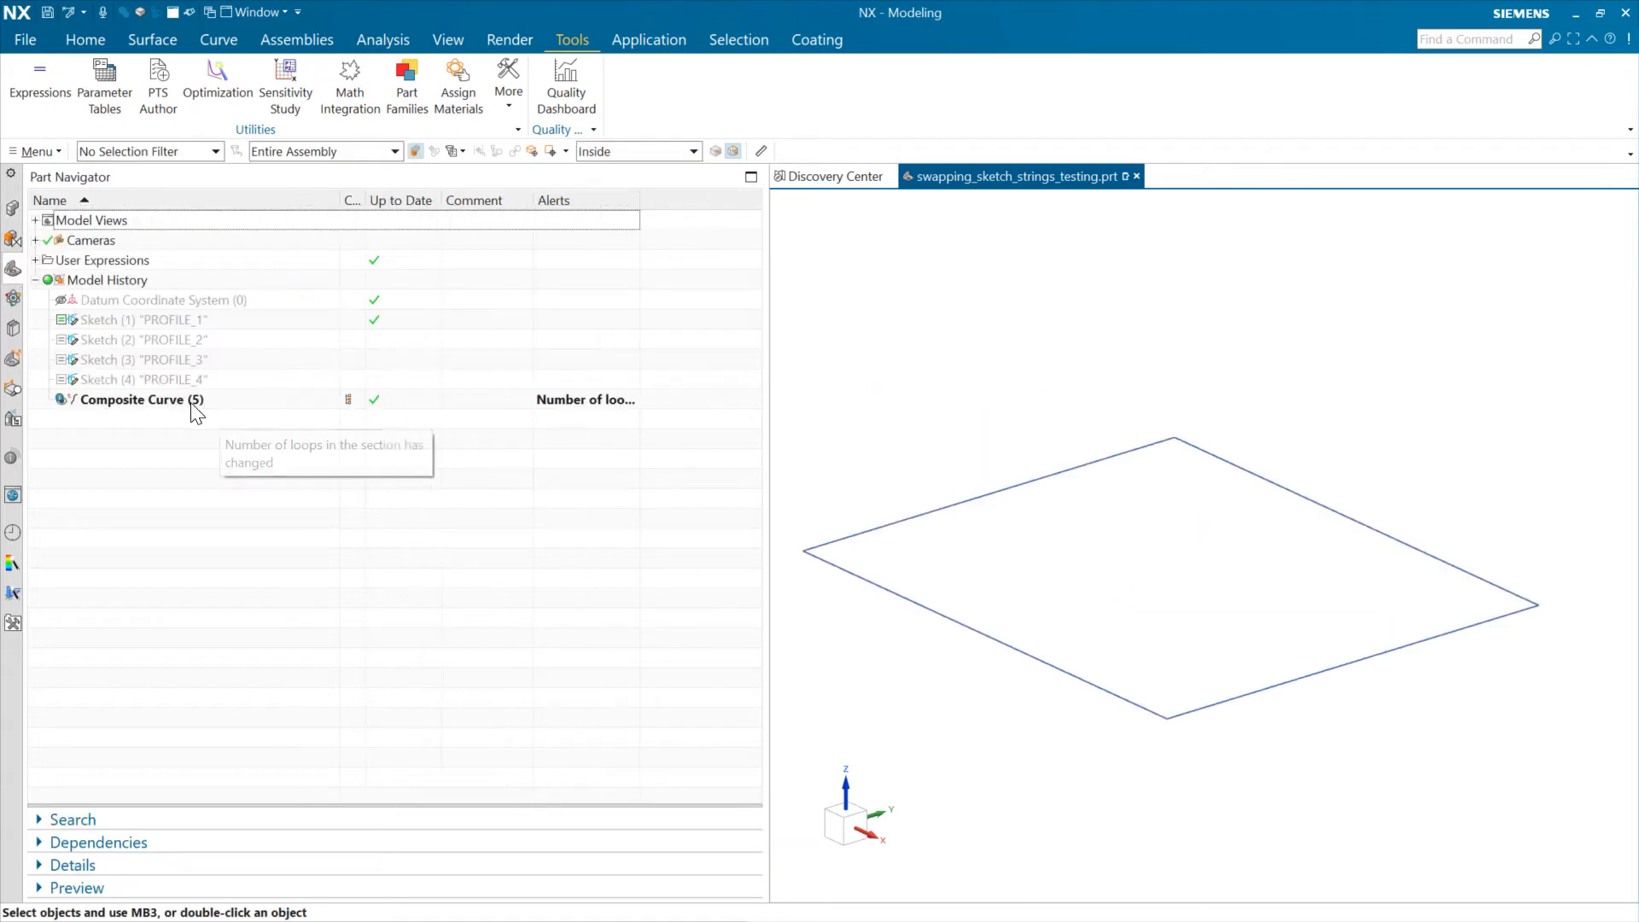
mouse_move(239, 412)
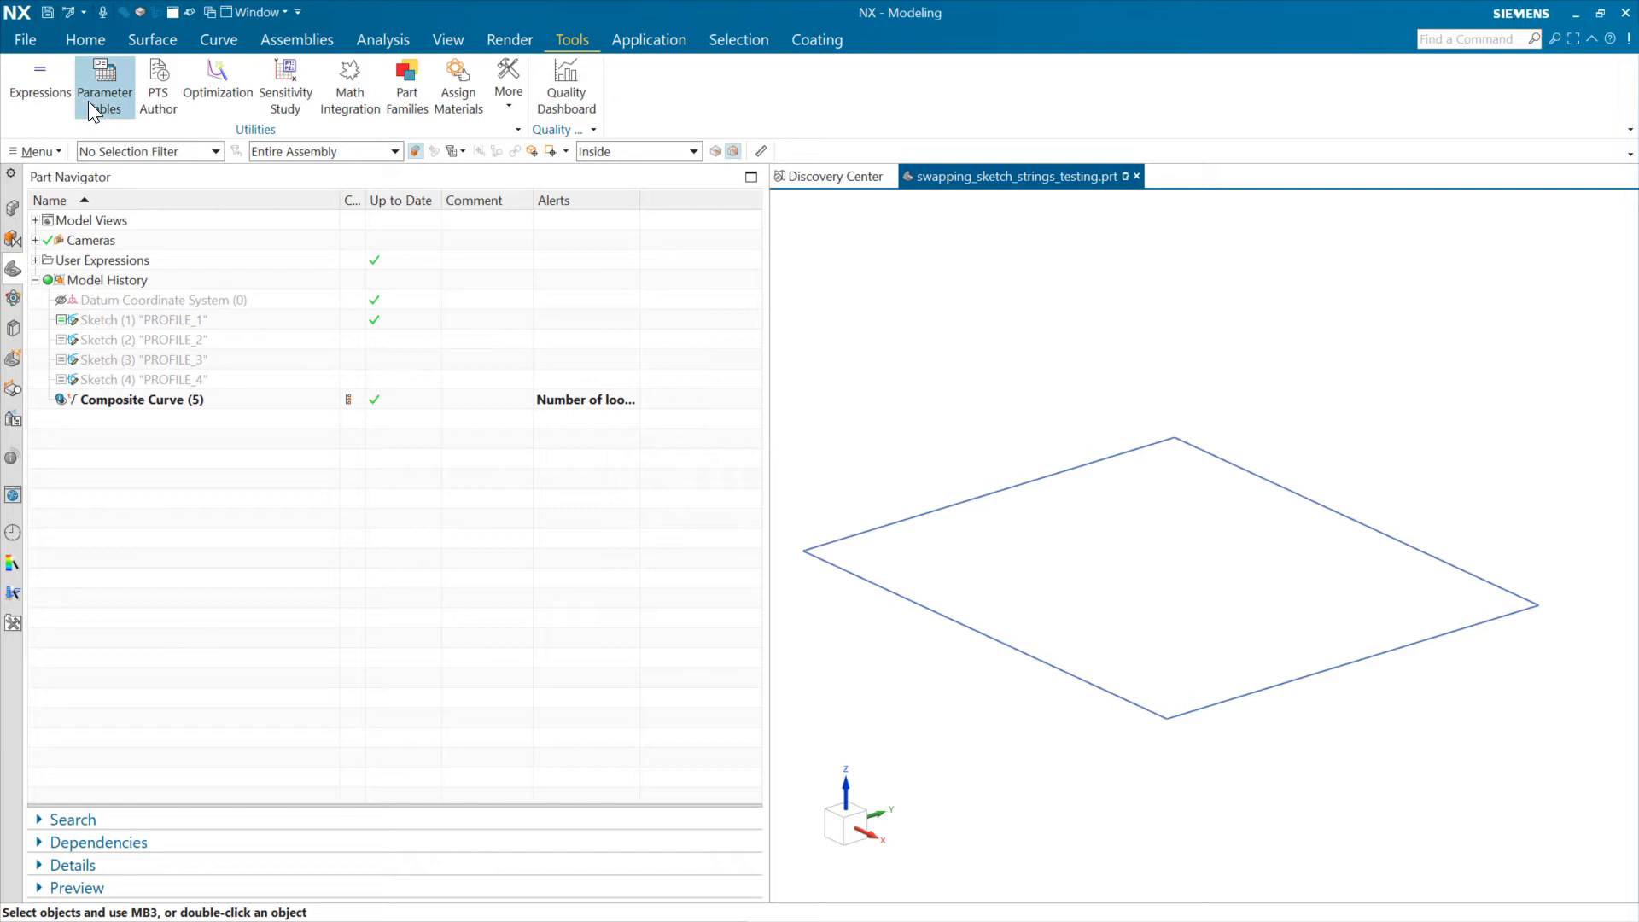
- Start an Extrude from the Home tab
click(86, 39)
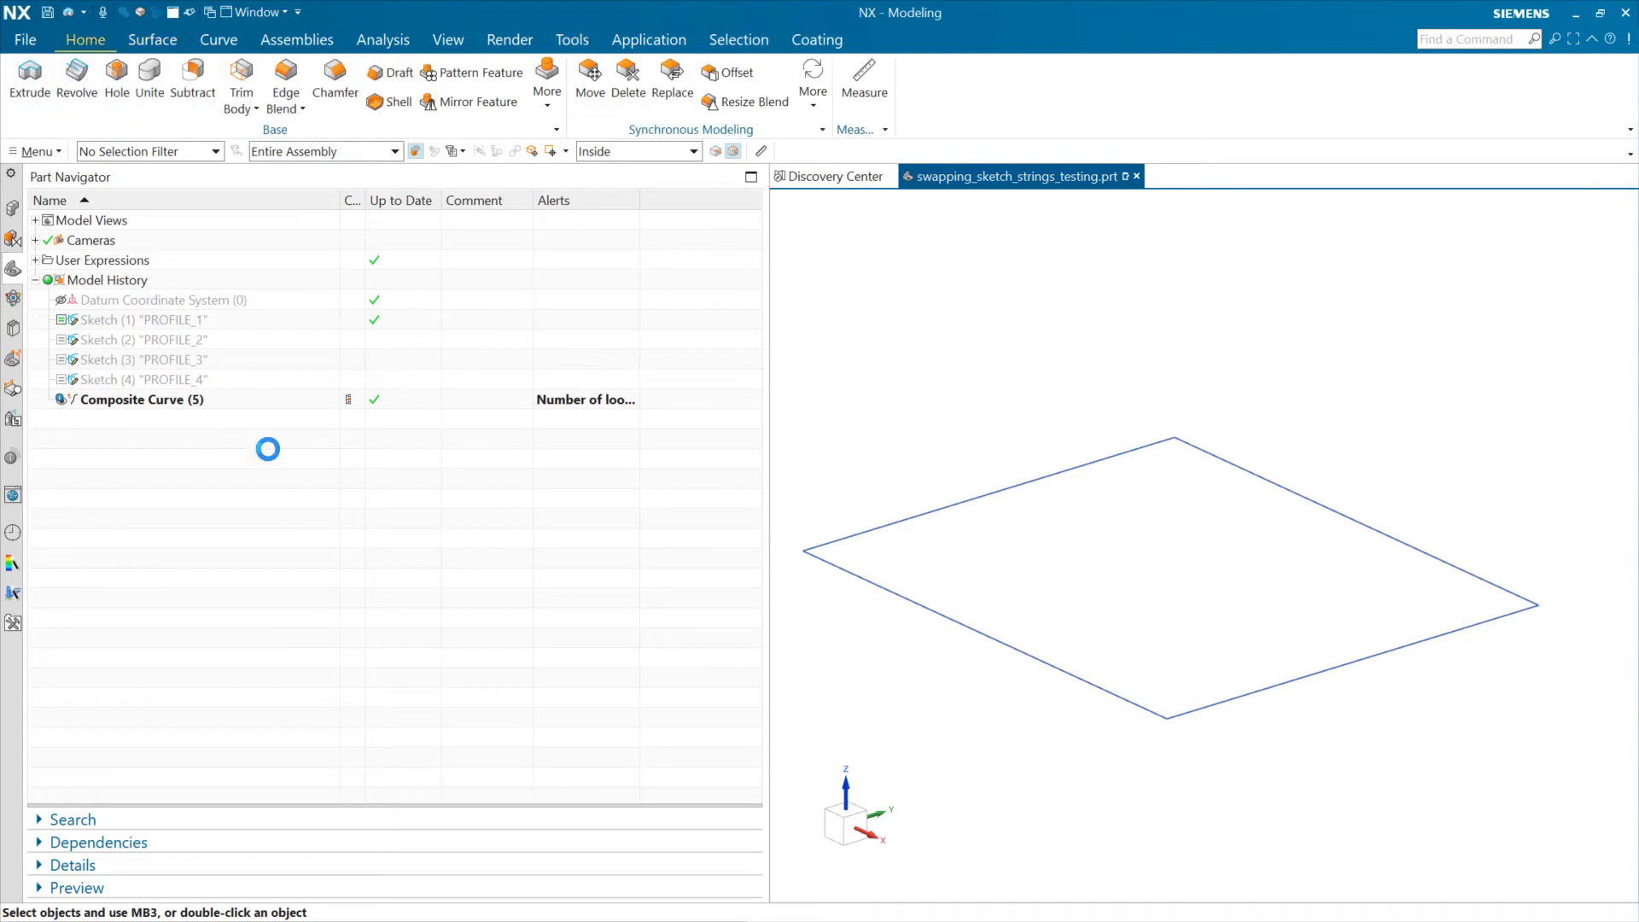
click(29, 82)
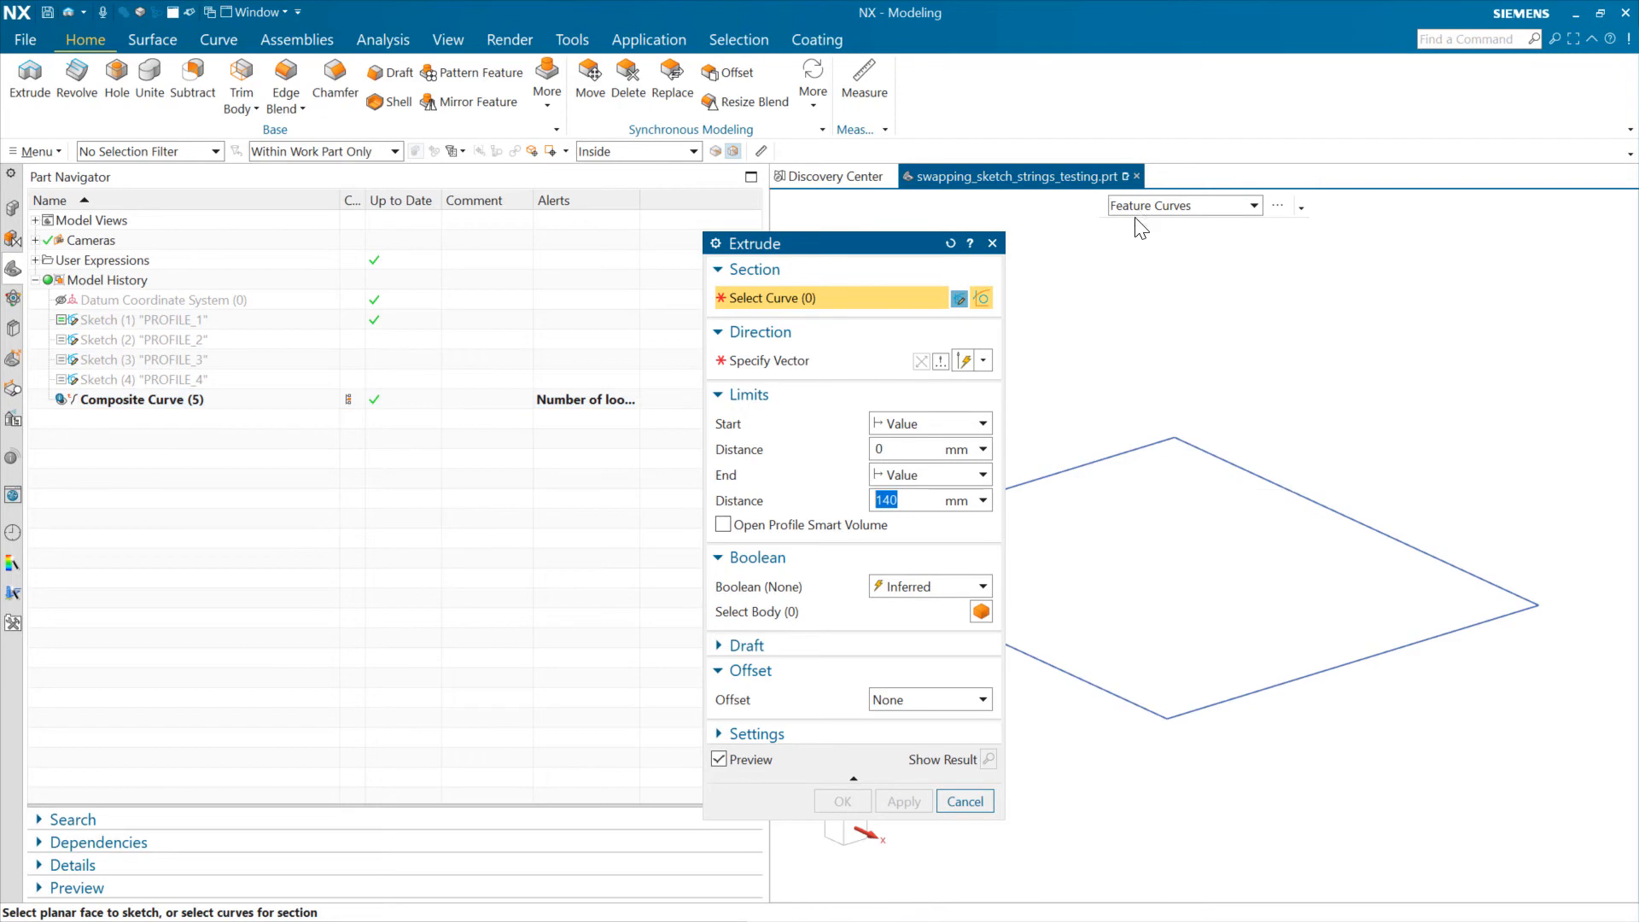
- Select the square composite curve as the section for a 140 mm extrusion
click(147, 399)
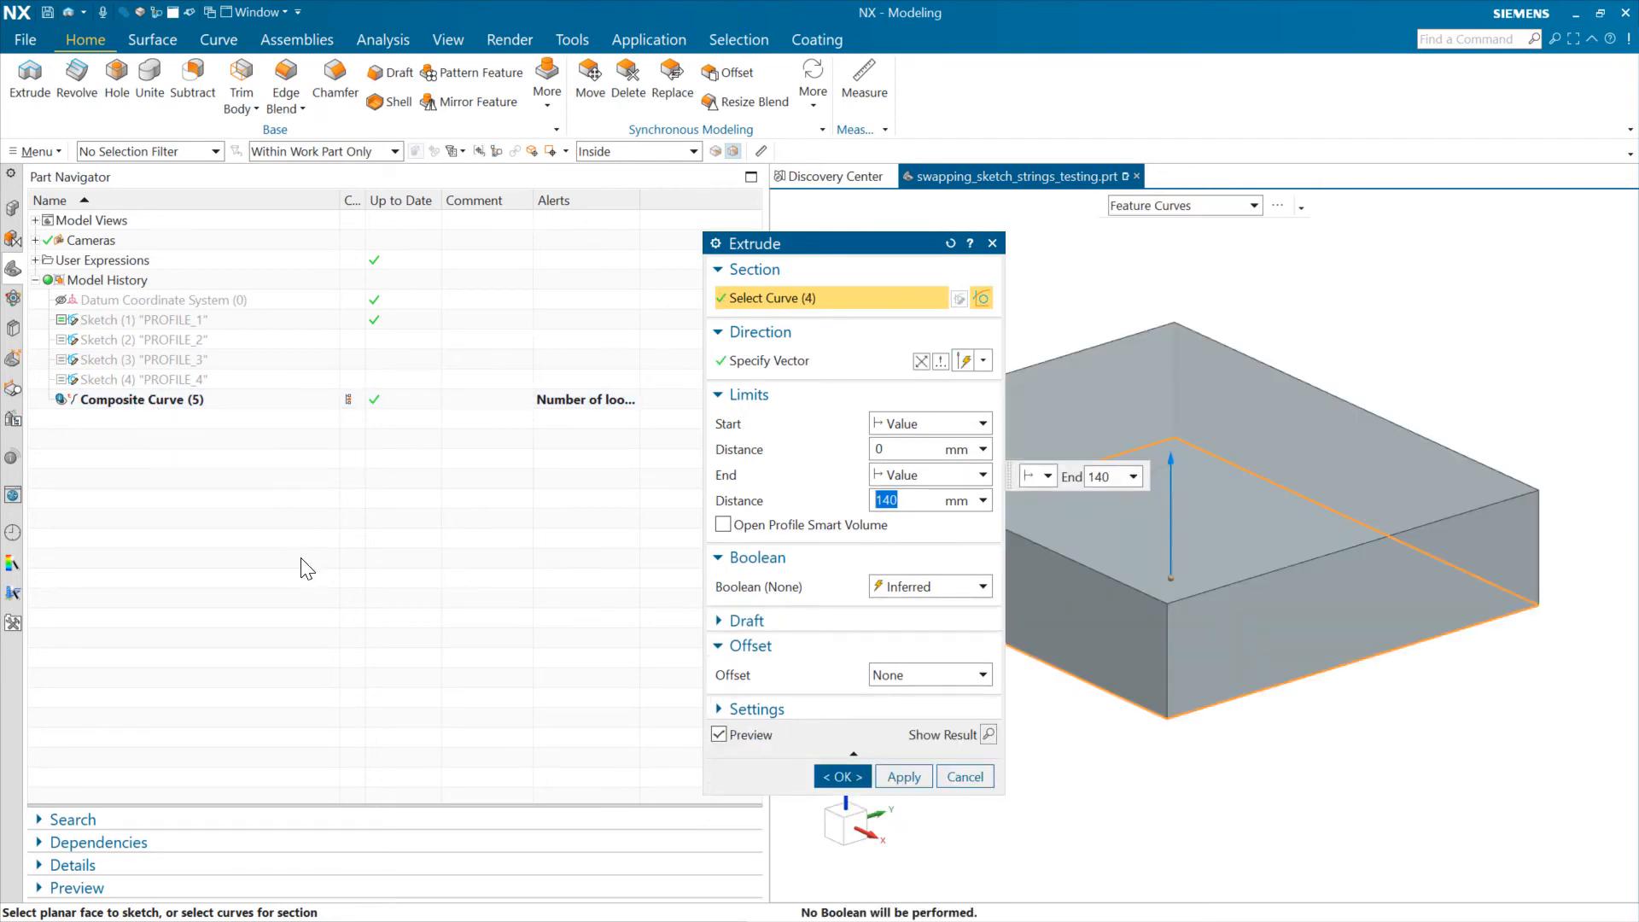
mouse_move(408, 491)
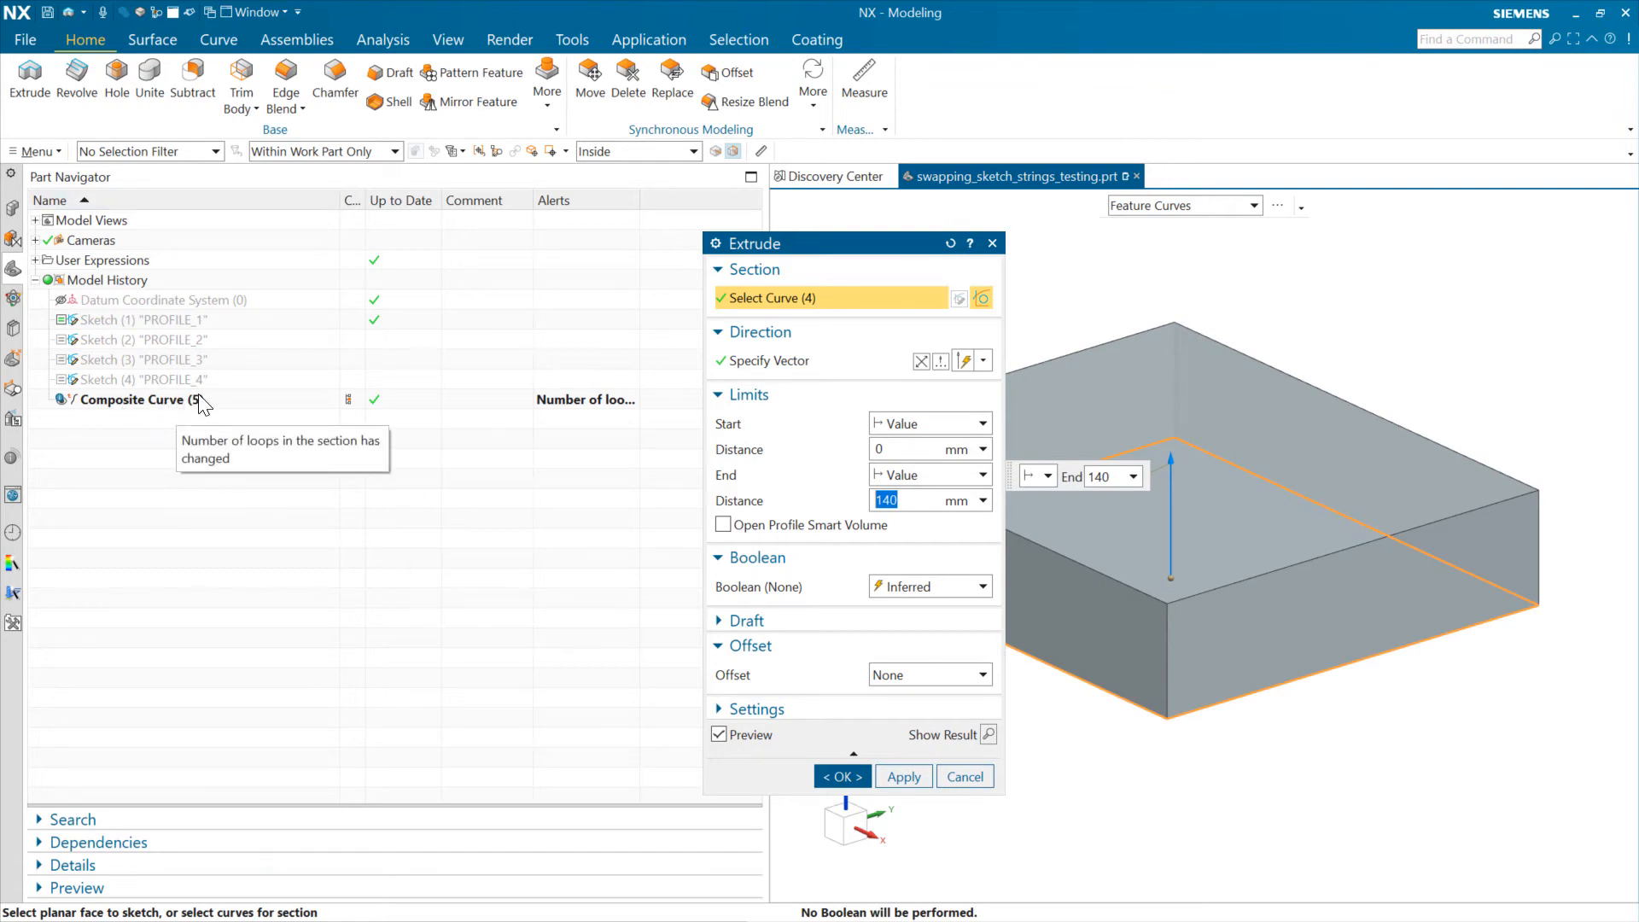
mouse_move(428, 500)
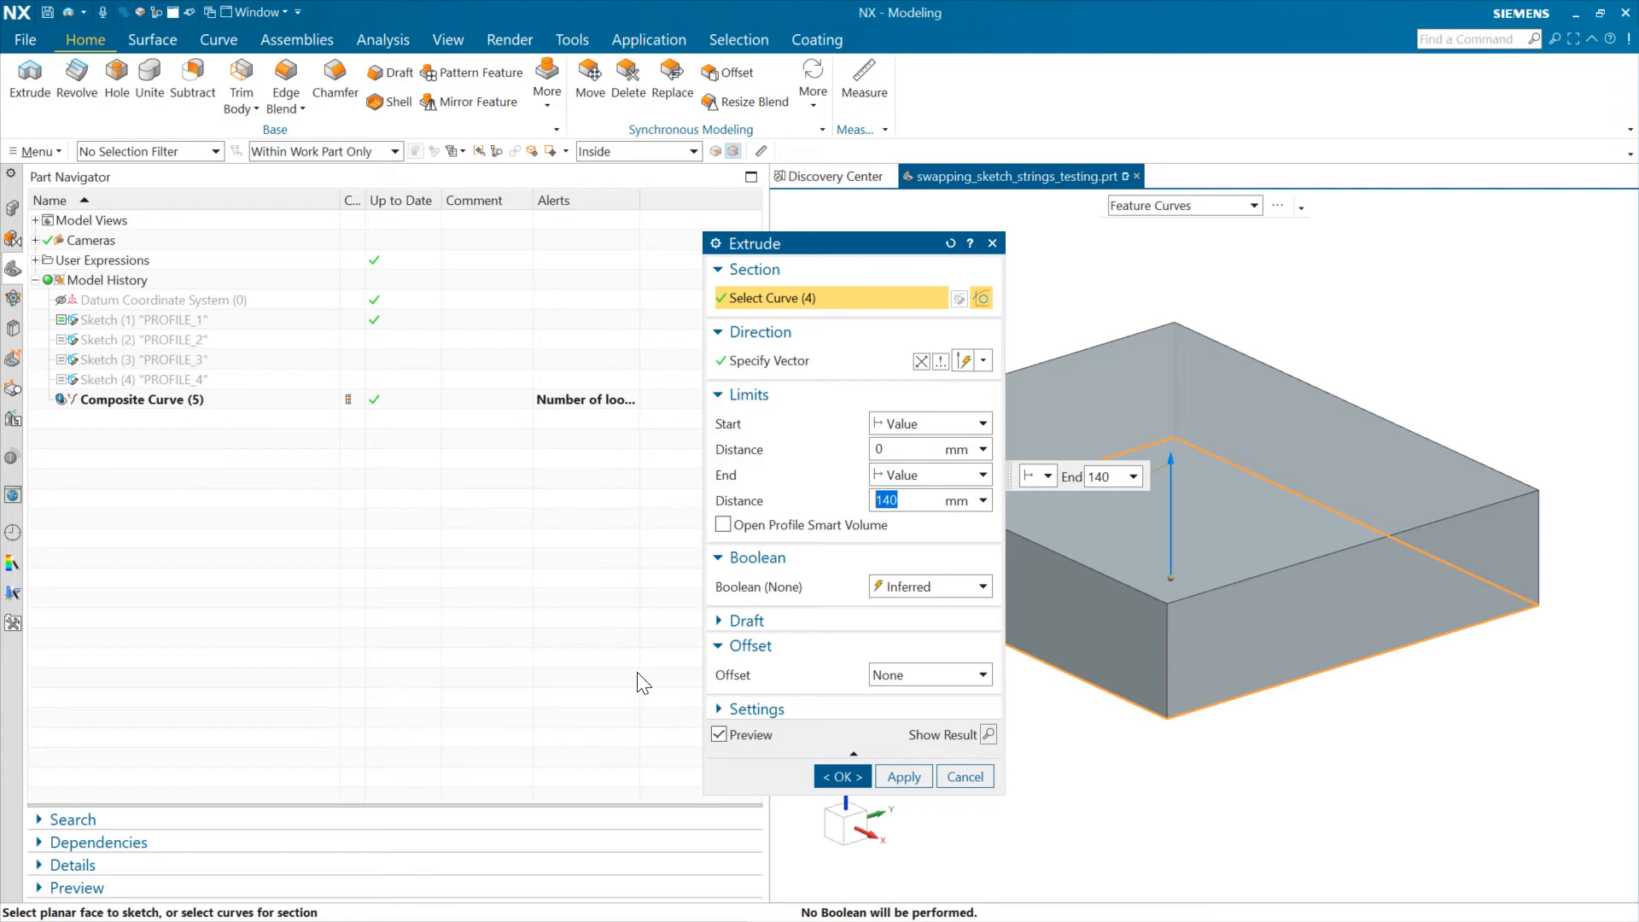
- Apply a 10° draft From Start Limit and create the tapered extrusion
click(746, 620)
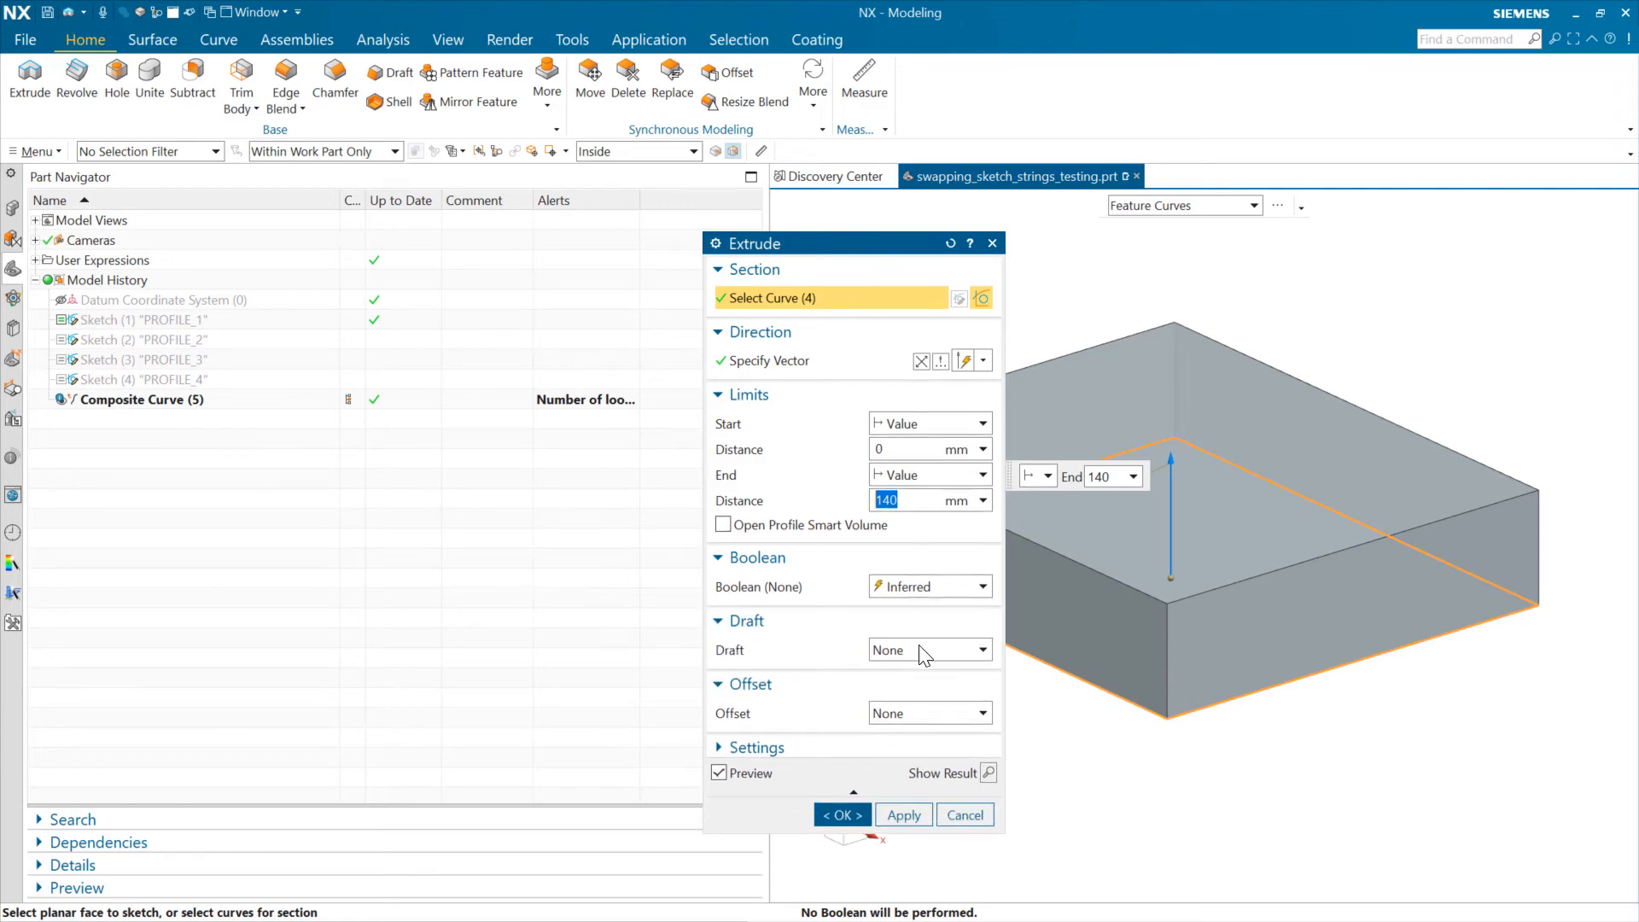
click(929, 650)
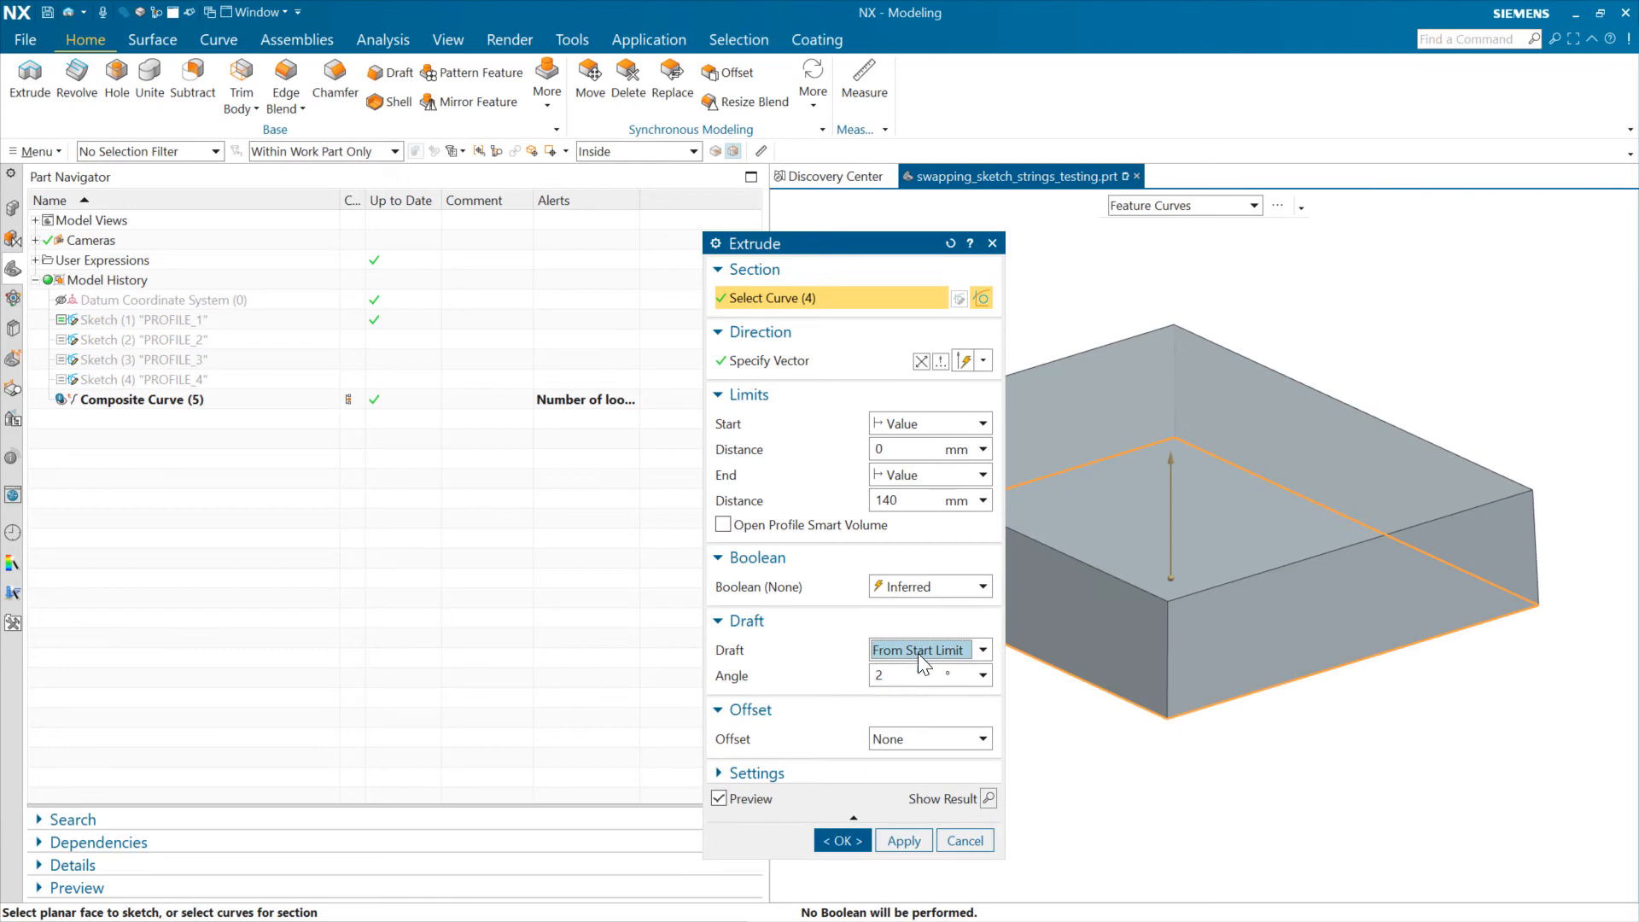
text(10)
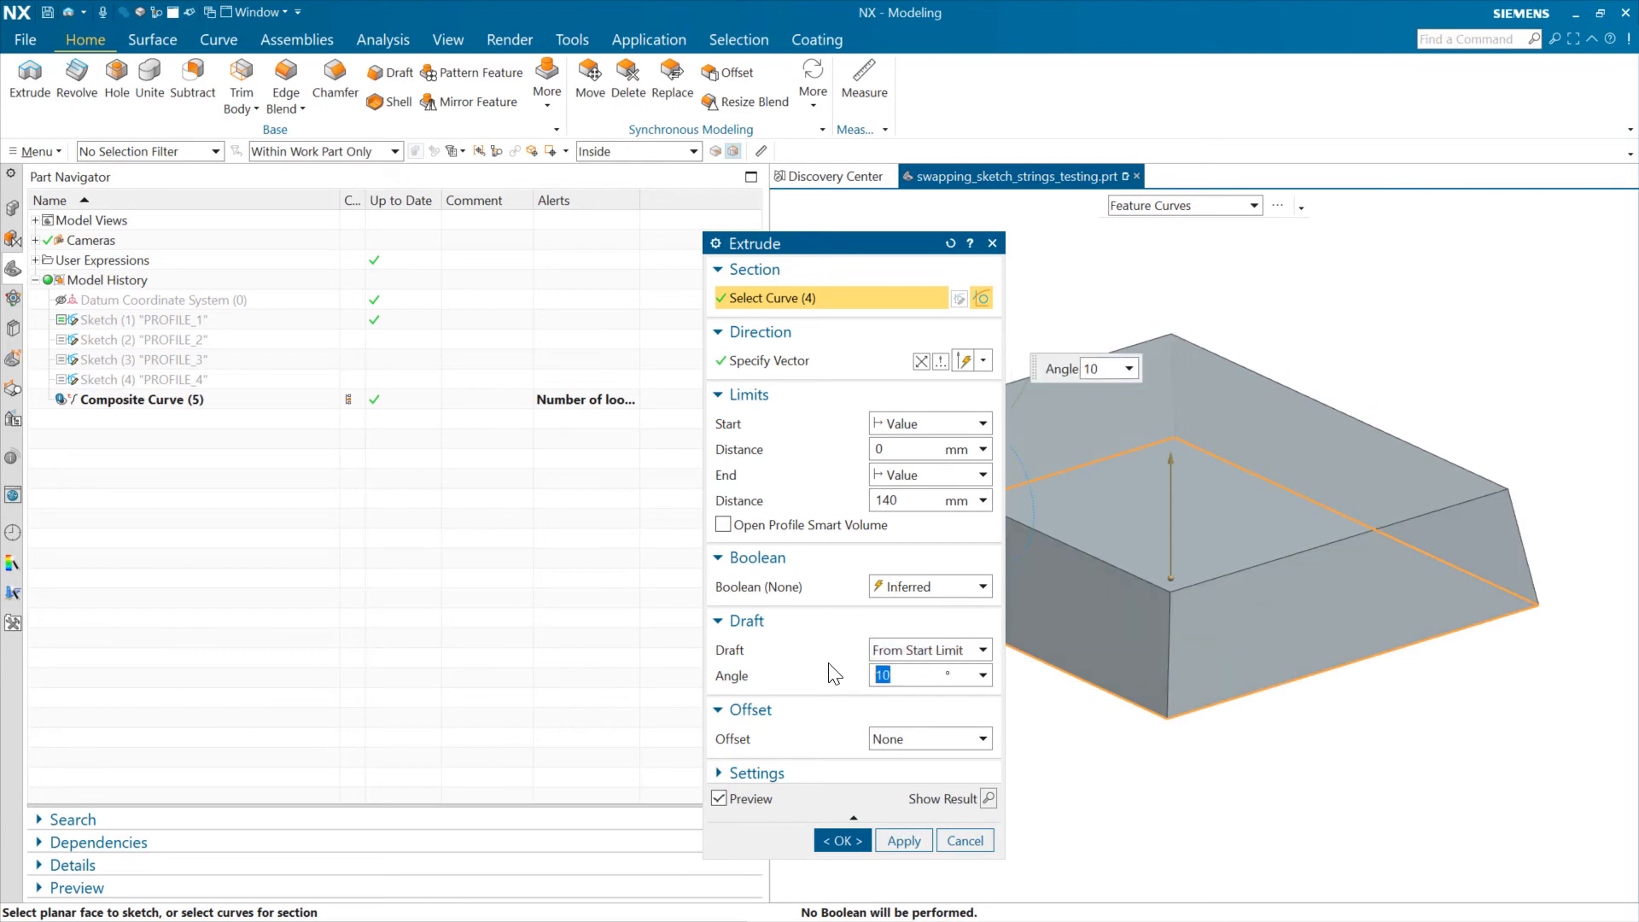
mouse_move(909, 599)
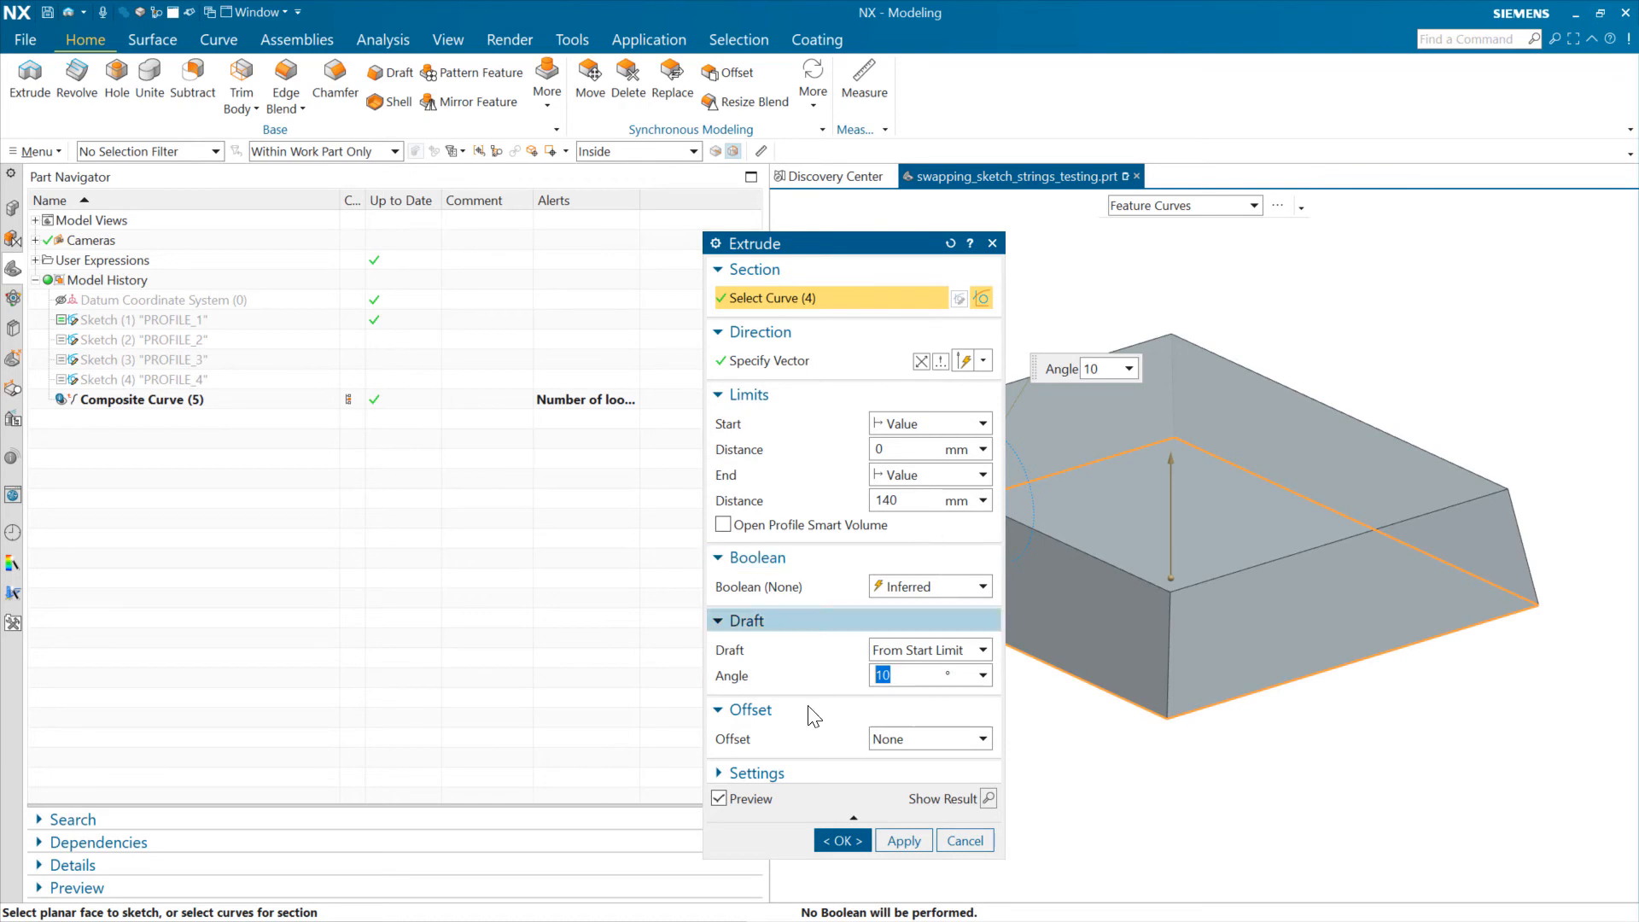
click(836, 840)
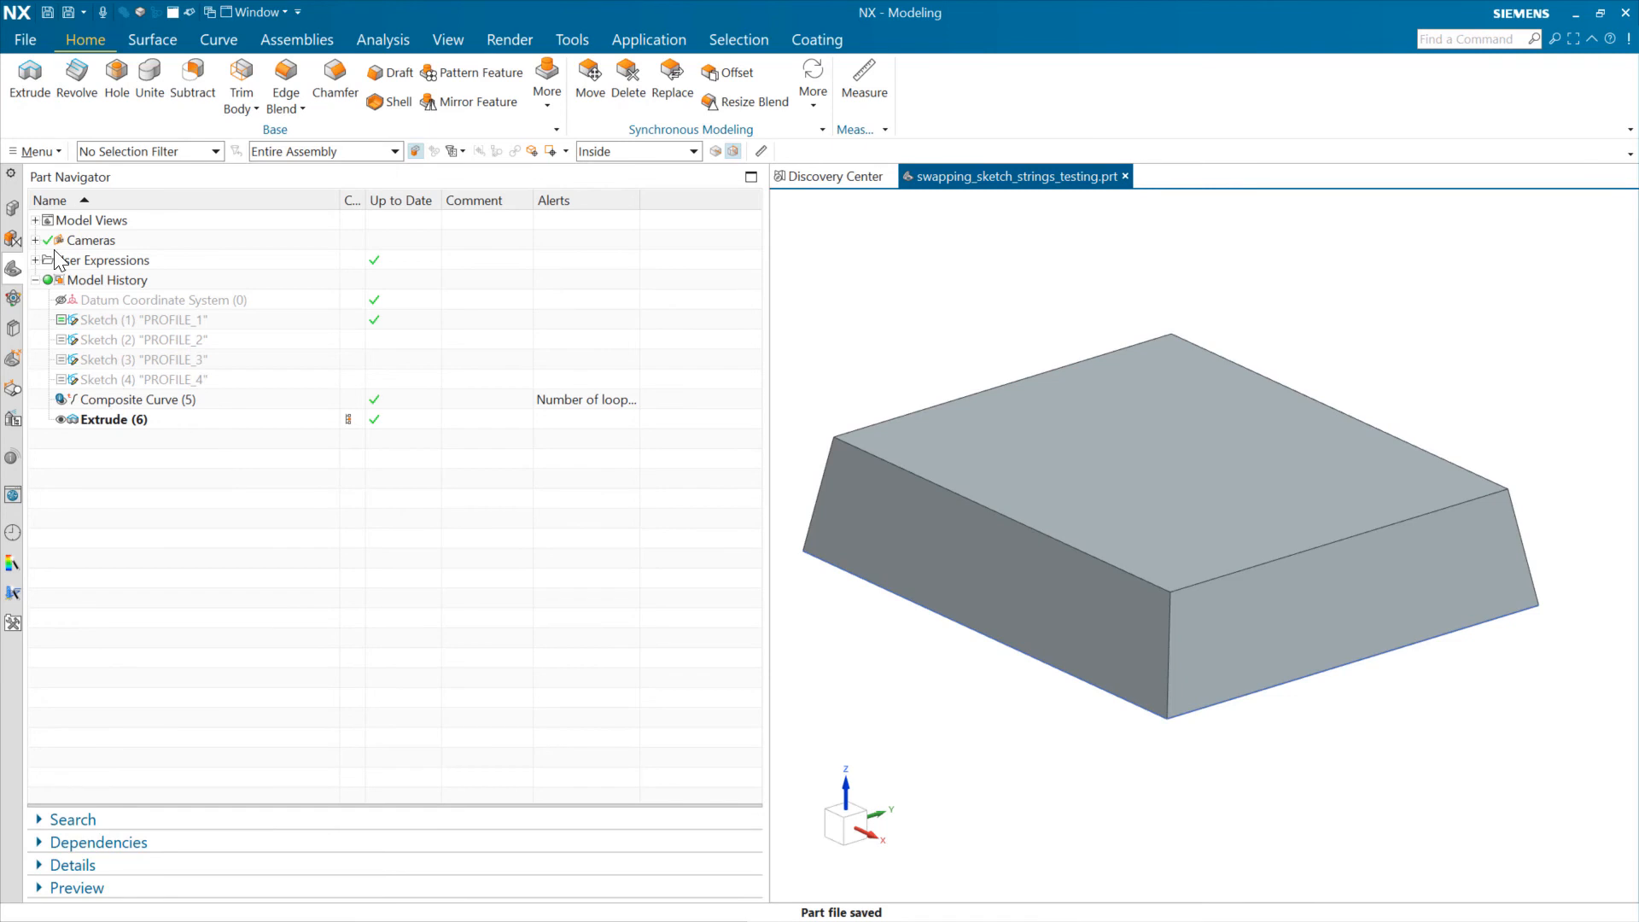
- Reopen Section Swap Test and swap the section through Profile 3, 4, 1, ending on Profile 3
right_click(157, 220)
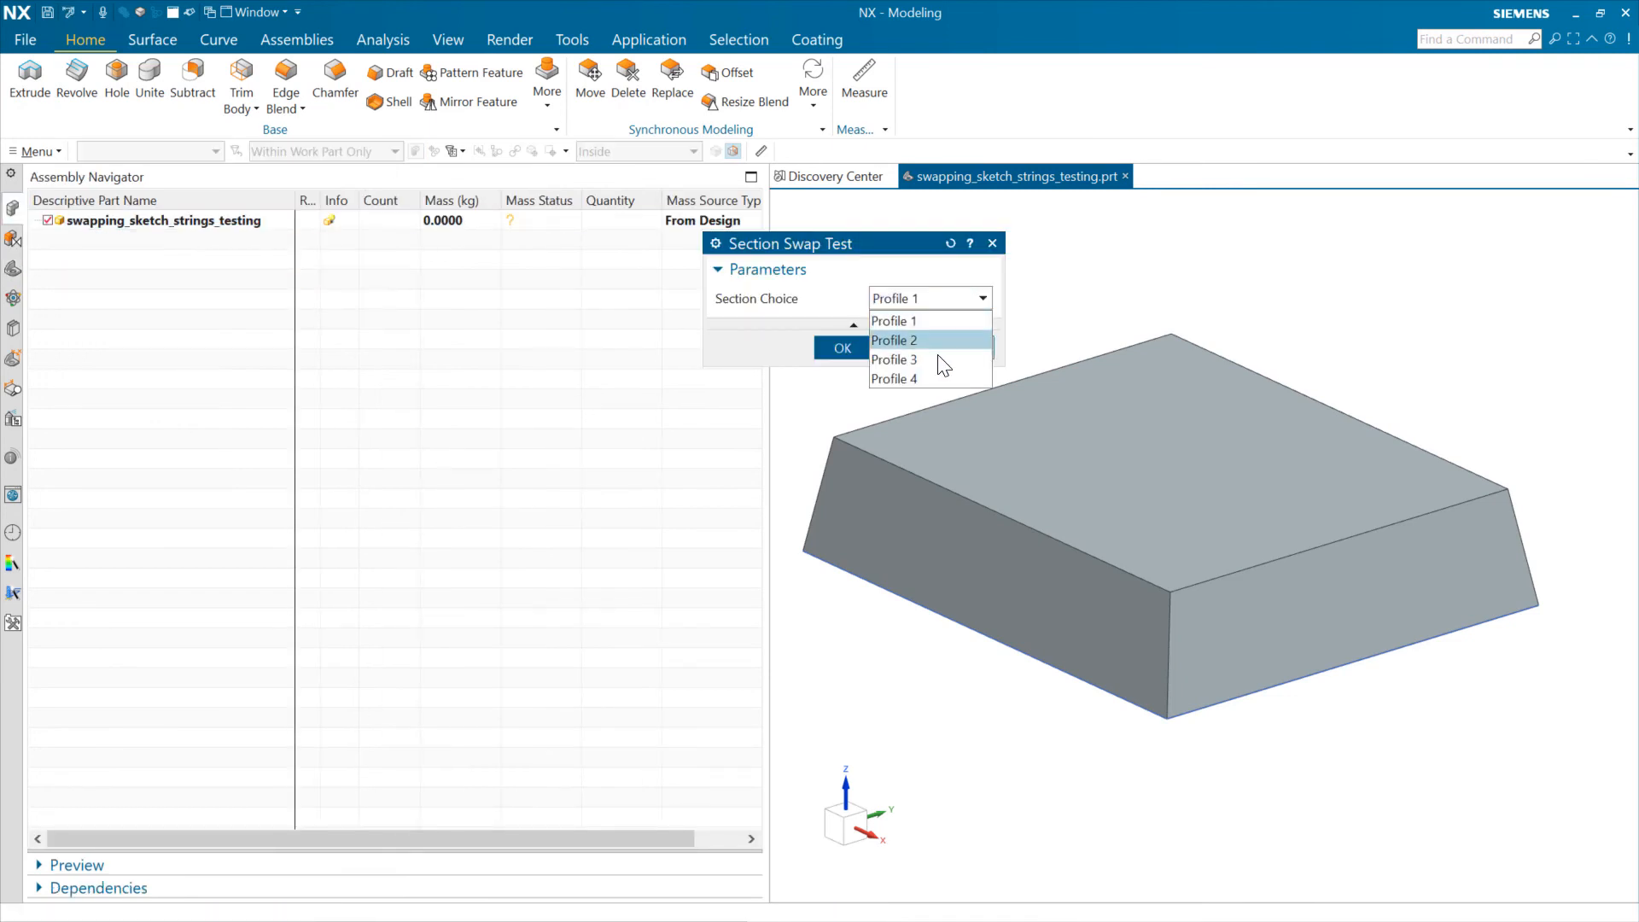
click(893, 340)
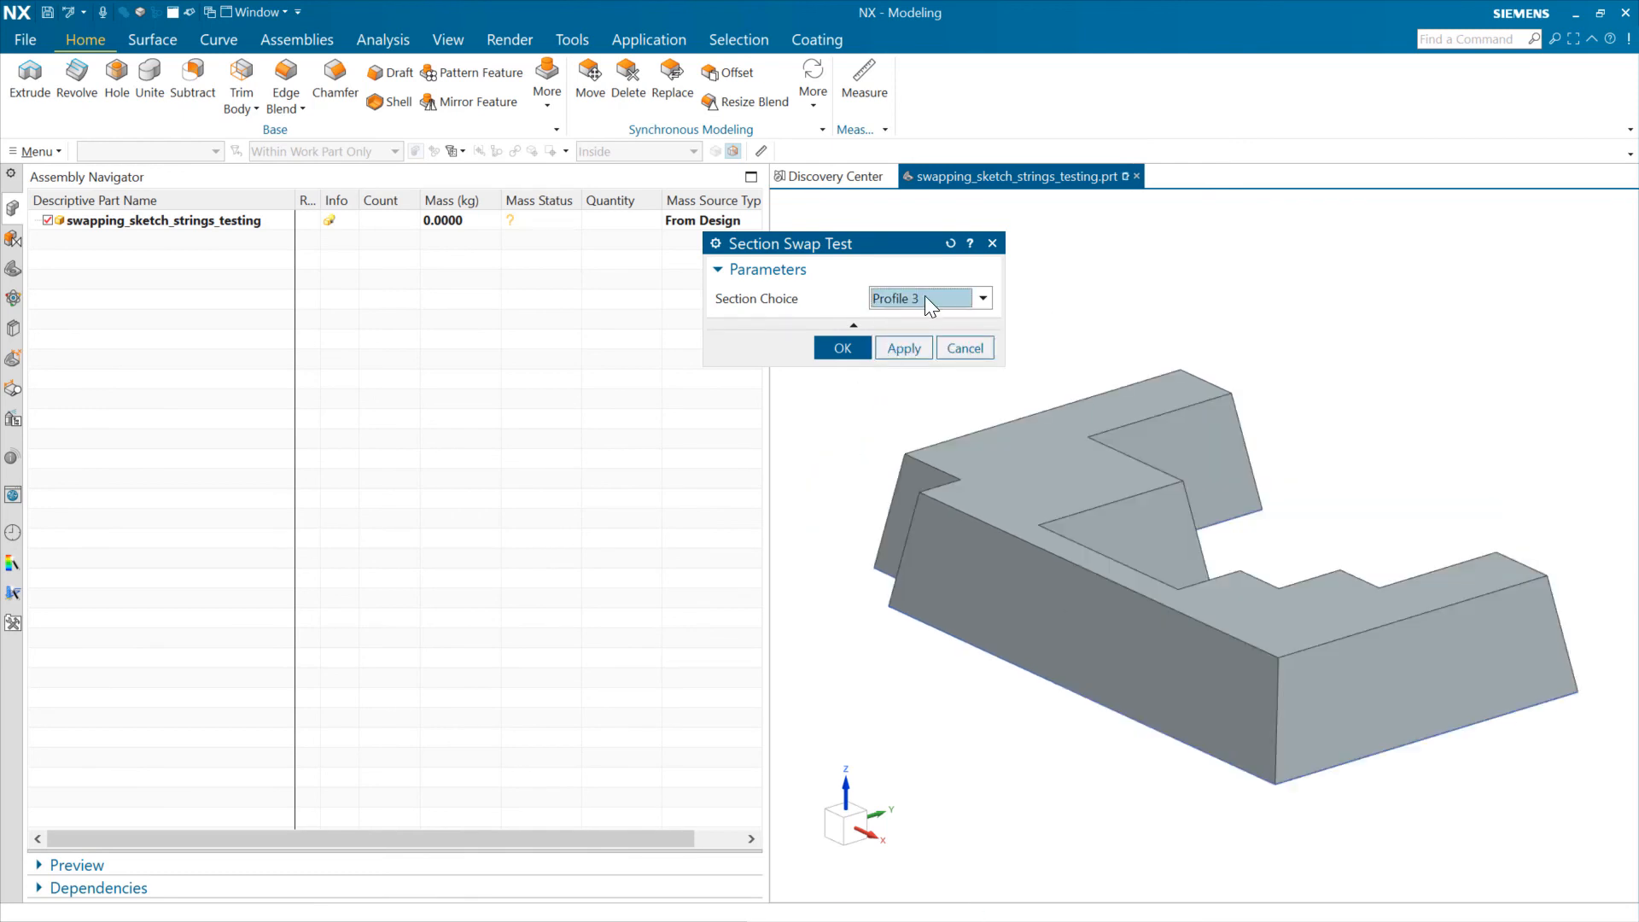
click(980, 297)
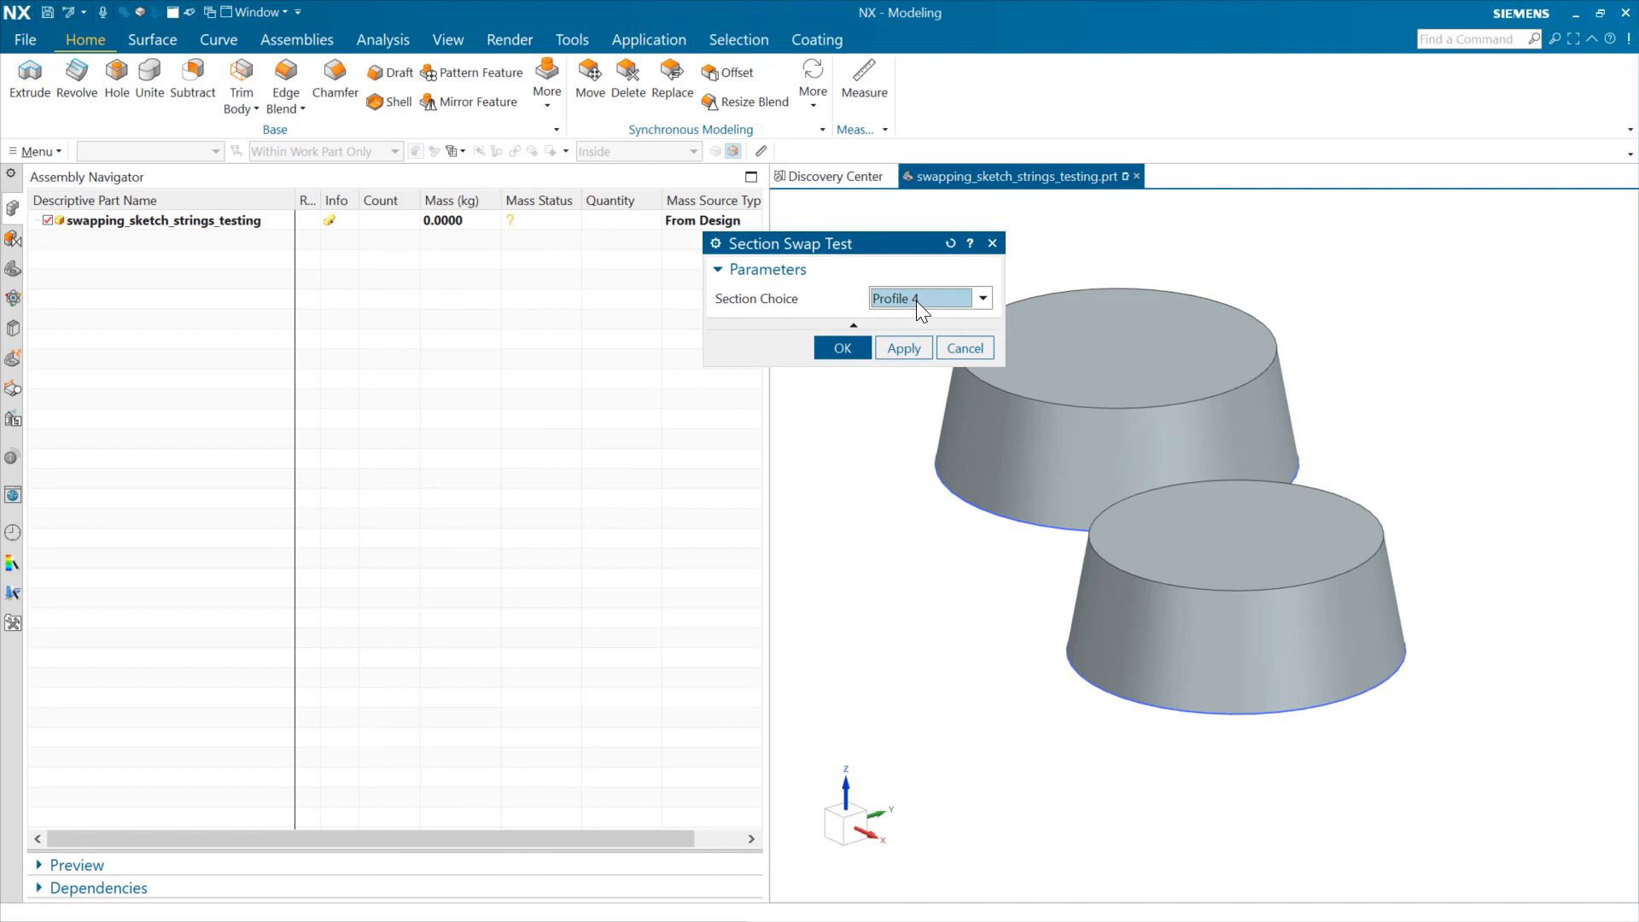
click(928, 296)
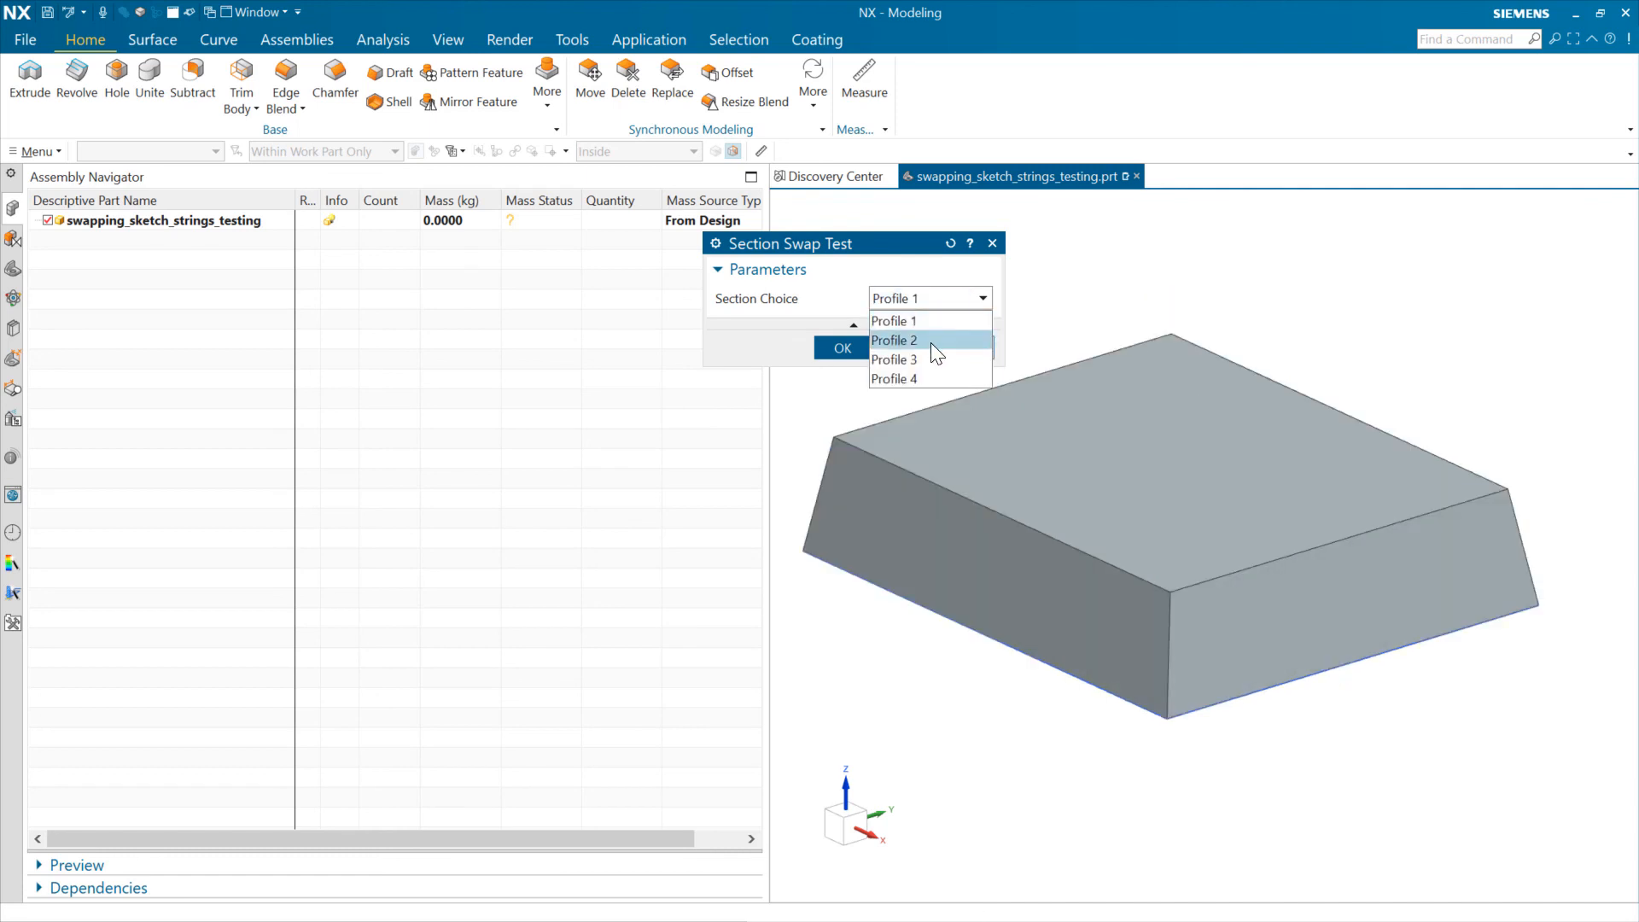
click(892, 358)
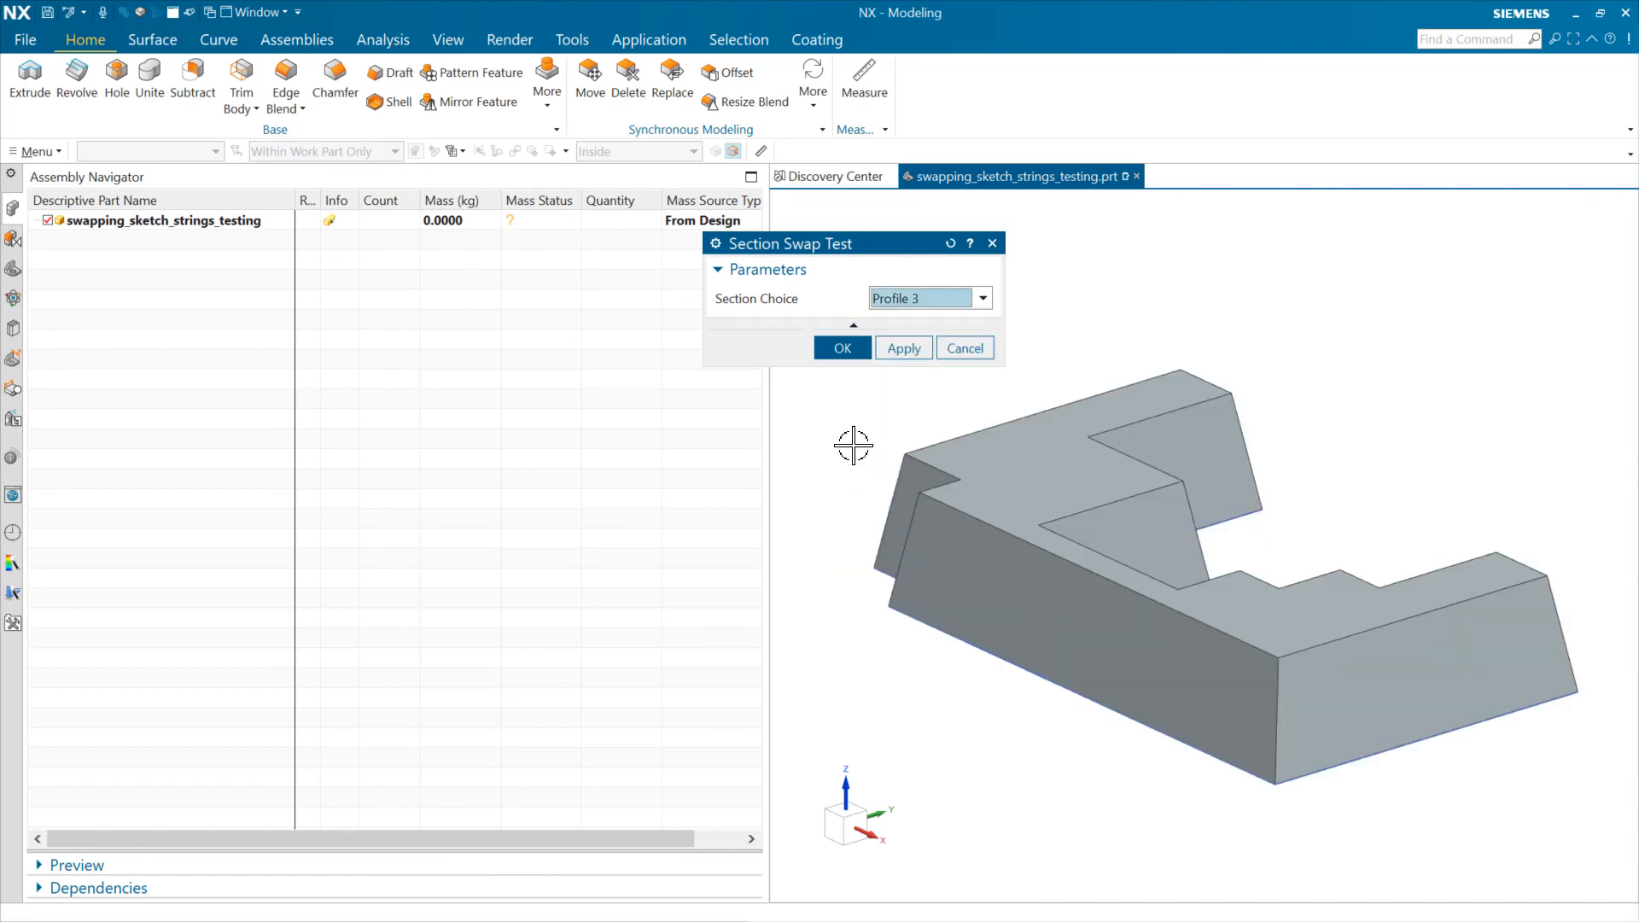